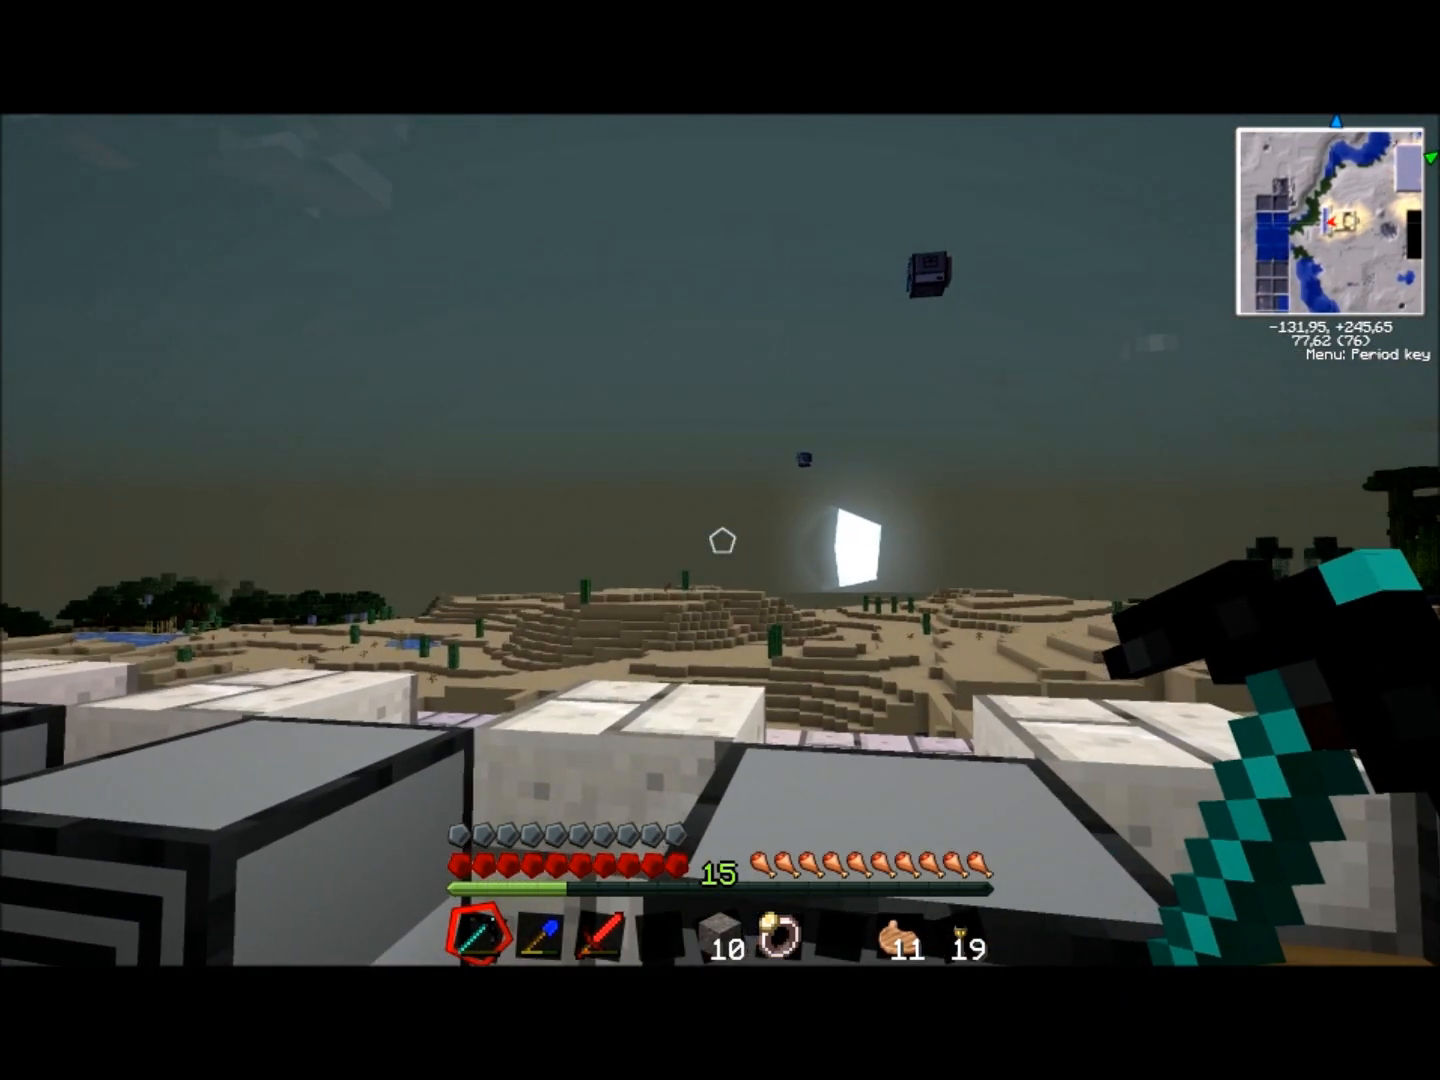
{"action": "mouse_move", "coordinate": [720, 540]}
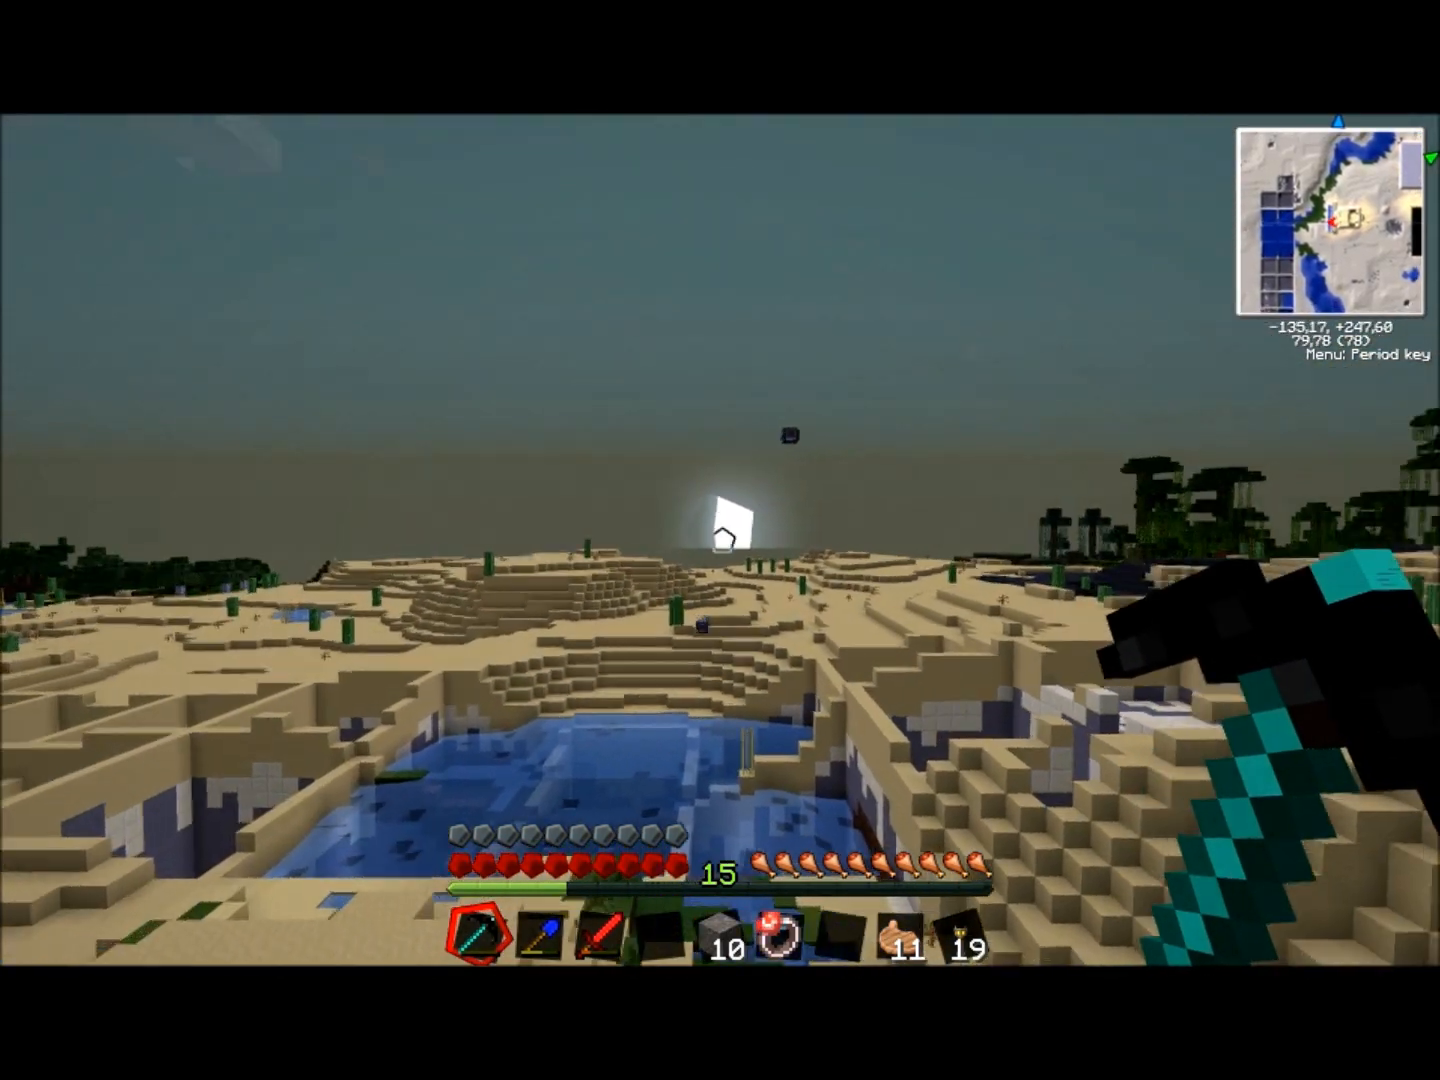
{"action": "mouse_move", "coordinate": [720, 540]}
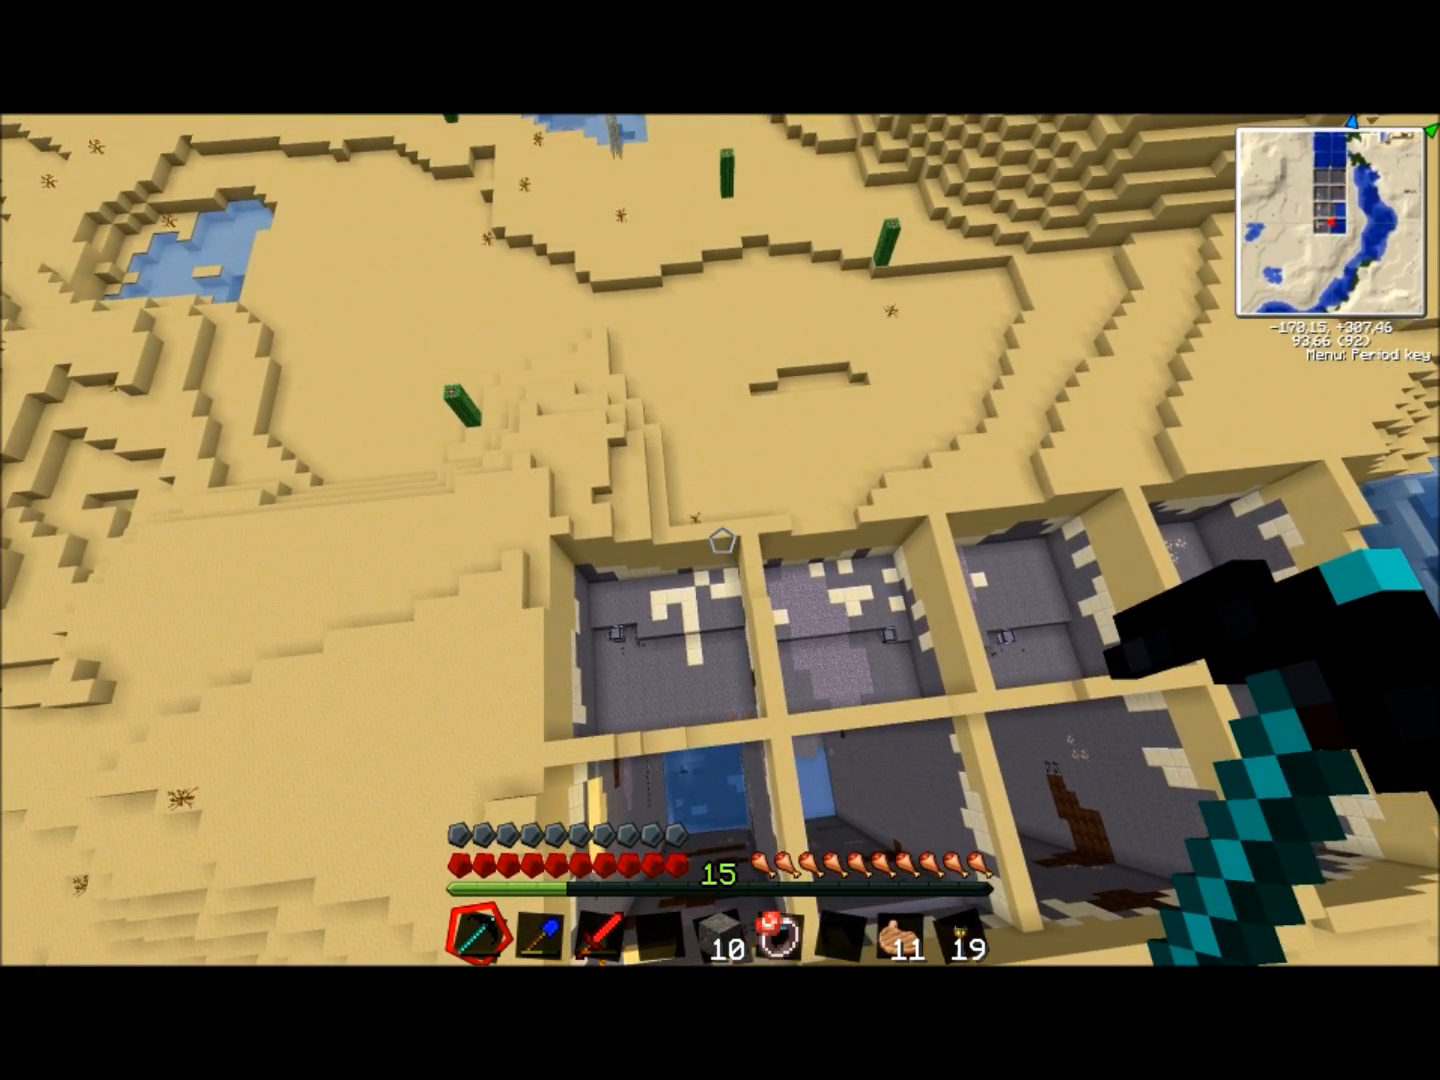
{"action": "mouse_move", "coordinate": [720, 540]}
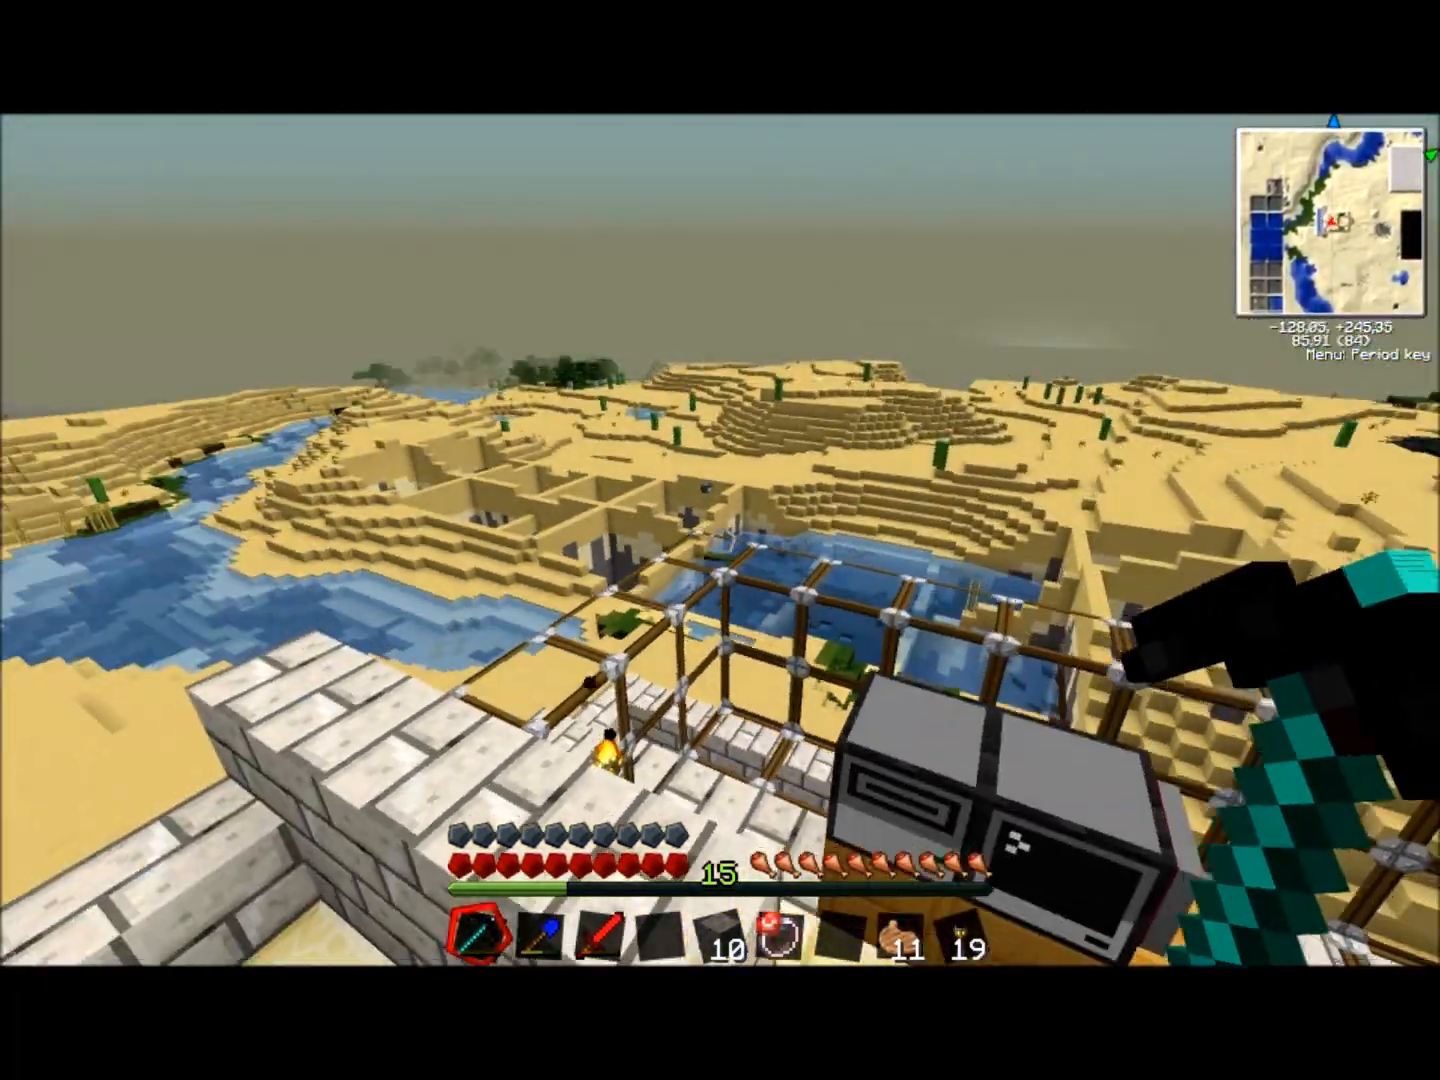
{"action": "mouse_move", "coordinate": [720, 540]}
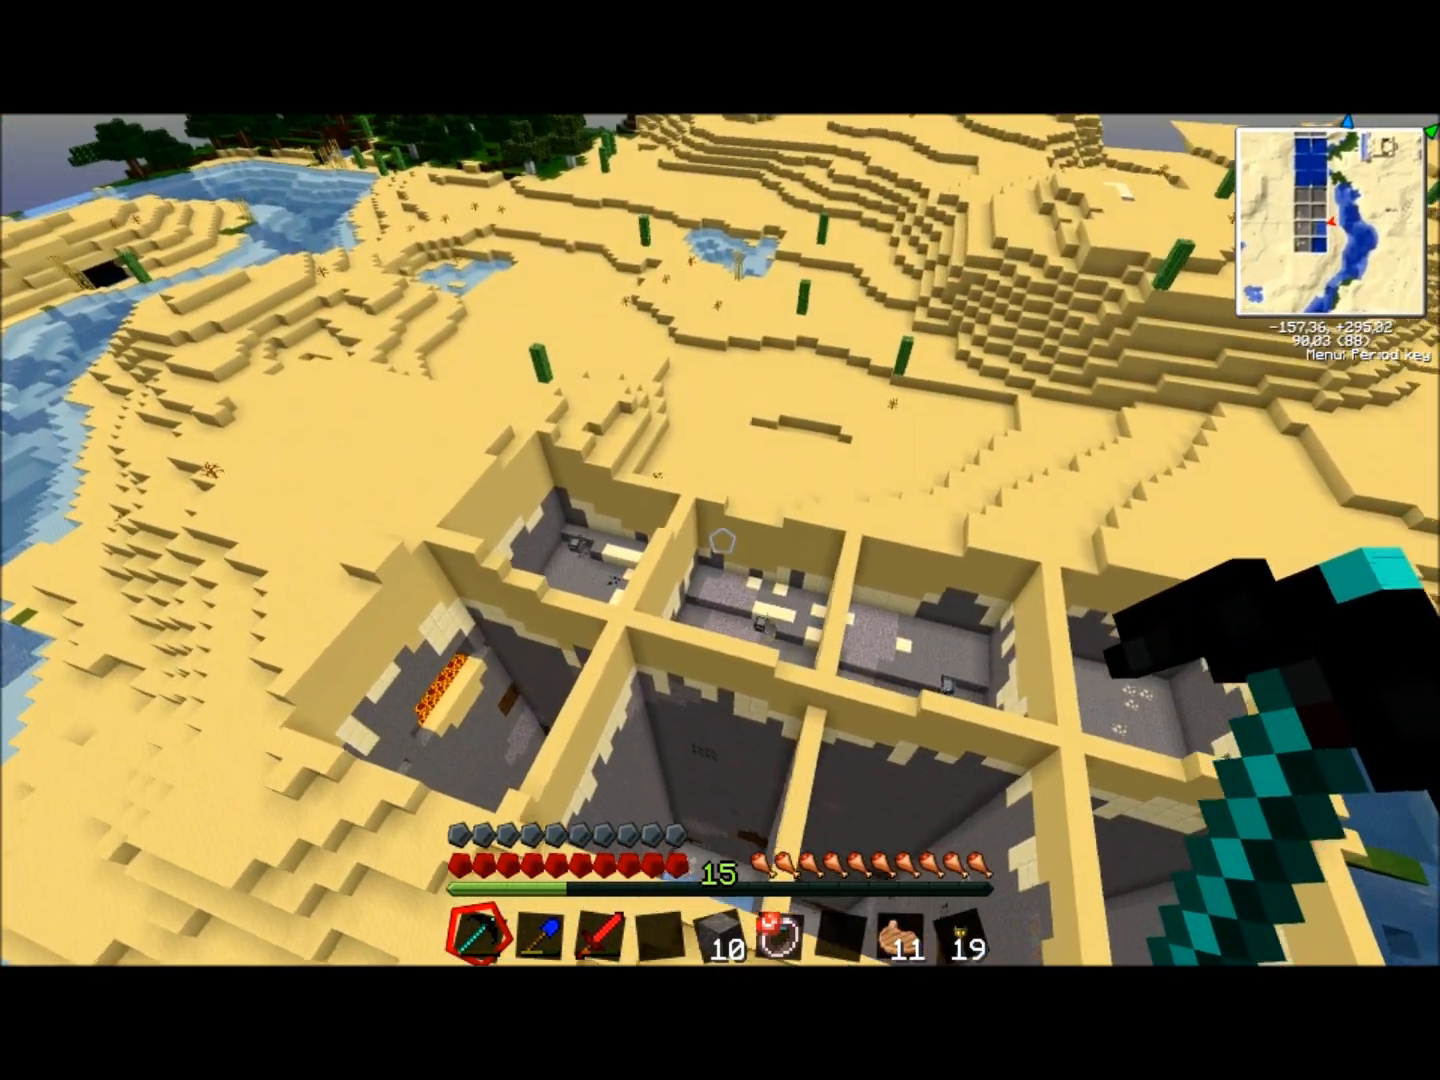
{"action": "mouse_move", "coordinate": [720, 540]}
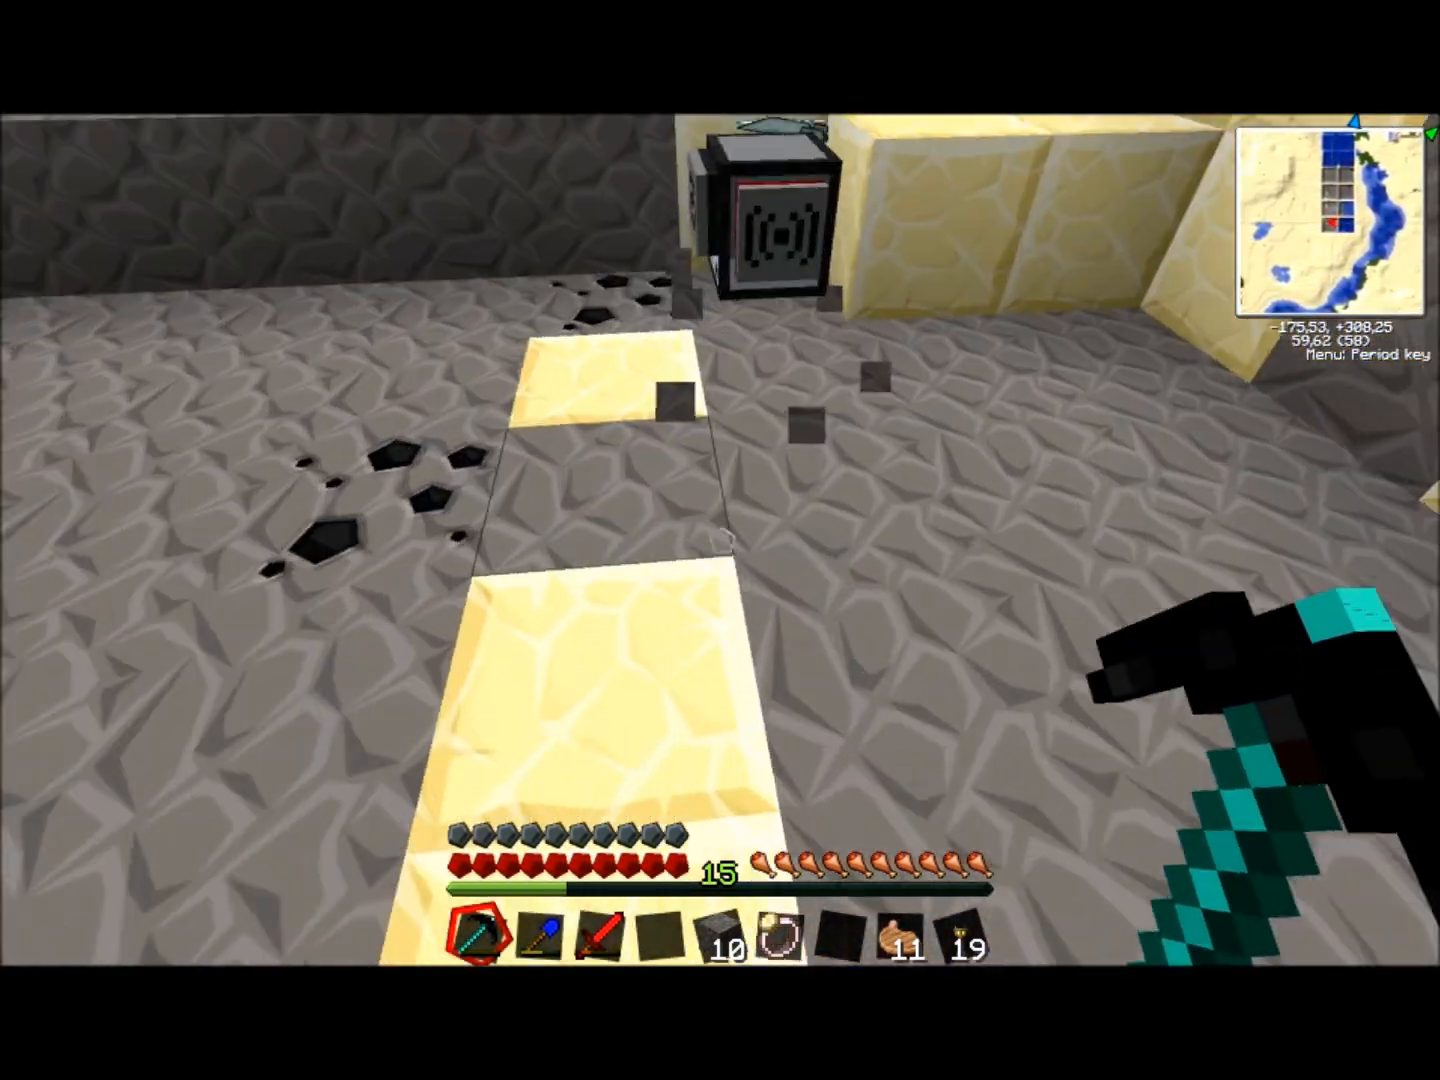
- Check the mining turtle's status screen, close it, and open the computer's CraftOS 1.3 terminal
{"action": "key", "text": "e"}
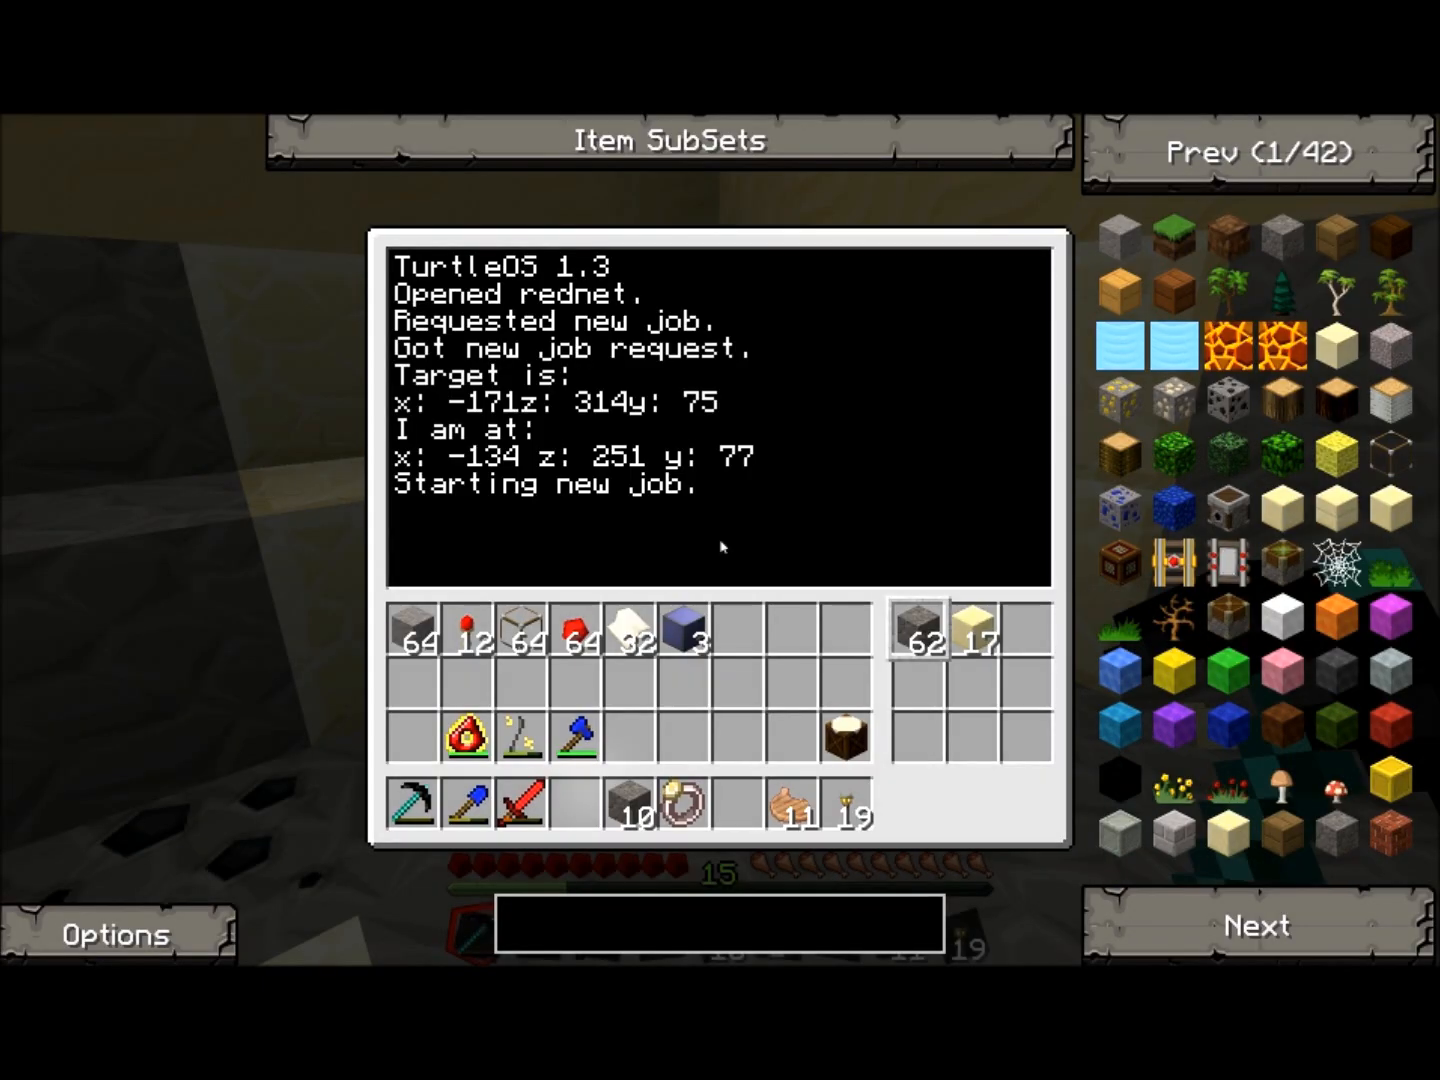
{"action": "key", "text": "Escape"}
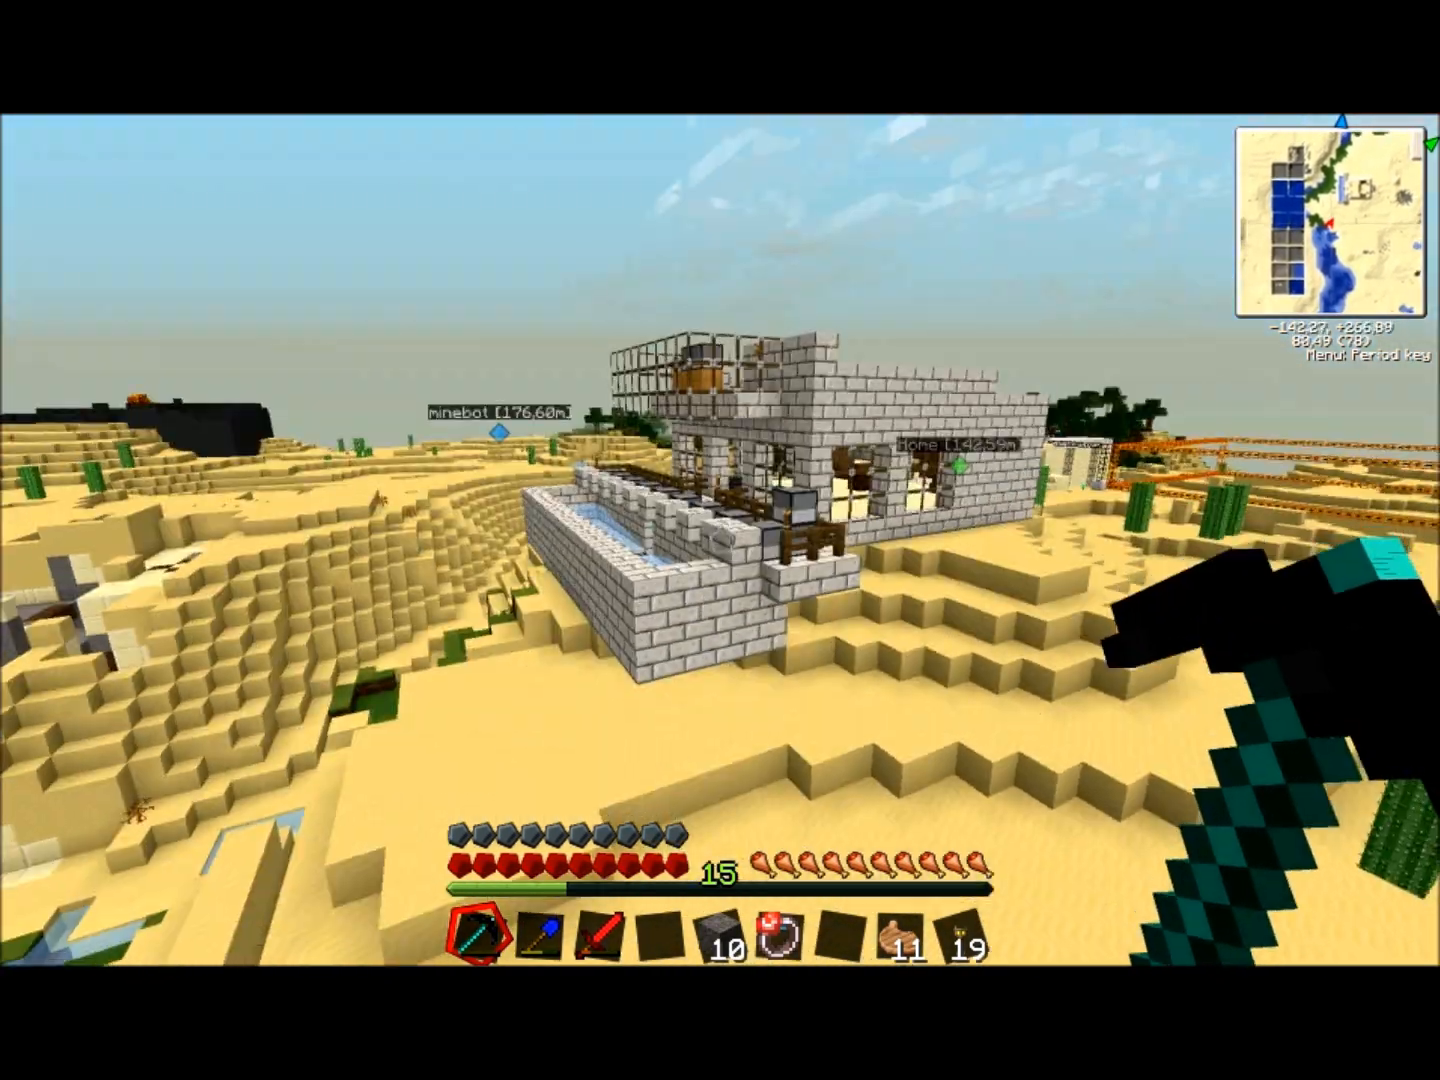
{"action": "mouse_move", "coordinate": [720, 540]}
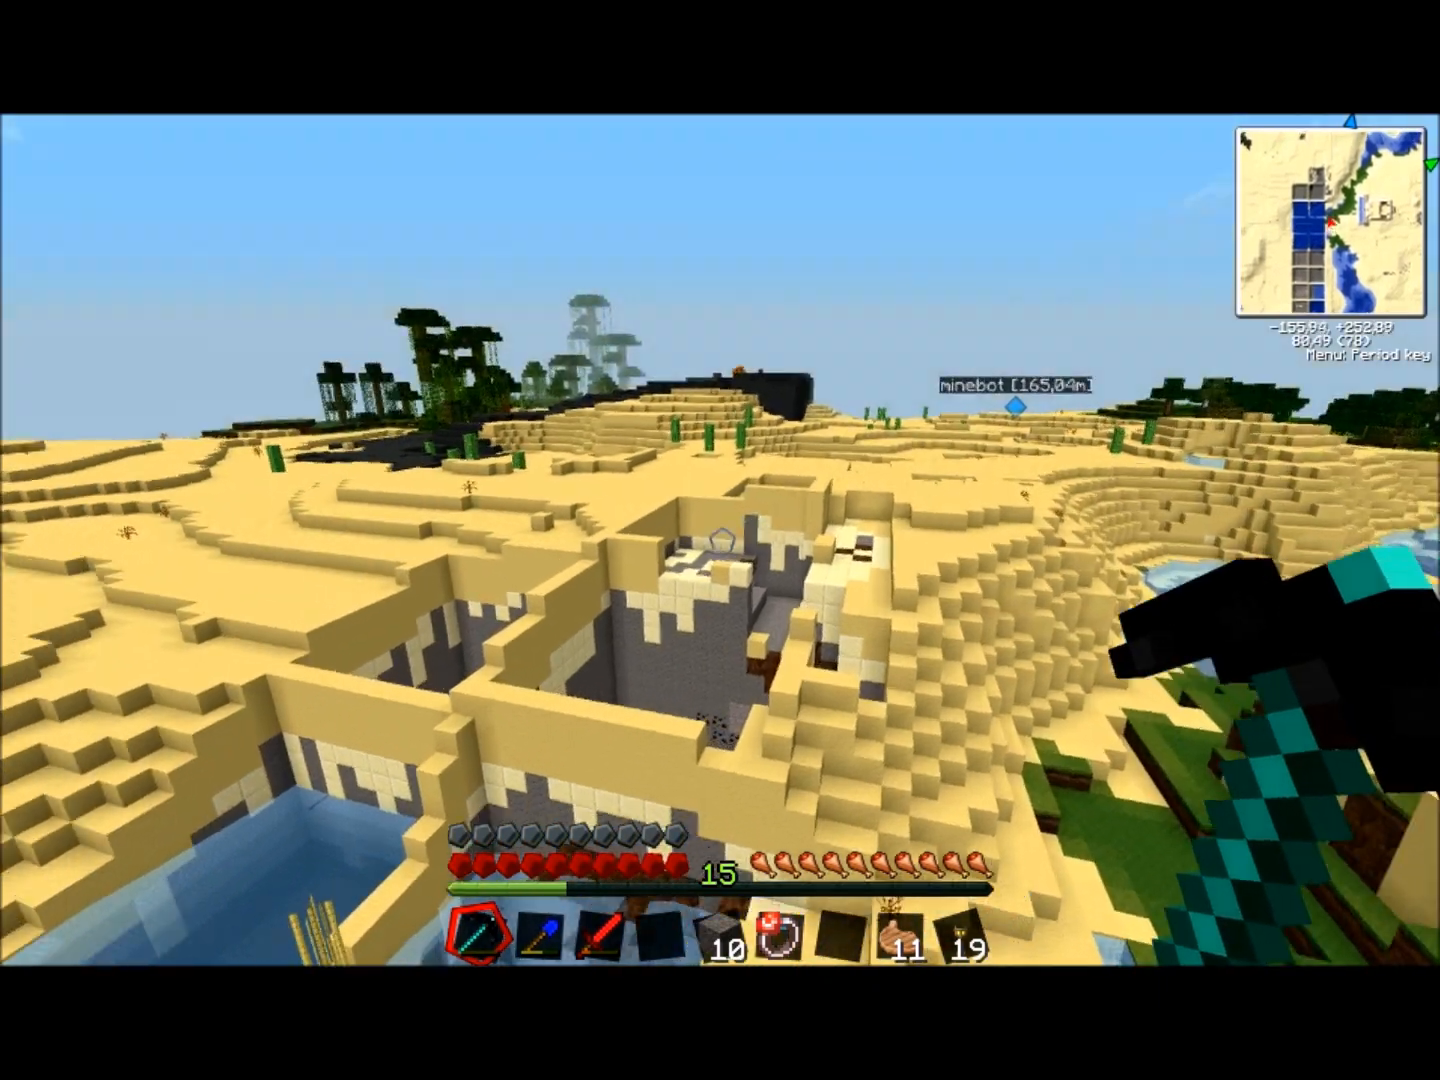
{"action": "mouse_move", "coordinate": [720, 540]}
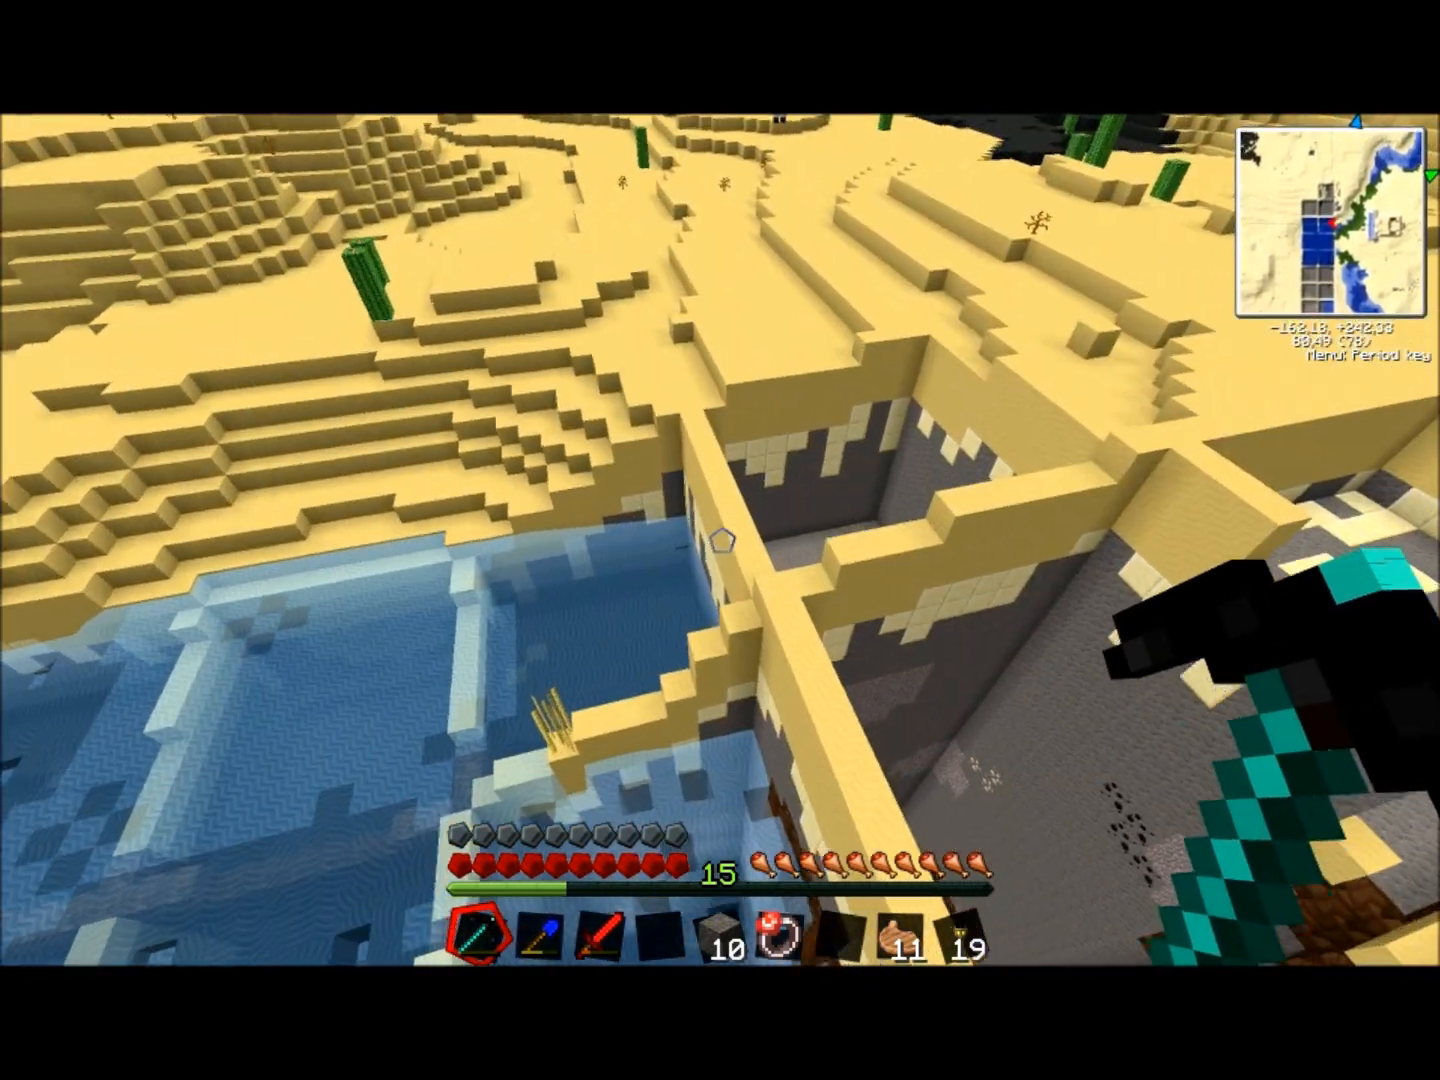
{"action": "mouse_move", "coordinate": [720, 540]}
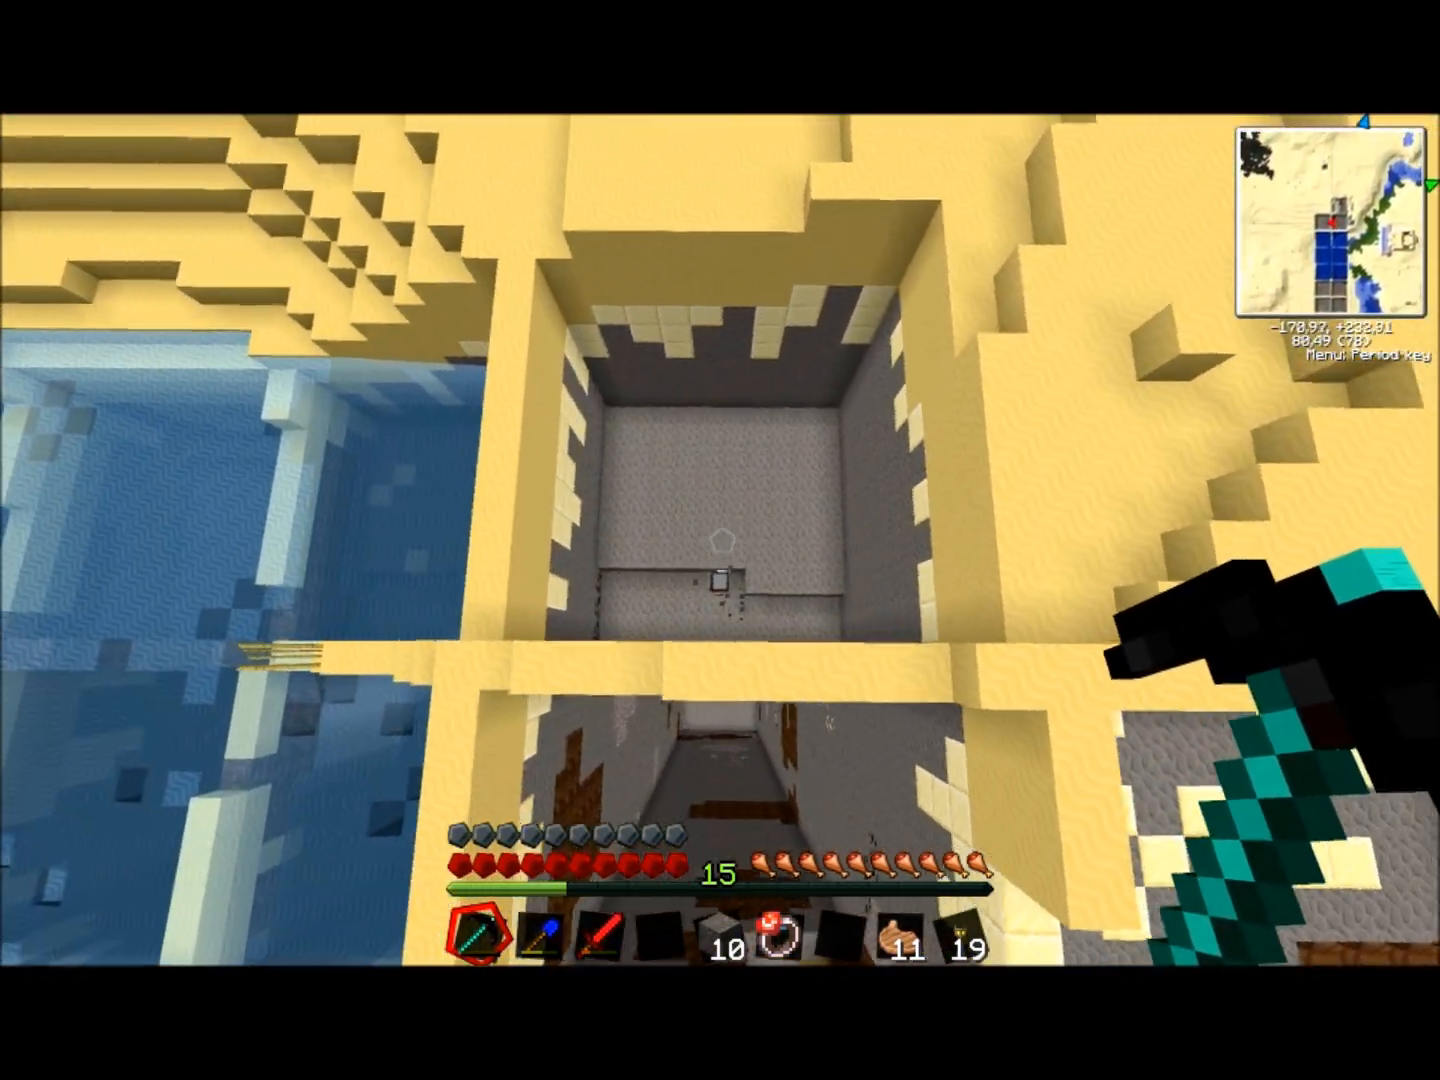
{"action": "mouse_move", "coordinate": [720, 540]}
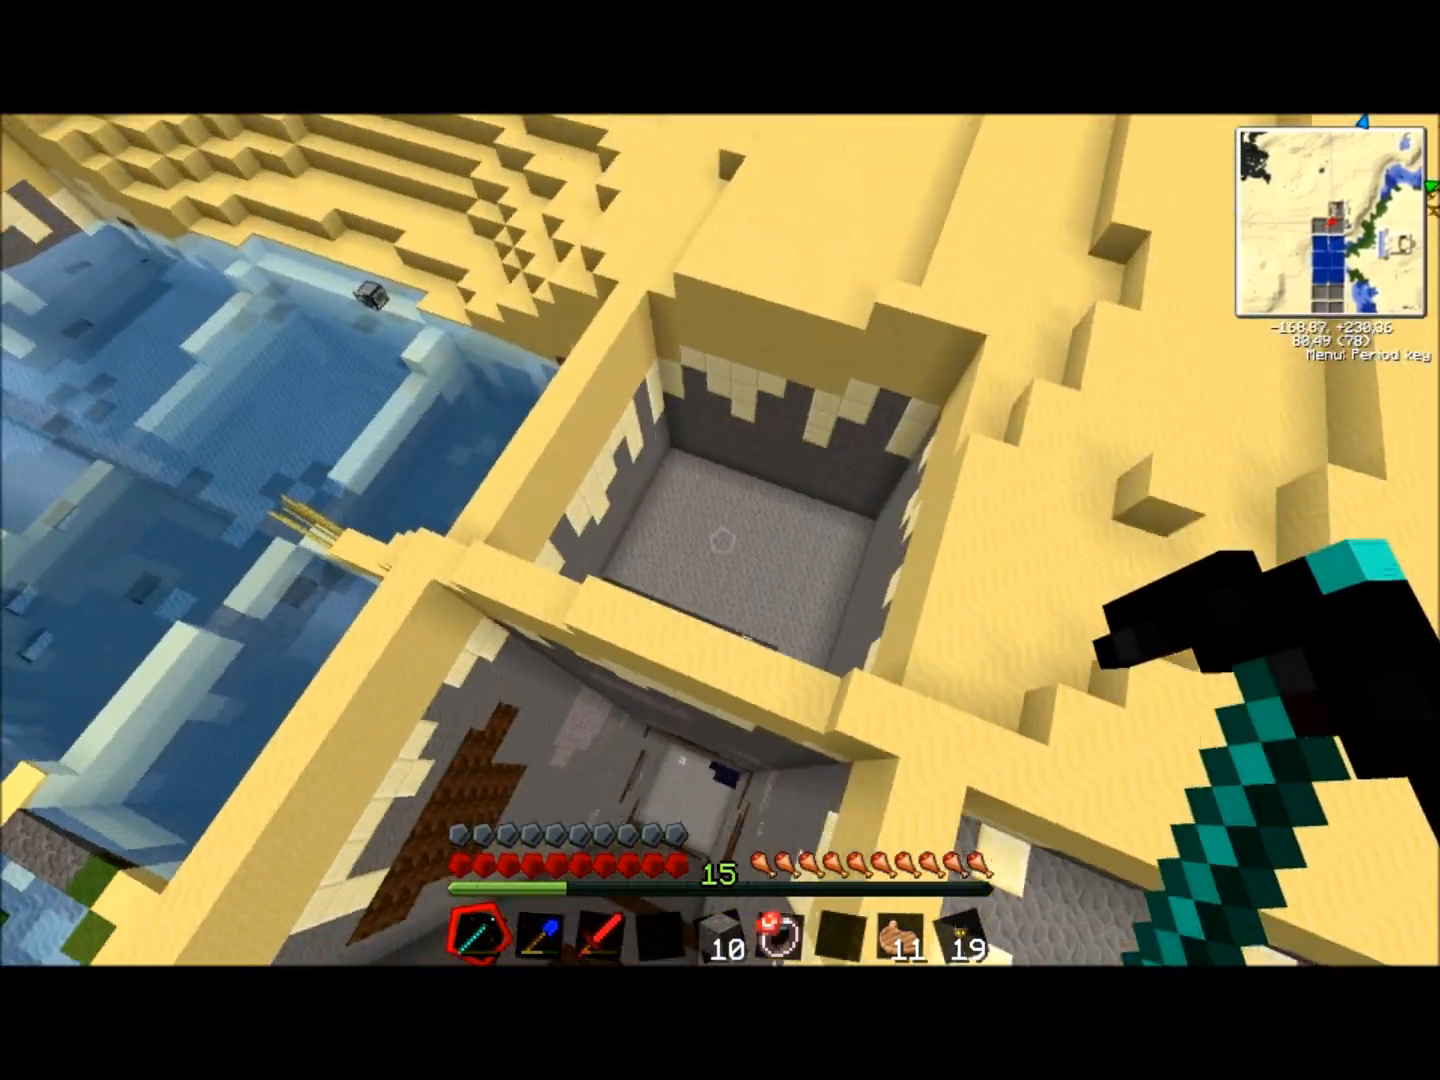
{"action": "mouse_move", "coordinate": [720, 540]}
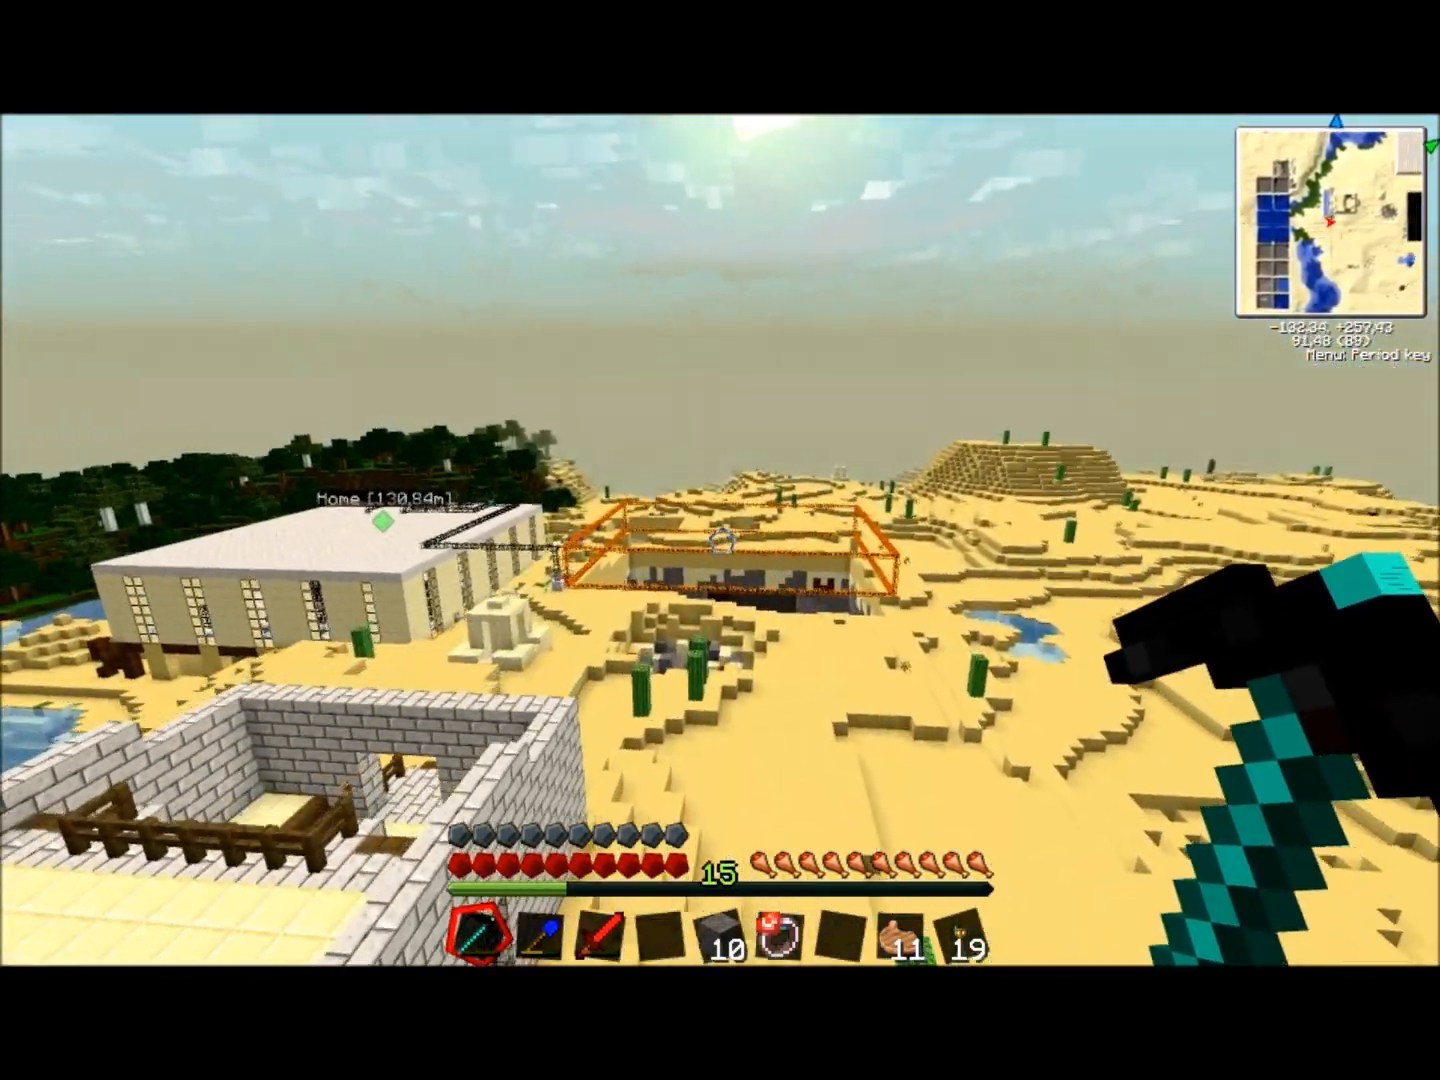
{"action": "mouse_move", "coordinate": [720, 540]}
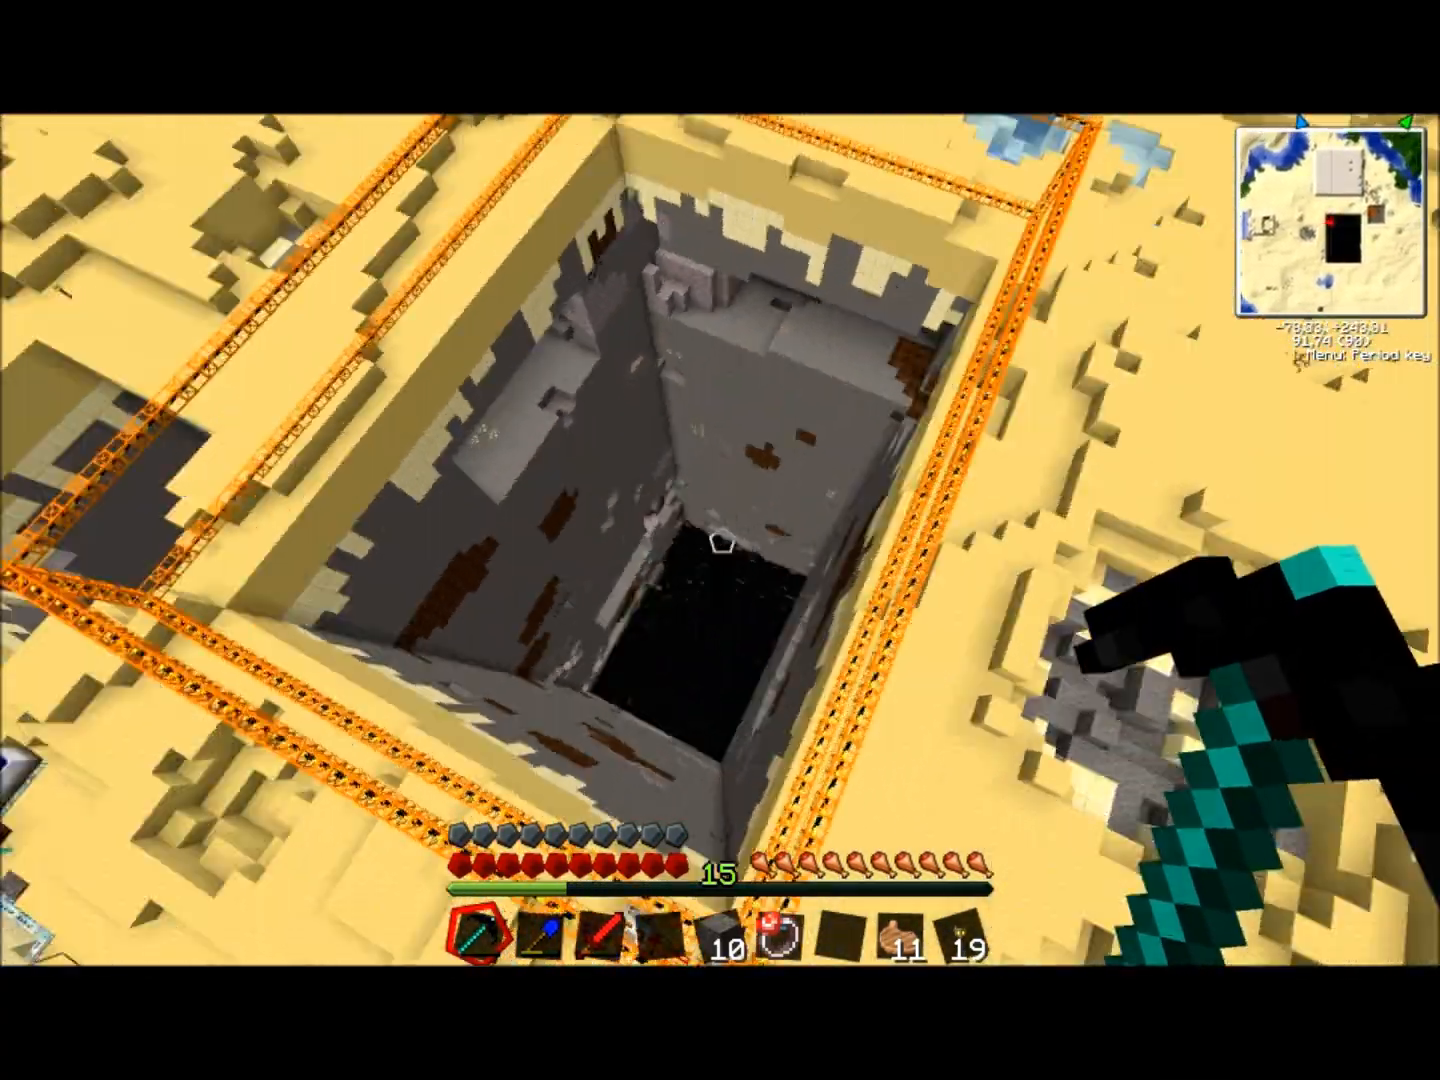
{"action": "mouse_move", "coordinate": [720, 400]}
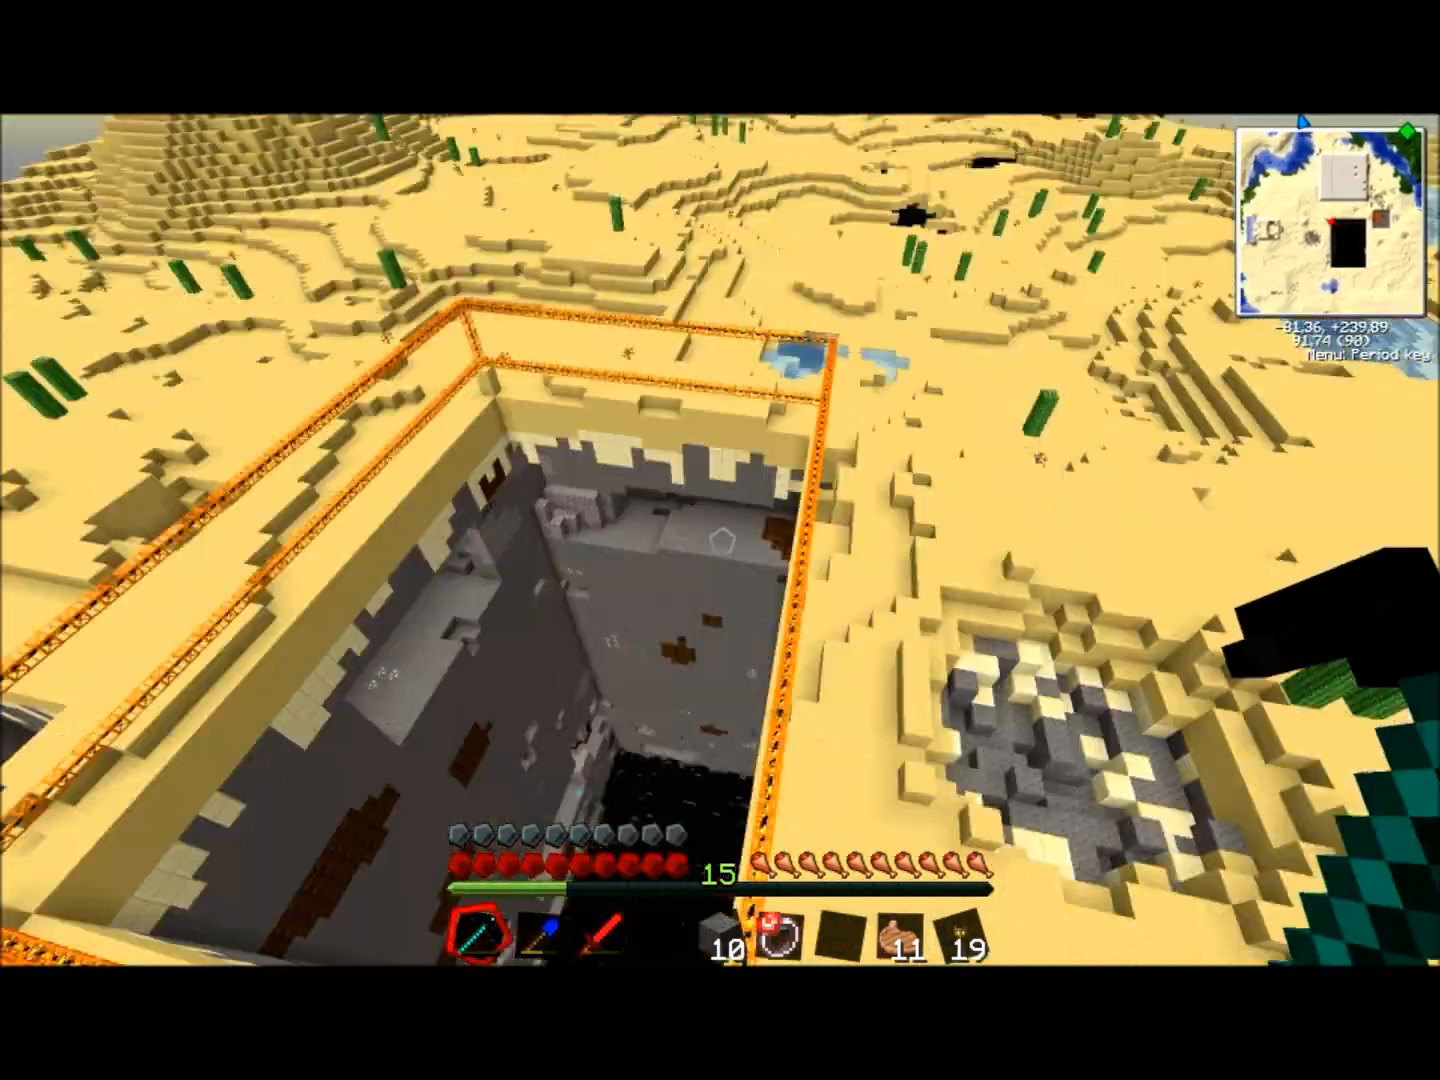
{"action": "mouse_move", "coordinate": [720, 540]}
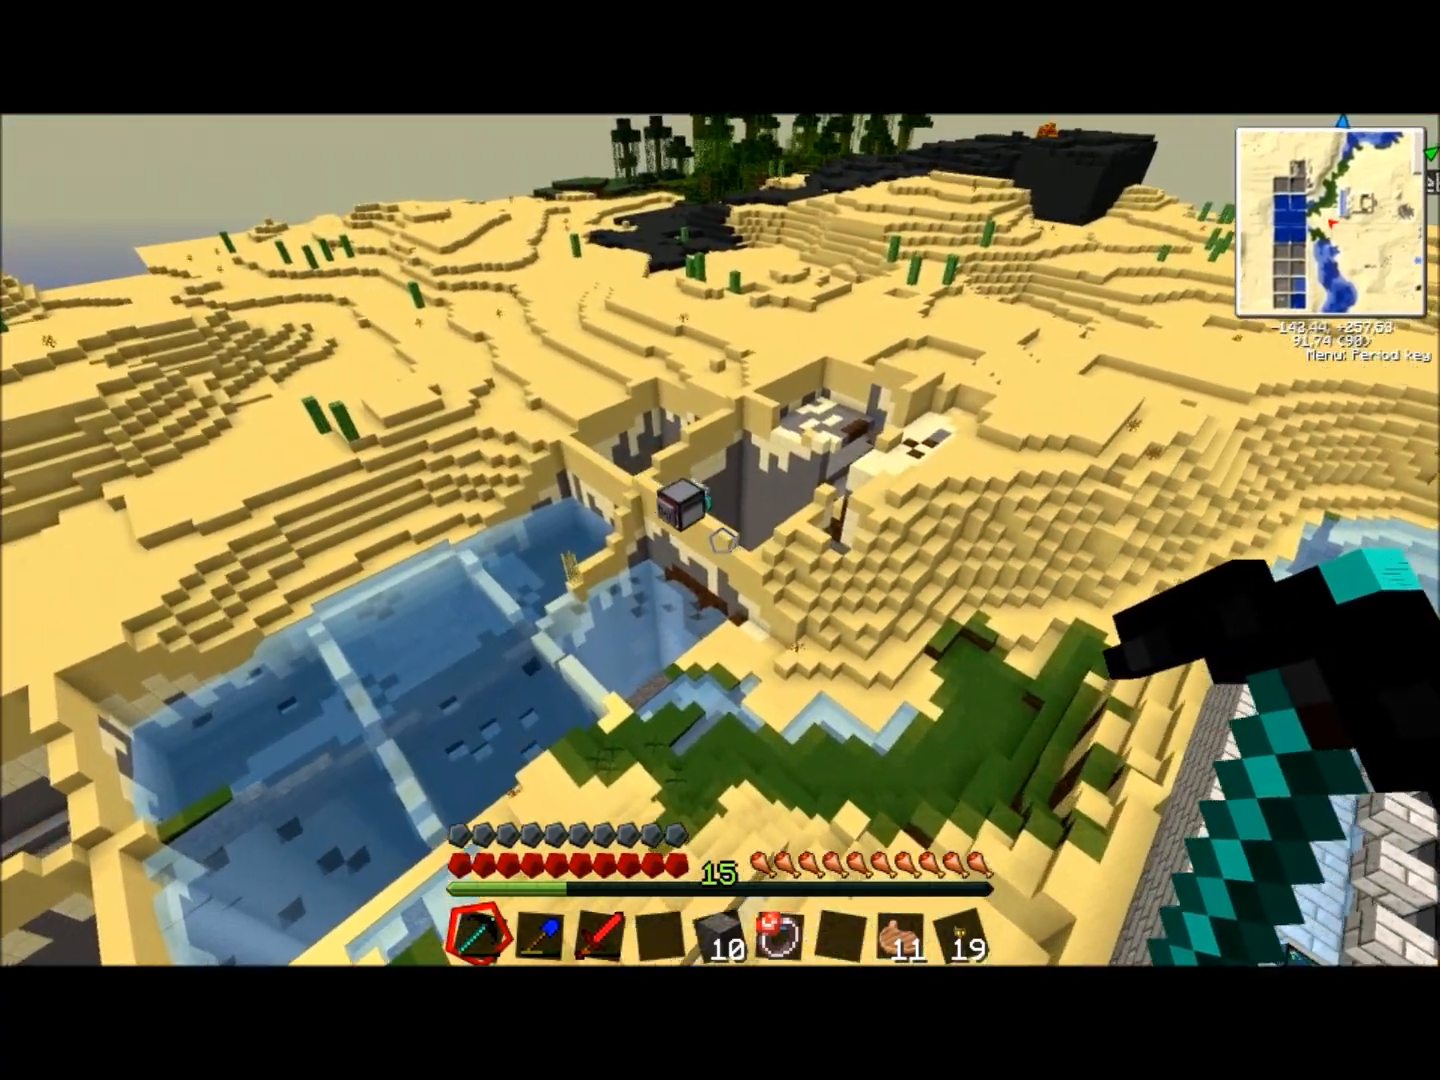
{"action": "mouse_move", "coordinate": [720, 540]}
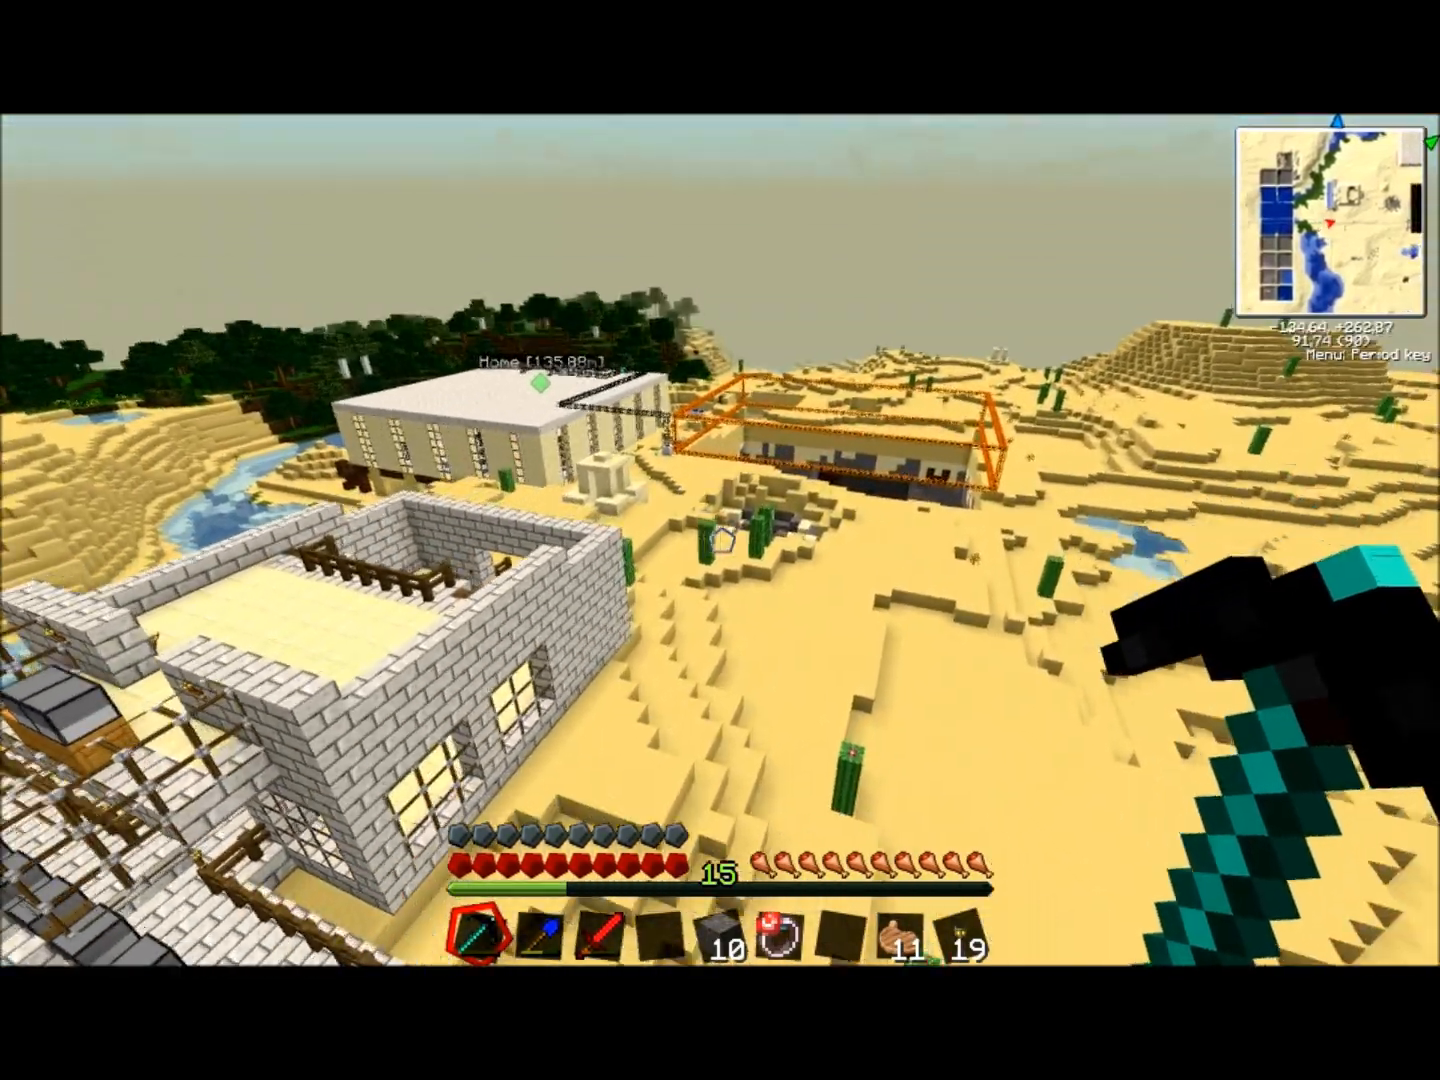
{"action": "mouse_move", "coordinate": [720, 540]}
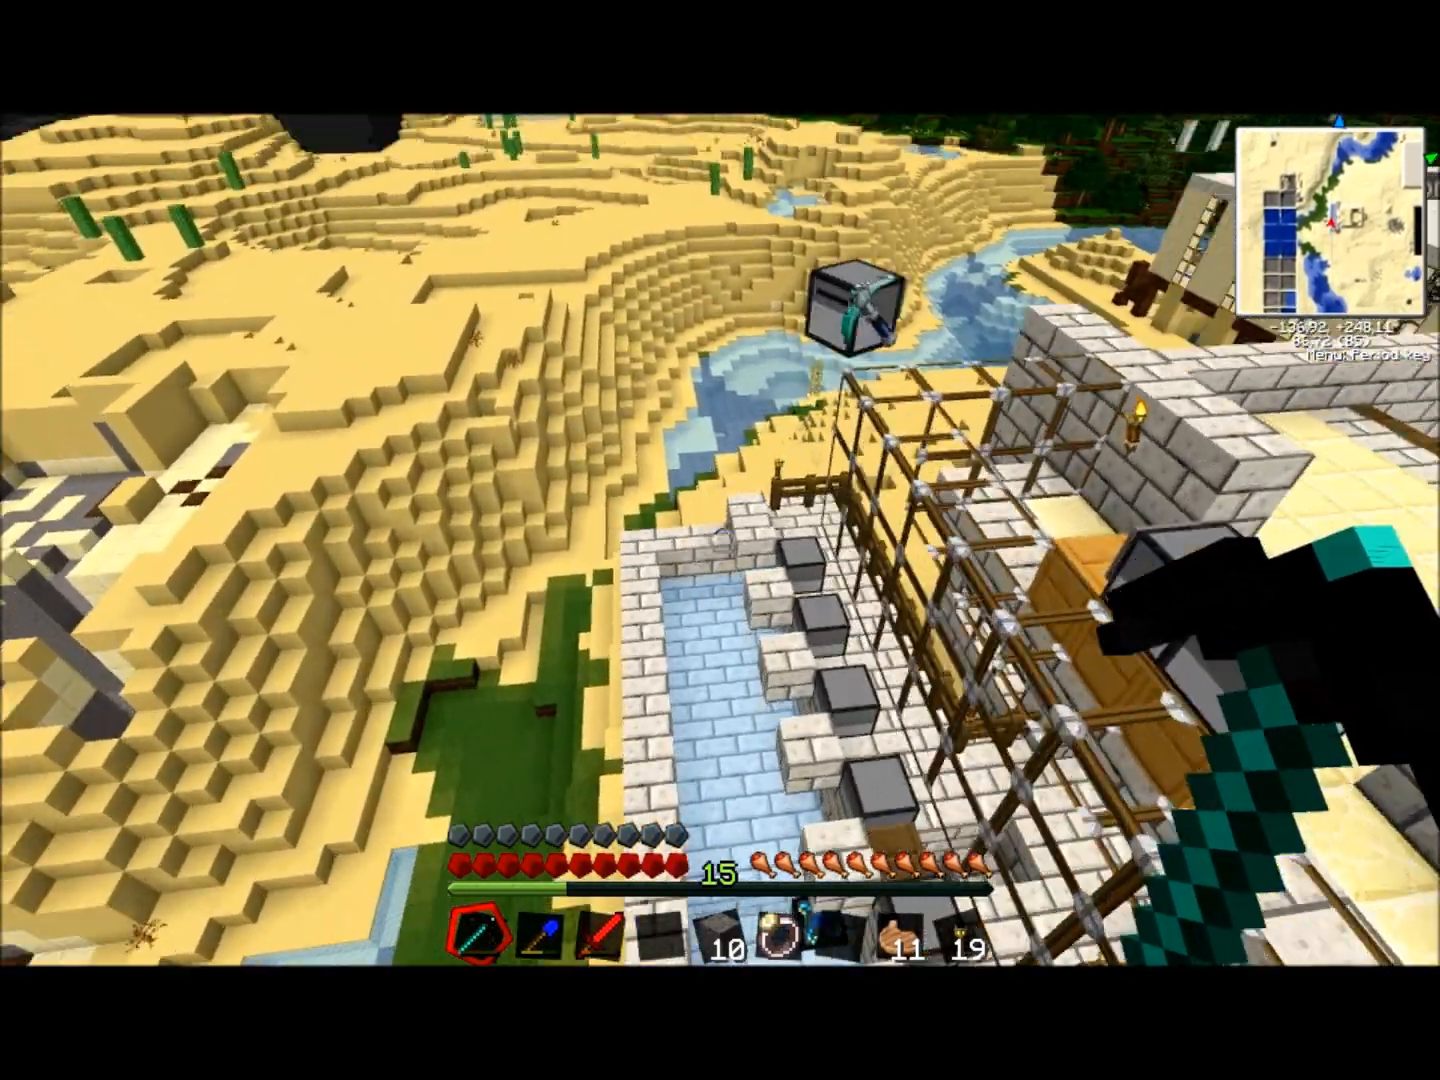
{"action": "mouse_move", "coordinate": [720, 540]}
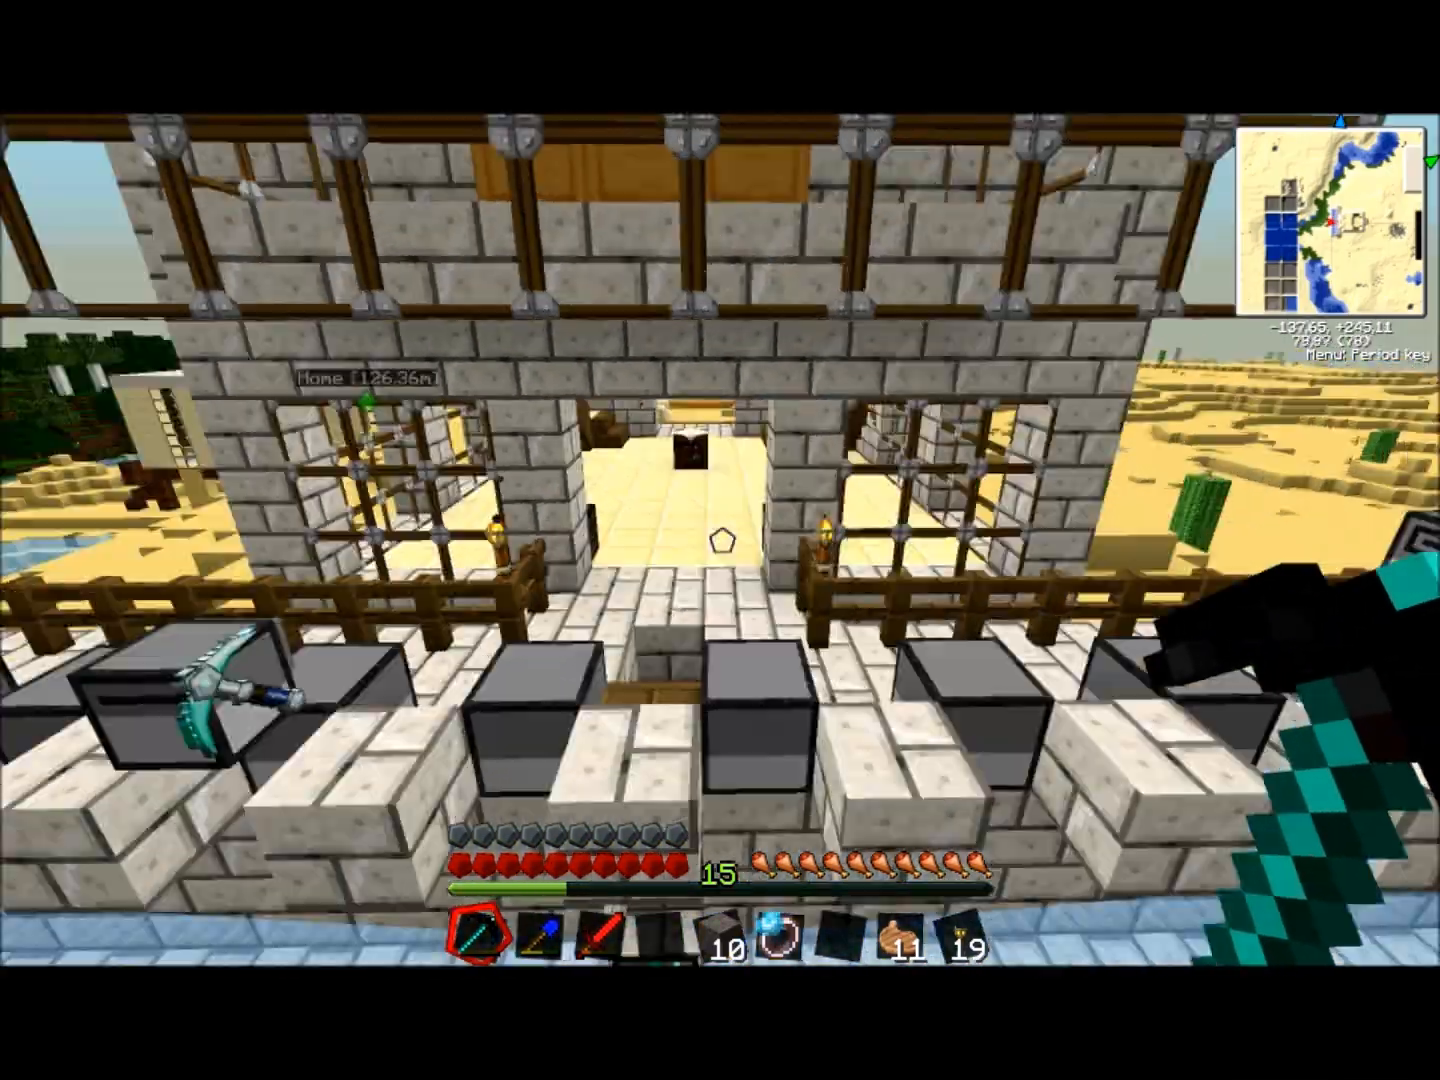
{"action": "mouse_move", "coordinate": [720, 540]}
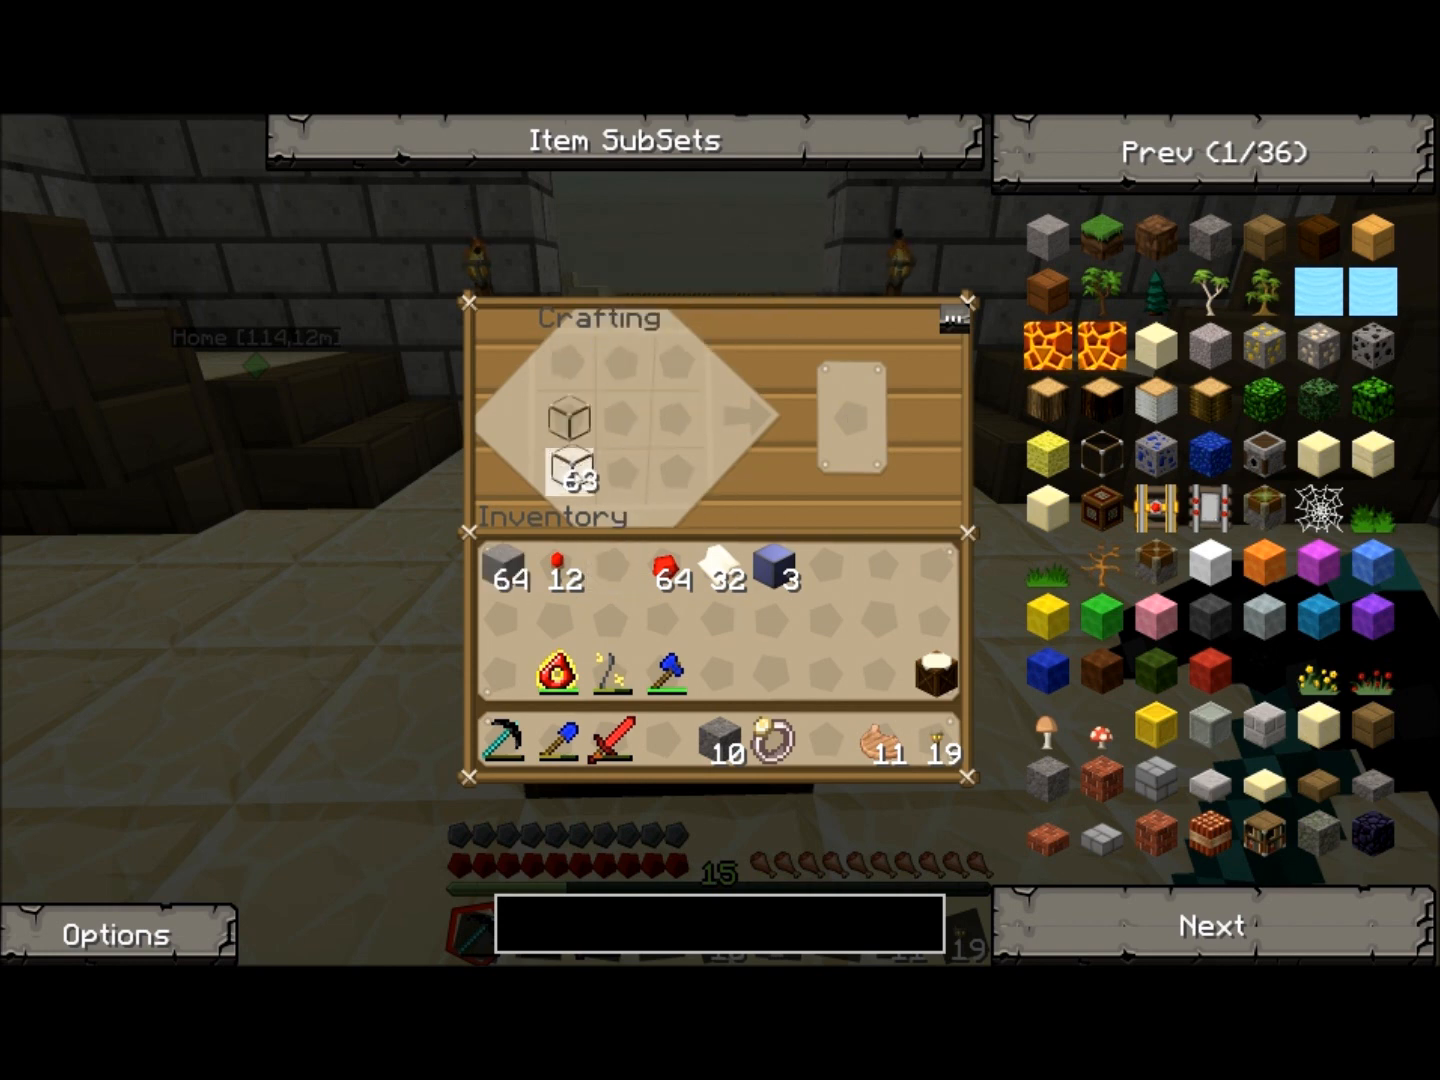
{"action": "left_click", "coordinate": [850, 420]}
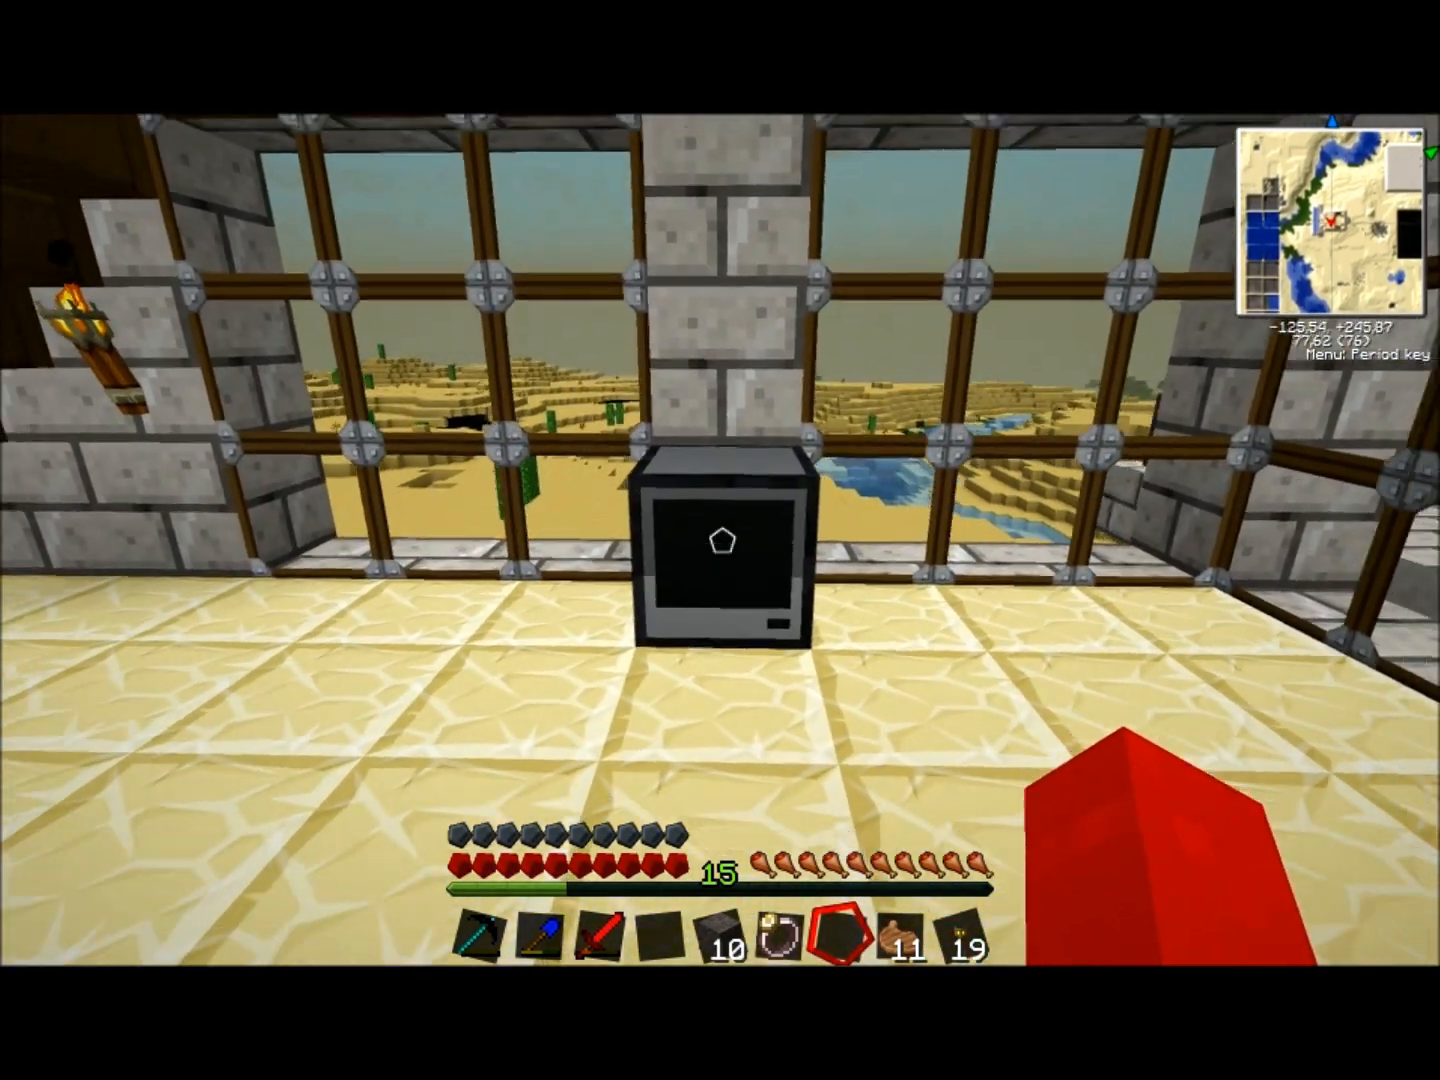
{"action": "mouse_move", "coordinate": [720, 540]}
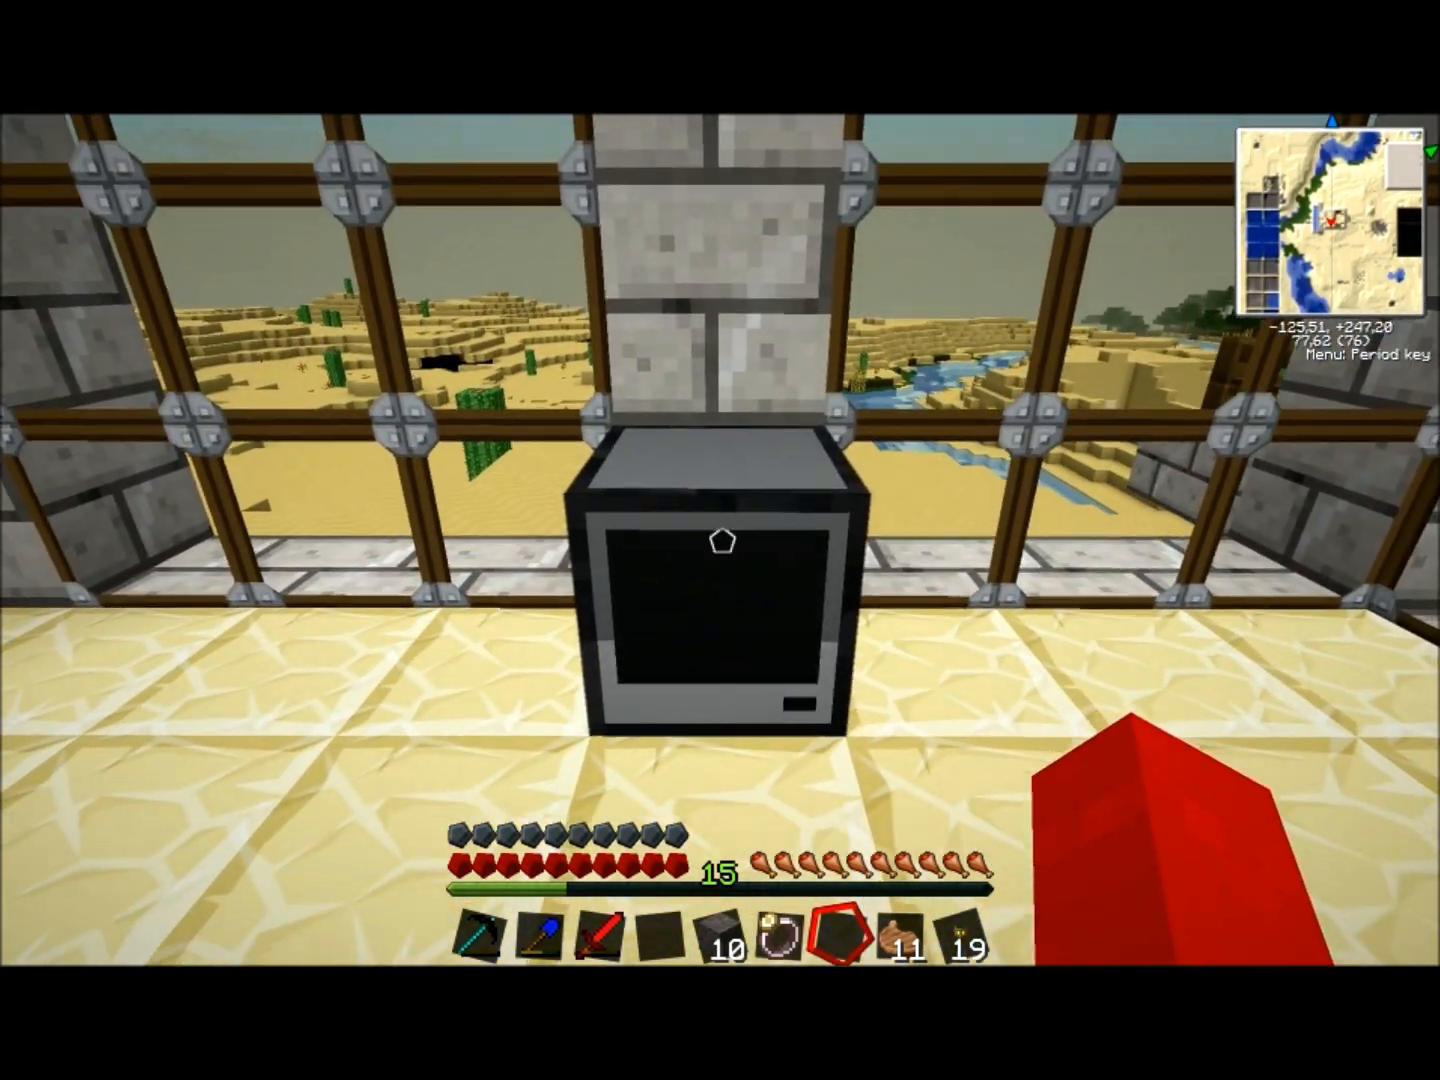
{"action": "mouse_move", "coordinate": [720, 540]}
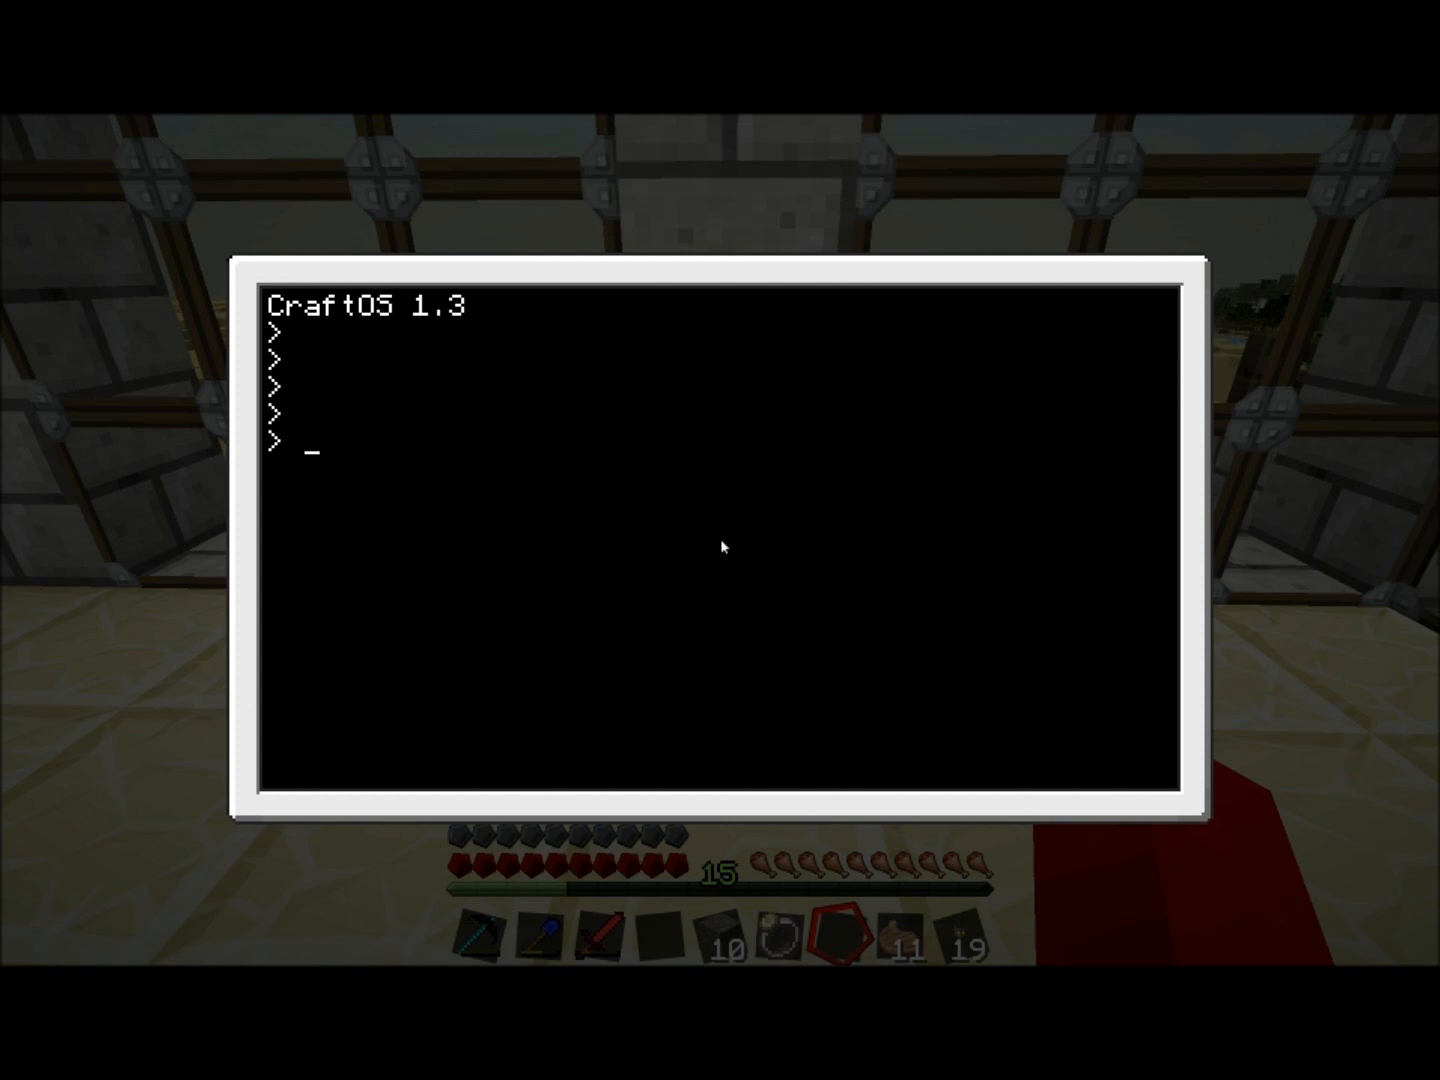
- Run the nonsense command 'dsibghswkrd' to get 'No such program', then erase a stray '/'
{"action": "type", "text": "dsibghswkrd"}
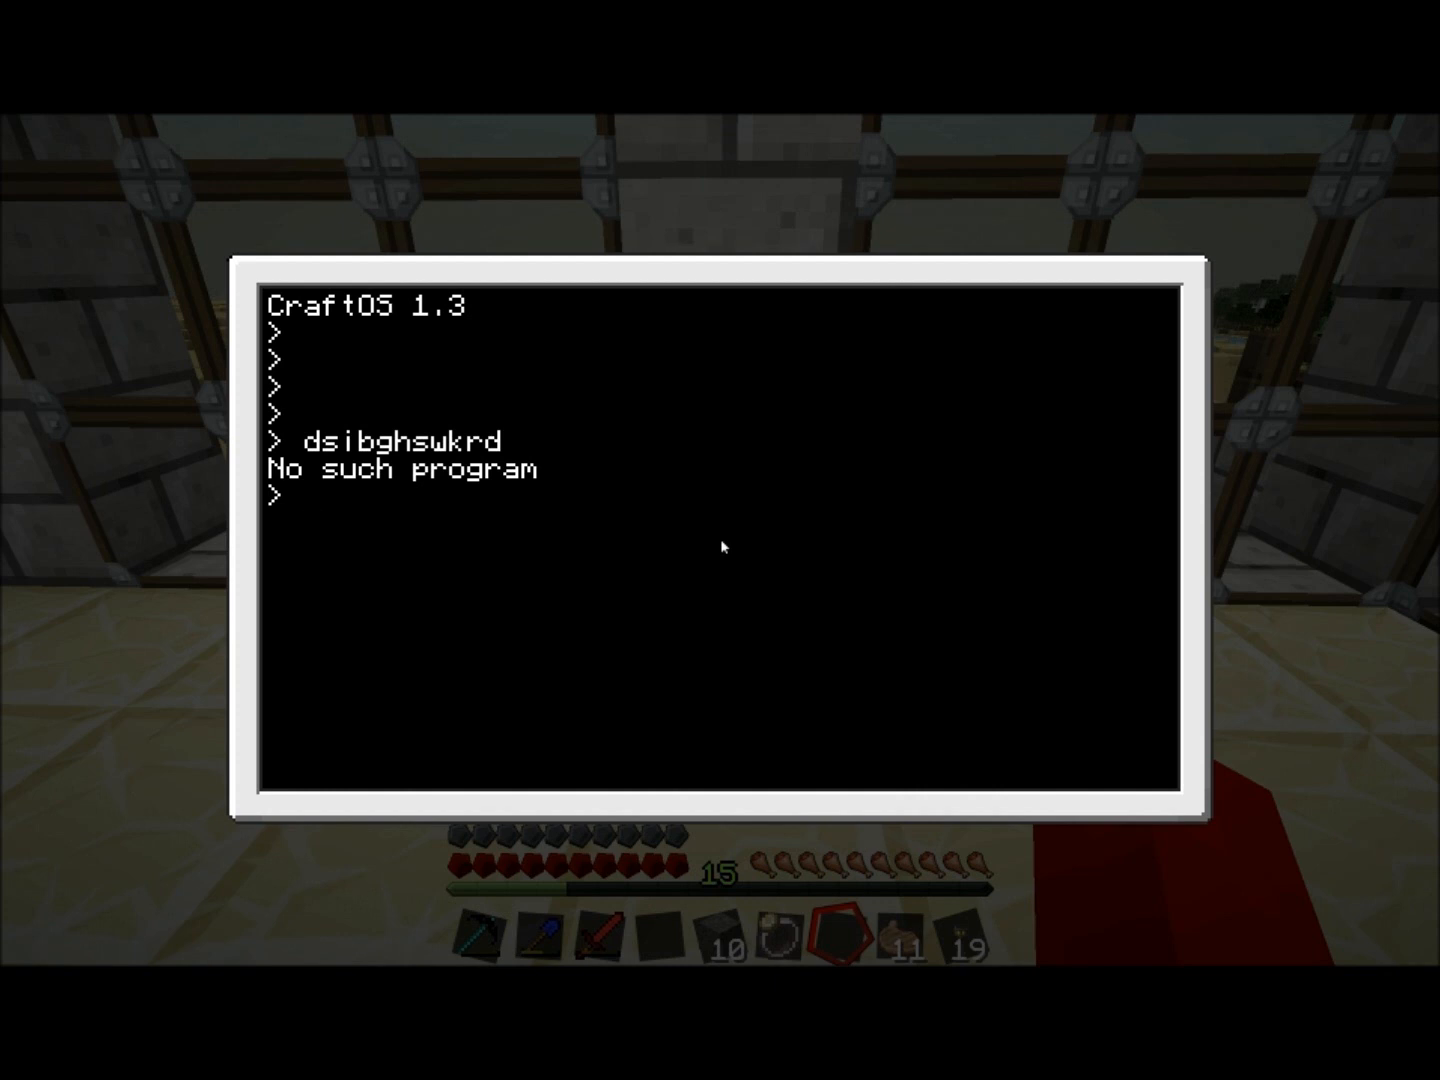
{"action": "mouse_move", "coordinate": [668, 568]}
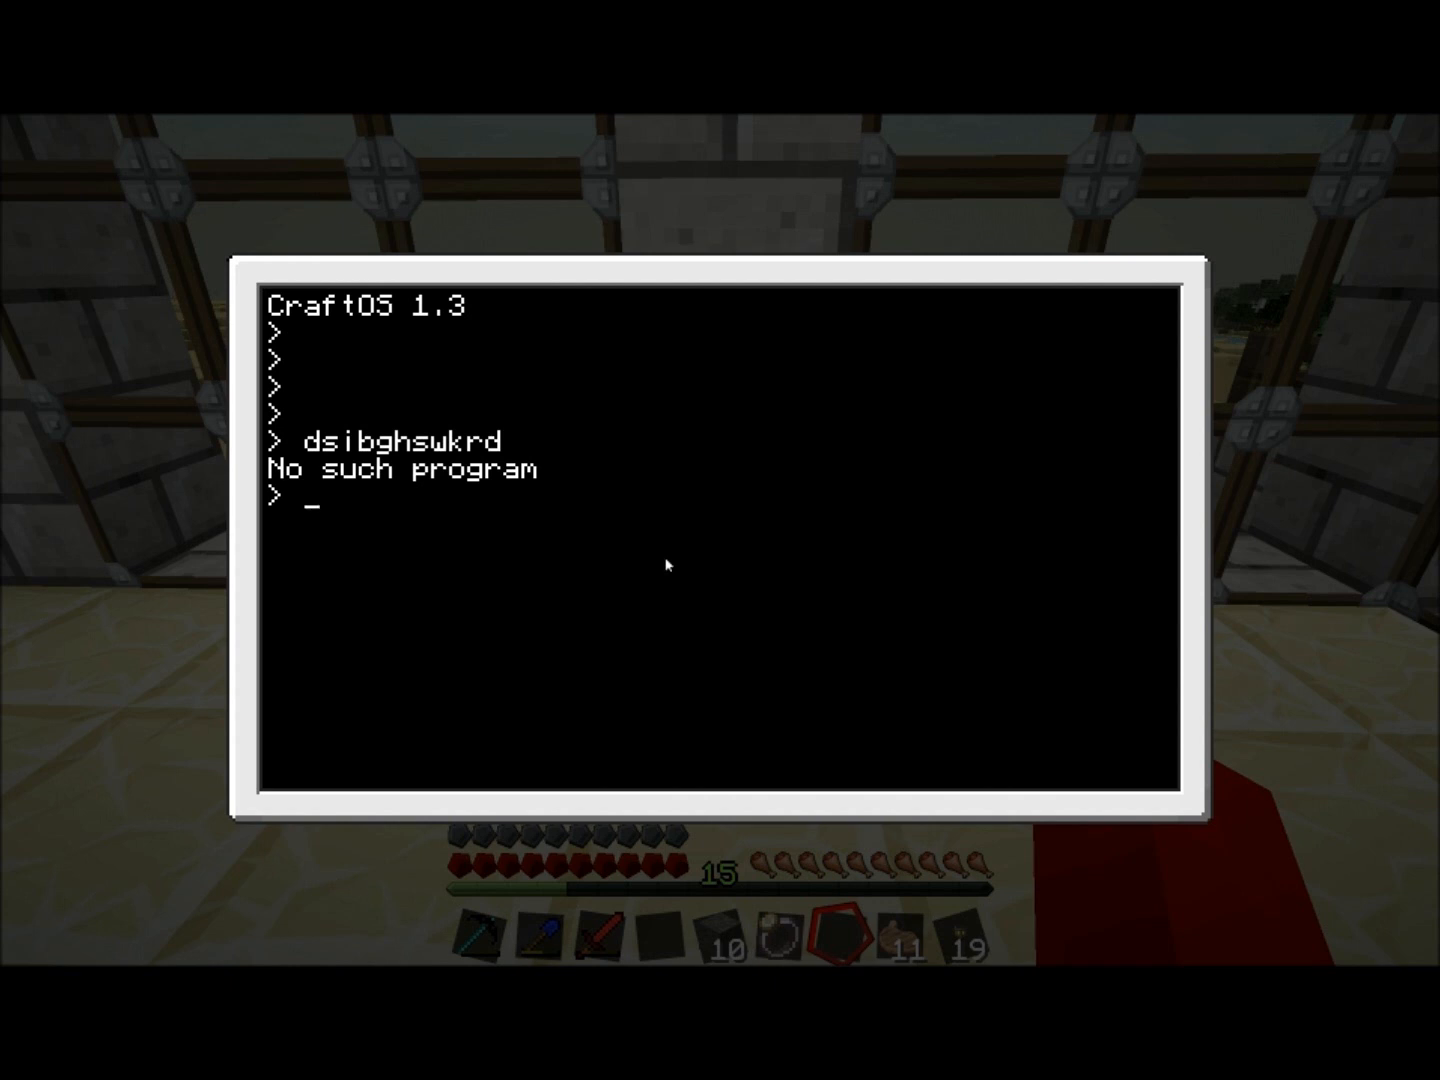
{"action": "mouse_move", "coordinate": [858, 428]}
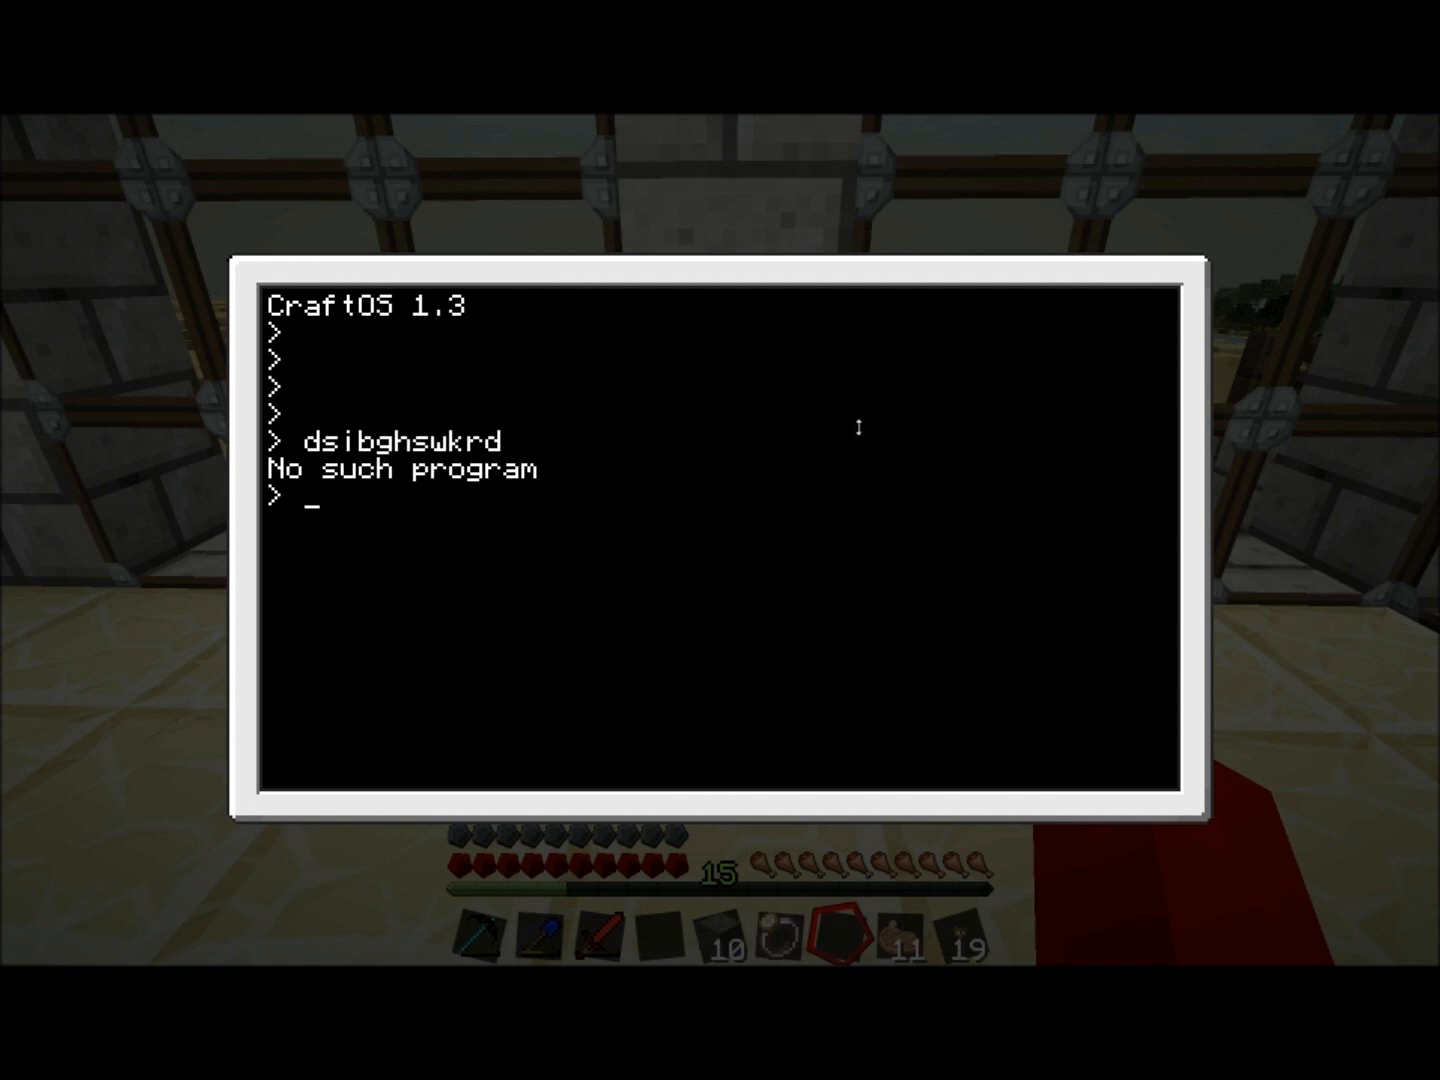
{"action": "mouse_move", "coordinate": [712, 500]}
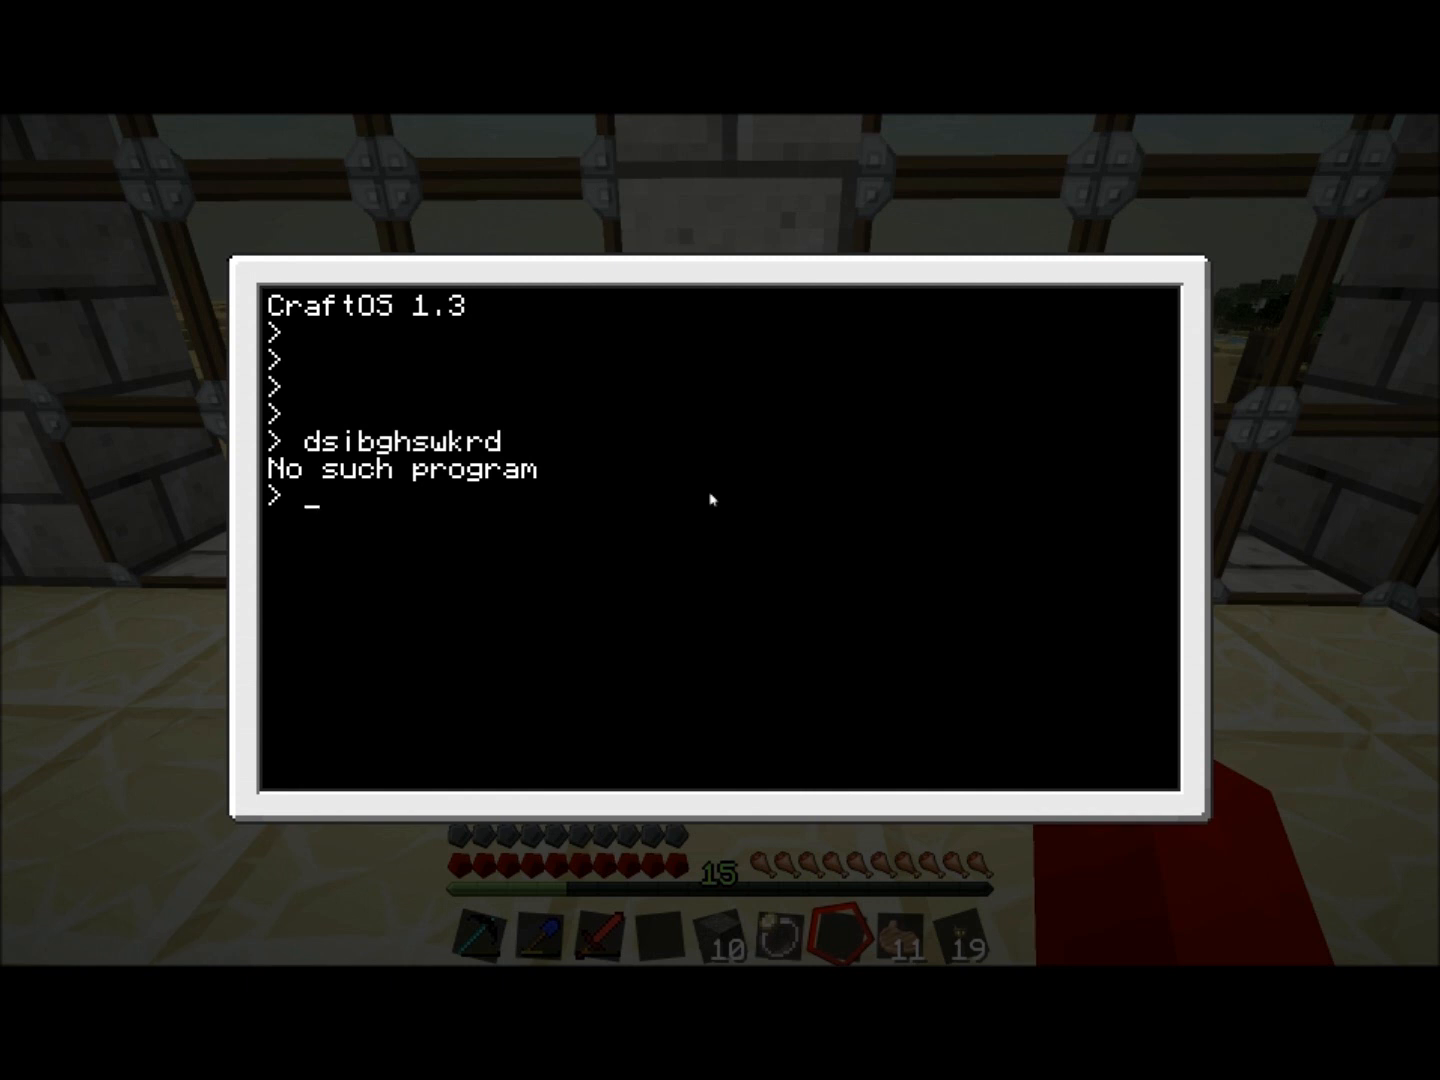
{"action": "type", "text": "/"}
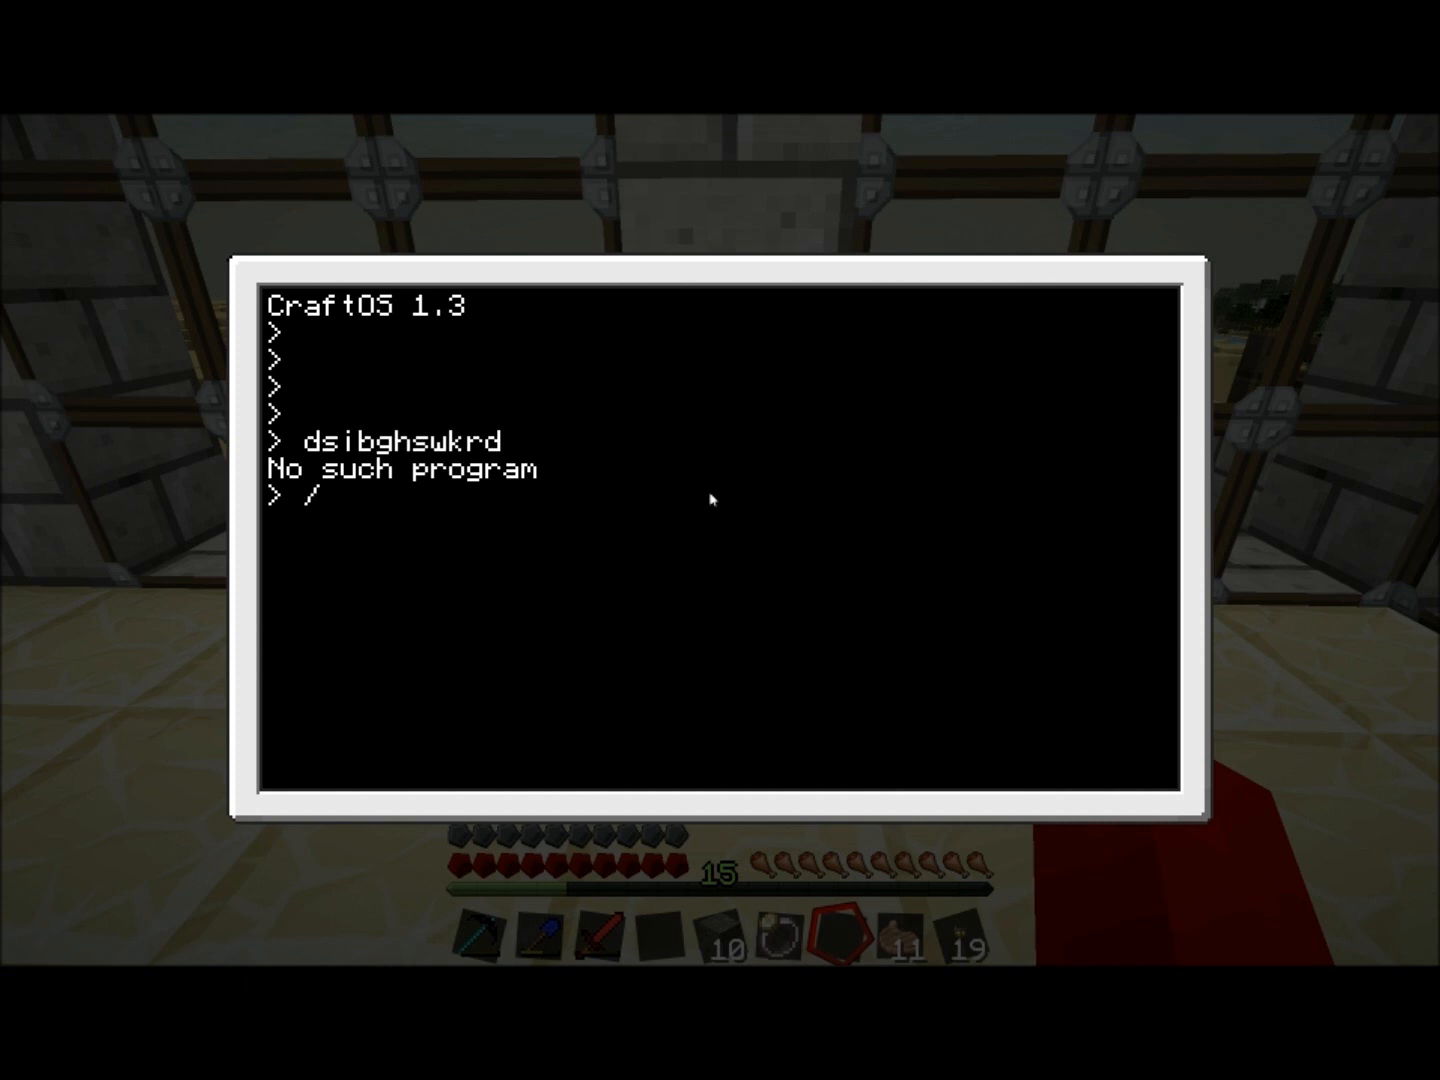
{"action": "key", "text": "Backspace"}
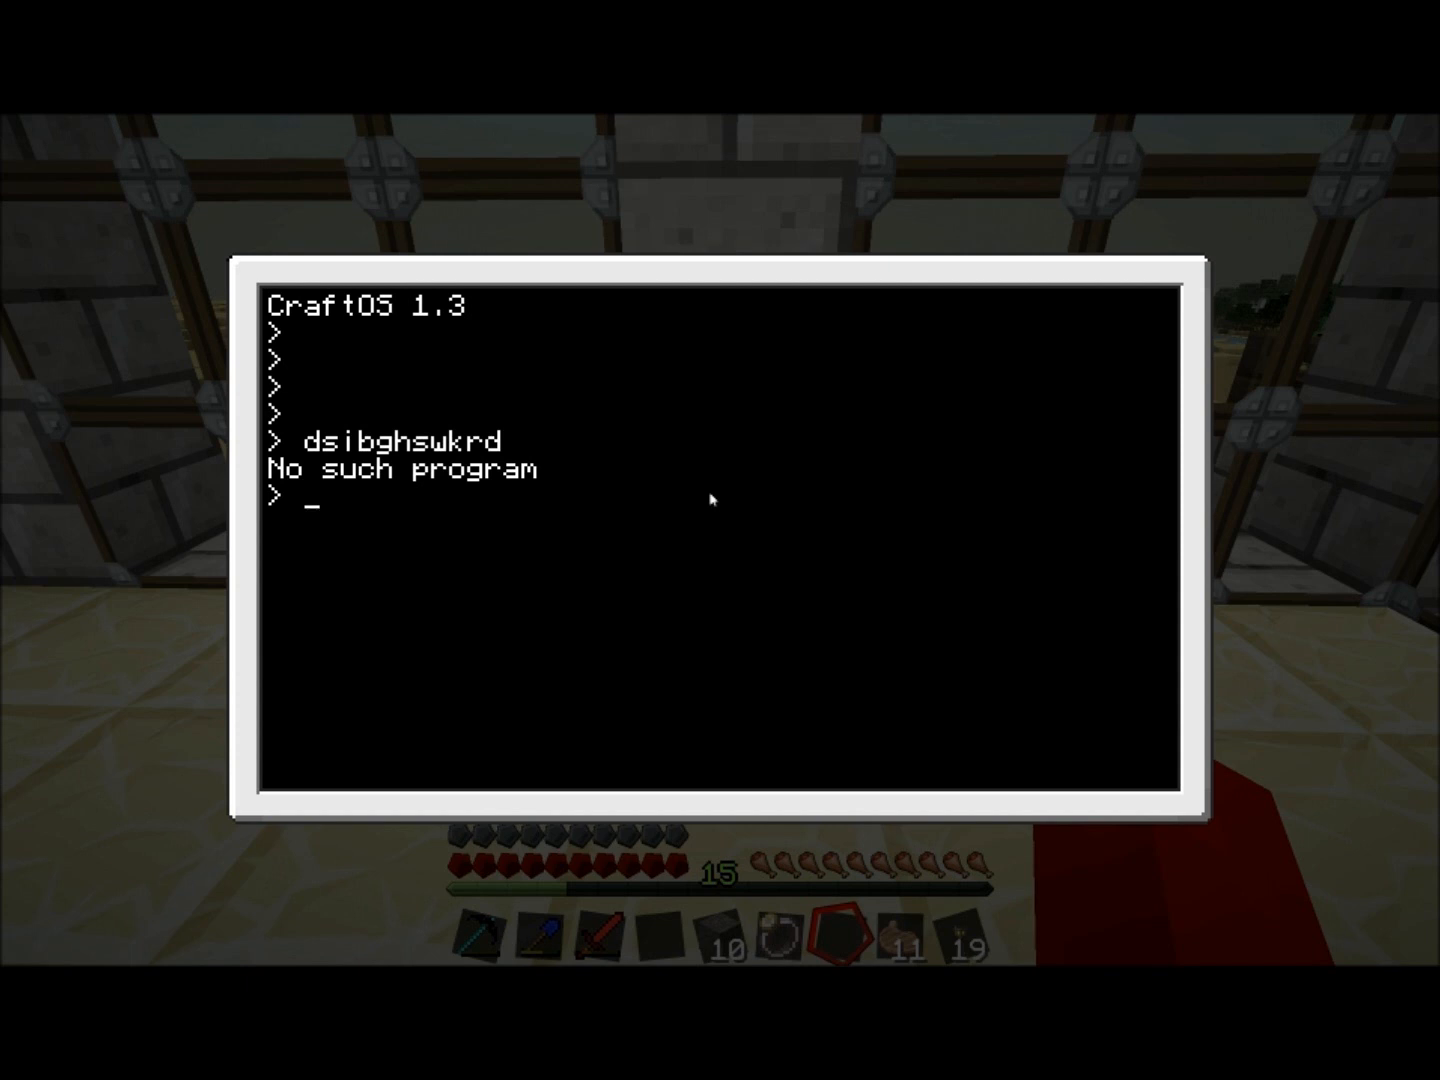
- List the files twice (only rom shows) and change into the rom folder with cd rom
{"action": "type", "text": "ls"}
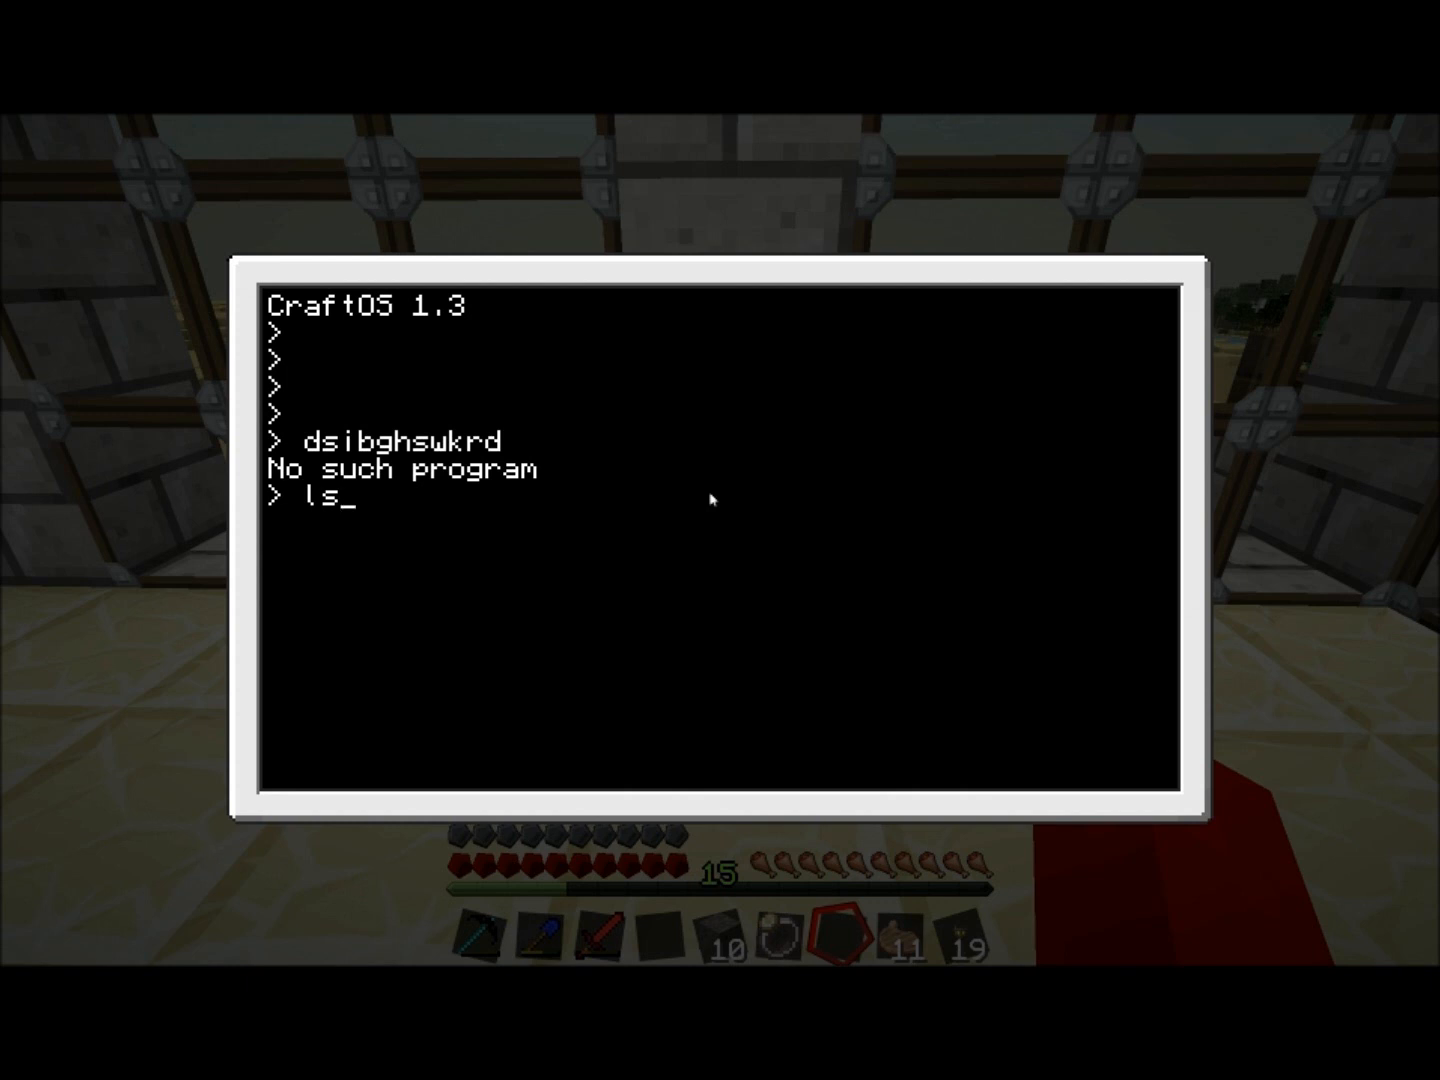
{"action": "key", "text": "Return"}
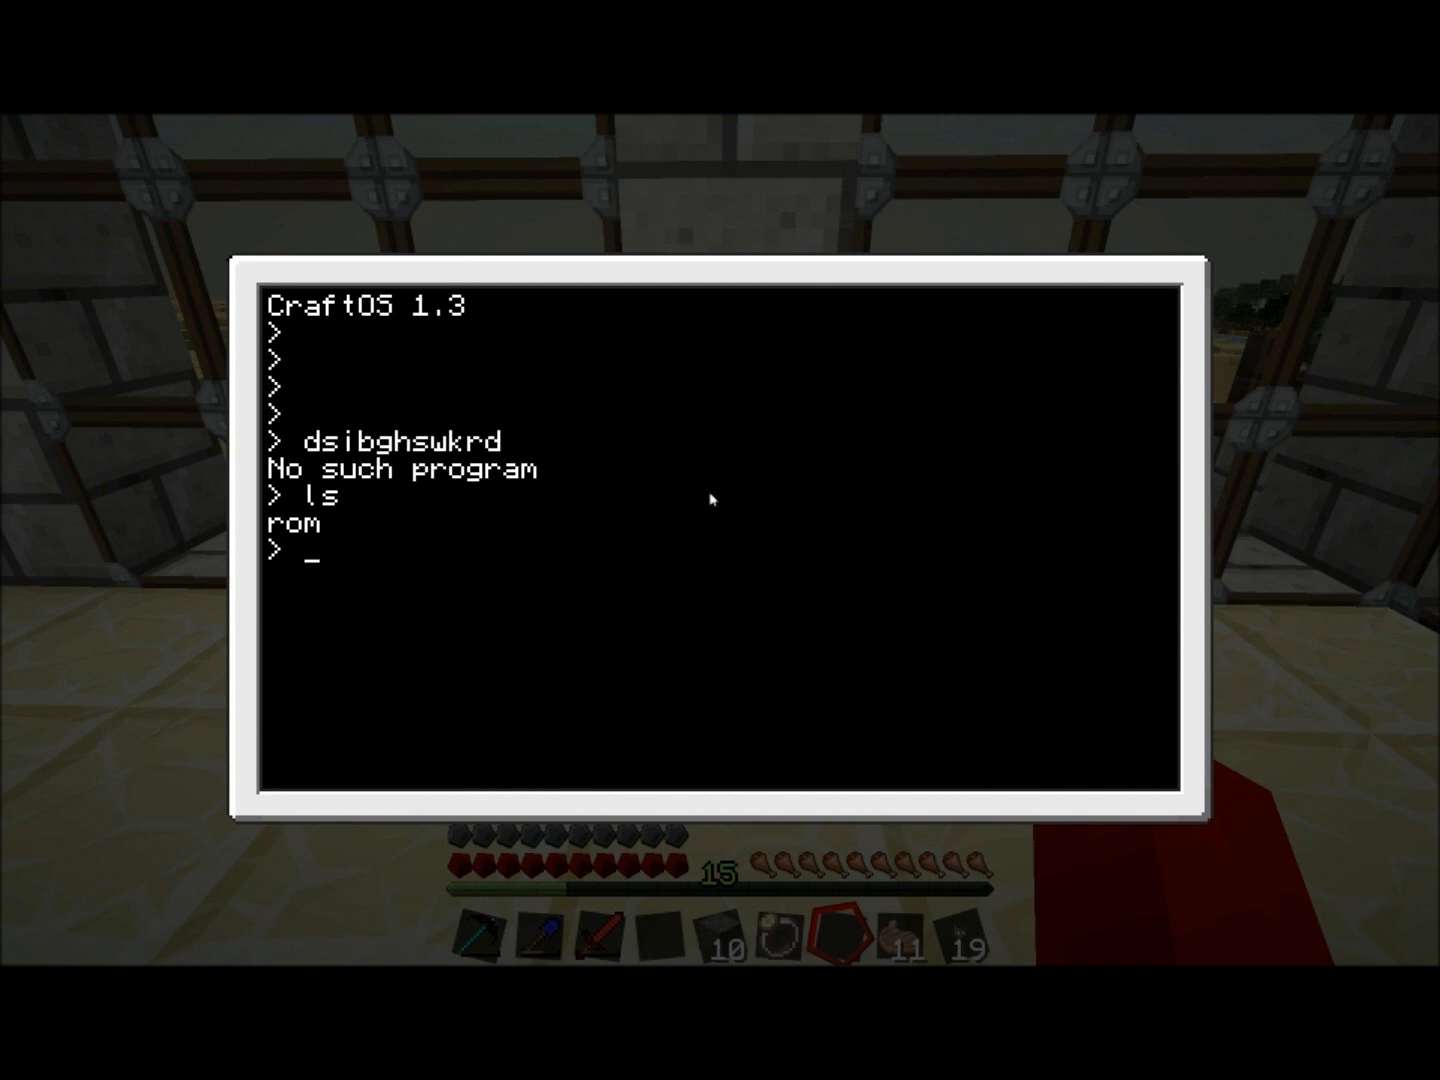
{"action": "key", "text": "Return"}
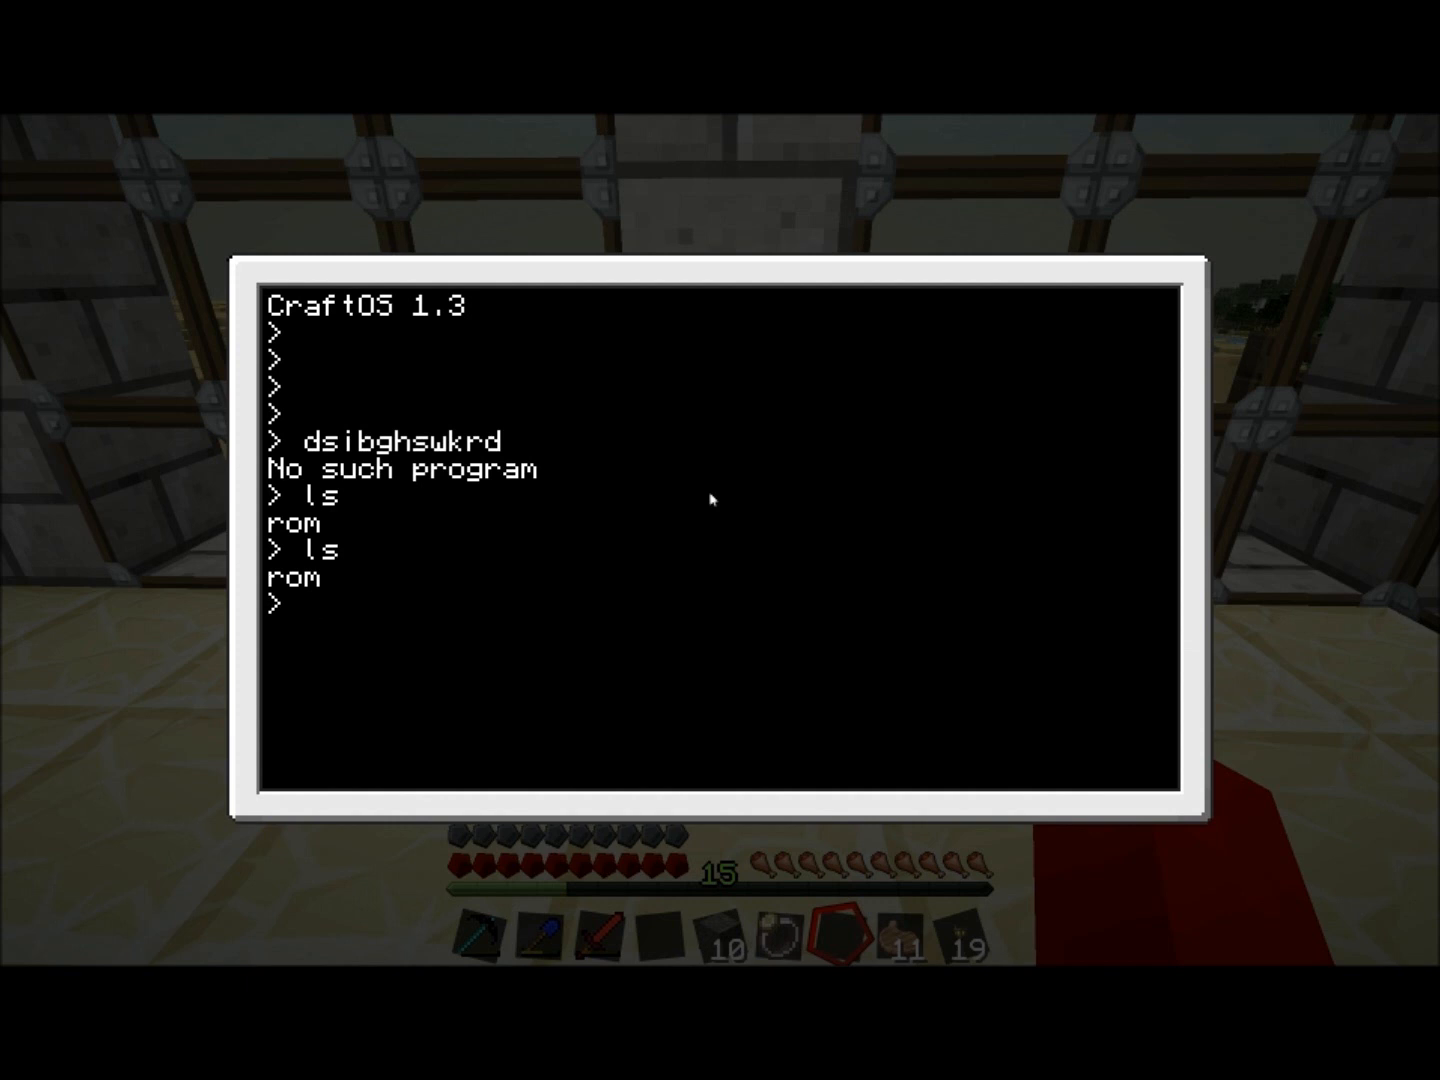
{"action": "type", "text": "cd"}
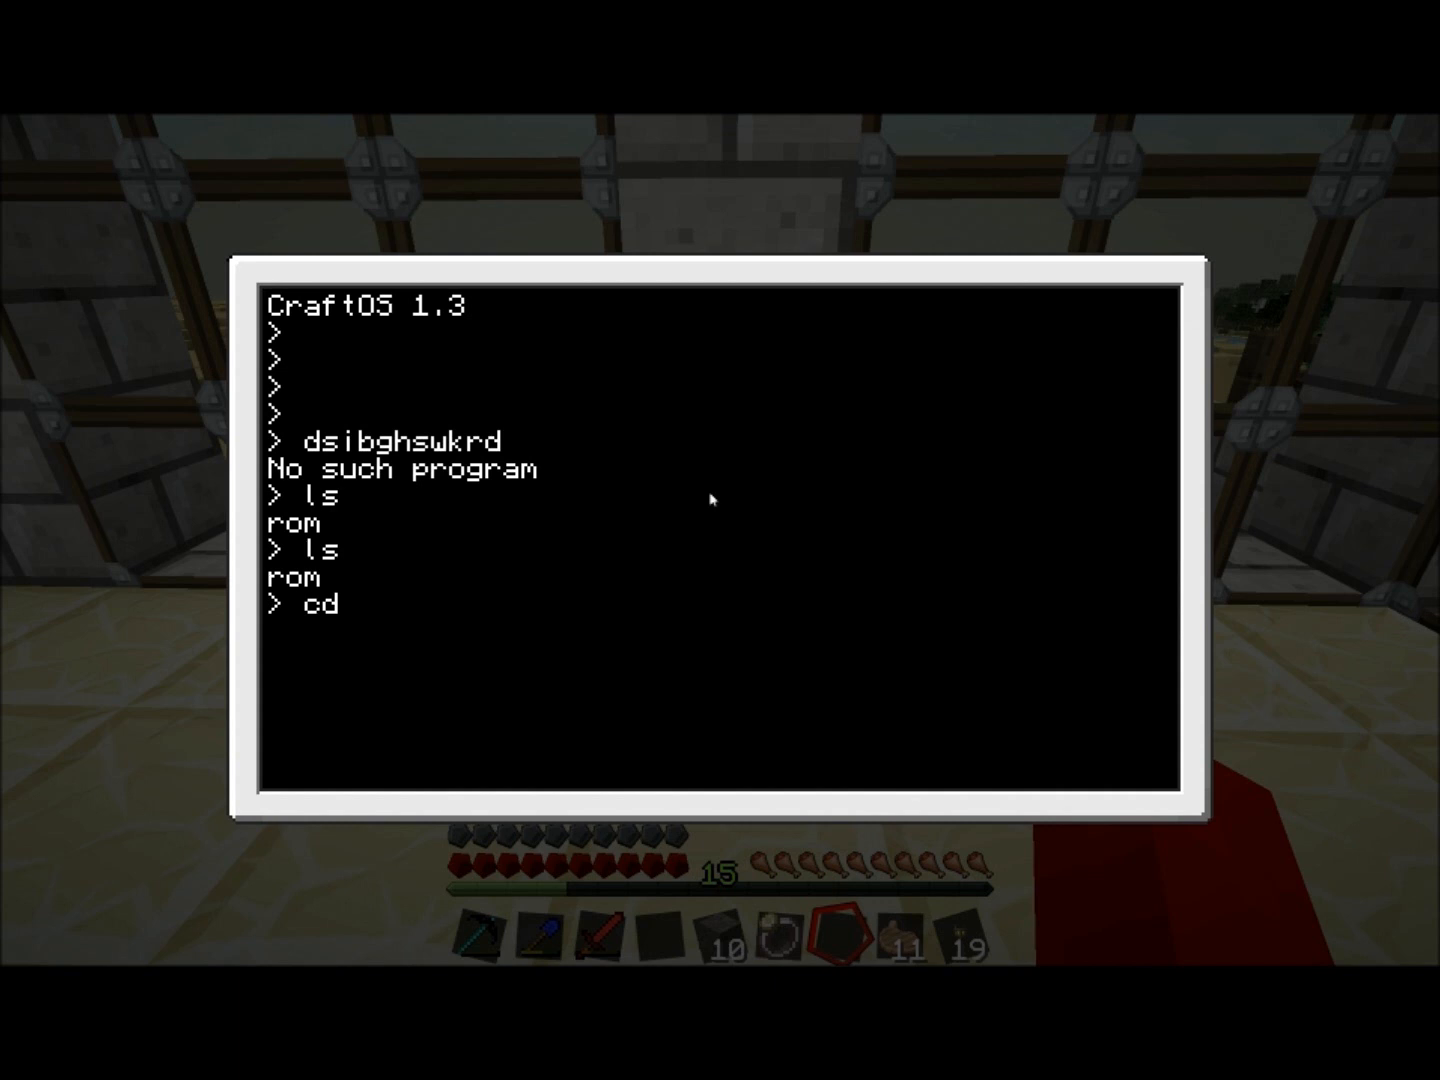
{"action": "type", "text": "r"}
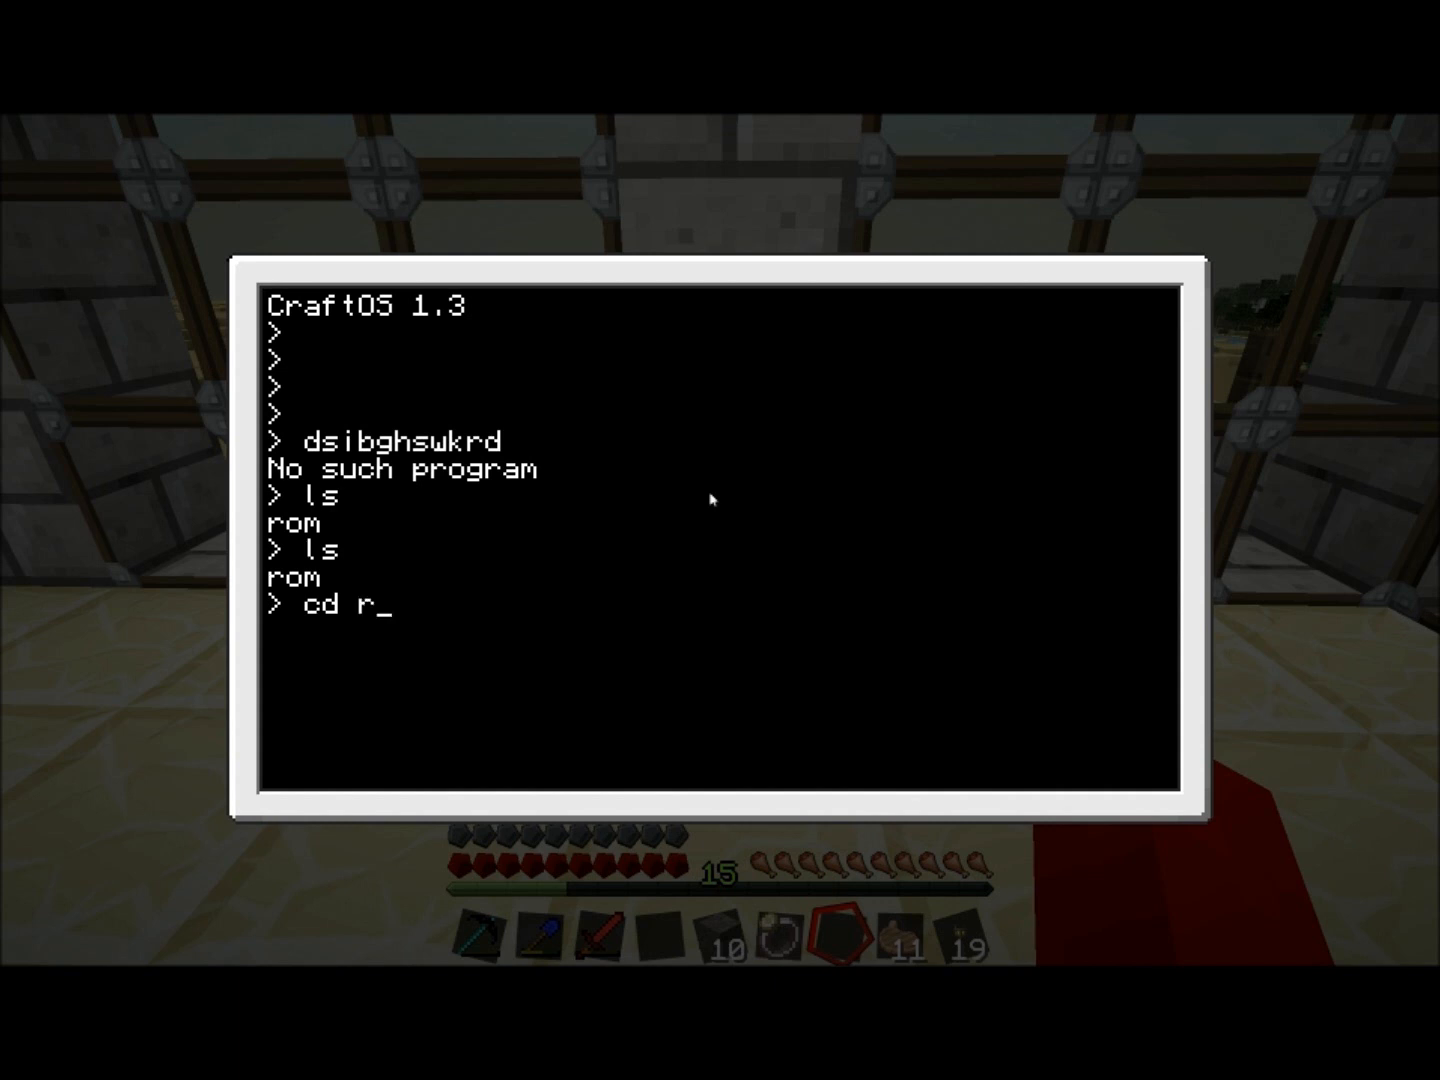
{"action": "key", "text": "Return"}
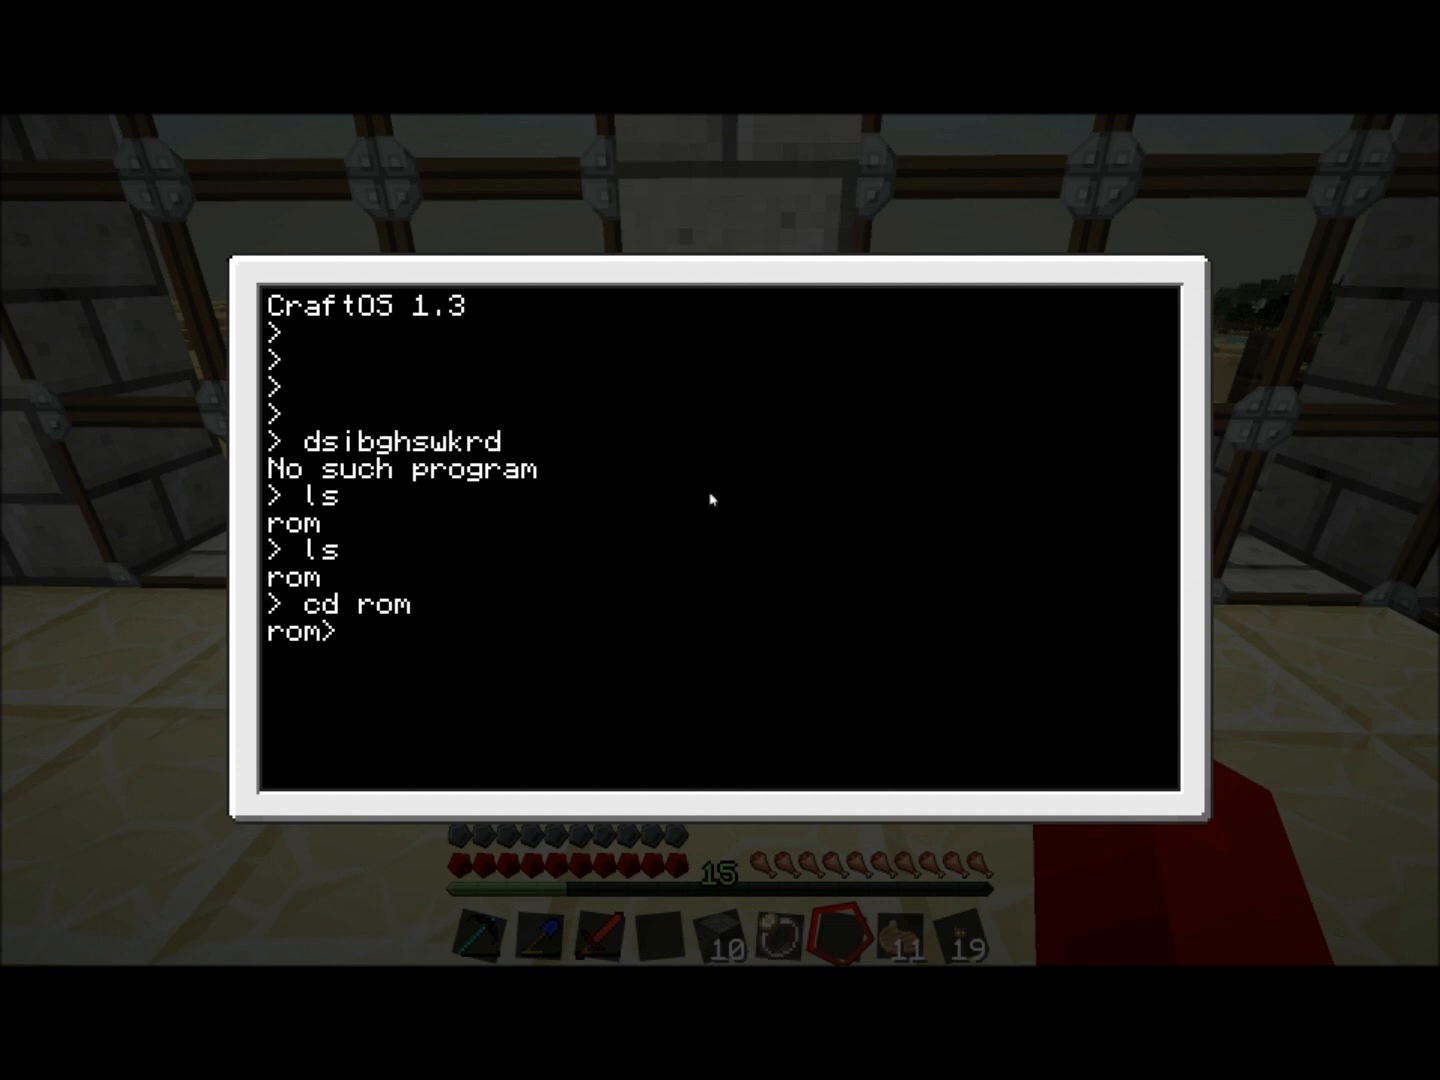
- List the rom folder's contents, then go back up to the root with cd .
{"action": "type", "text": "ls"}
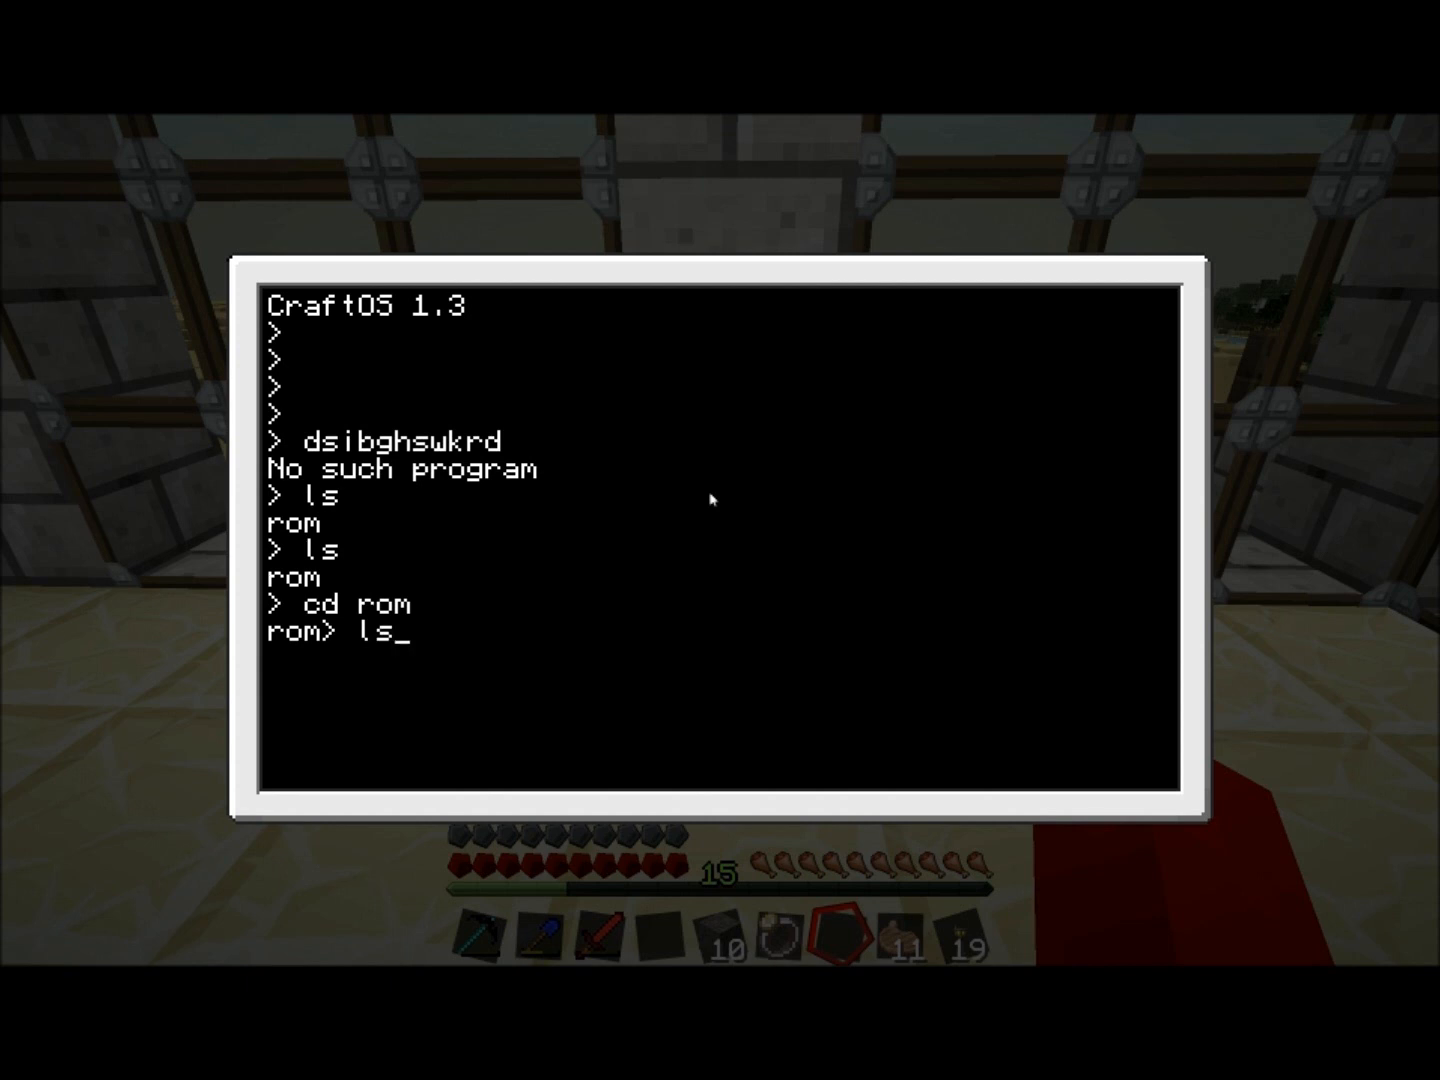
{"action": "key", "text": "Return"}
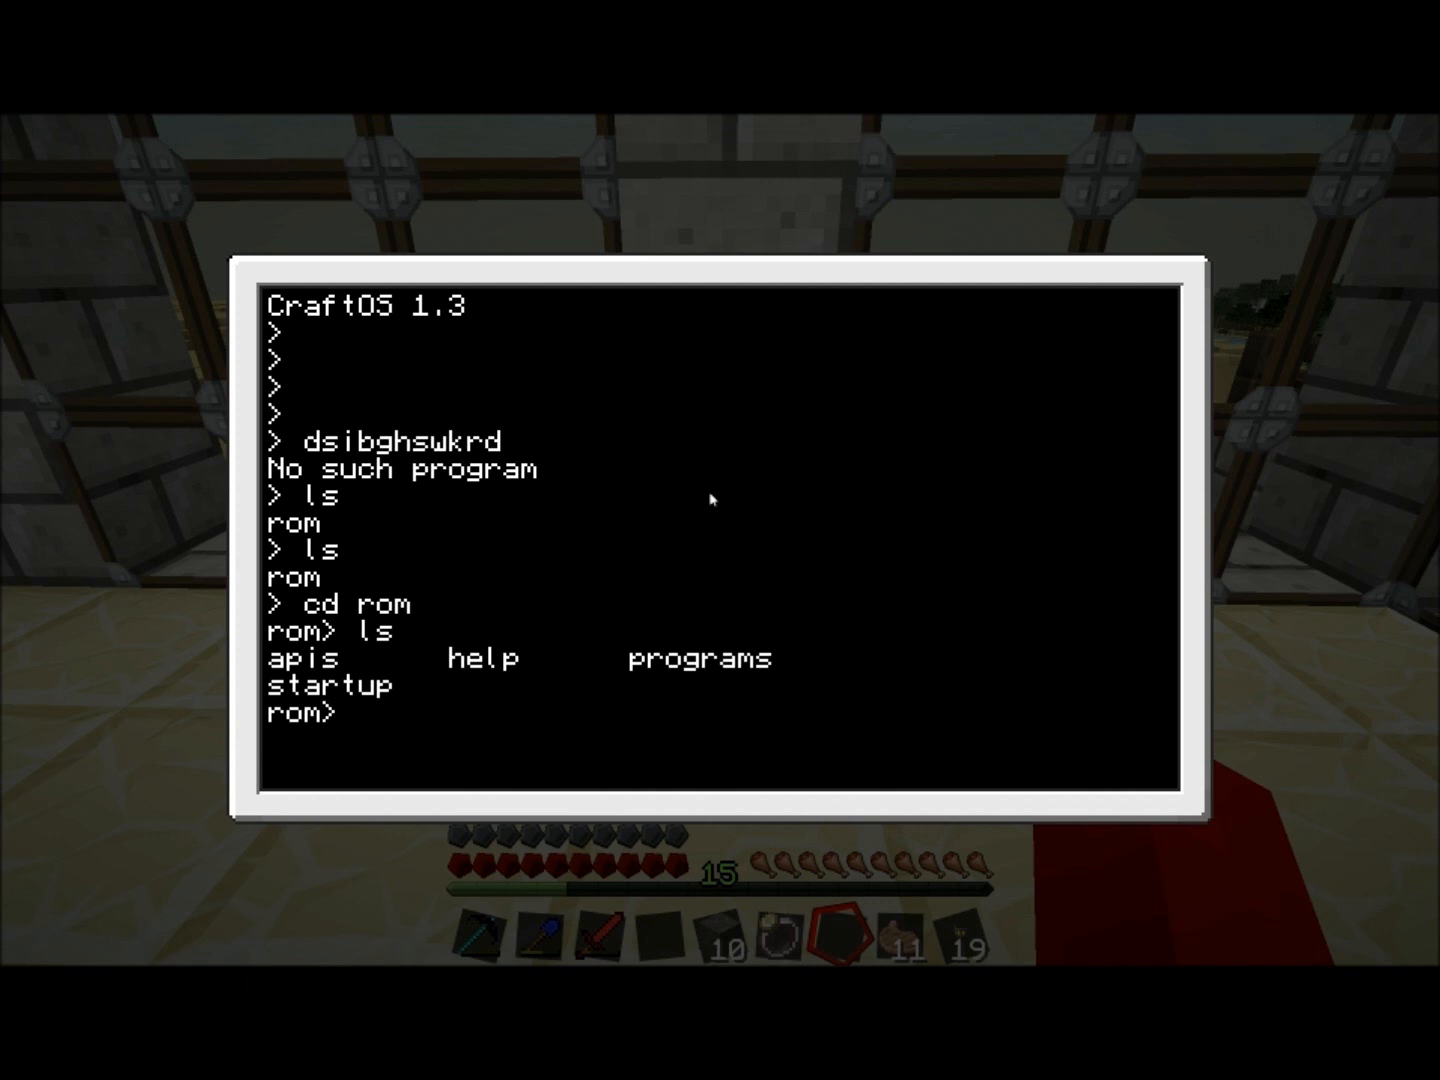
{"action": "type", "text": "cd"}
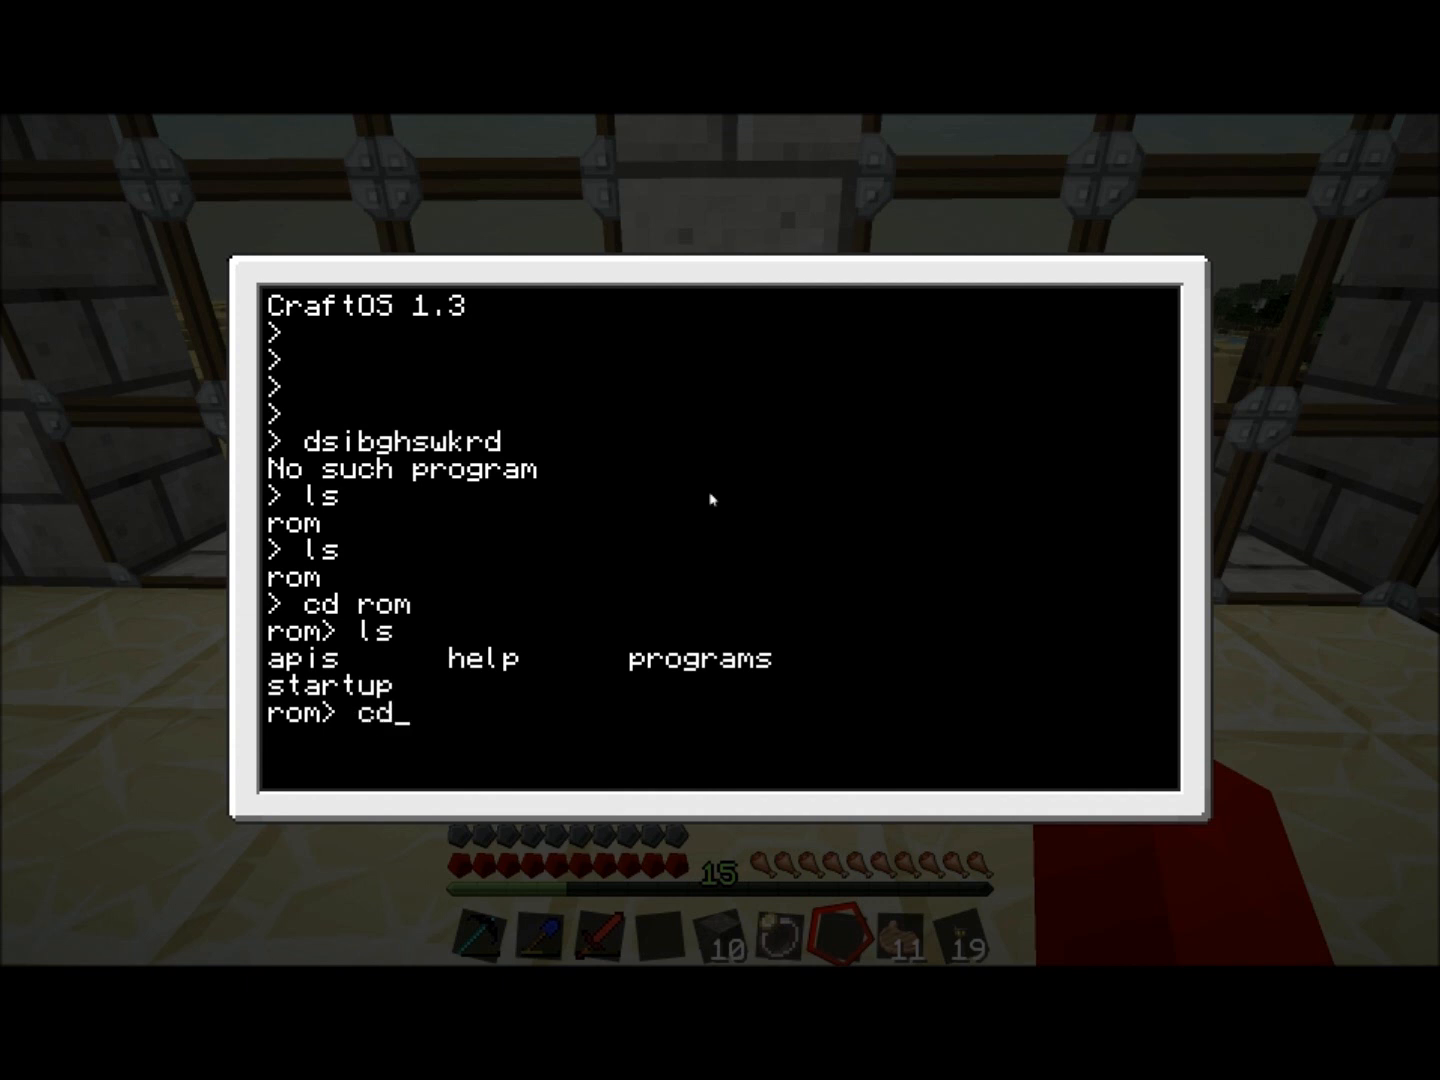
{"action": "type", "text": ".."}
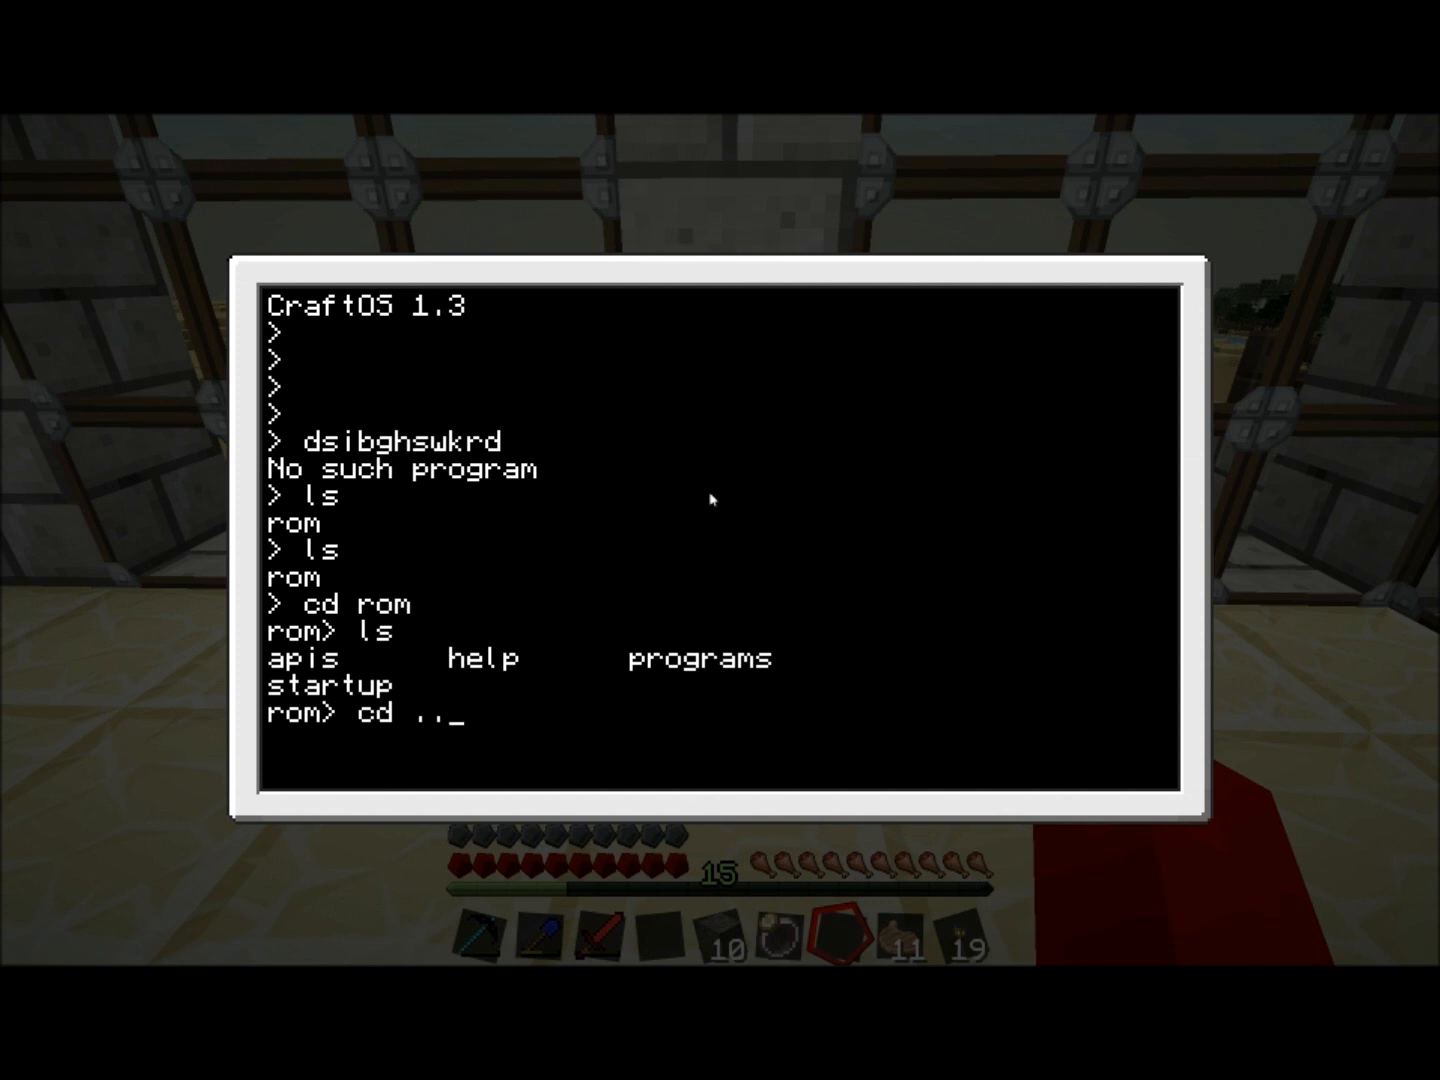
{"action": "key", "text": "Return"}
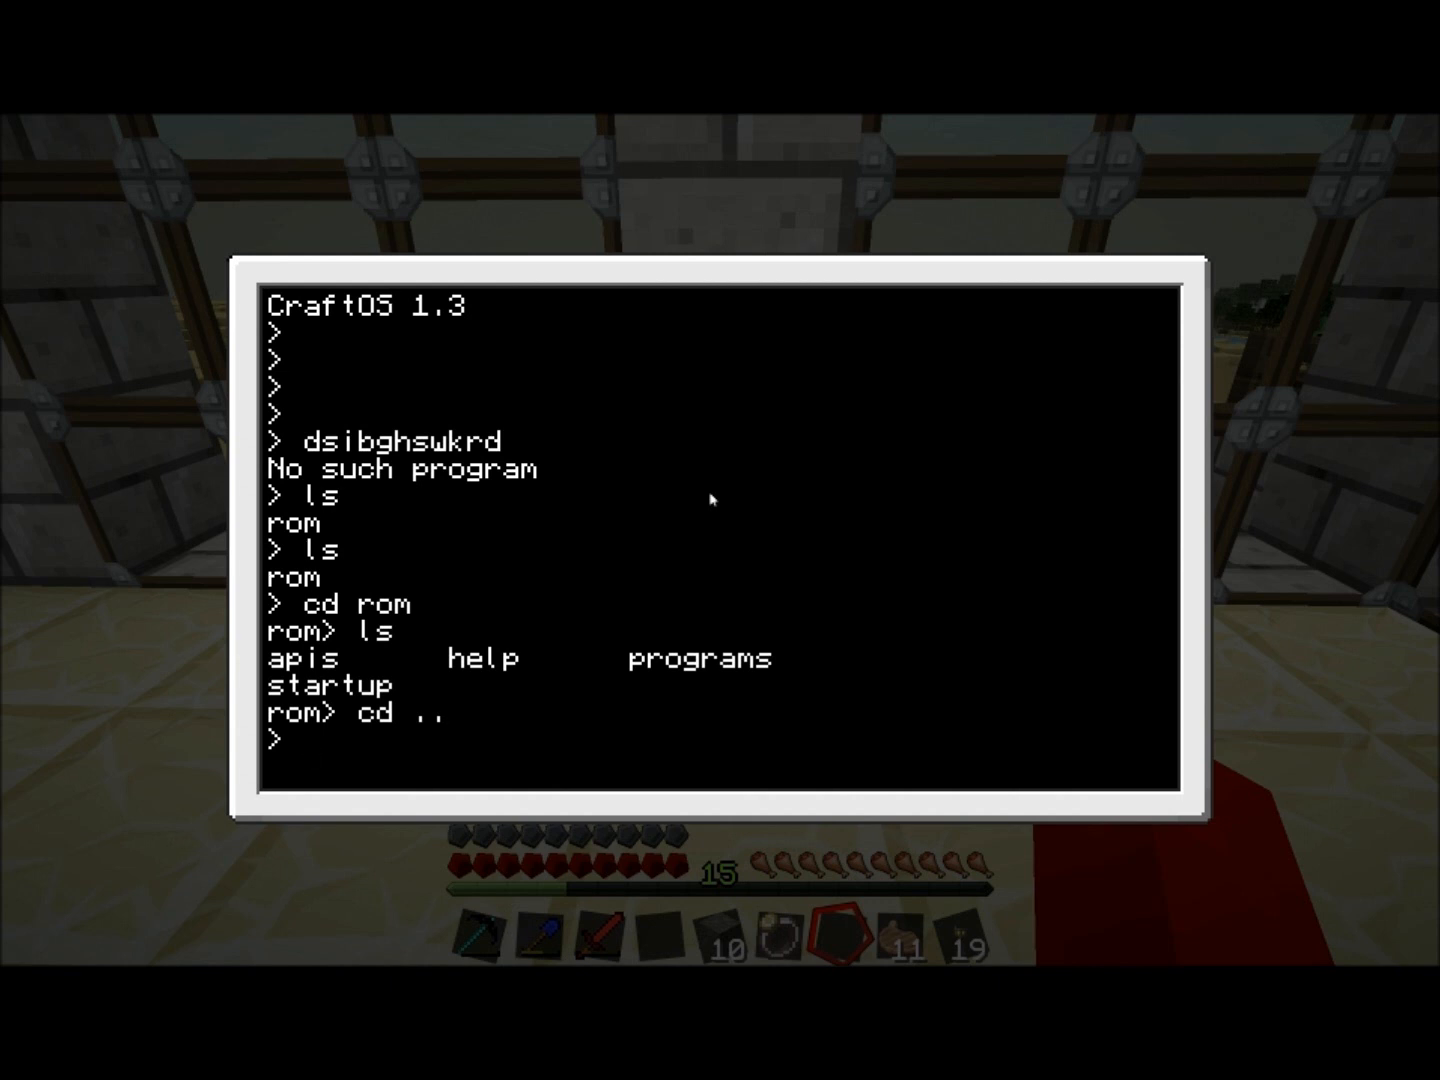
- Change into rom/programs, then go back up toward the root with cd .
{"action": "type", "text": "cd"}
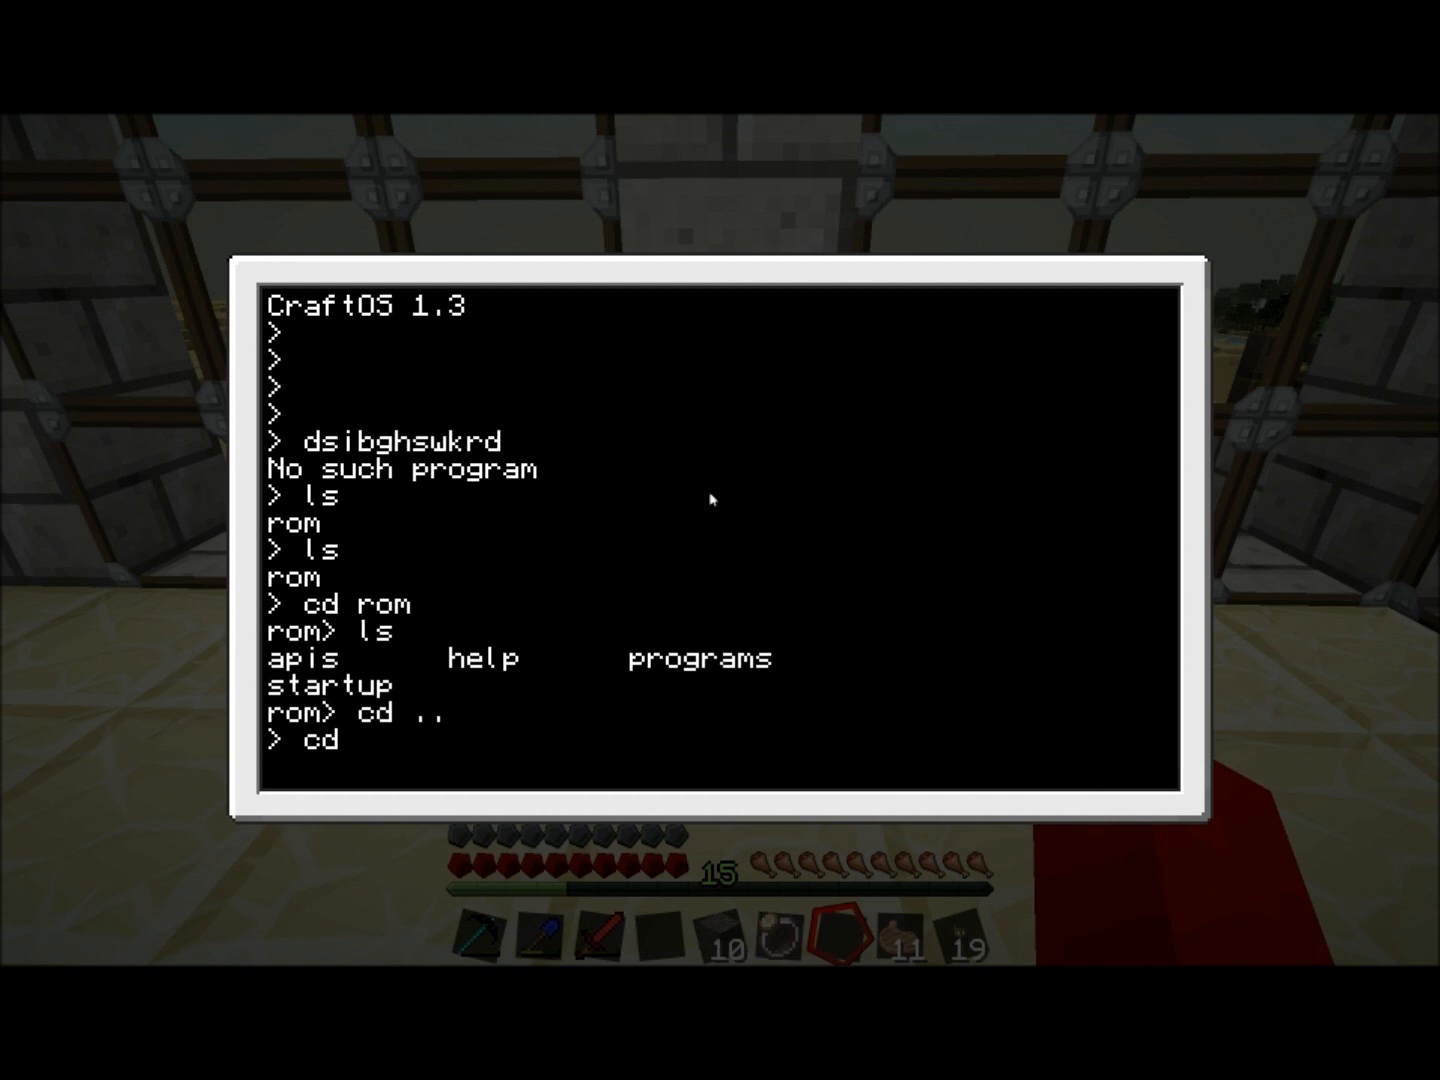
{"action": "type", "text": "rom/"}
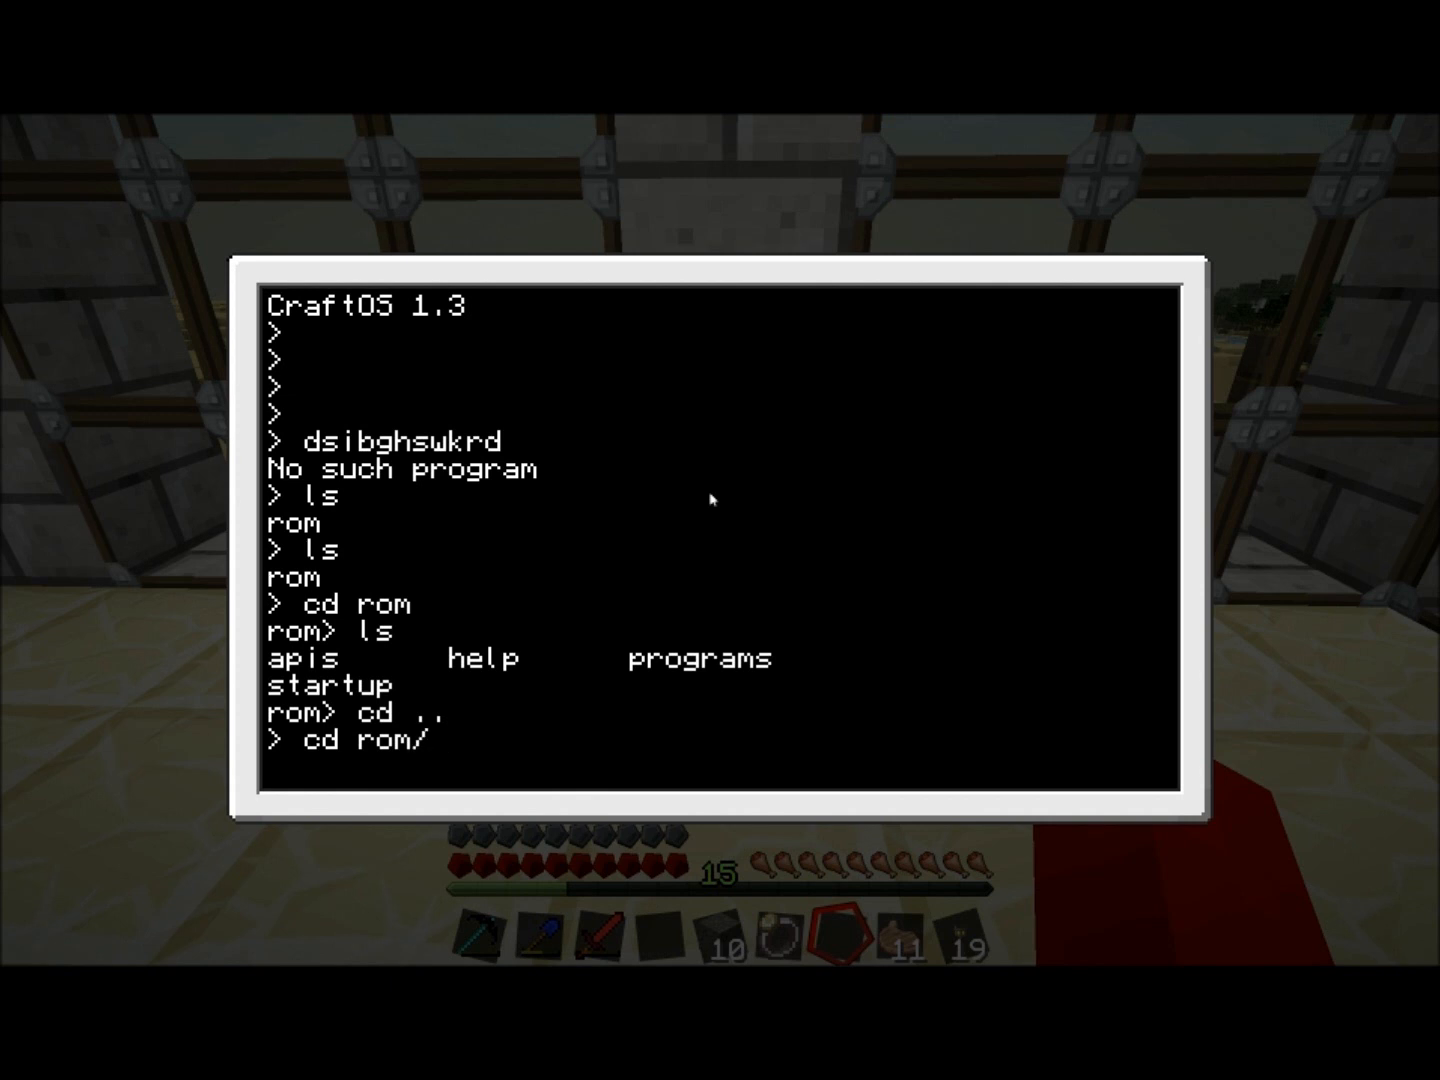
{"action": "type", "text": "p"}
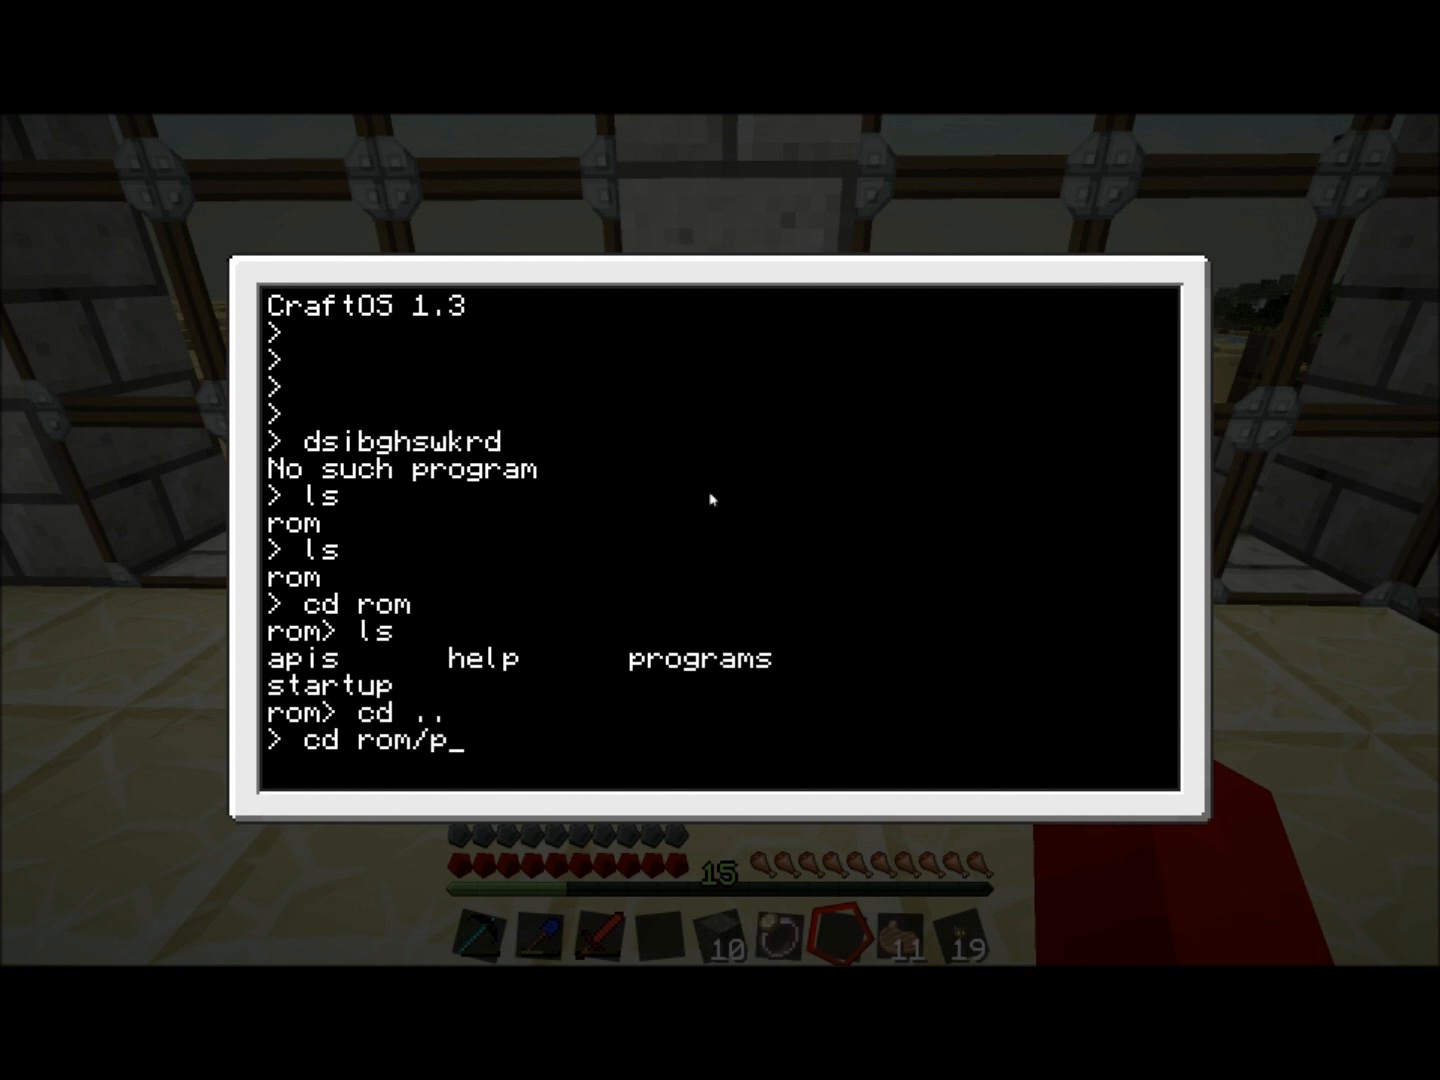
{"action": "type", "text": "rograms"}
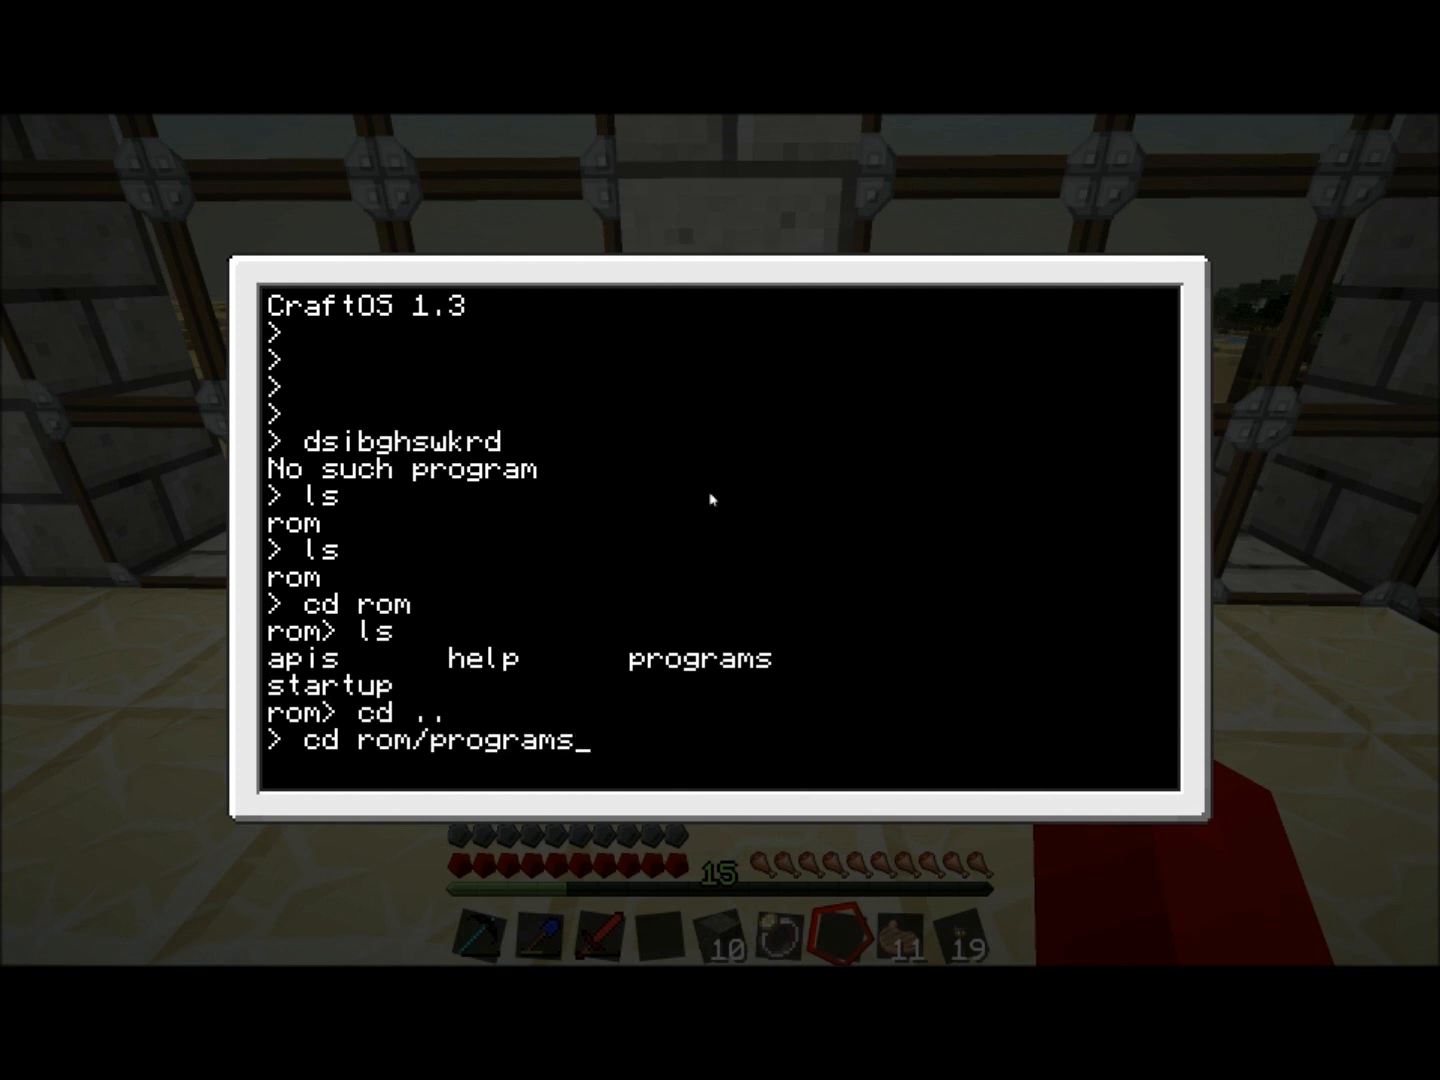
{"action": "key", "text": "Return"}
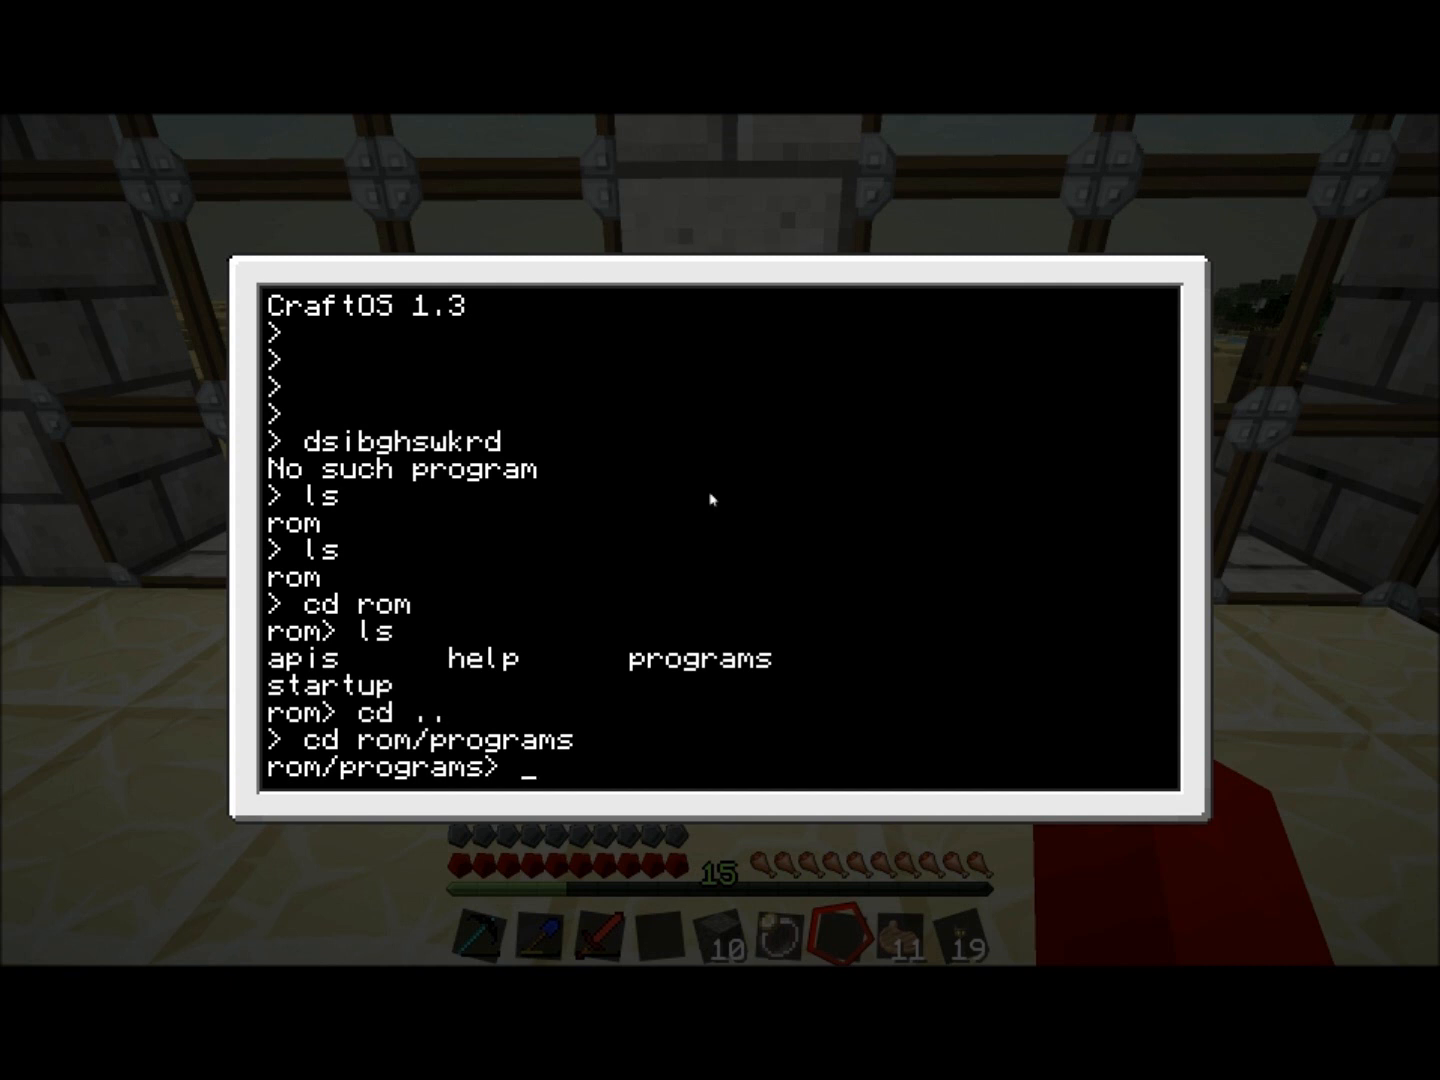
{"action": "type", "text": "cd"}
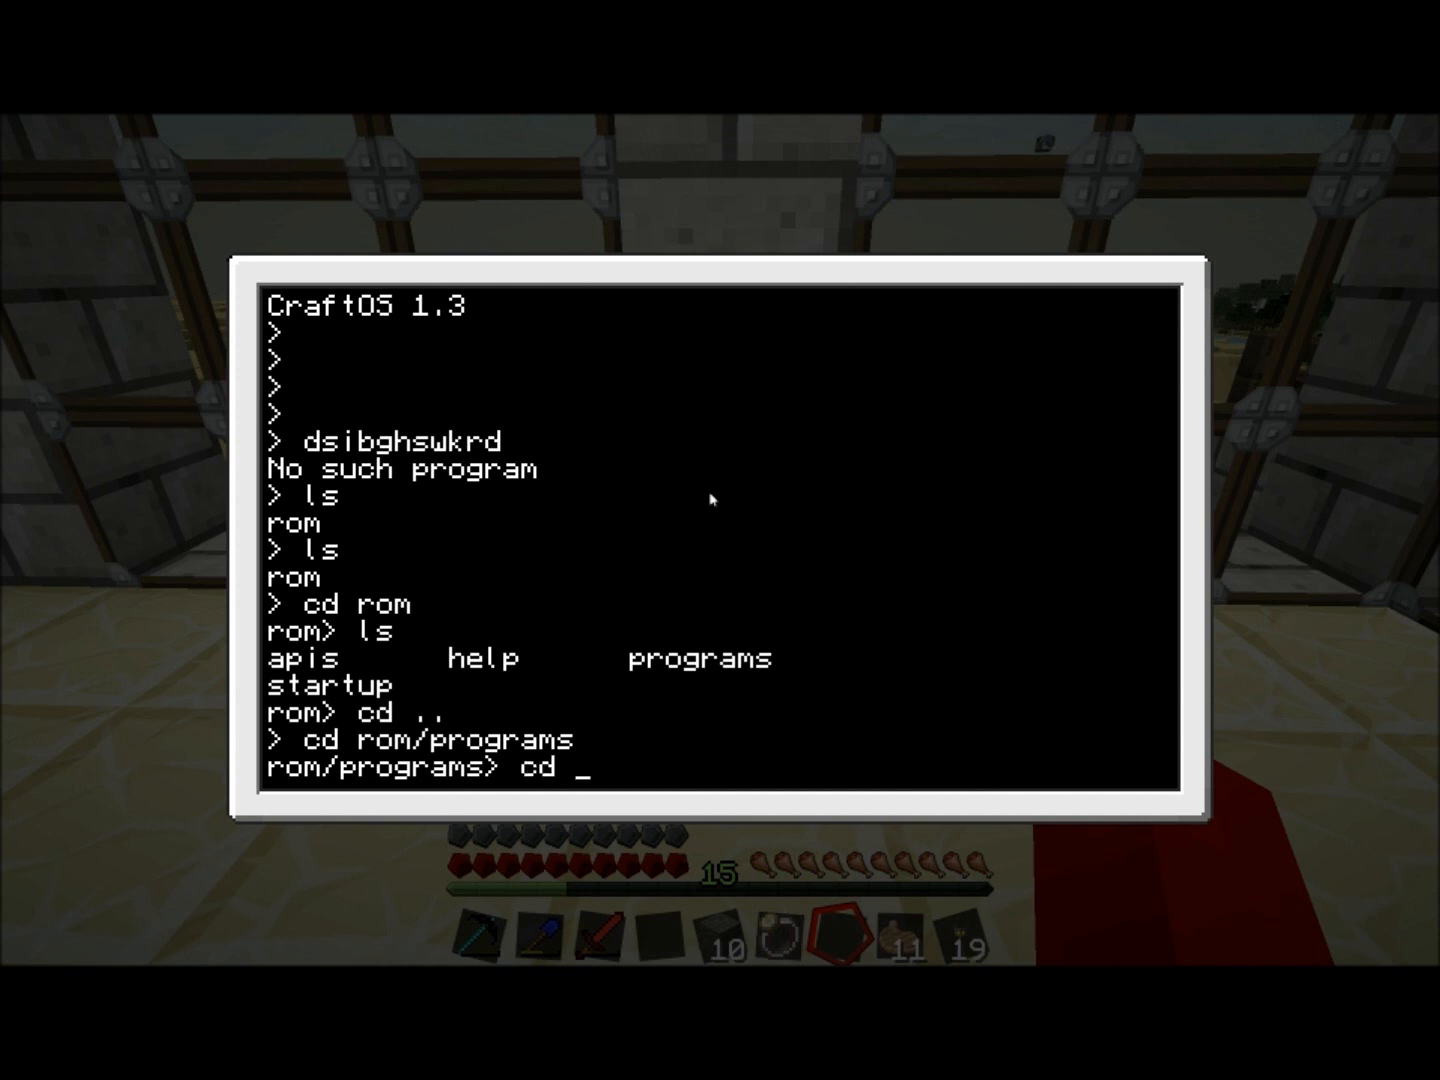
{"action": "type", "text": "../.."}
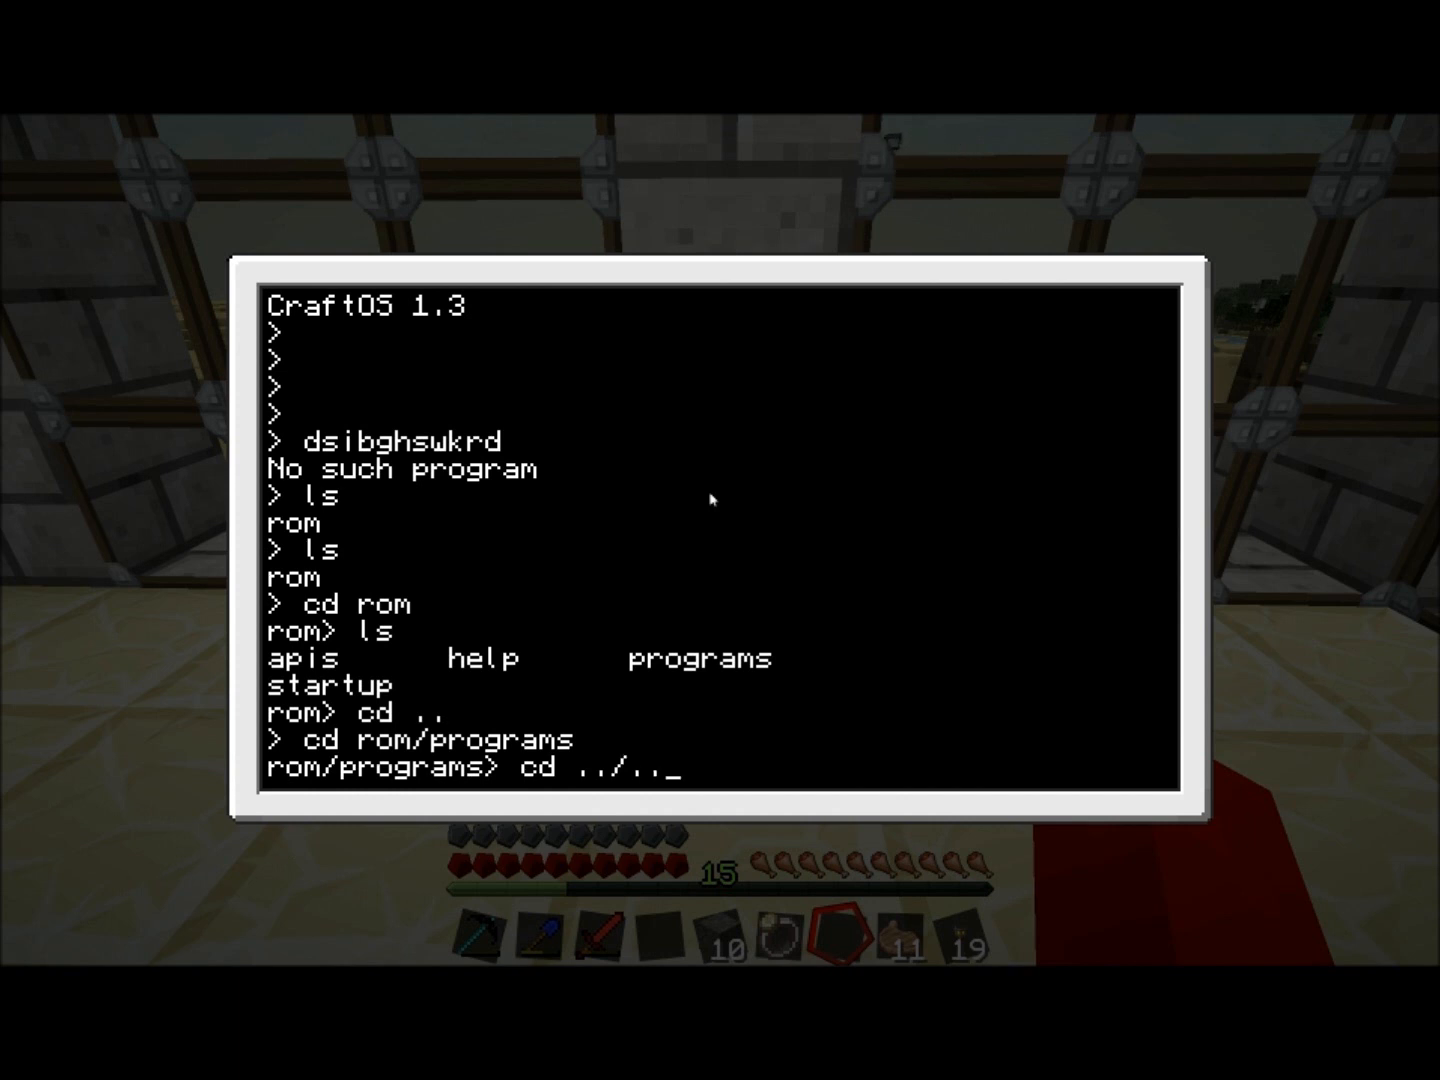
{"action": "key", "text": "Return"}
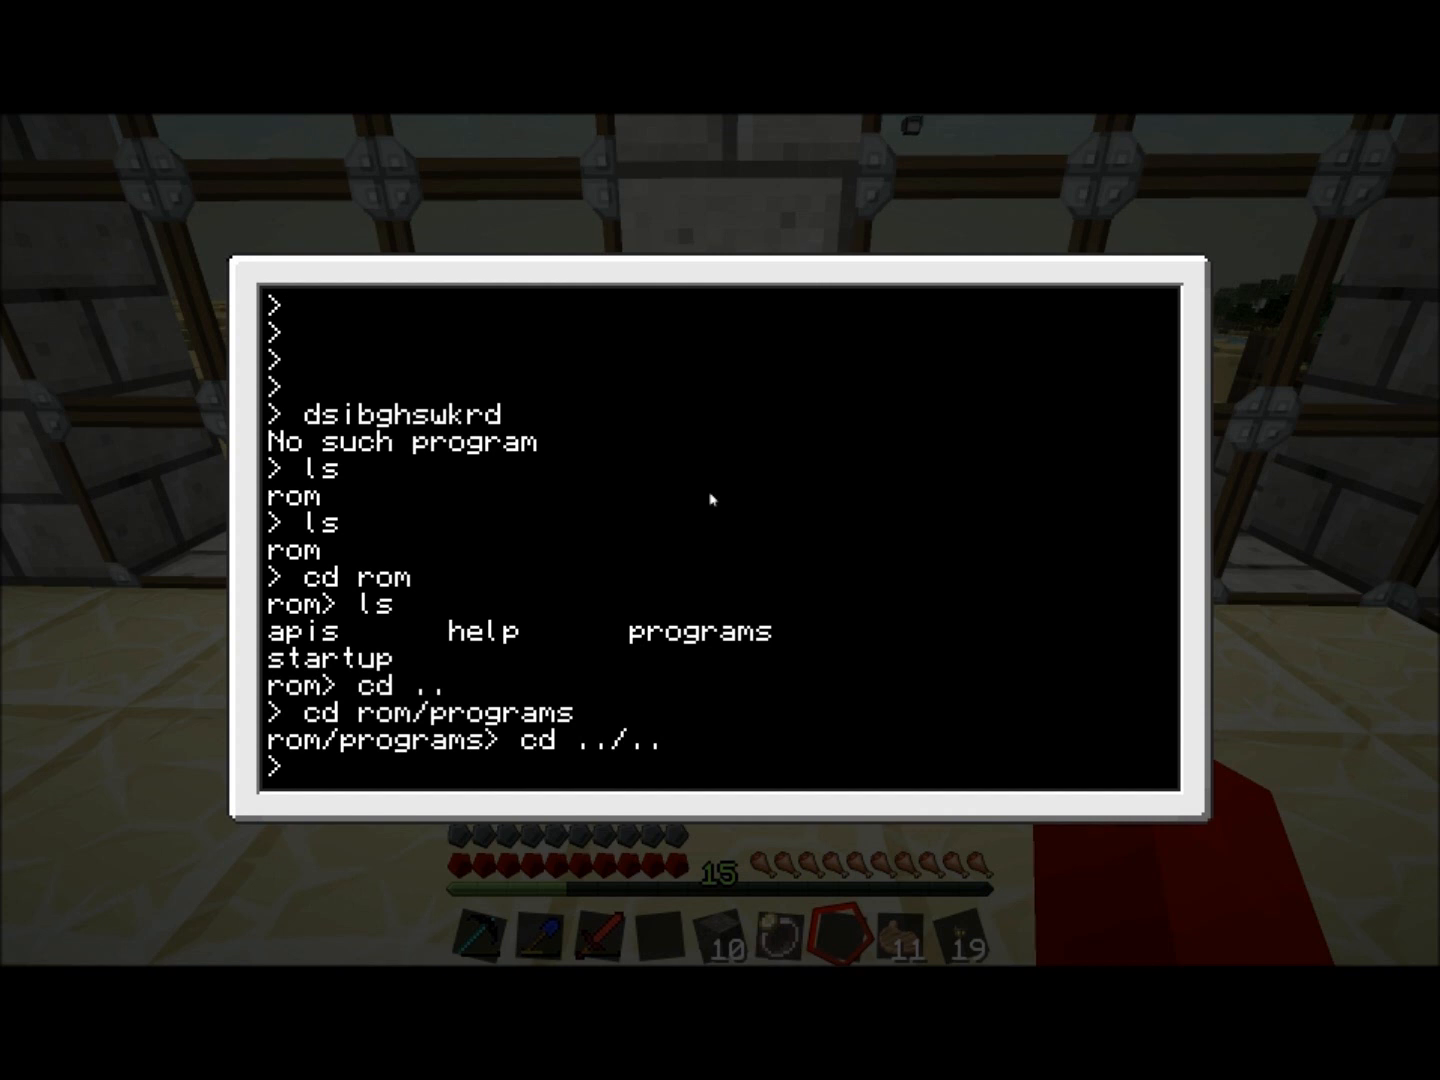
- Change into rom/programs/../help to land in the rom/help folder
{"action": "type", "text": "cd"}
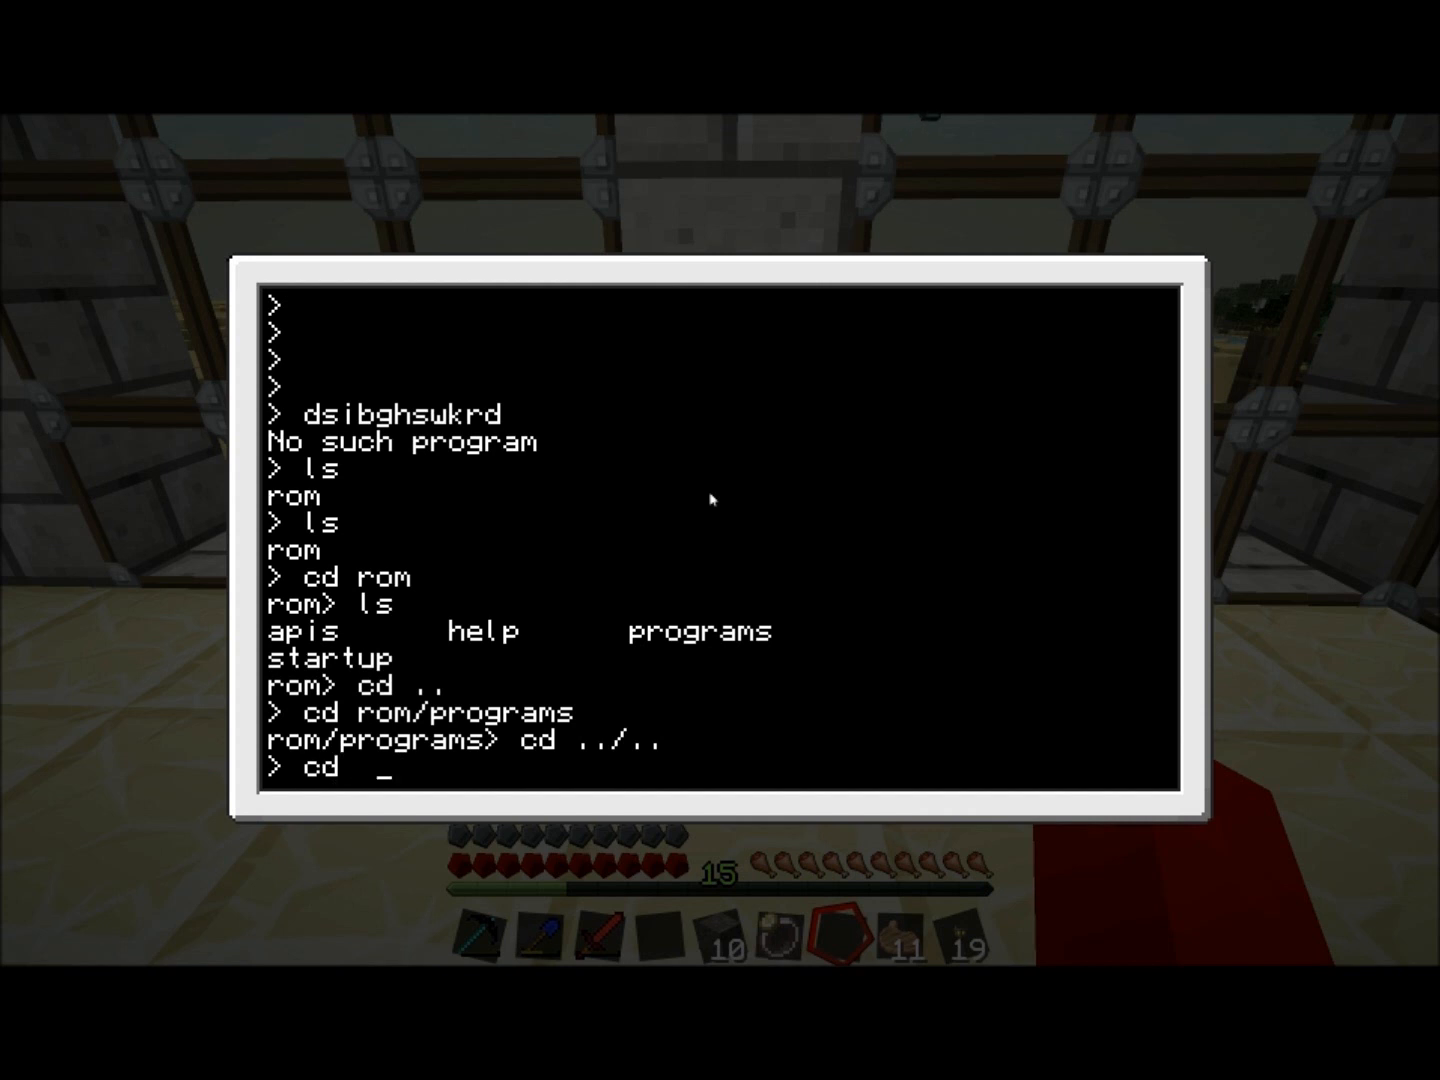
{"action": "type", "text": "rom/"}
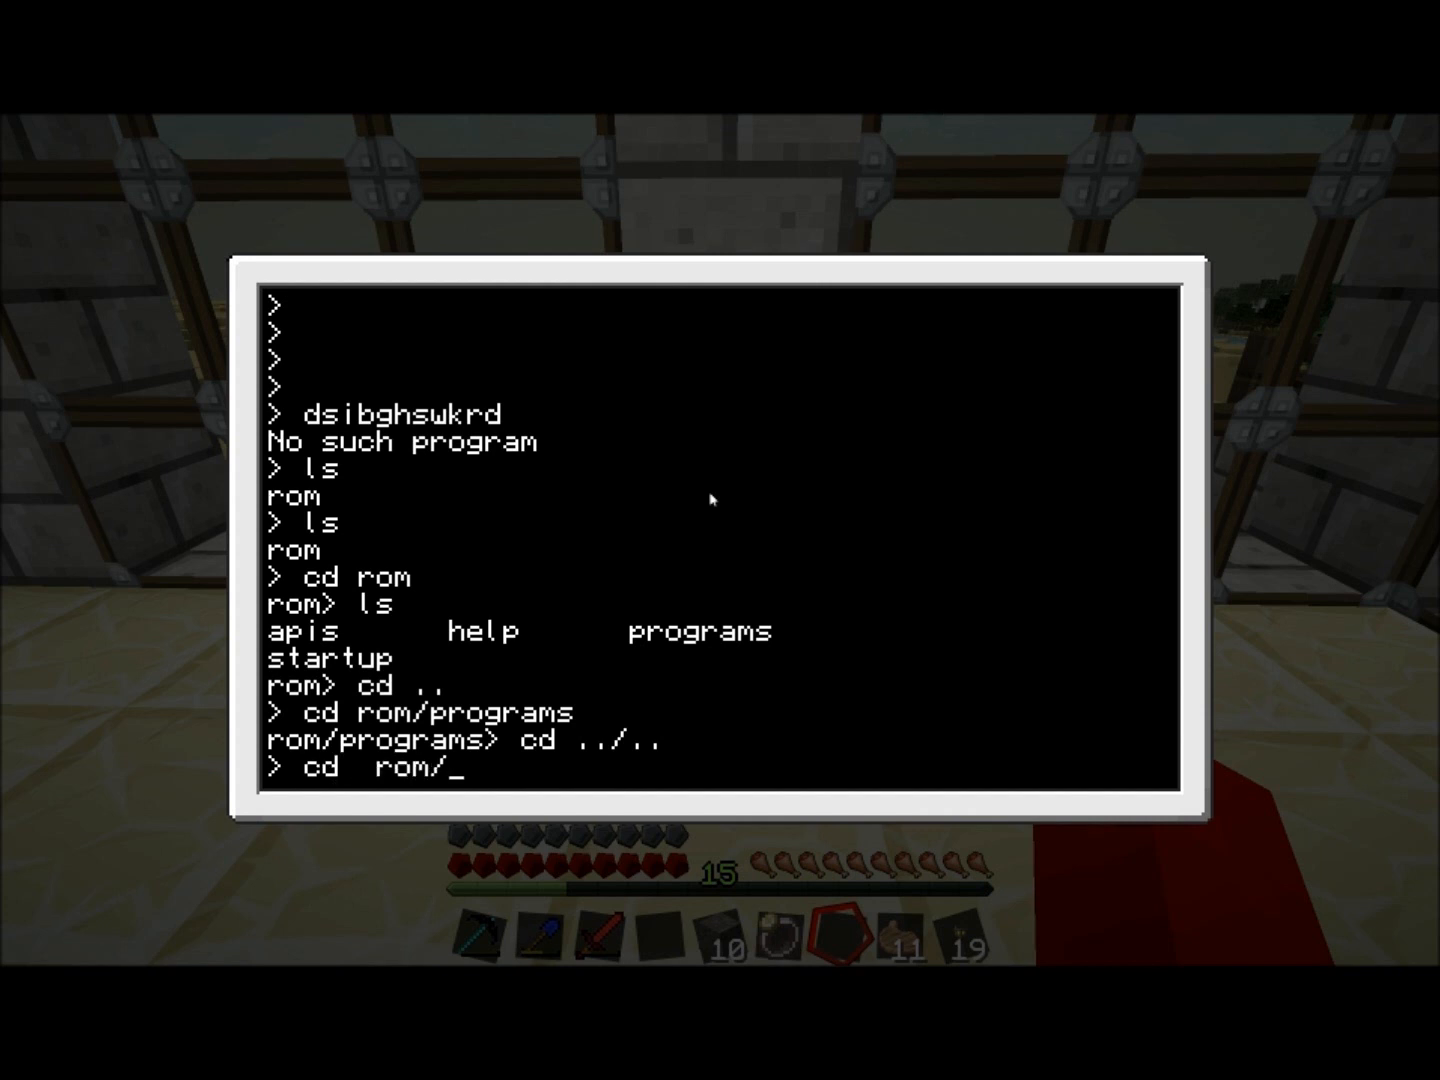
{"action": "type", "text": "programs"}
{"action": "type", "text": "cd"}
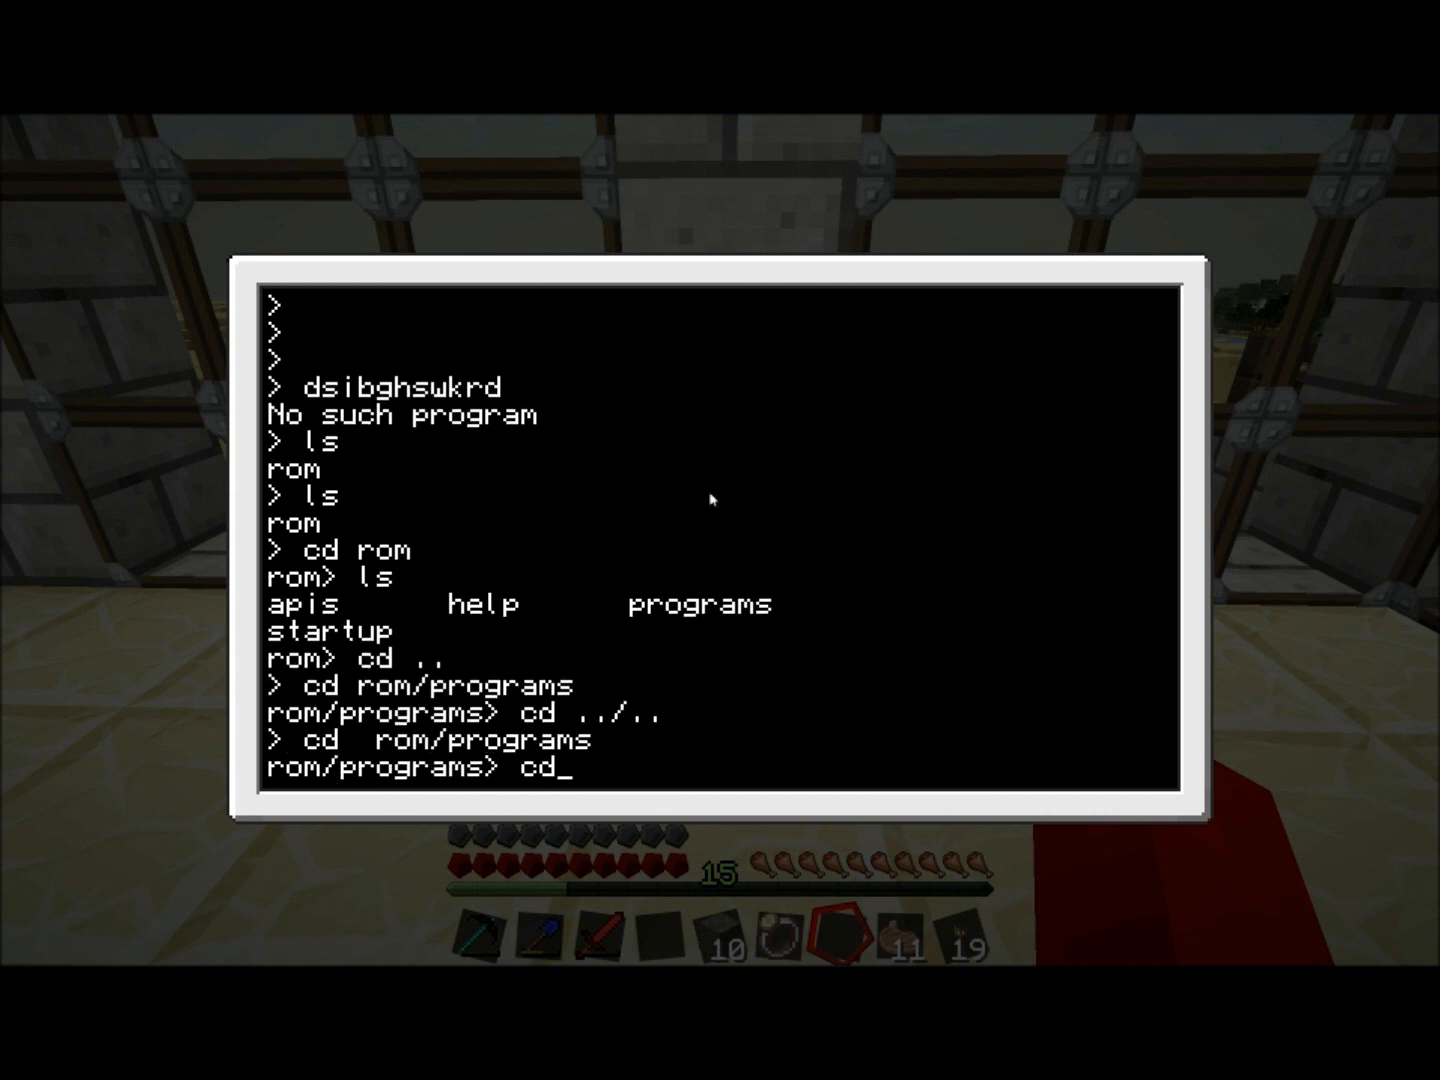
{"action": "type", "text": "../"}
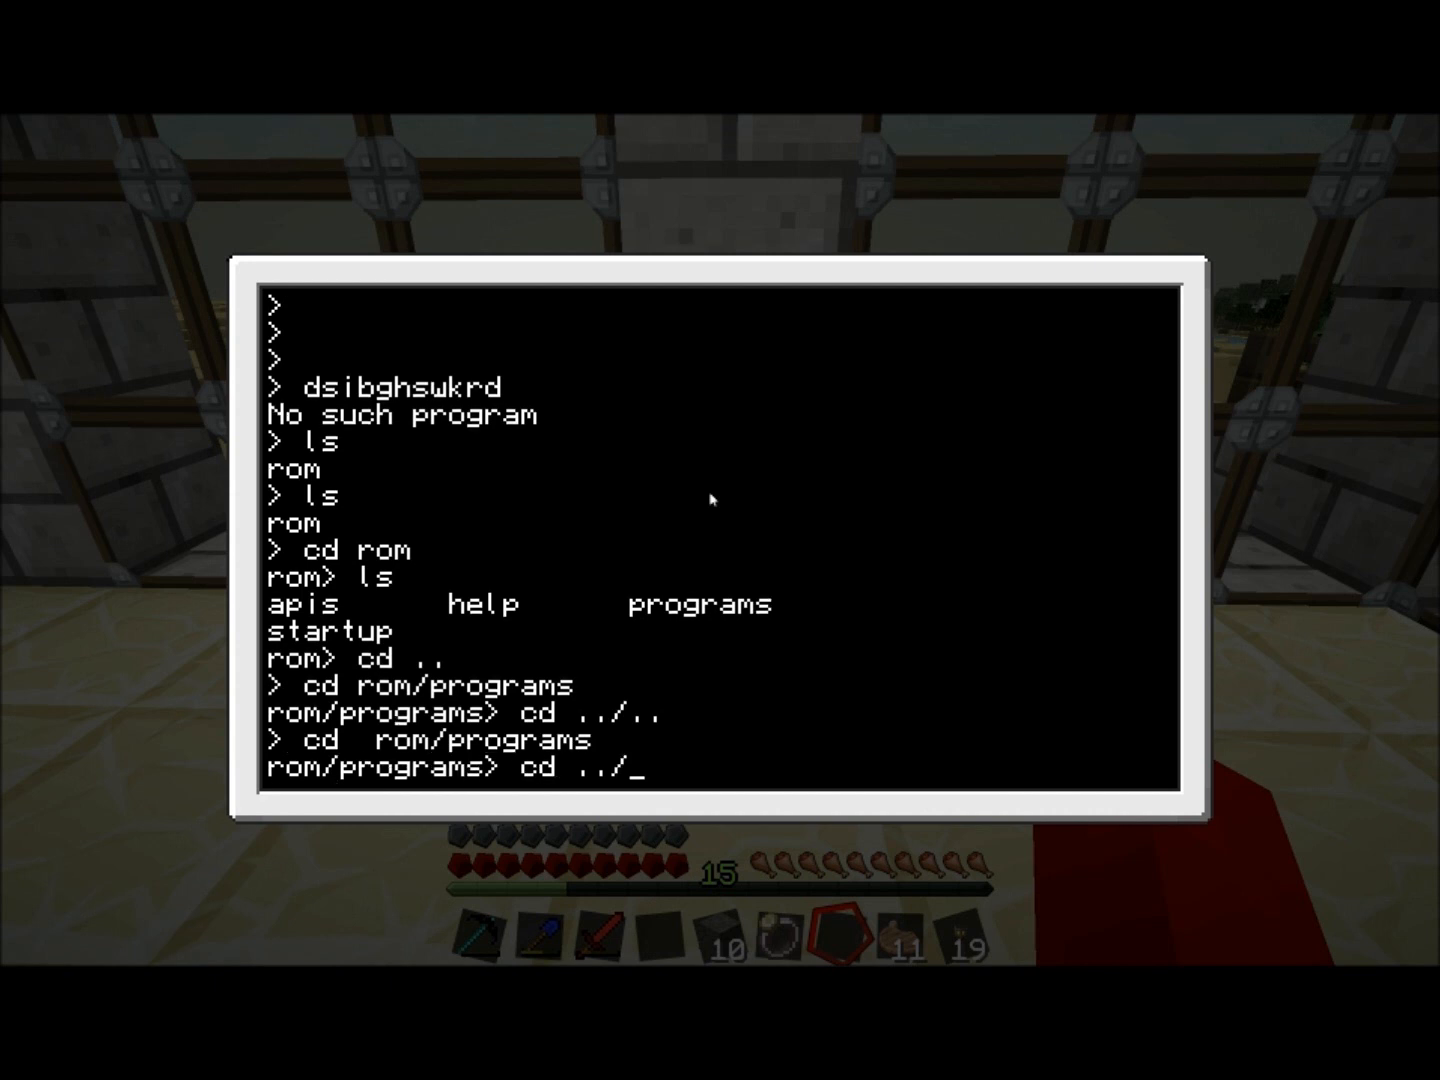
{"action": "type", "text": "help"}
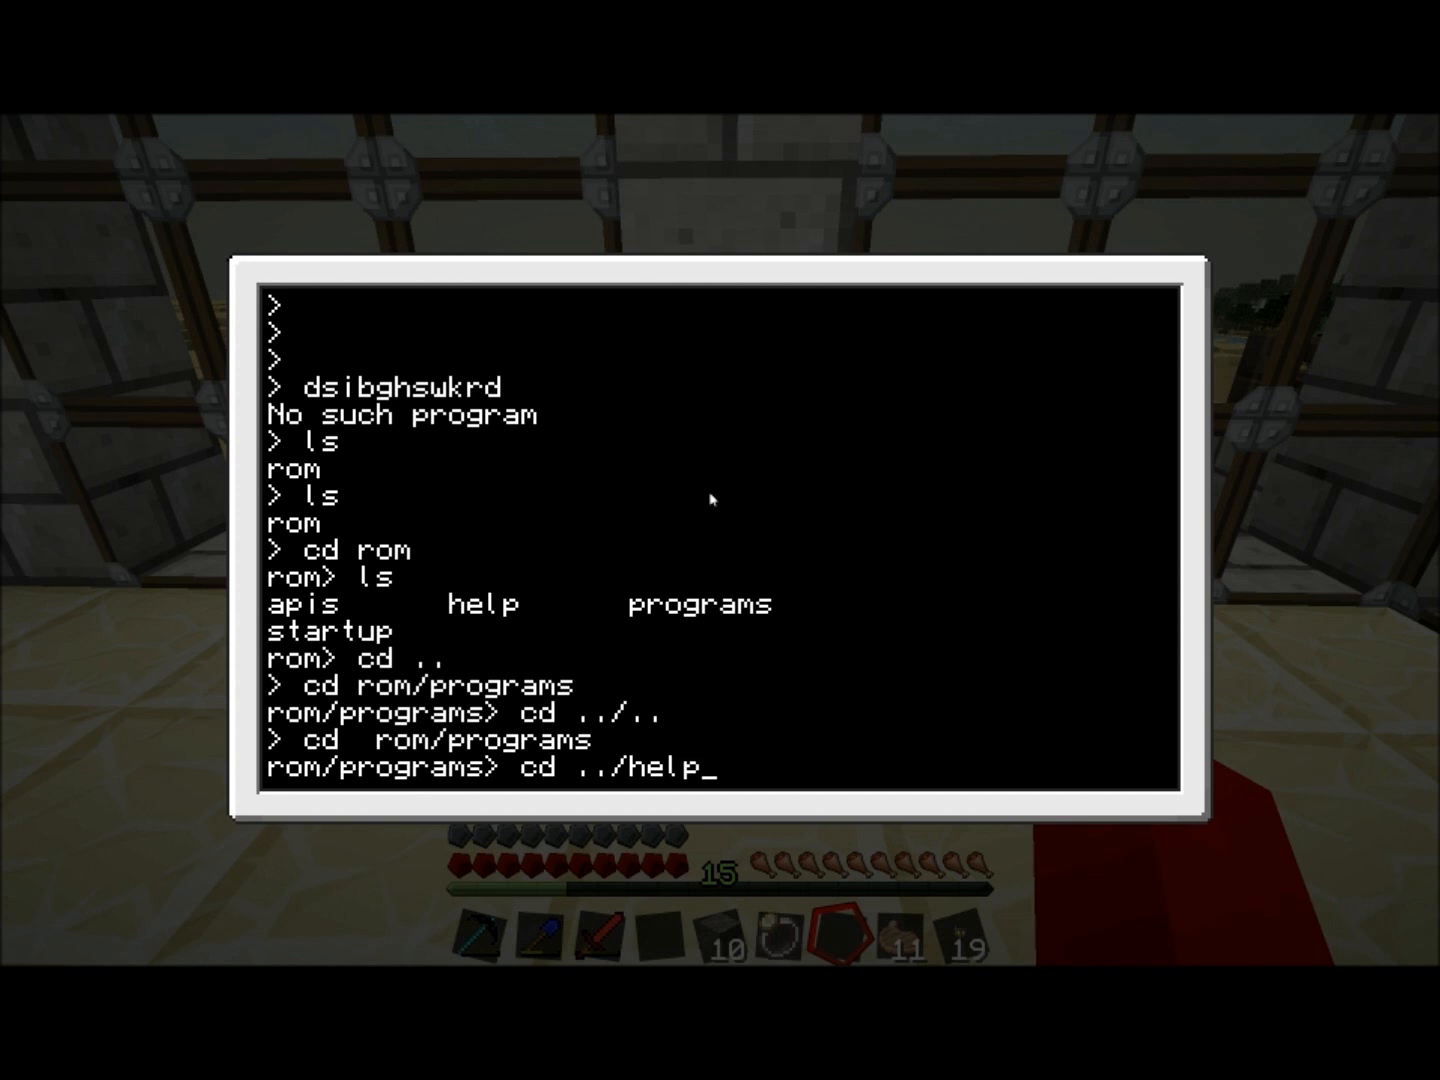
{"action": "key", "text": "Return"}
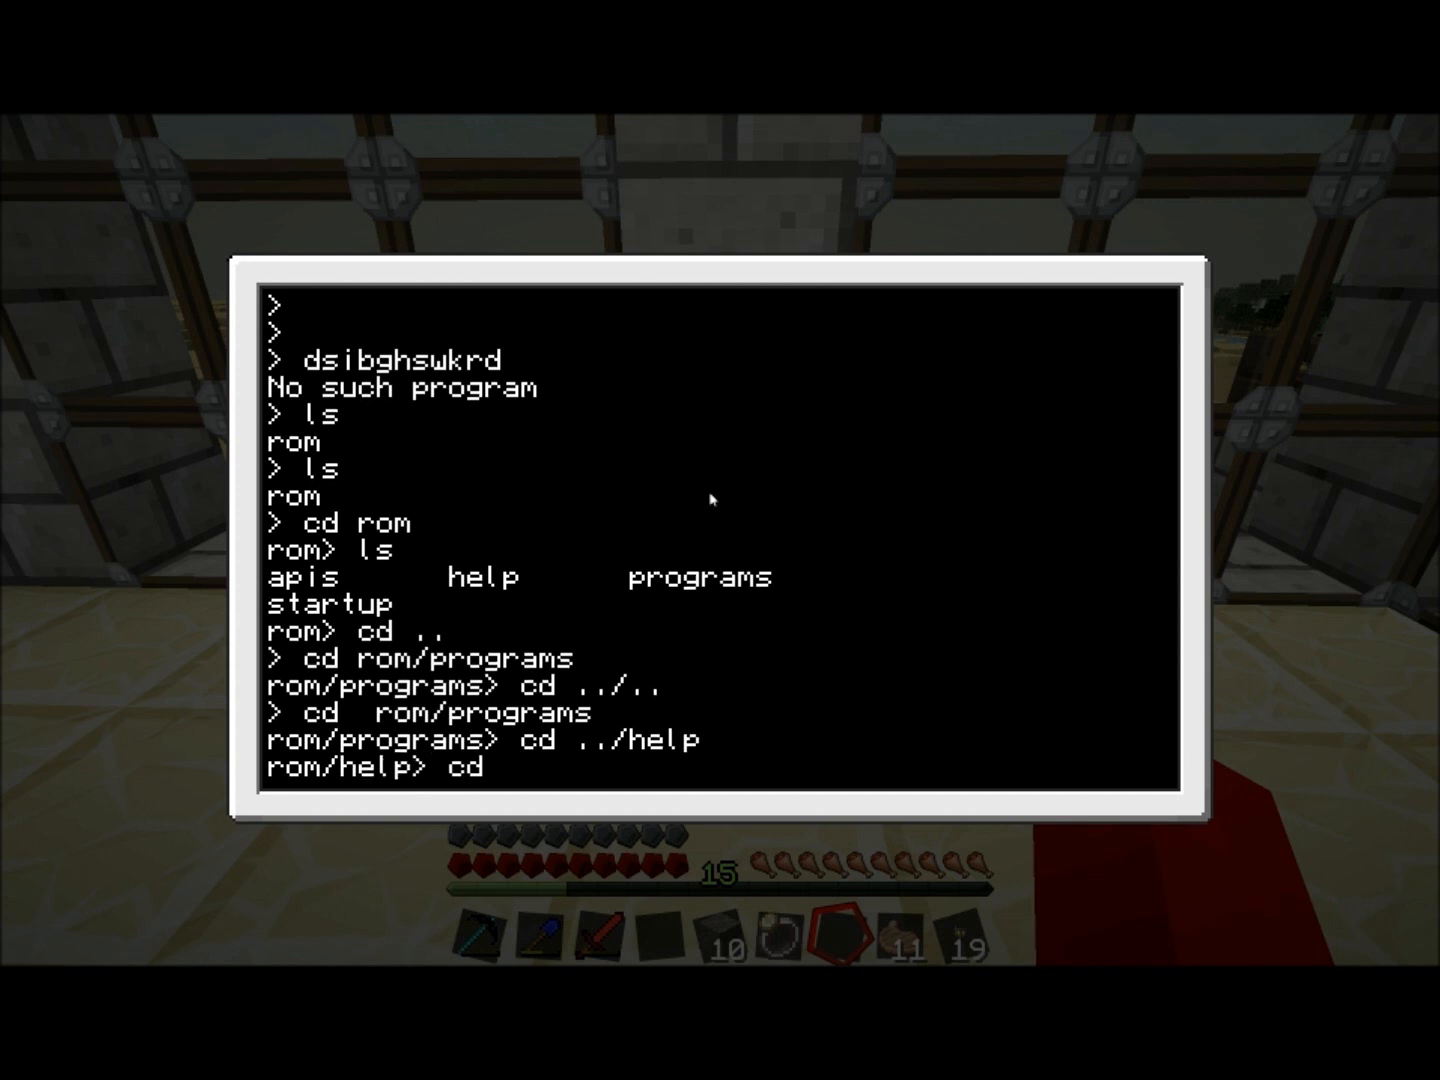
- Attempt cd ../.. and cd .. from rom/help, both ending in errors
{"action": "type", "text": " ../.."}
{"action": "key", "text": "Return"}
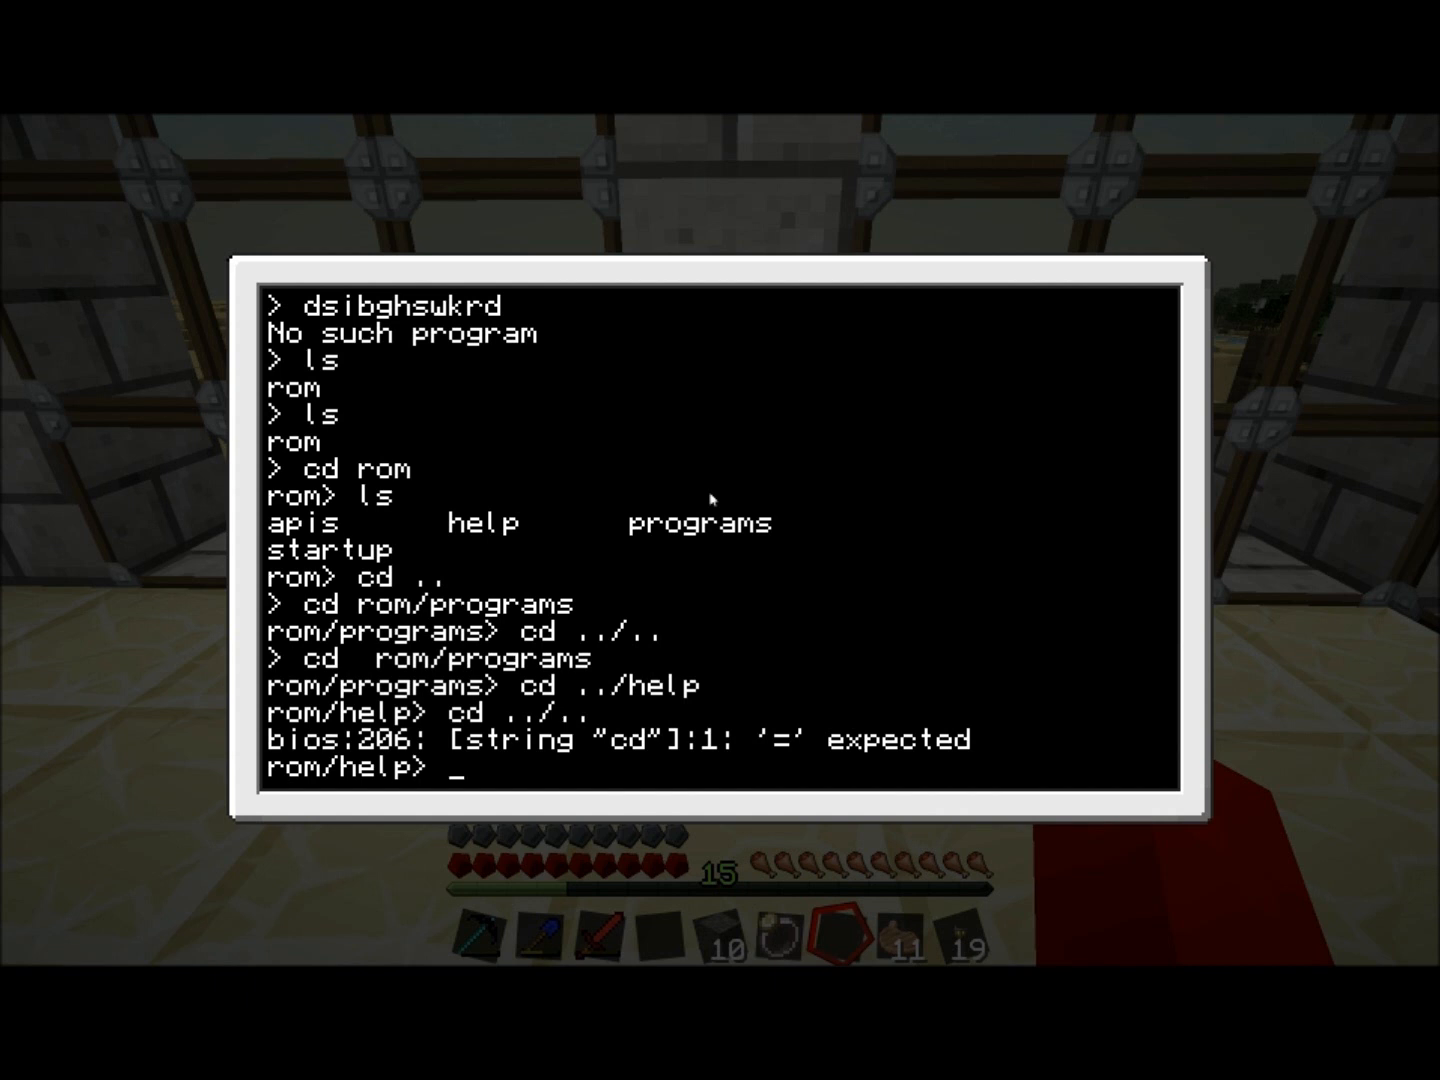
{"action": "type", "text": "cd"}
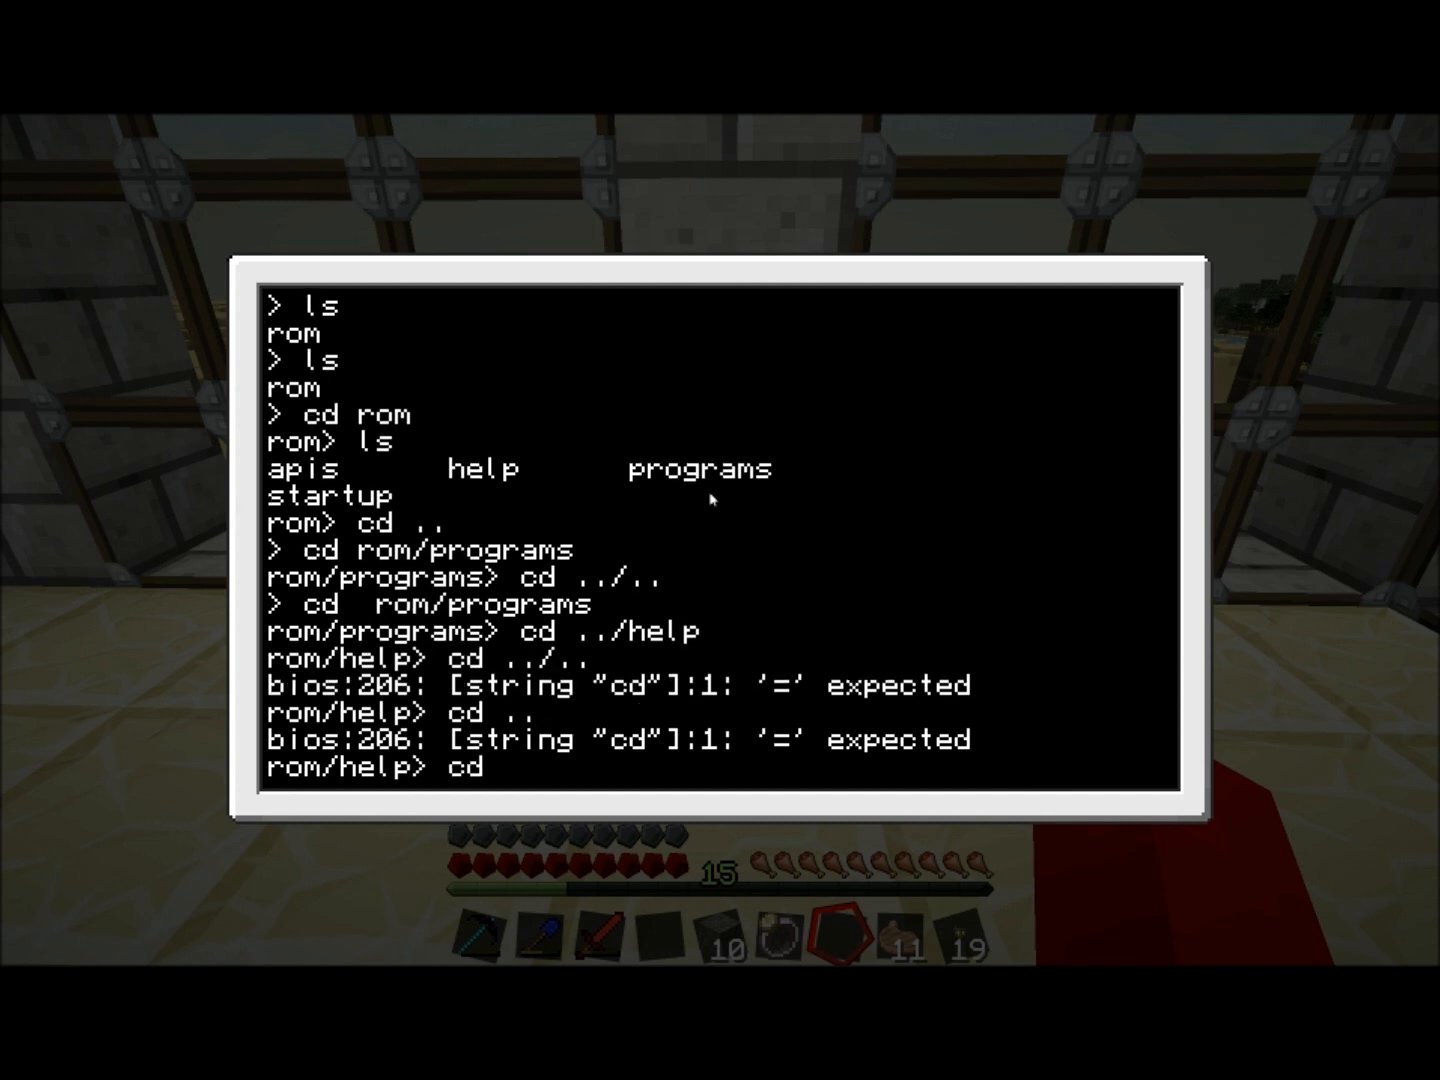
{"action": "key", "text": "Return"}
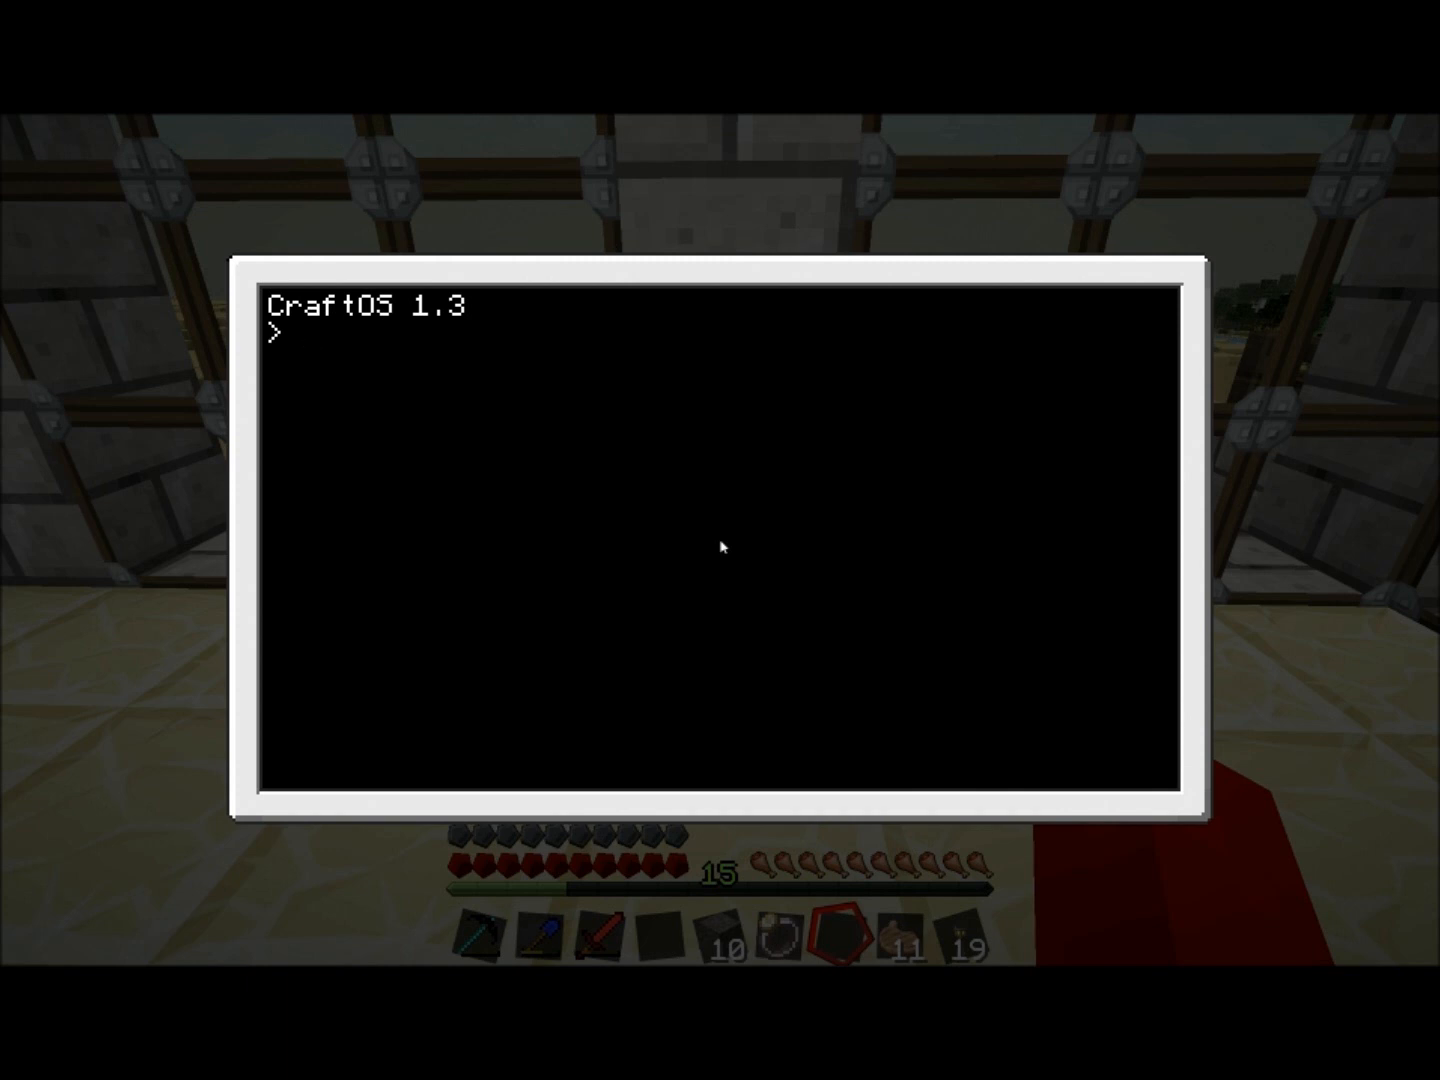
- Enter edit at the fresh root CraftOS prompt
{"action": "type", "text": "edit"}
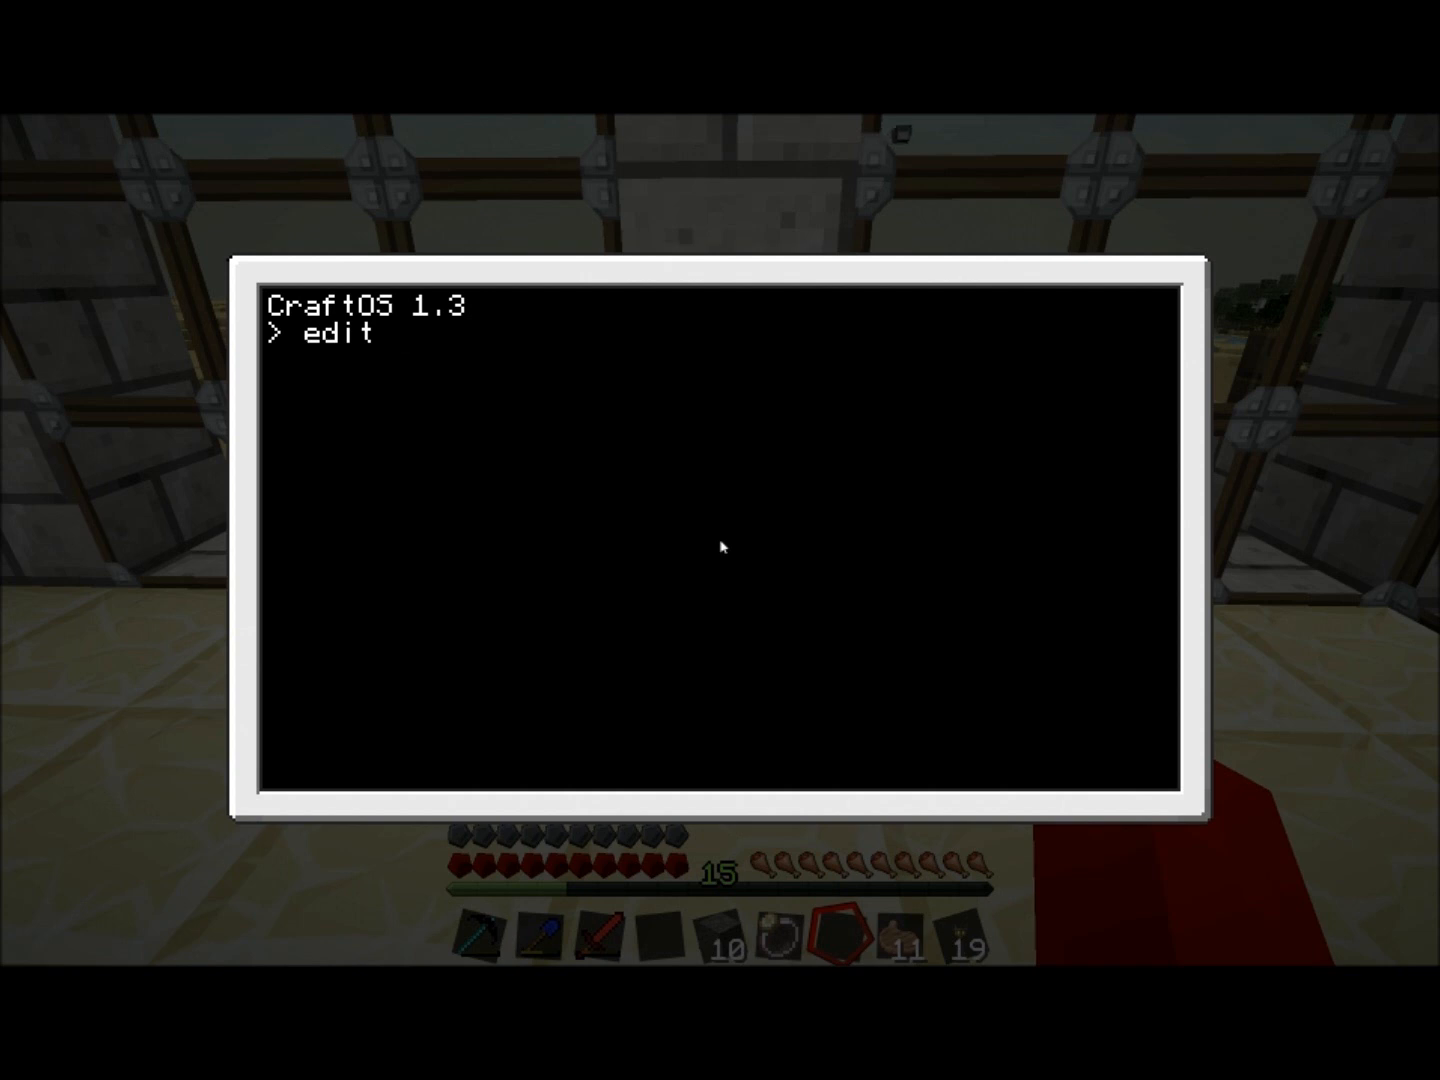
{"action": "type", "text": "newGF"}
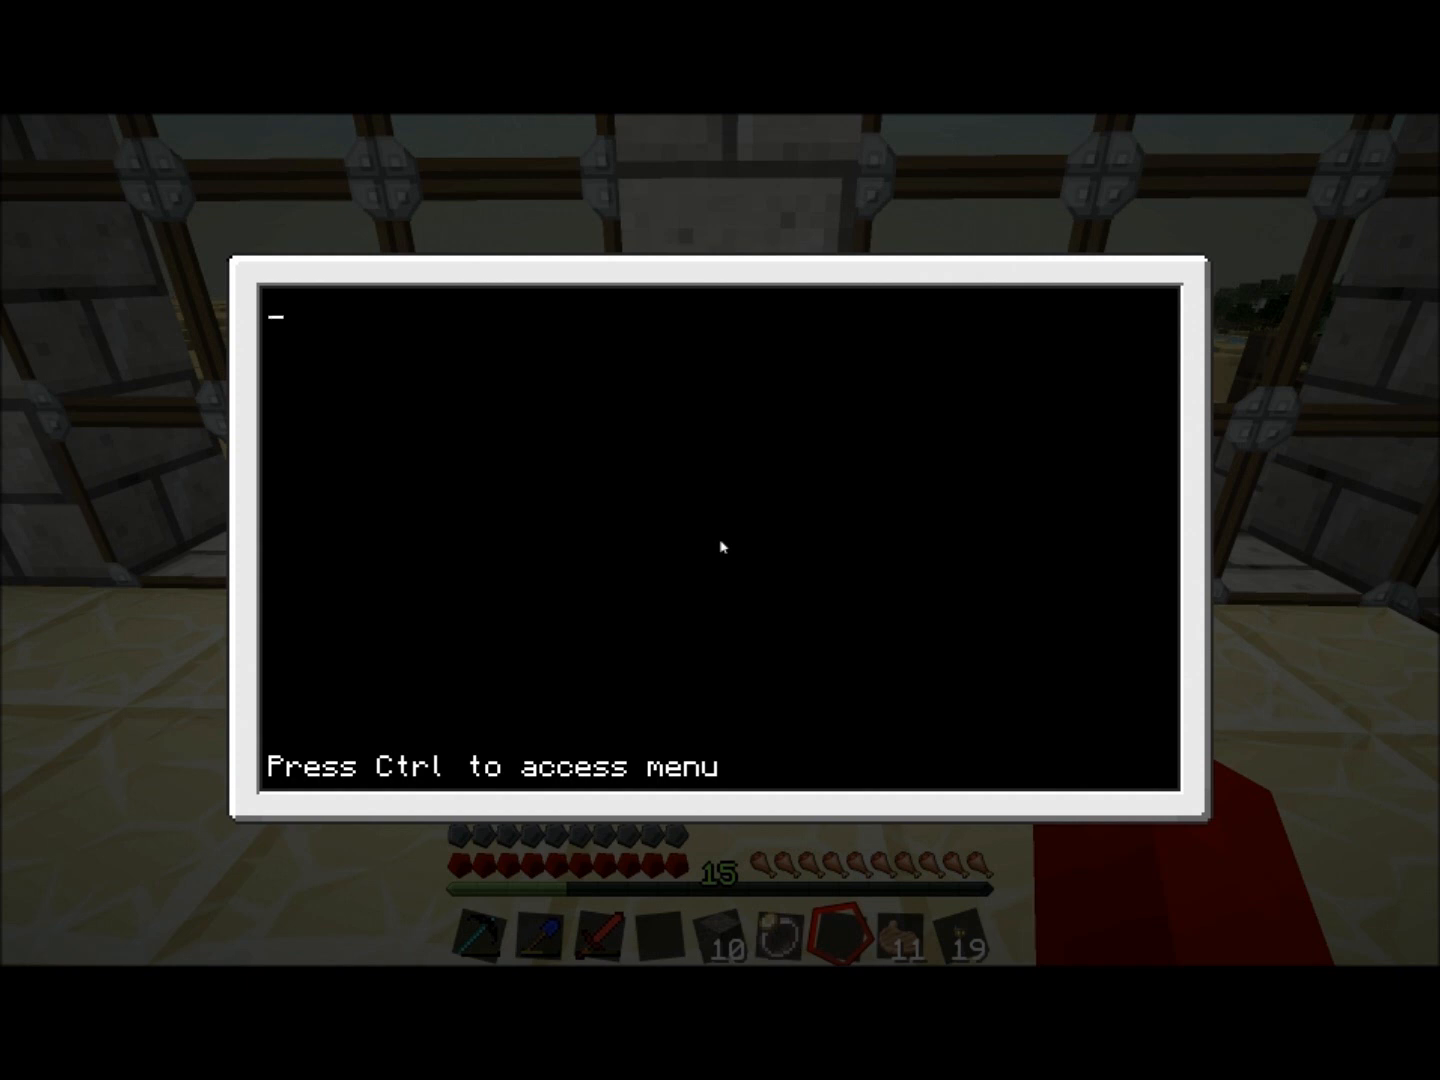
{"action": "type", "text": "cd ls"}
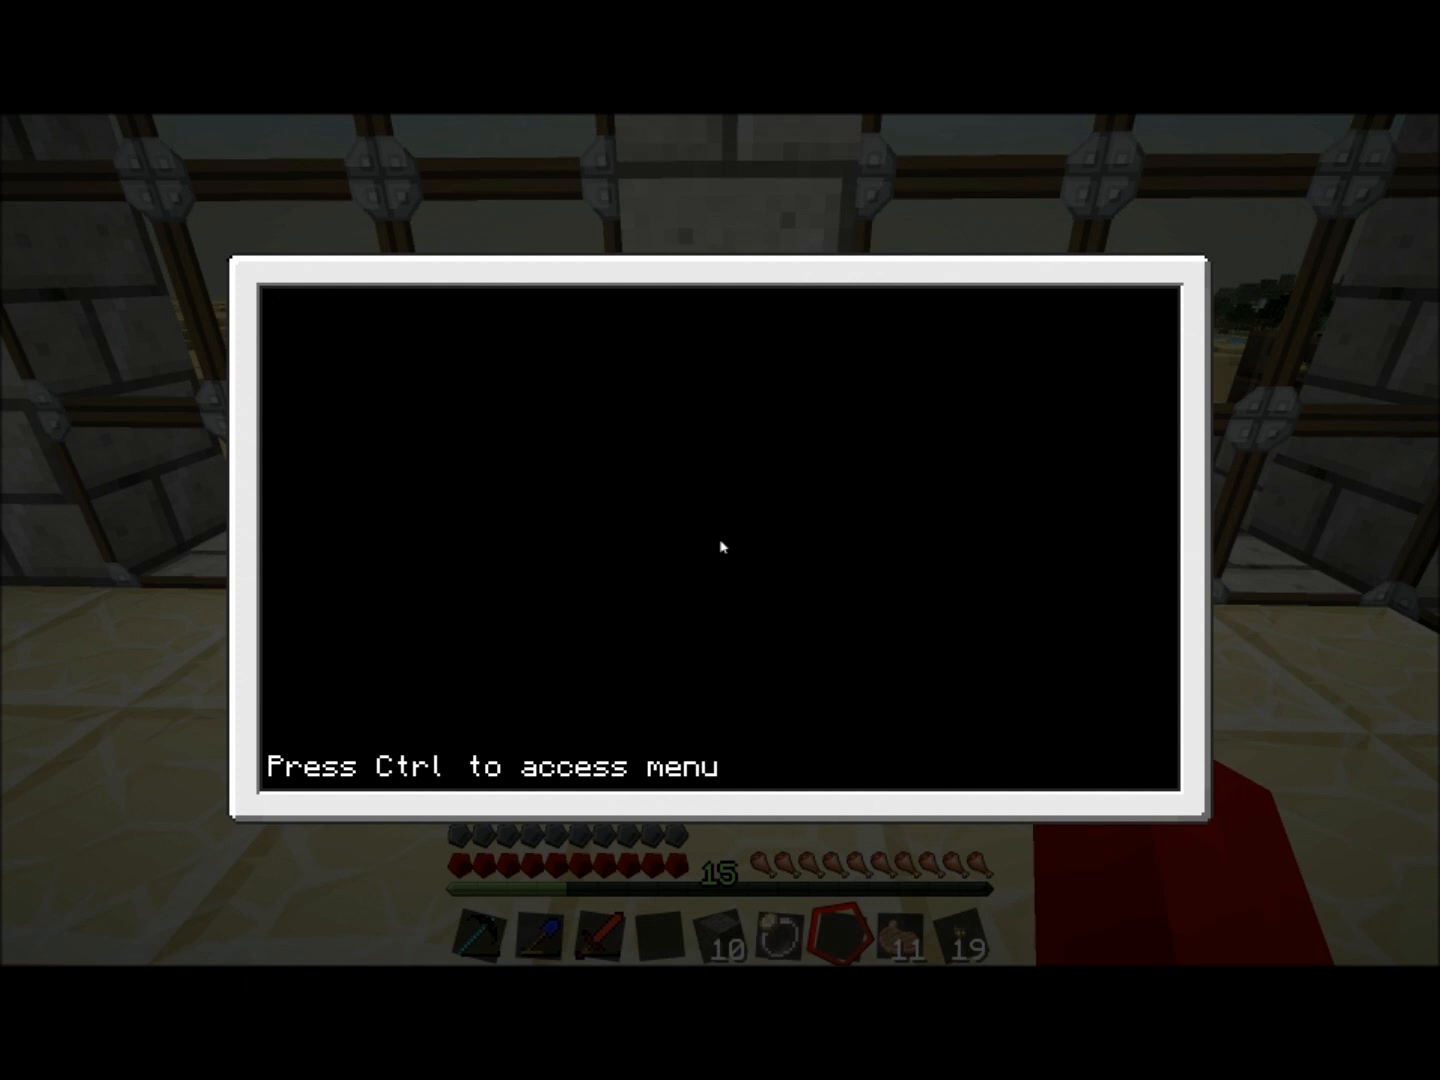
{"action": "type", "text": "jnsdvo"}
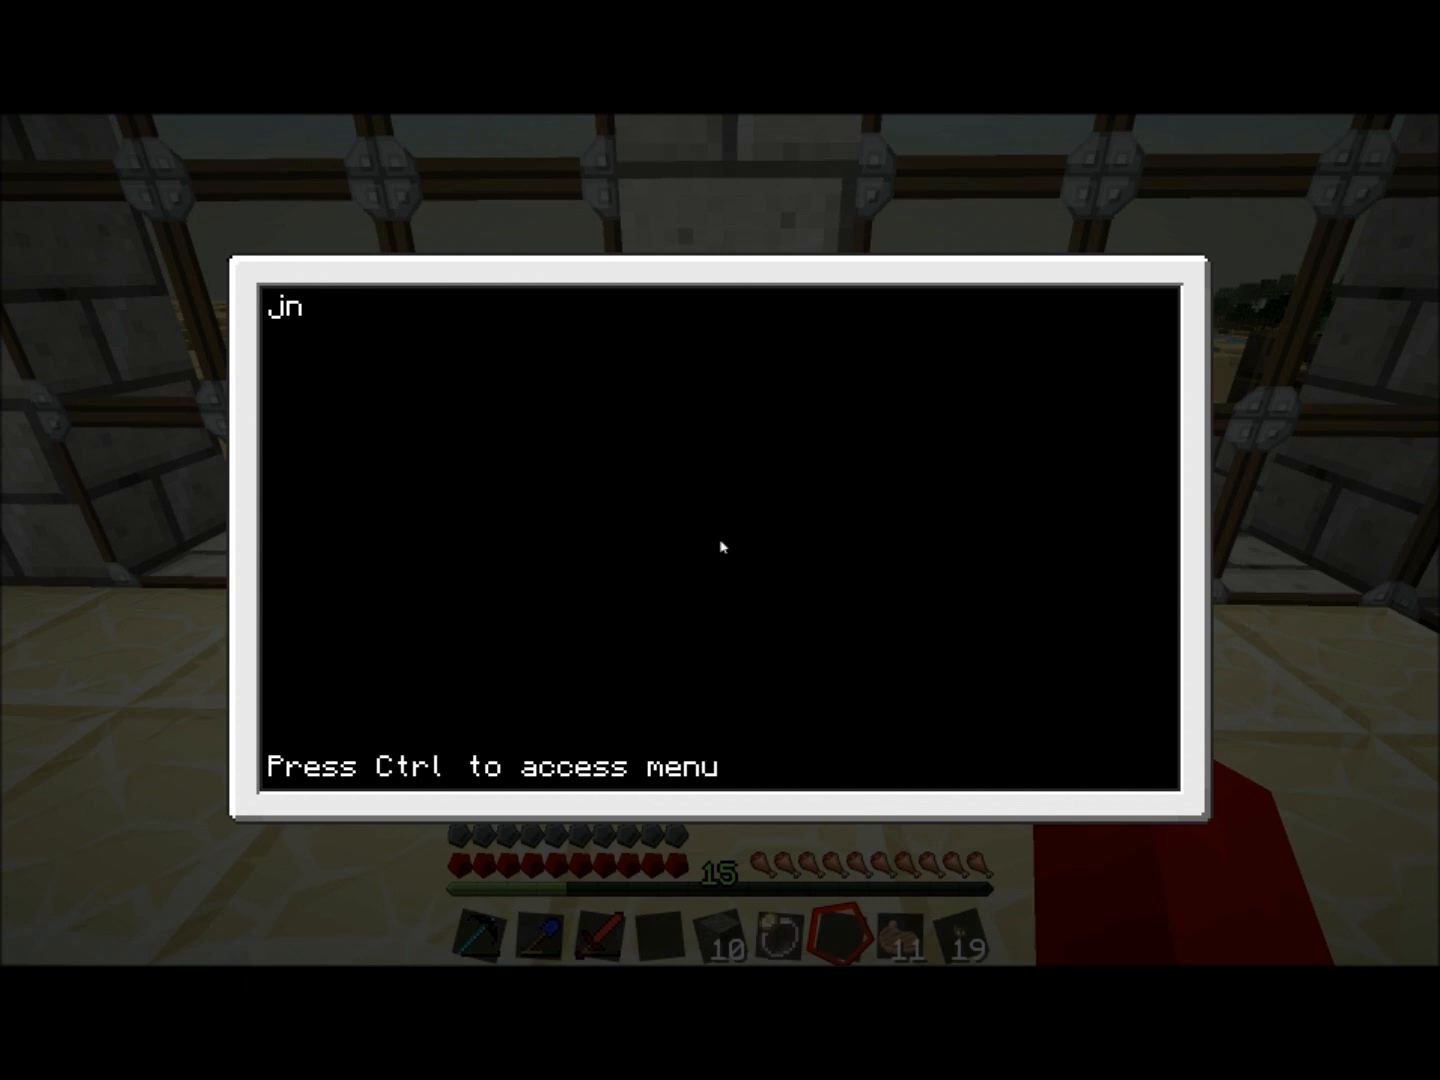
{"action": "key", "text": "Backspace"}
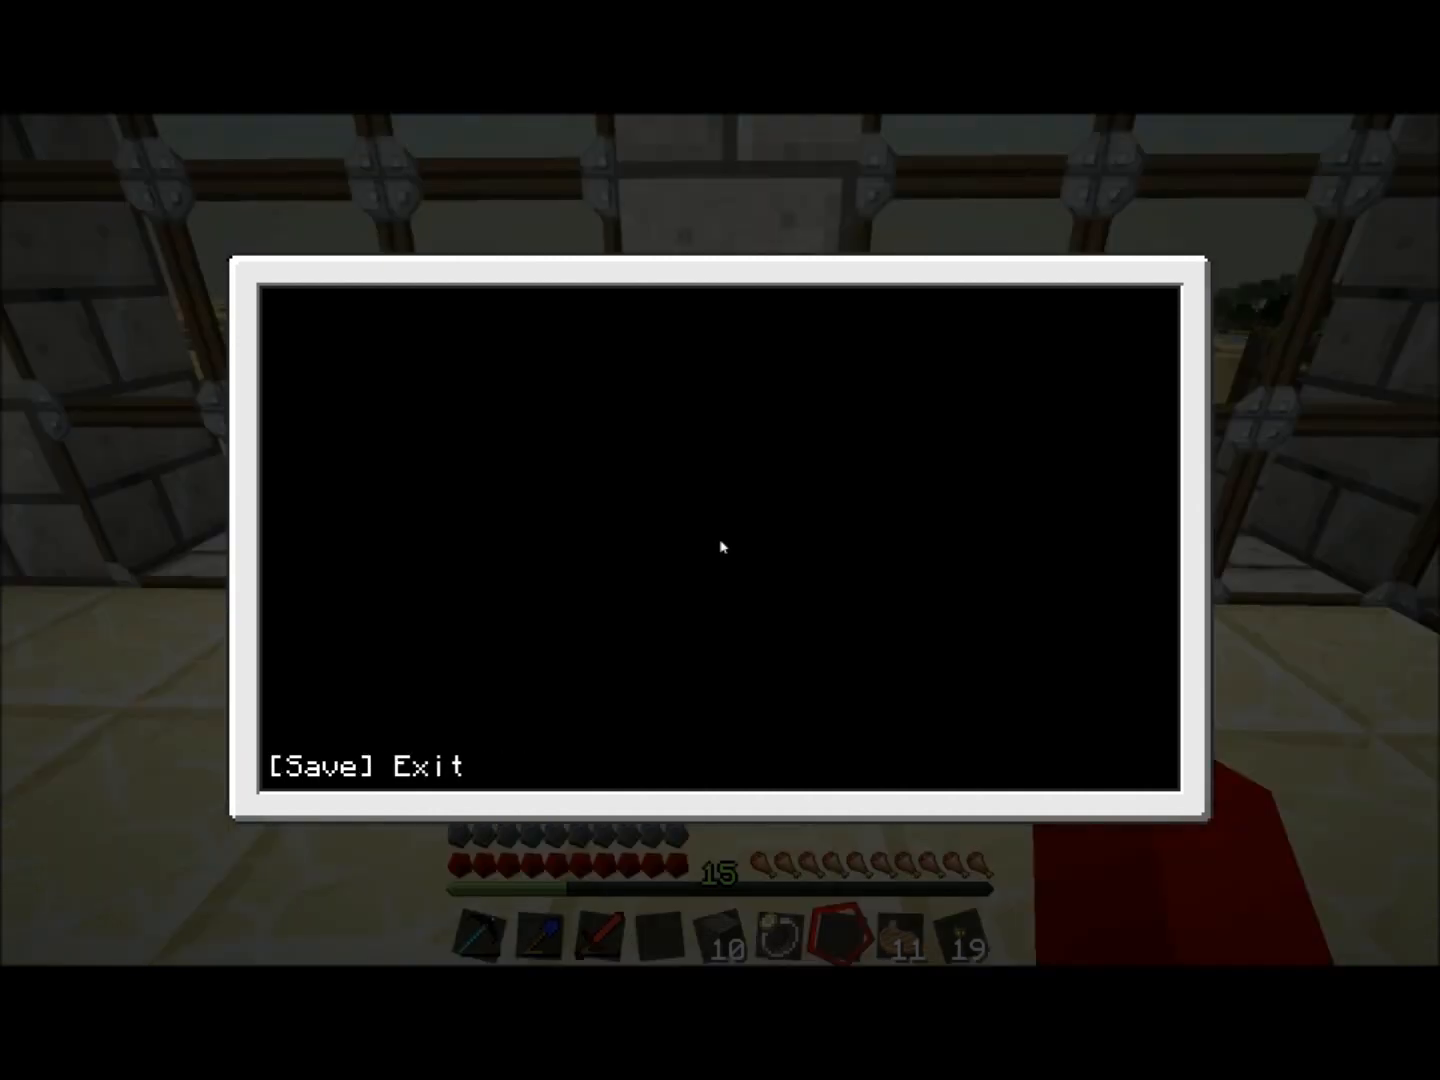
{"action": "left_click", "coordinate": [324, 766]}
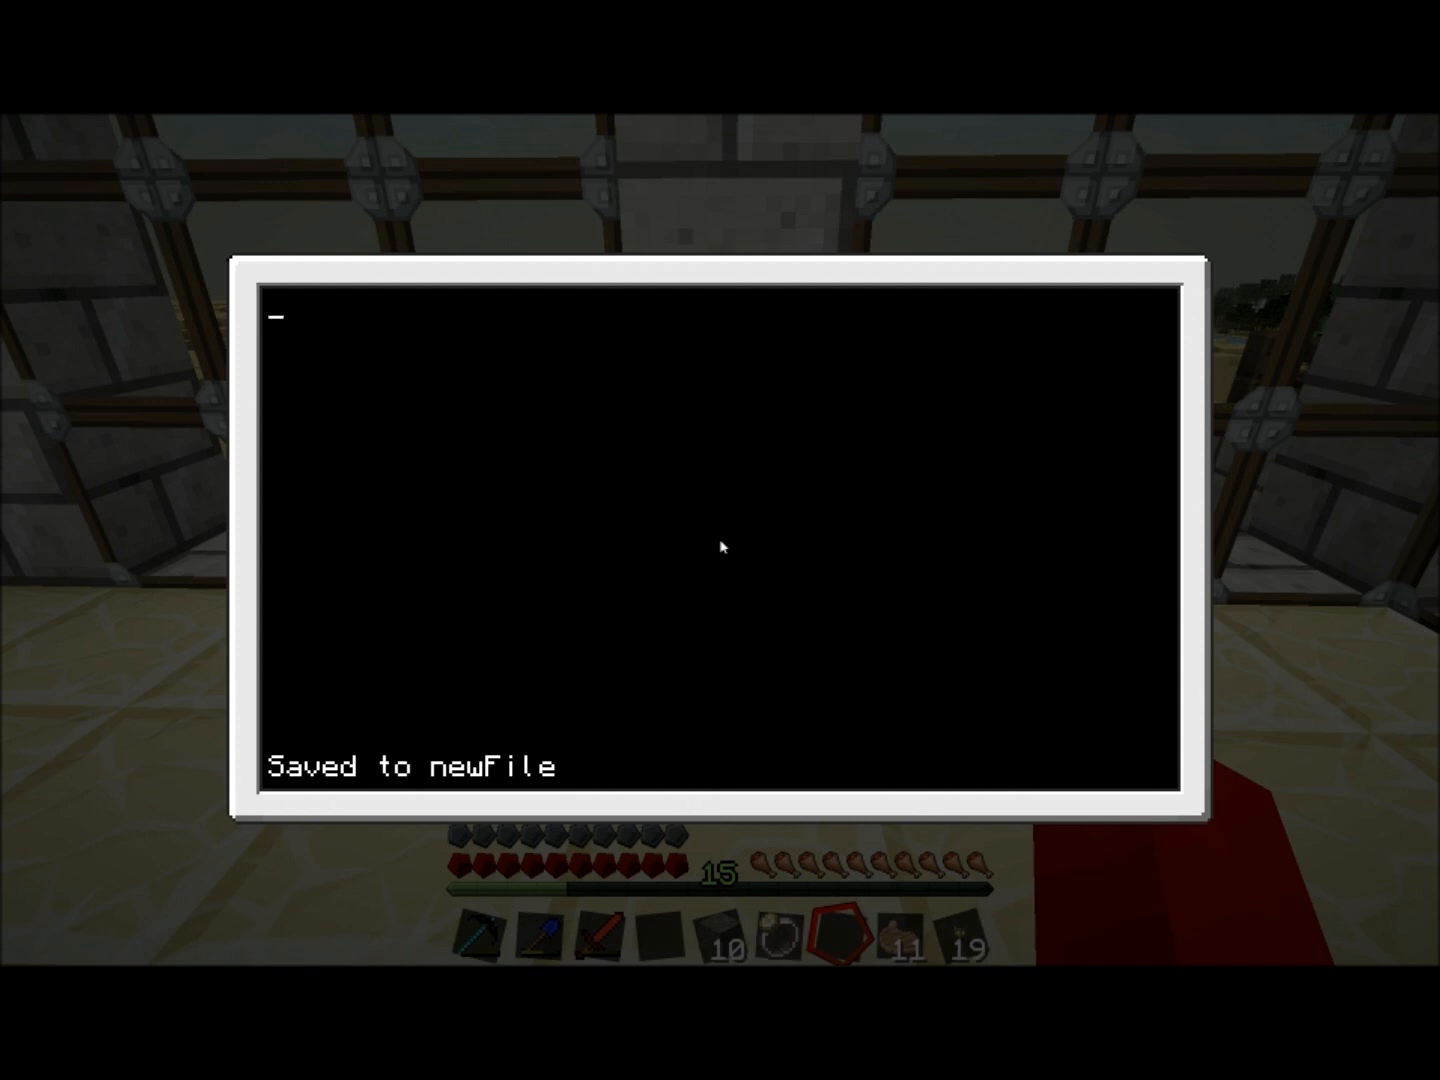
{"action": "type", "text": "Hello, I'm a"}
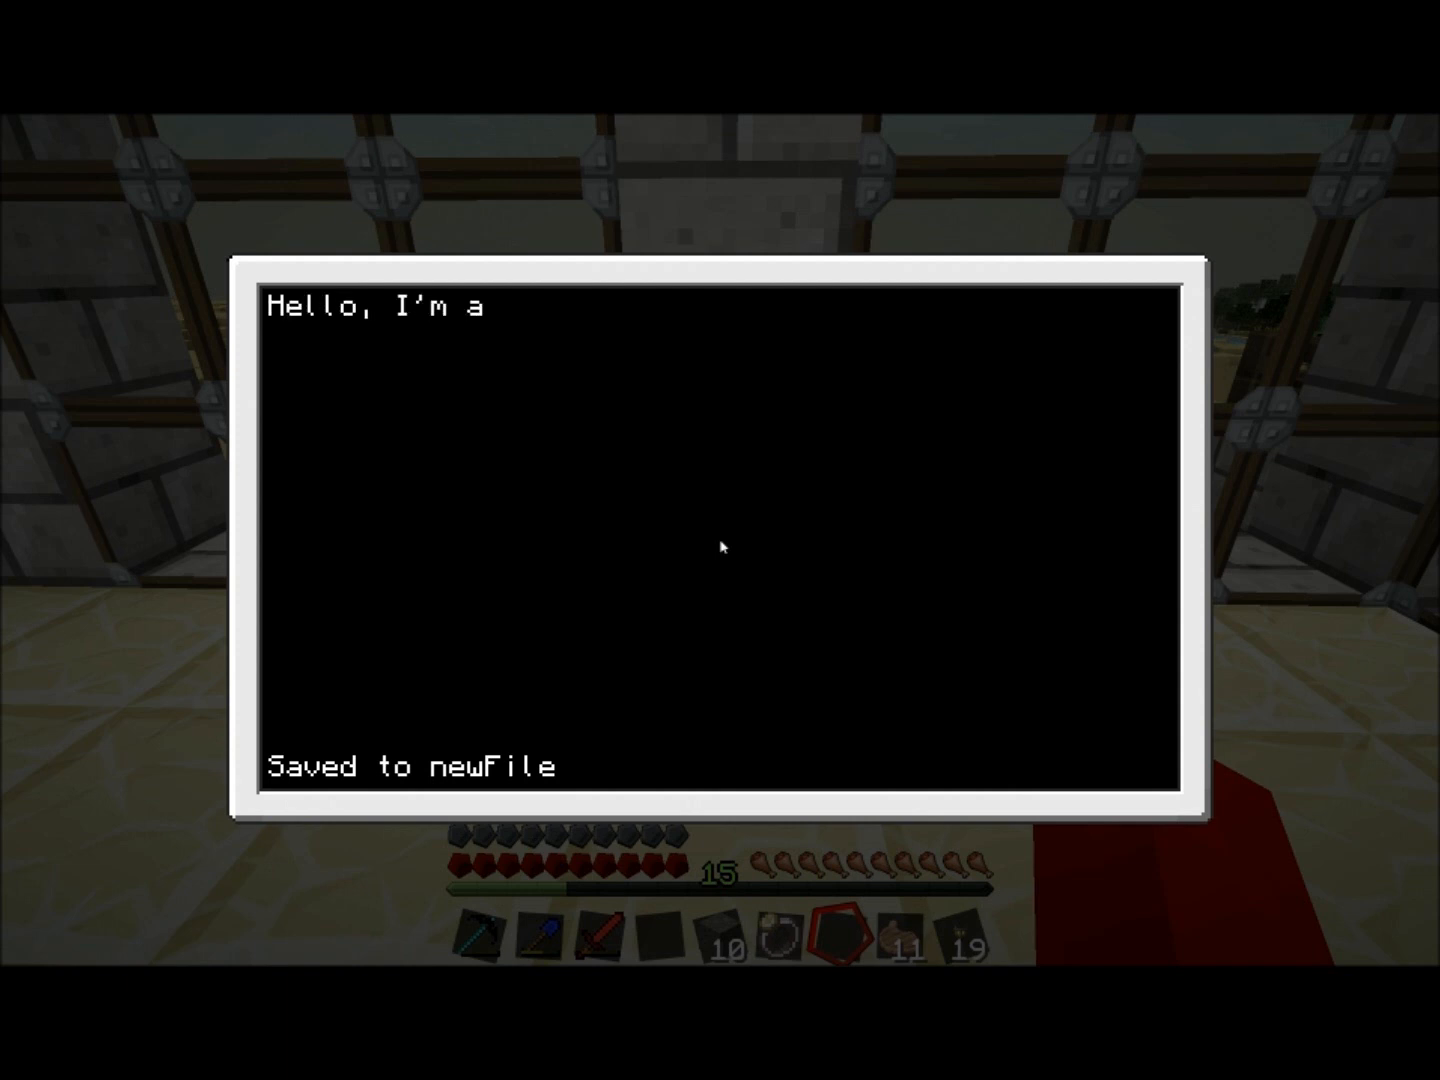
{"action": "type", "text": "file!"}
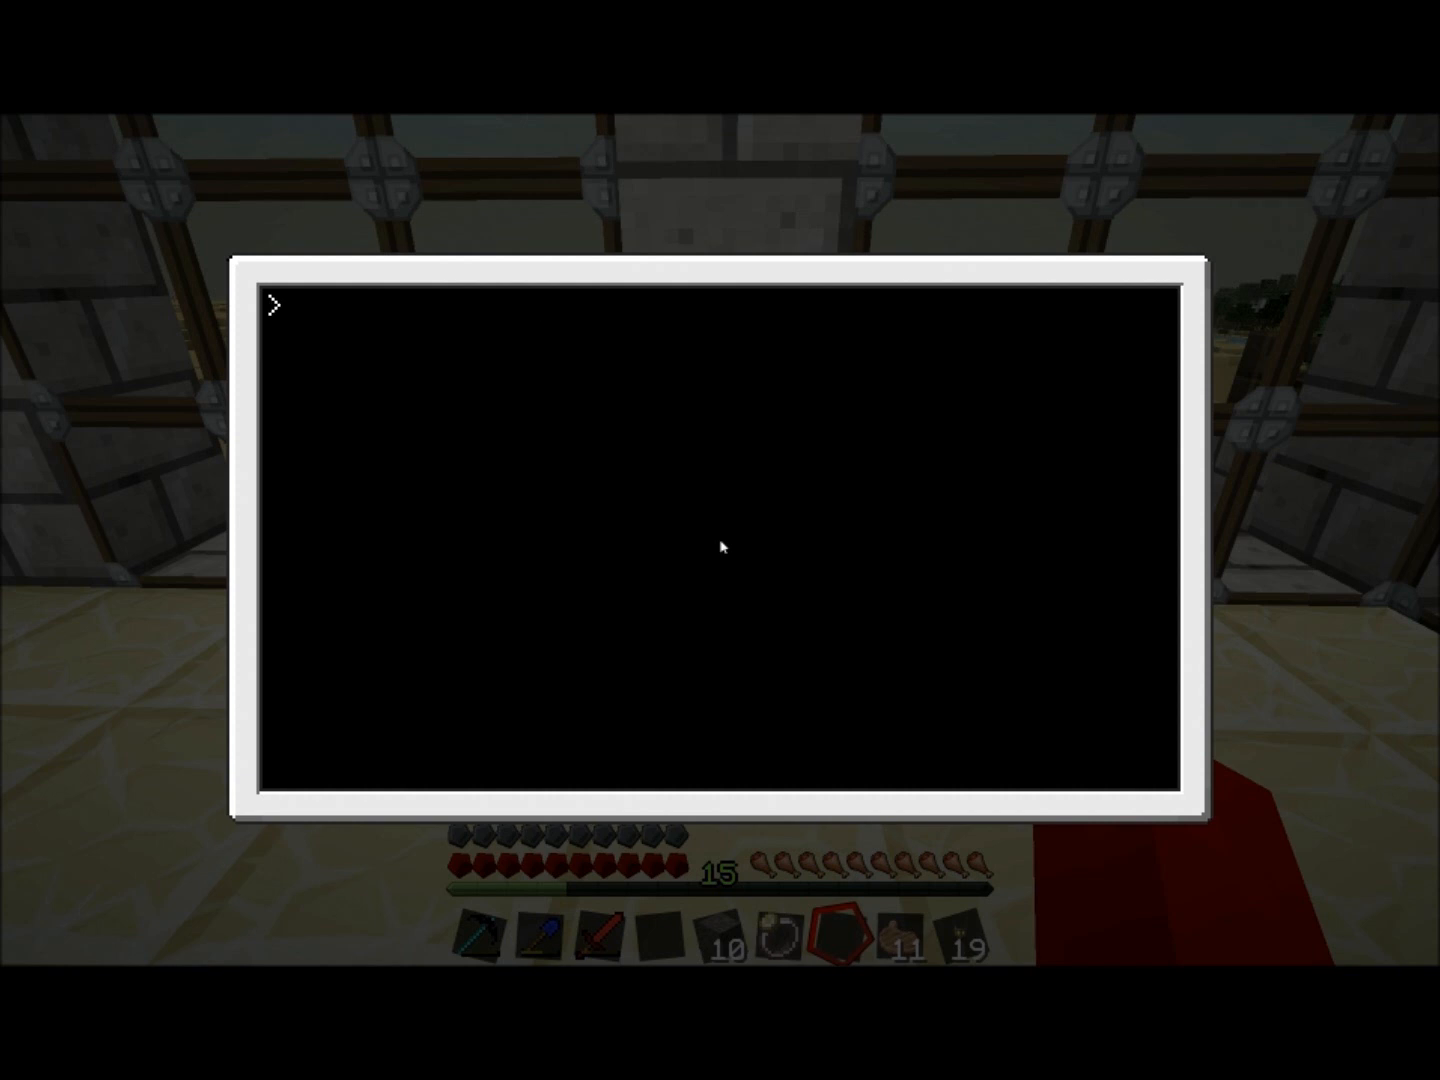
- List rom and newFile, view newFile's 'Hello, I'm a file!' text in edit, and exit
{"action": "type", "text": "ls"}
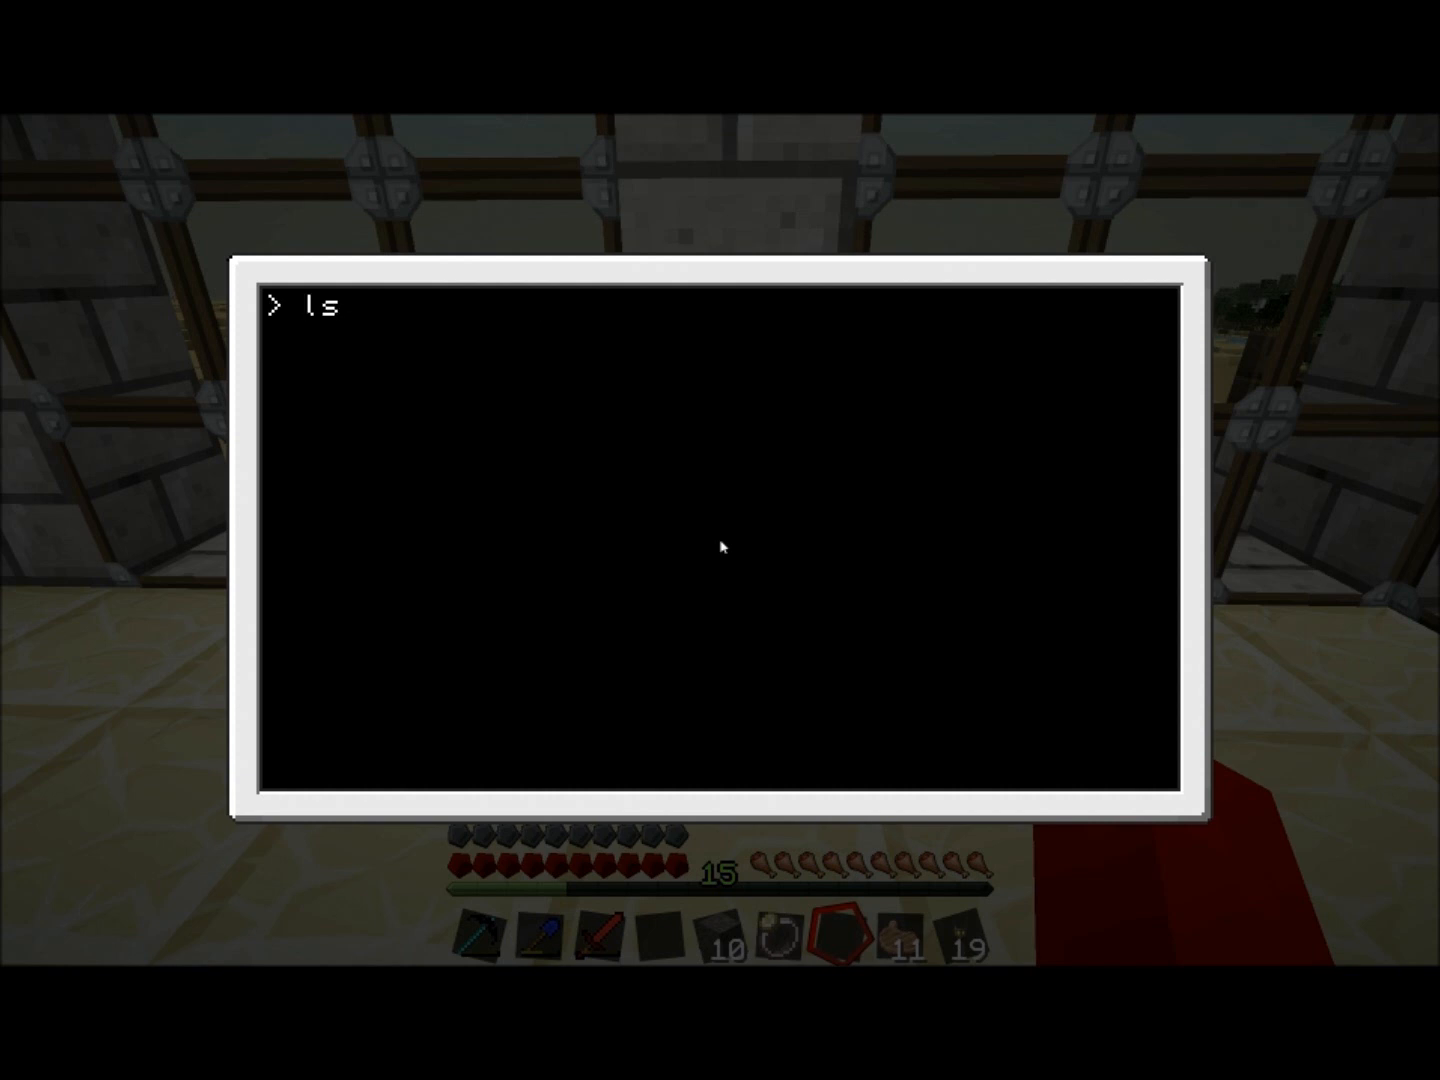
{"action": "key", "text": "Return"}
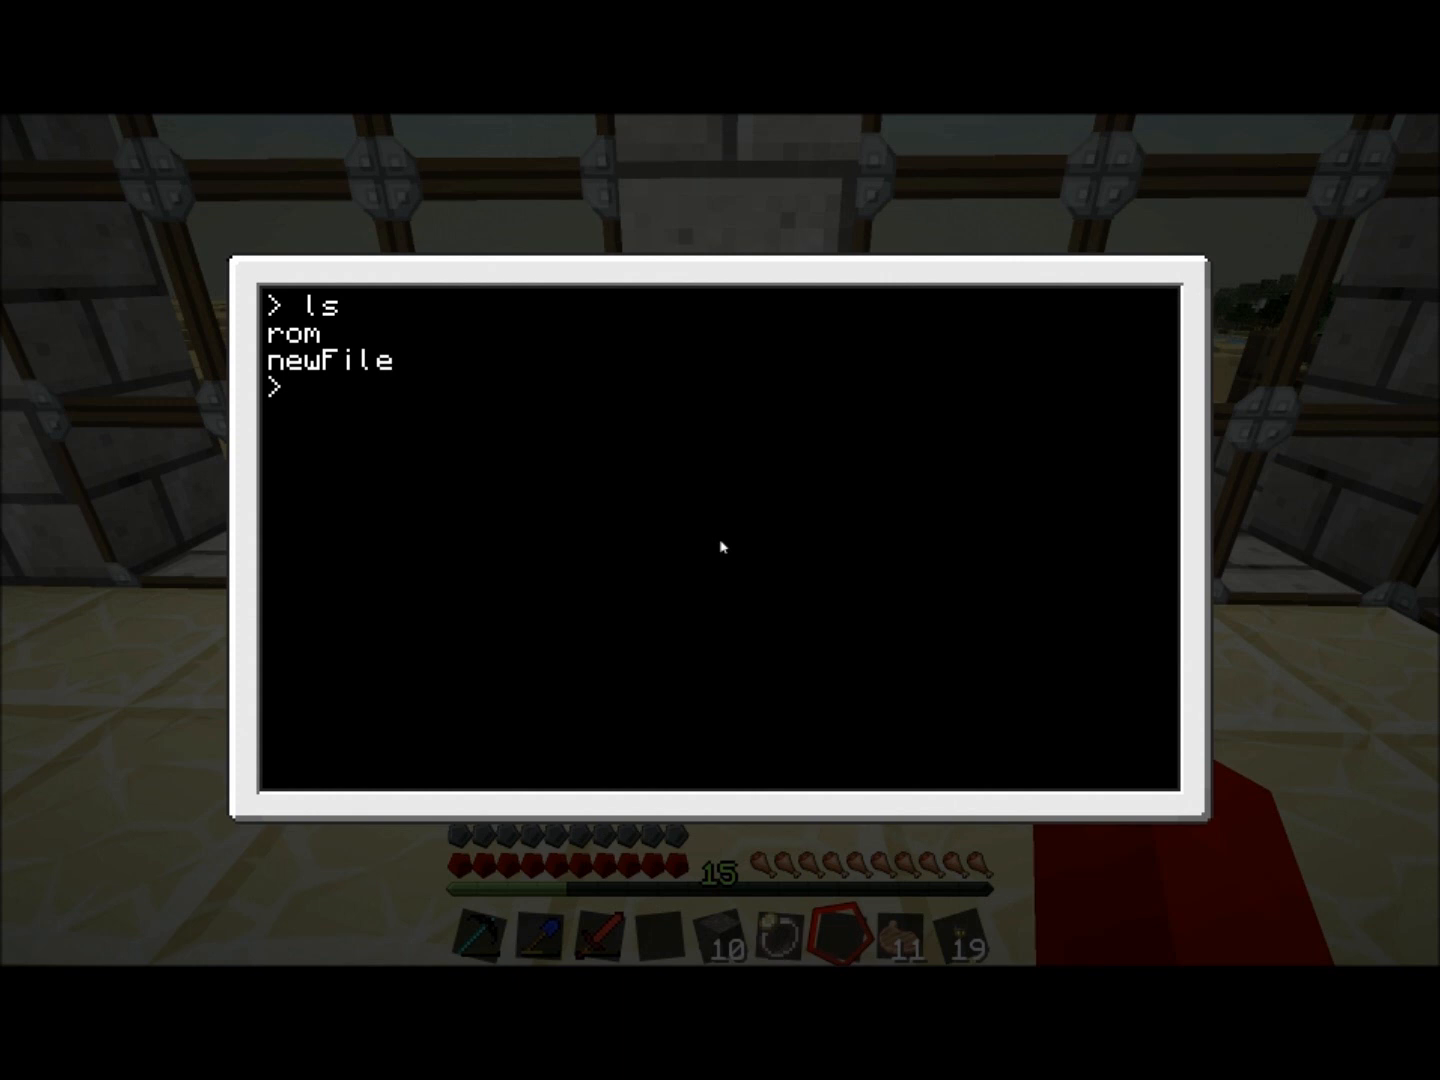
{"action": "type", "text": "edit"}
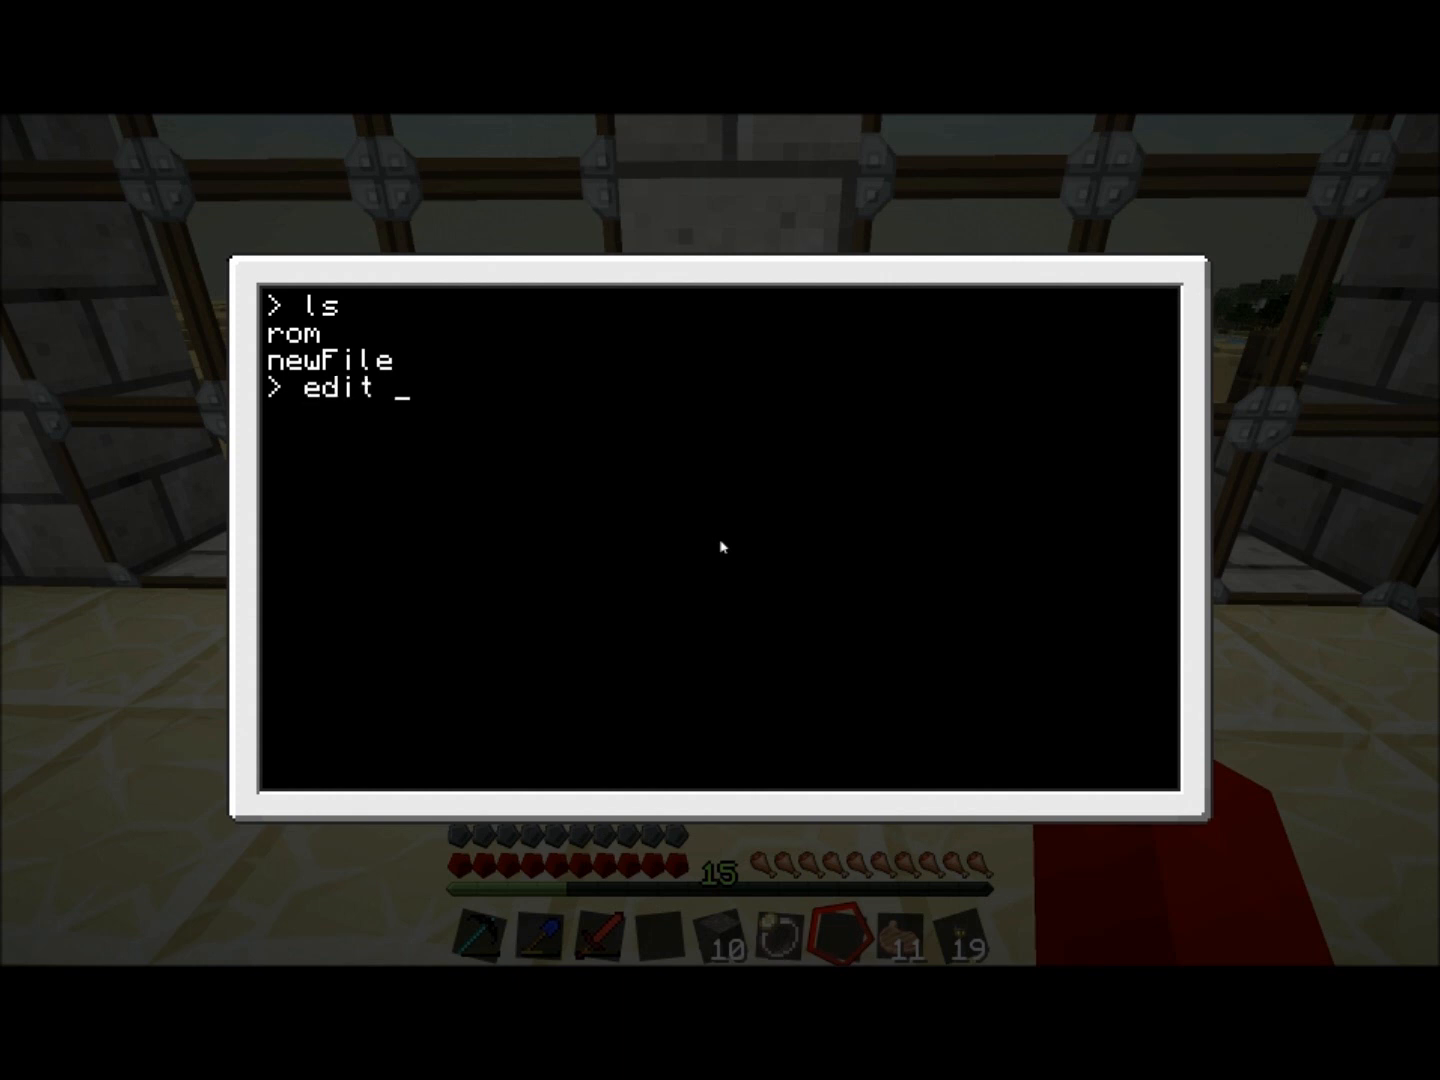
{"action": "key", "text": "Return"}
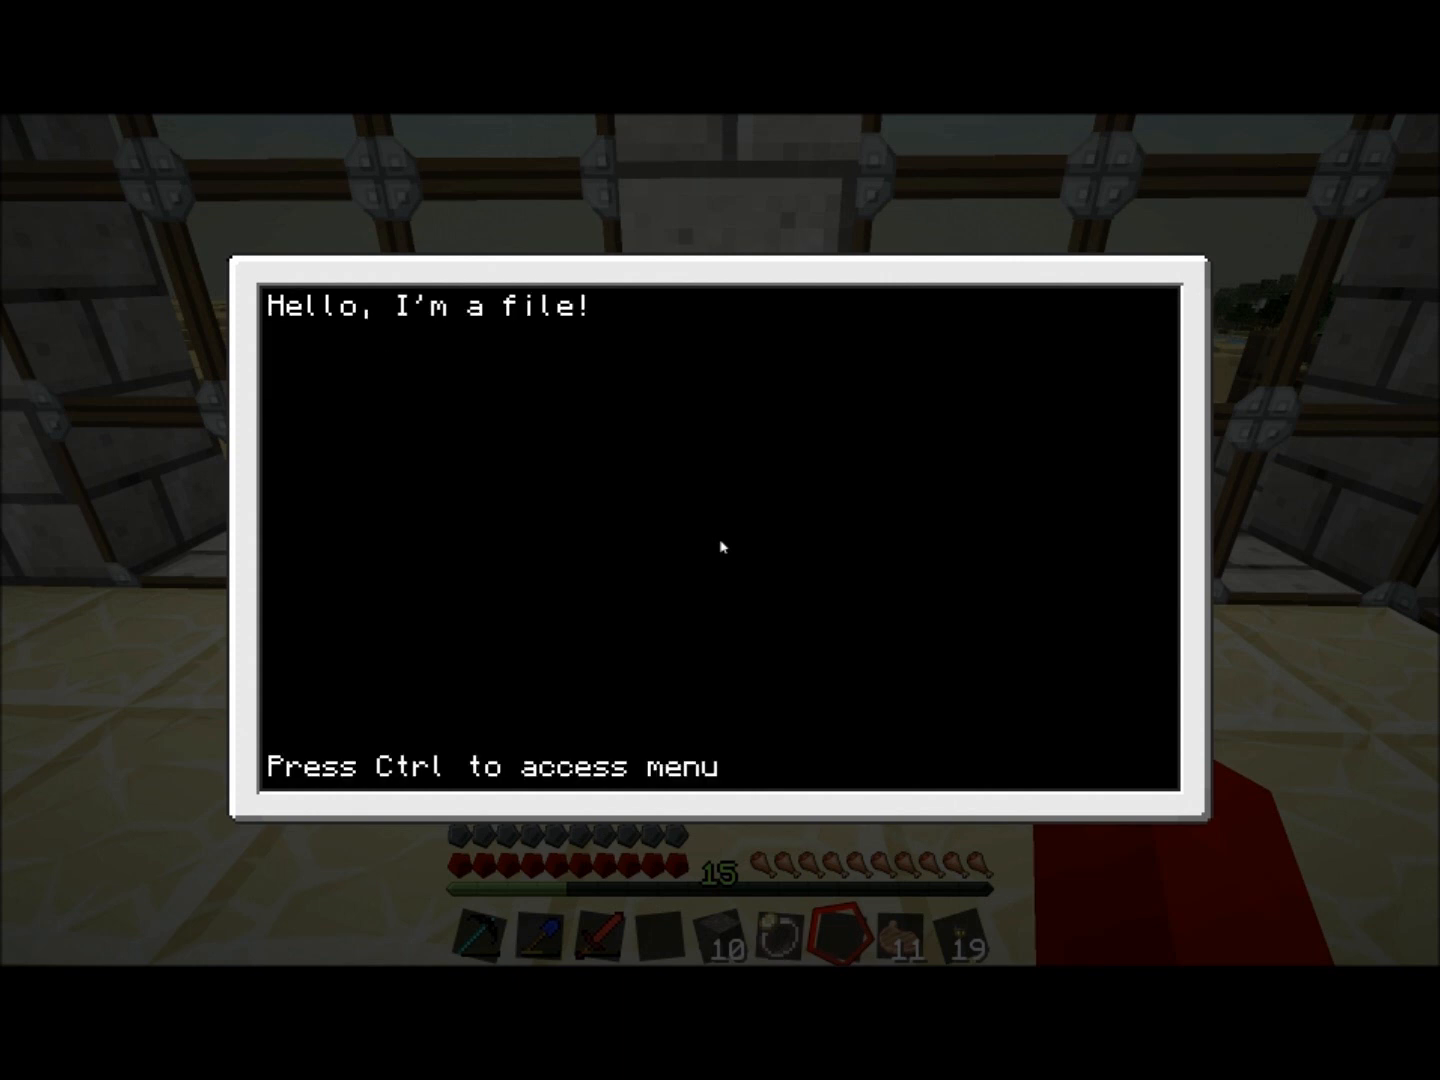
{"action": "key", "text": "ctrl"}
{"action": "type", "text": "ls"}
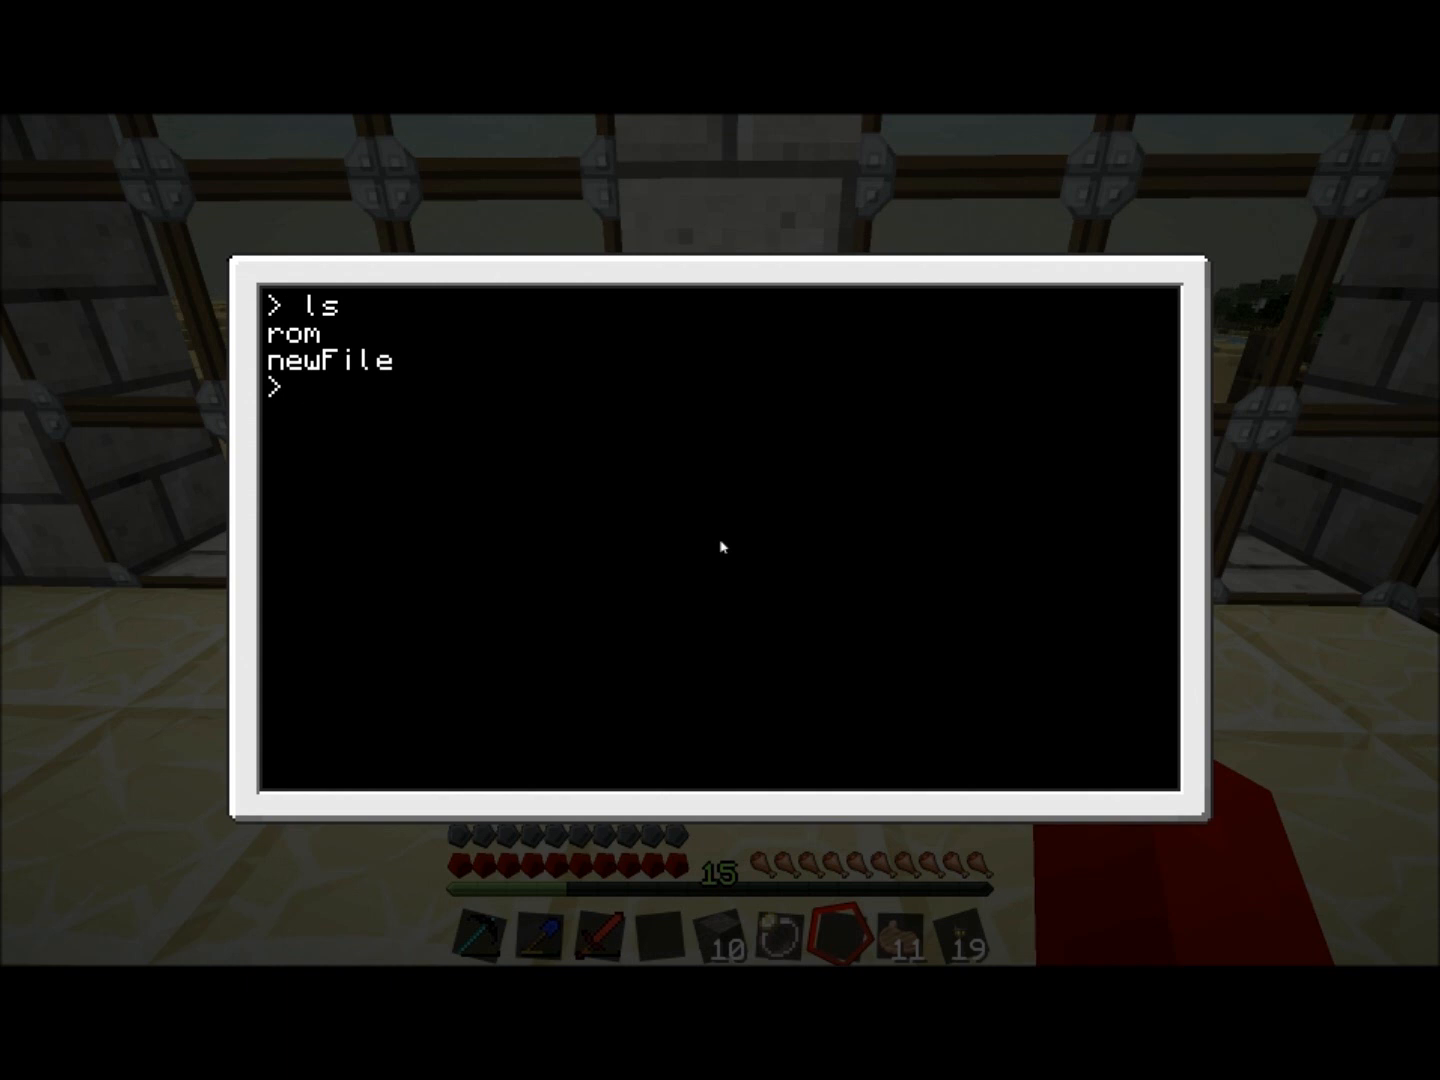
- Delete newFile so only rom remains, then begin an edit command
{"action": "type", "text": "delete"}
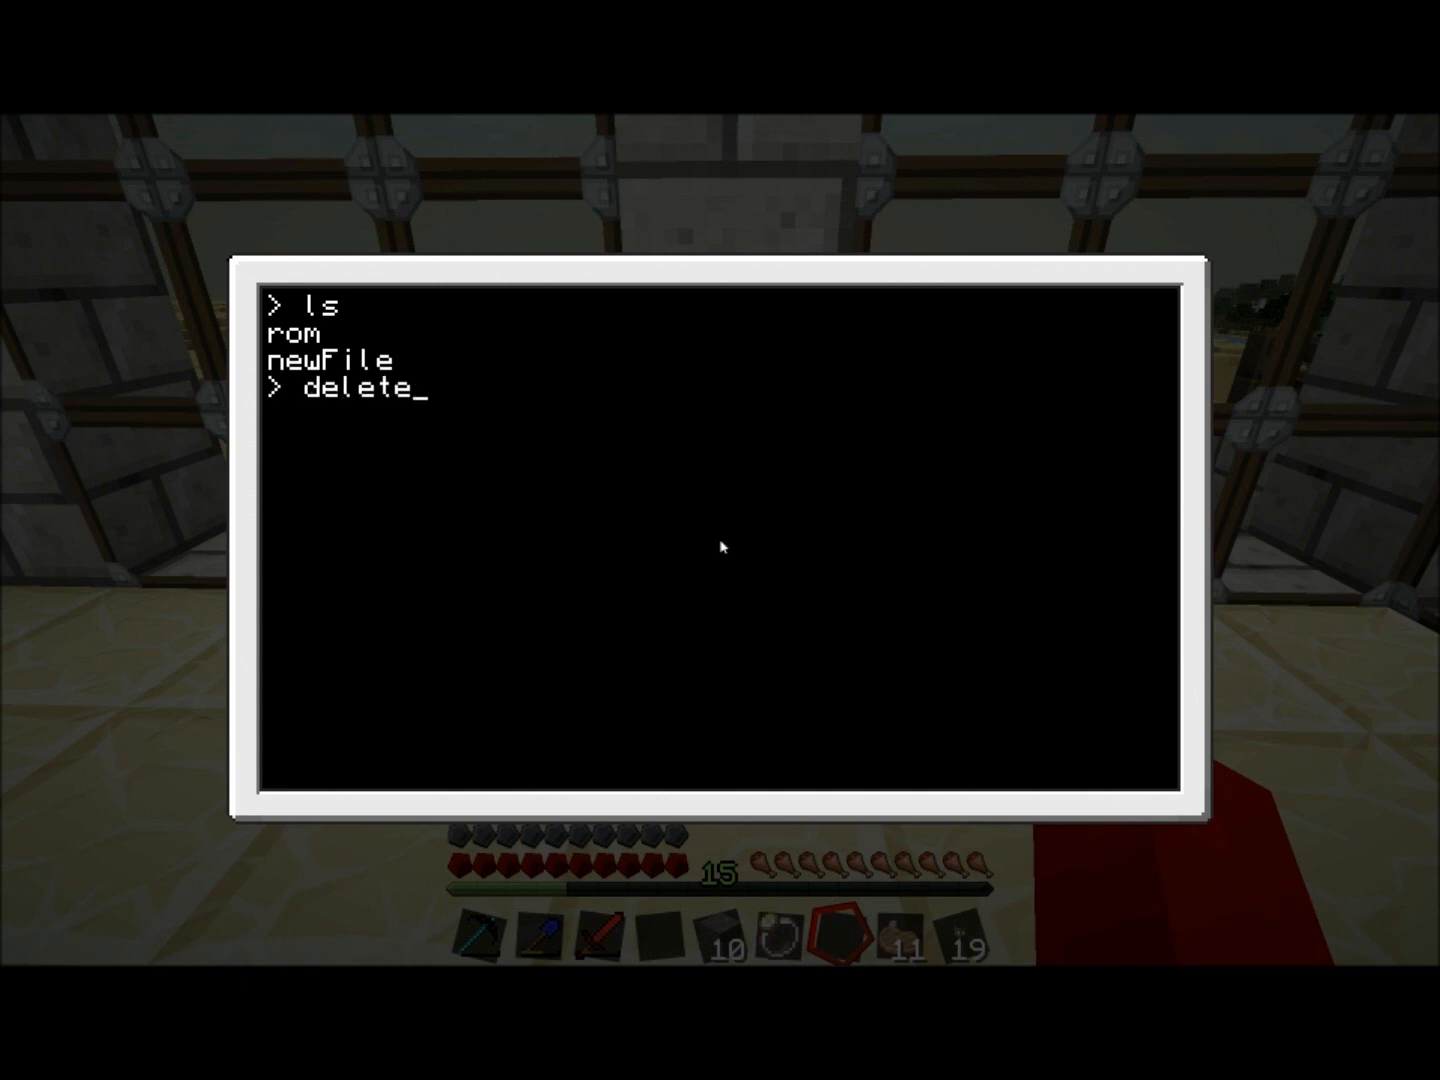
{"action": "type", "text": "newFile"}
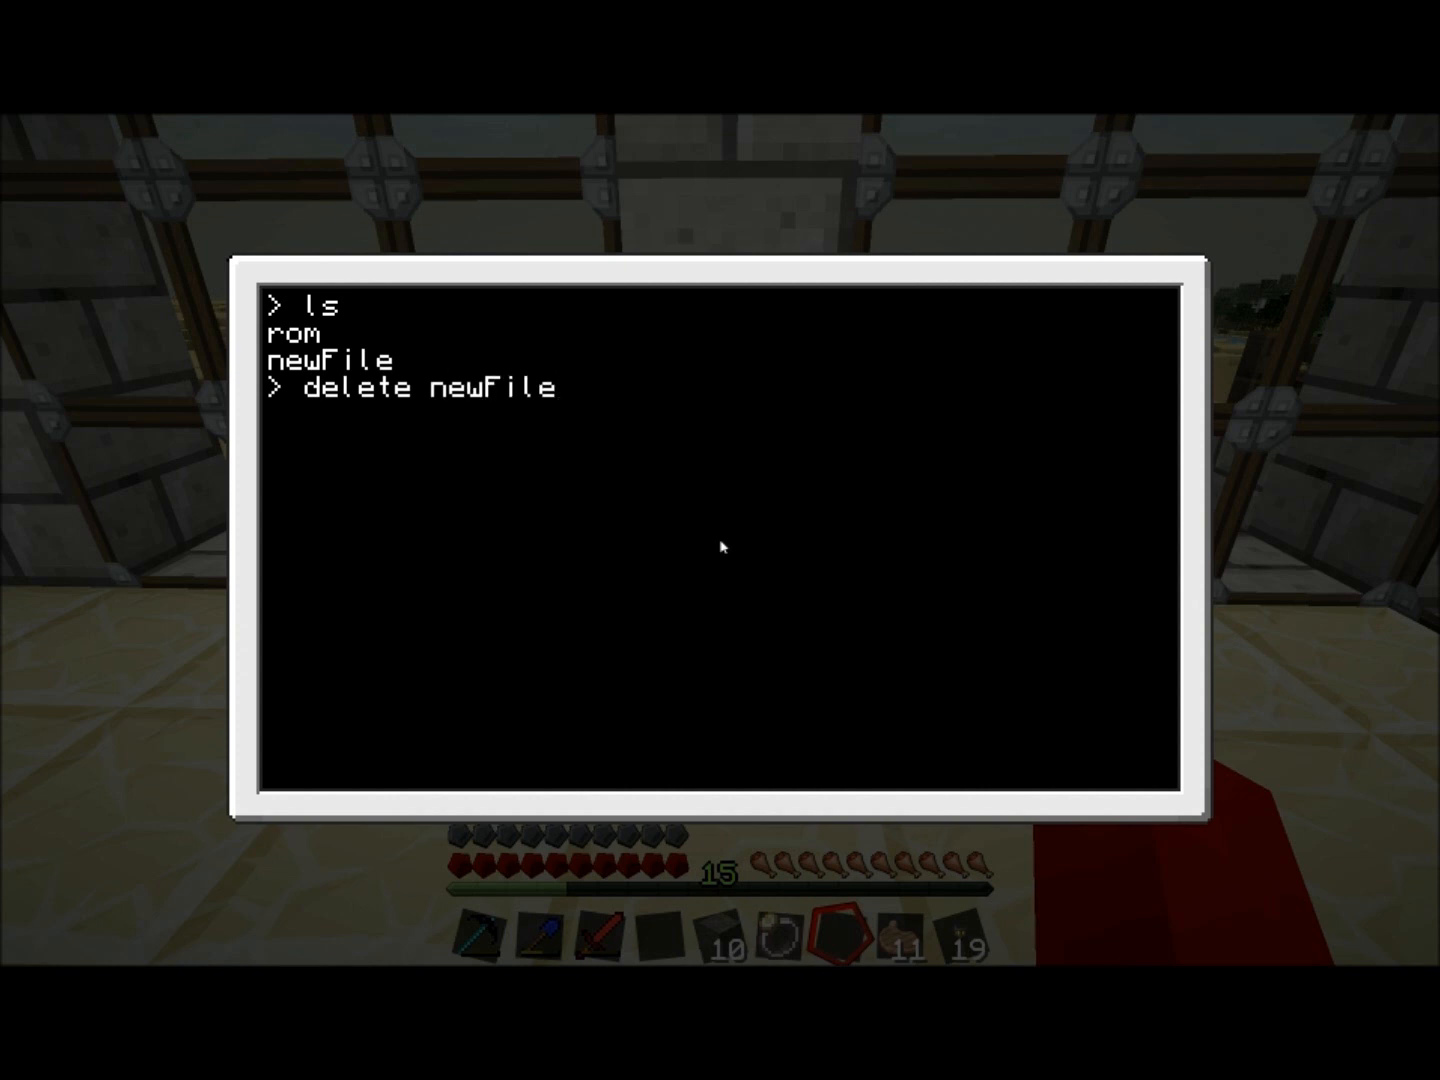
{"action": "key", "text": "Return"}
{"action": "type", "text": "ls"}
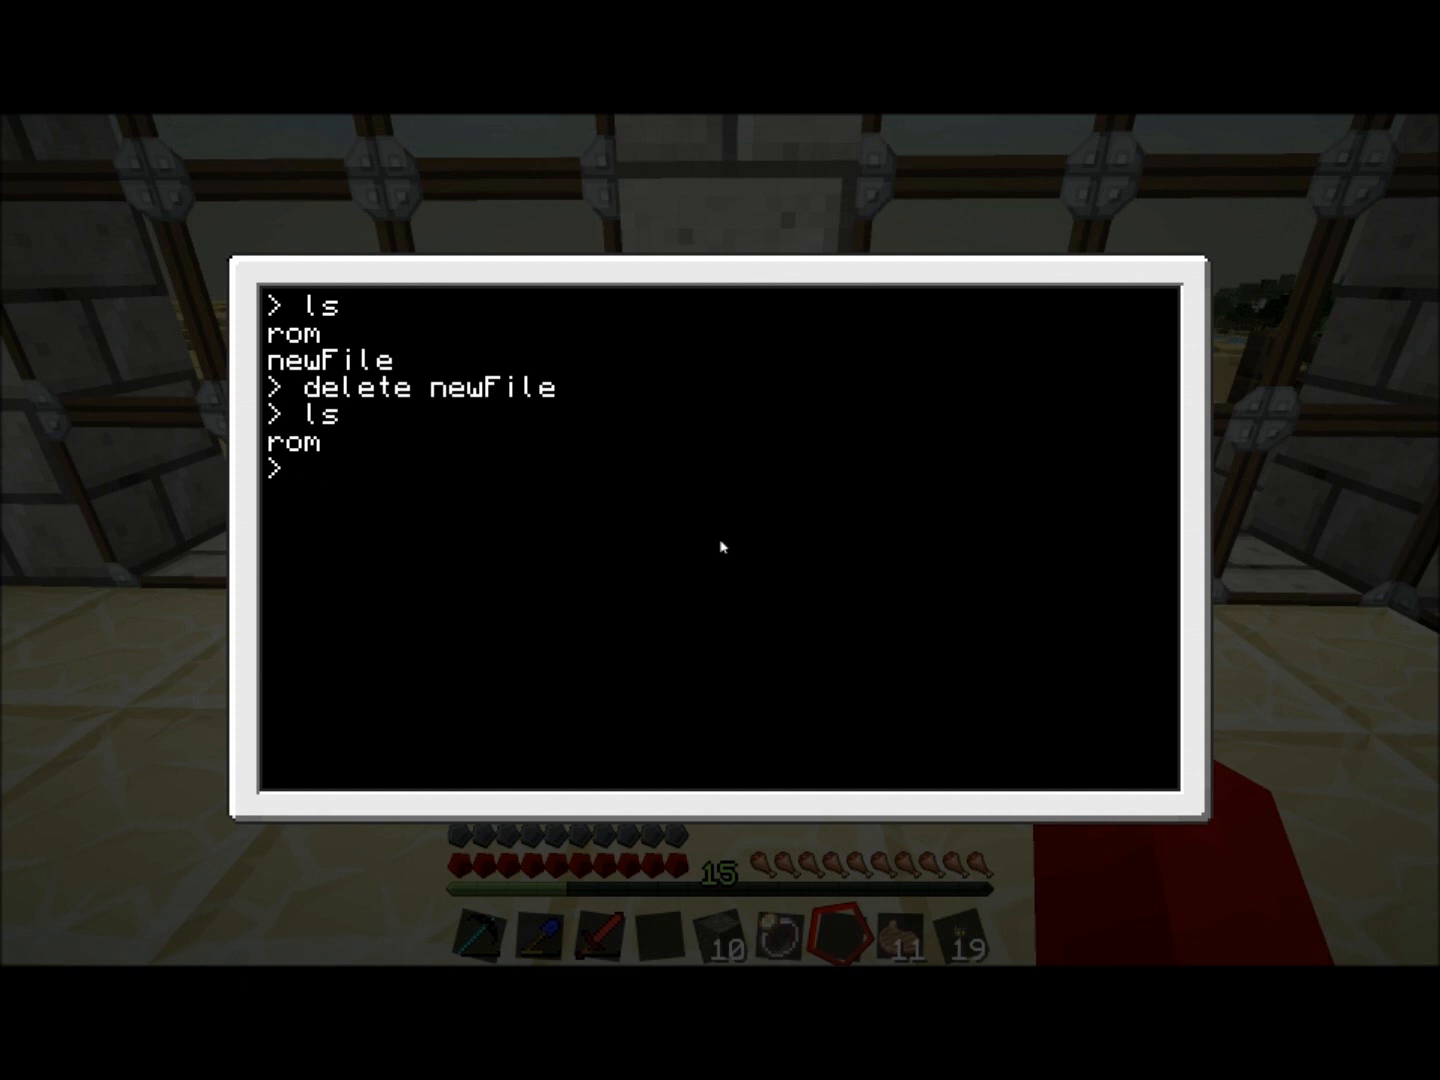
{"action": "type", "text": "edit"}
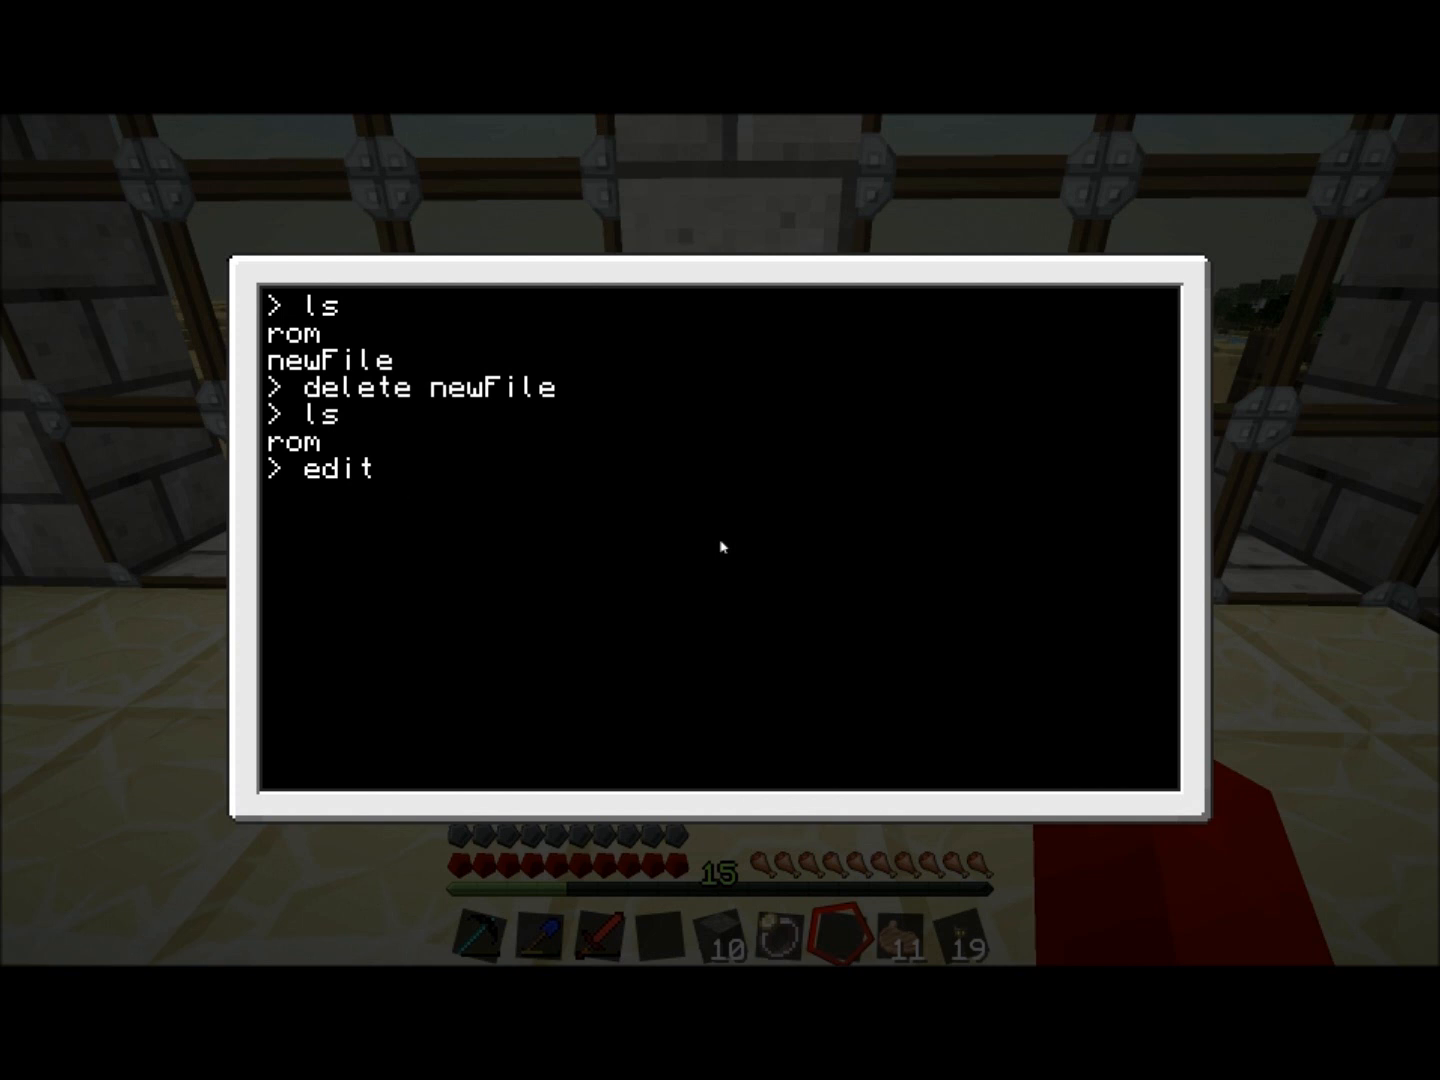
- Recreate newFile in edit with the line 'Hi, again!', save it and exit
{"action": "type", "text": "newFile"}
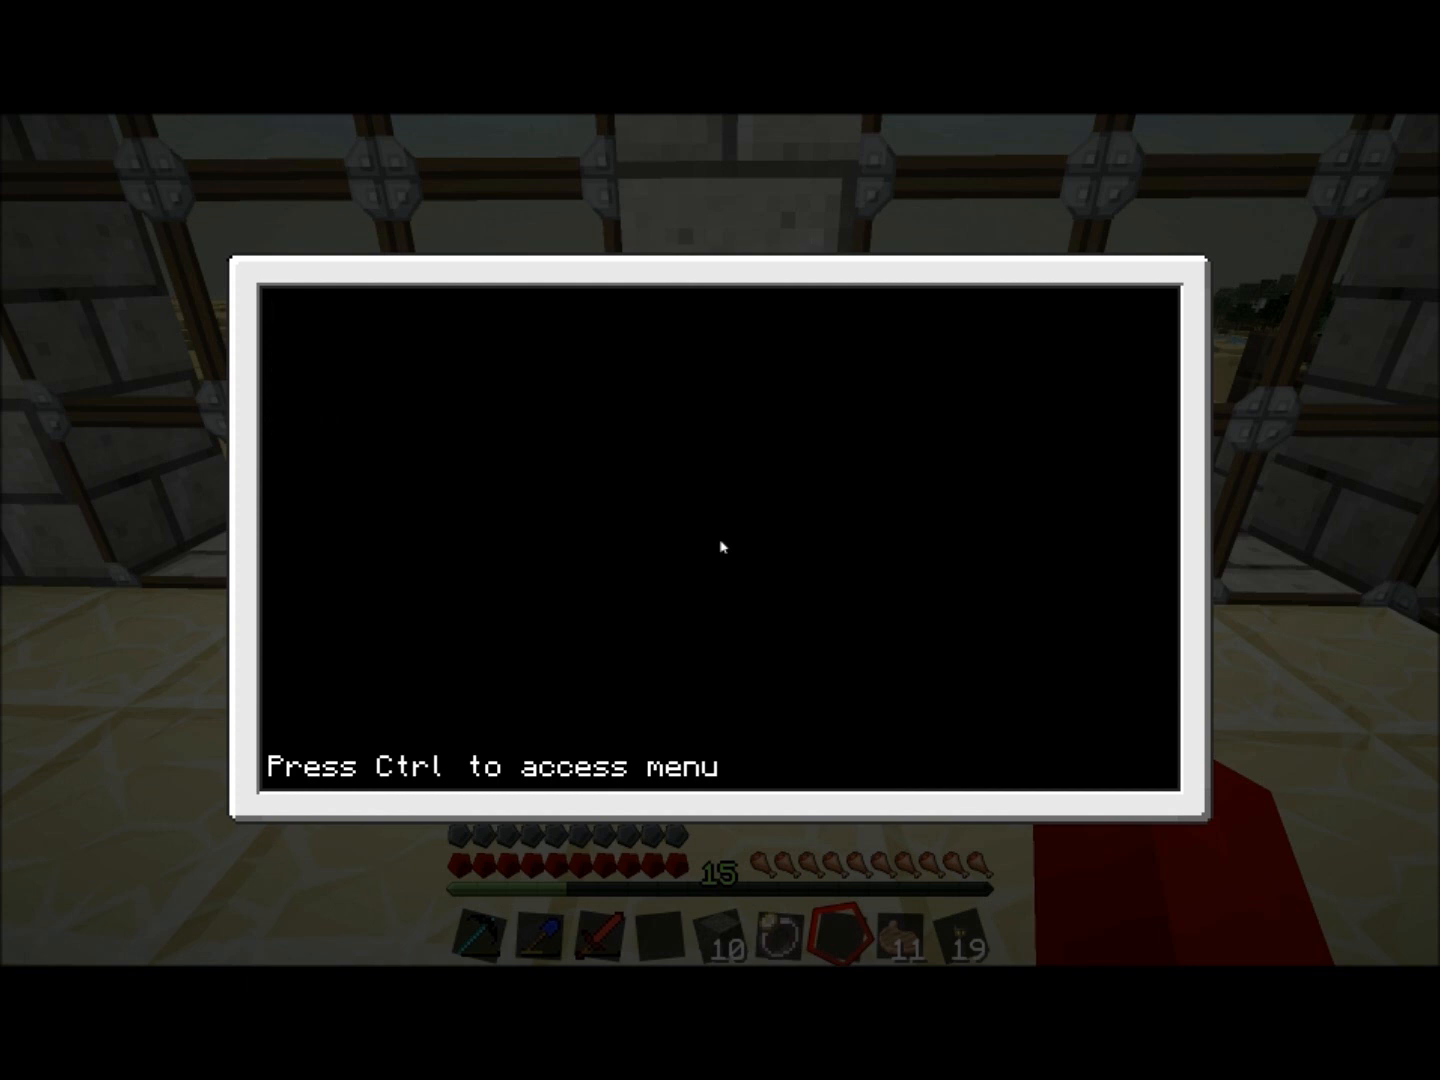
{"action": "type", "text": "Hi"}
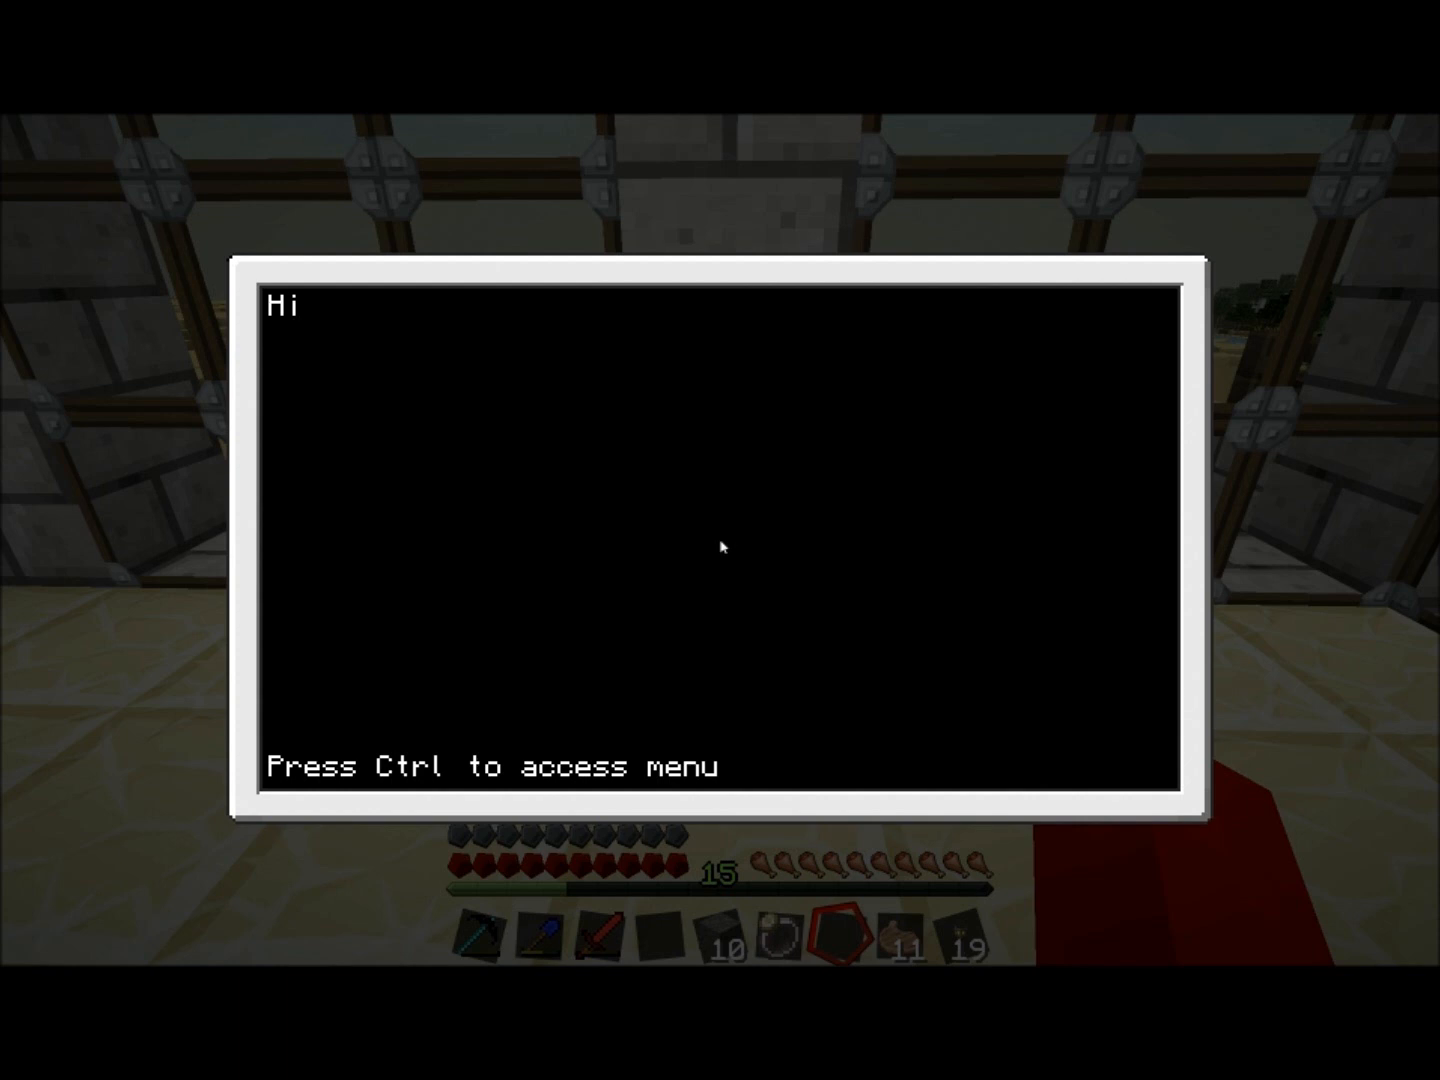
{"action": "type", "text": ", again!"}
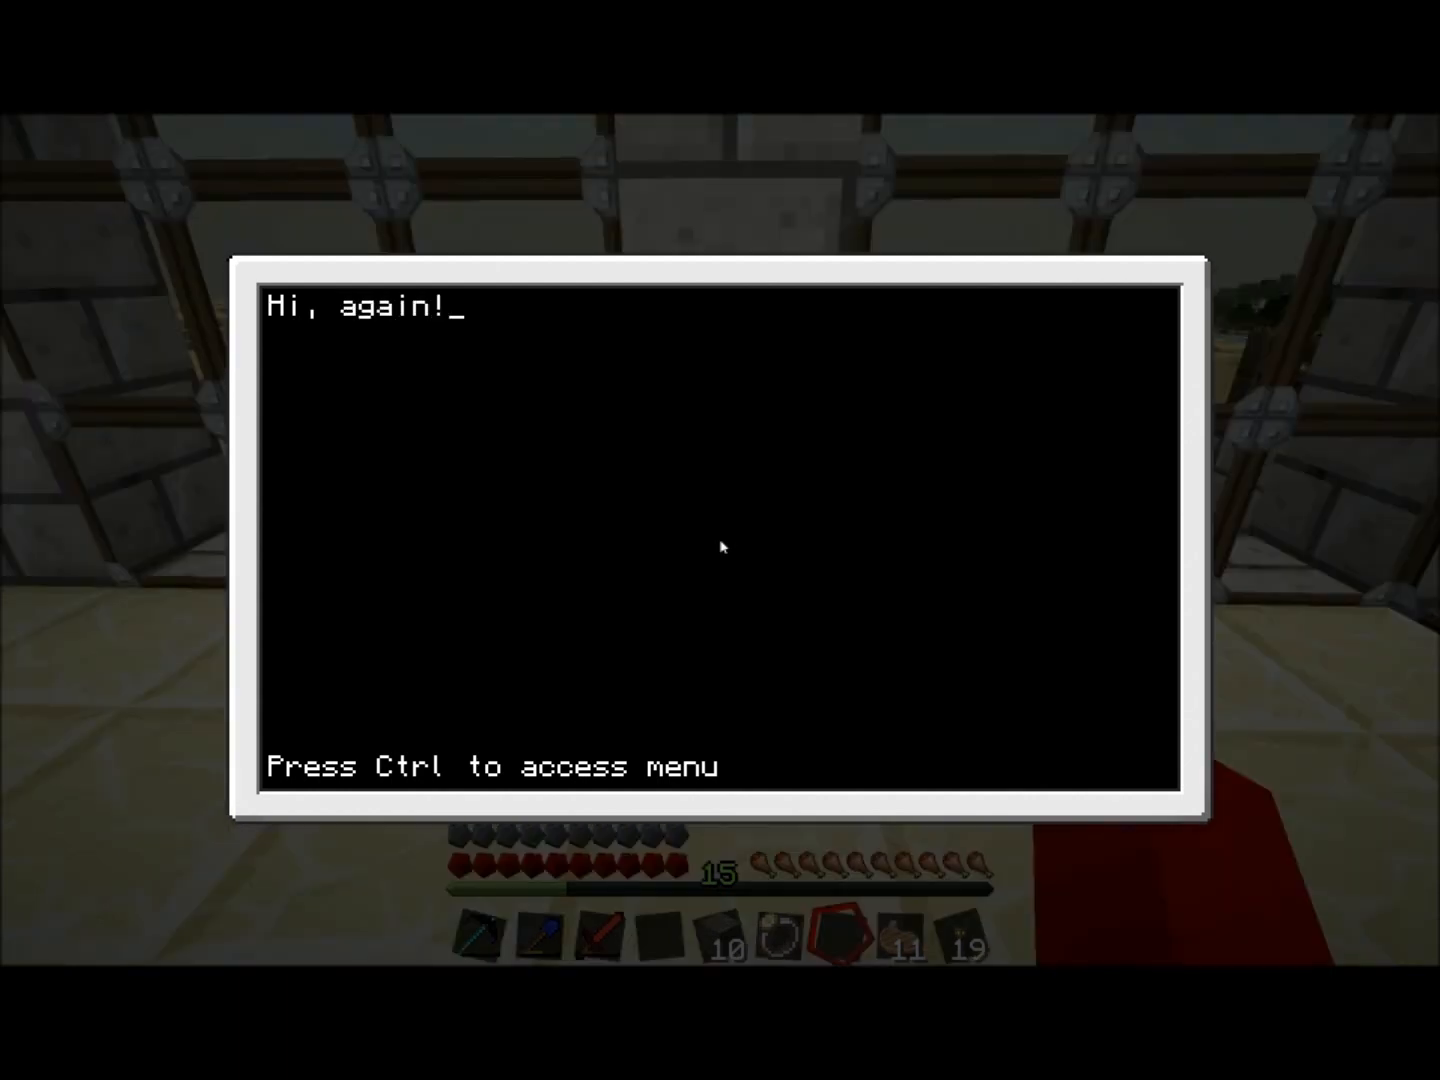
{"action": "key", "text": "ctrl"}
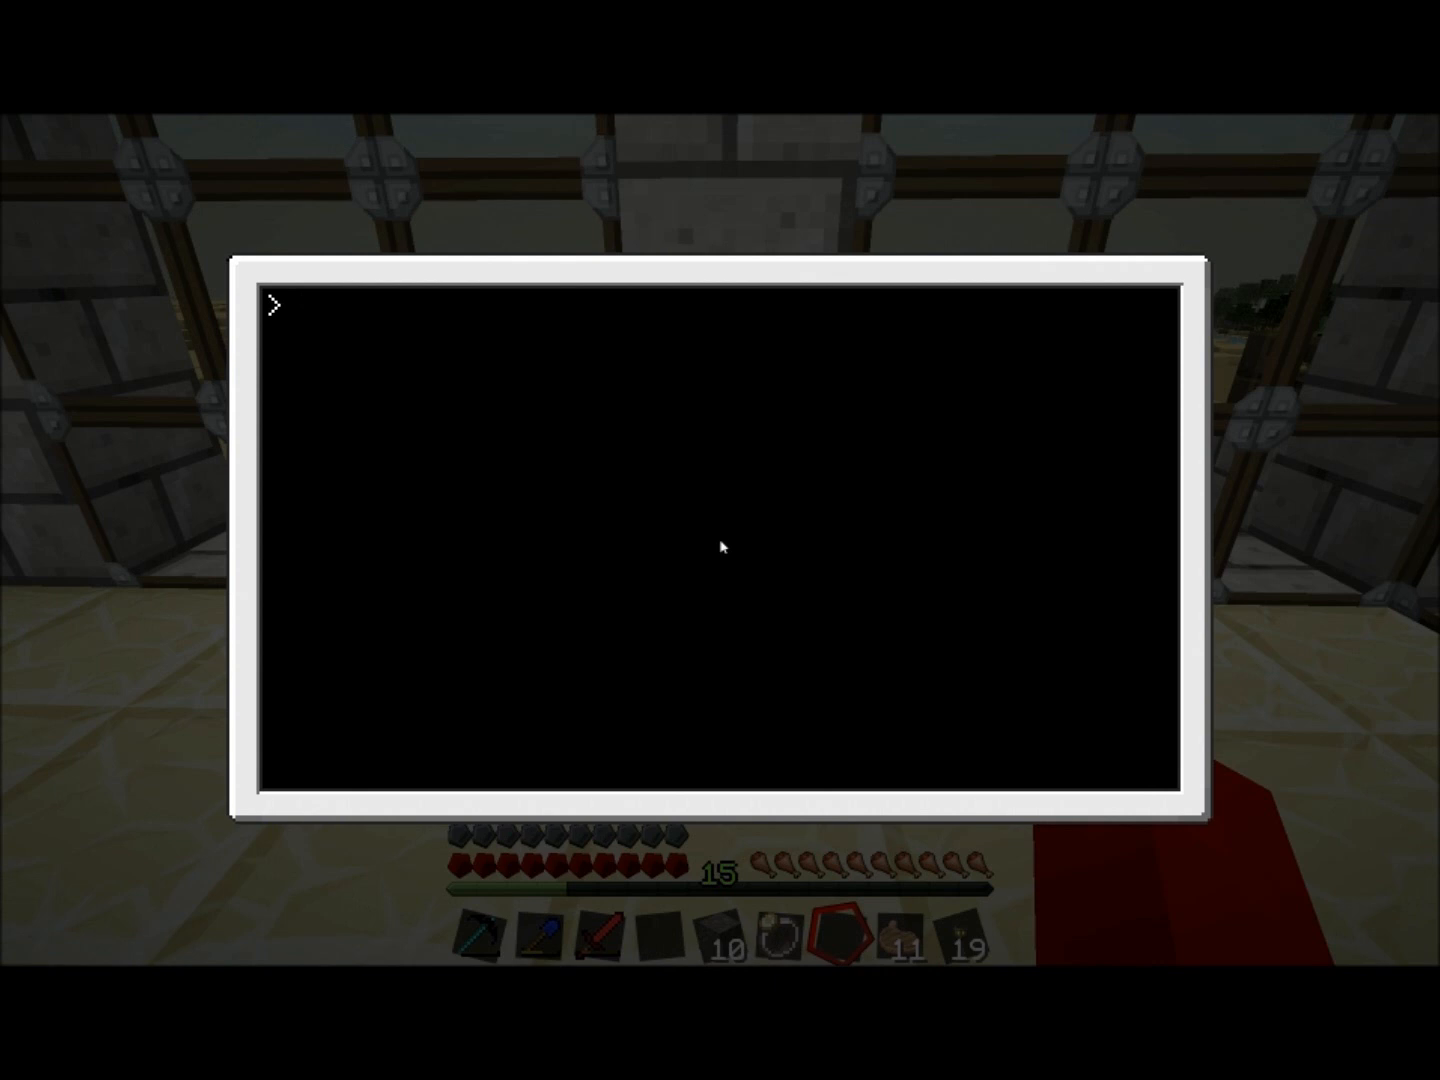
- List rom and newFile, copy newFile to rom/newFile, then begin typing mkdir
{"action": "key", "text": "Return"}
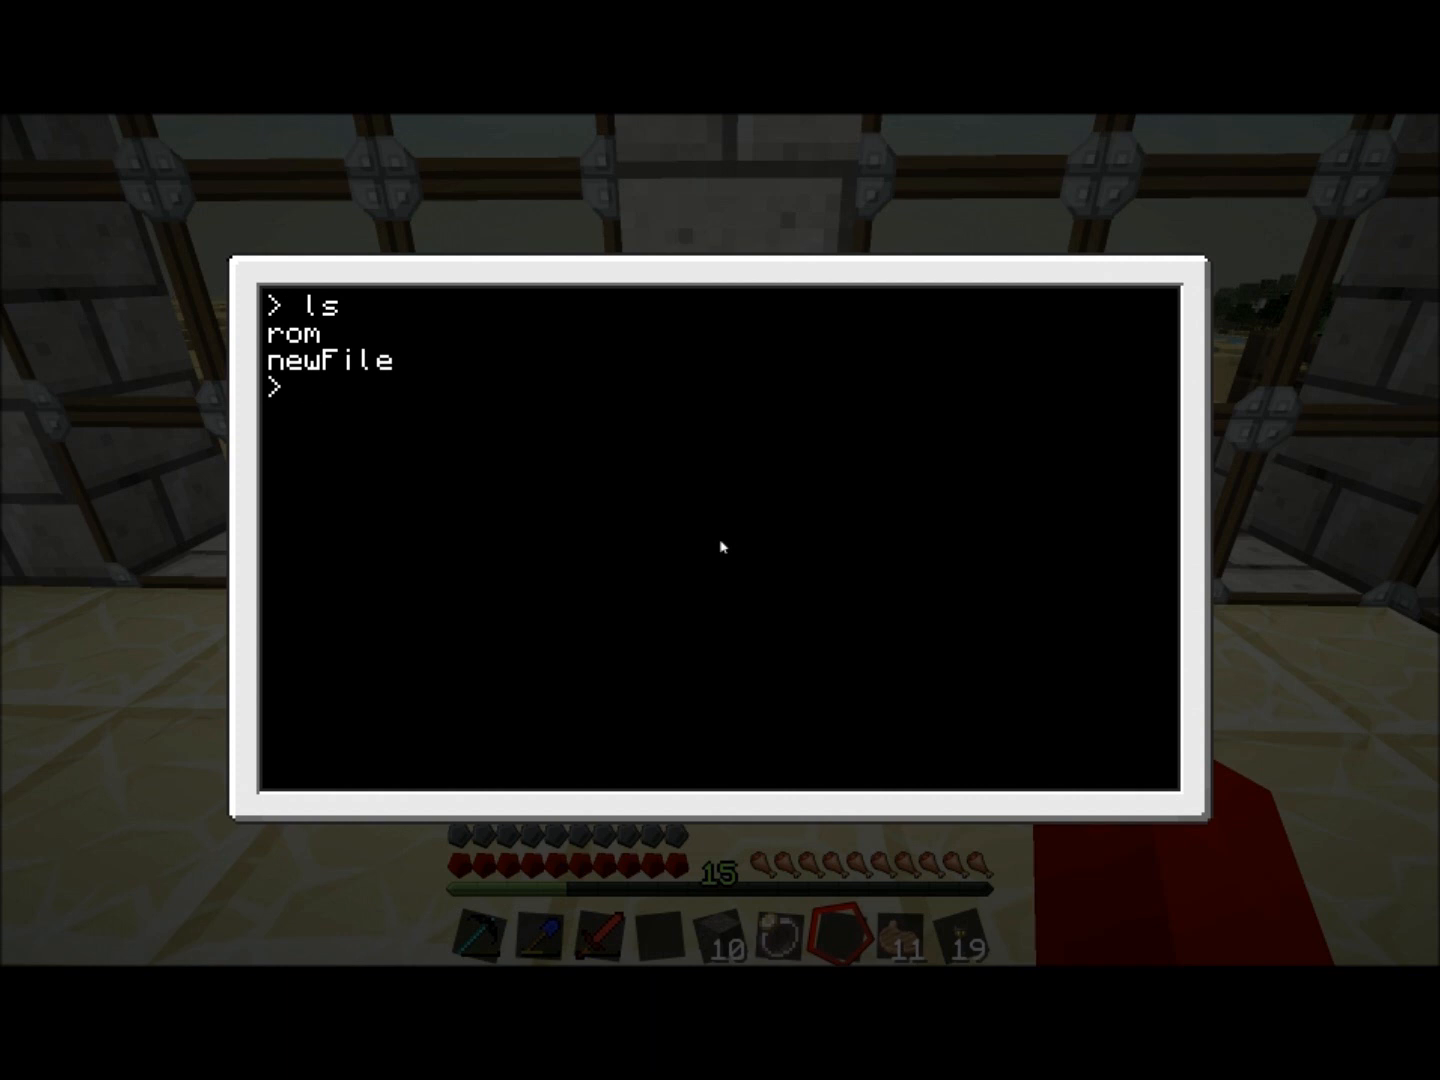
{"action": "type", "text": "copy"}
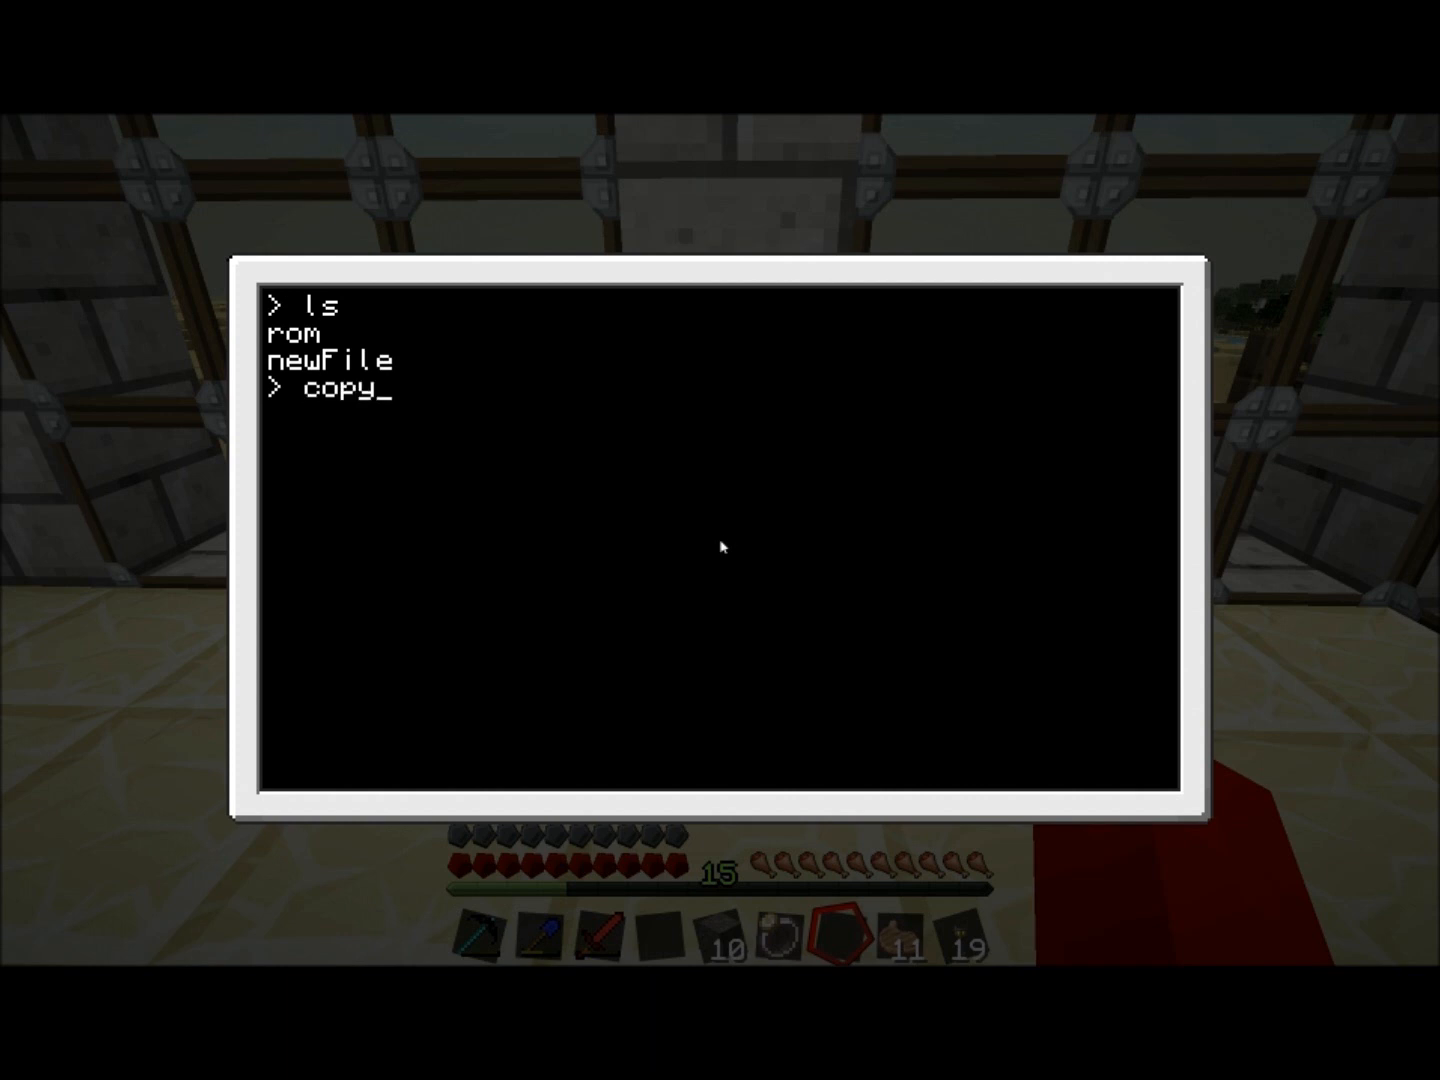
{"action": "type", "text": "newFi"}
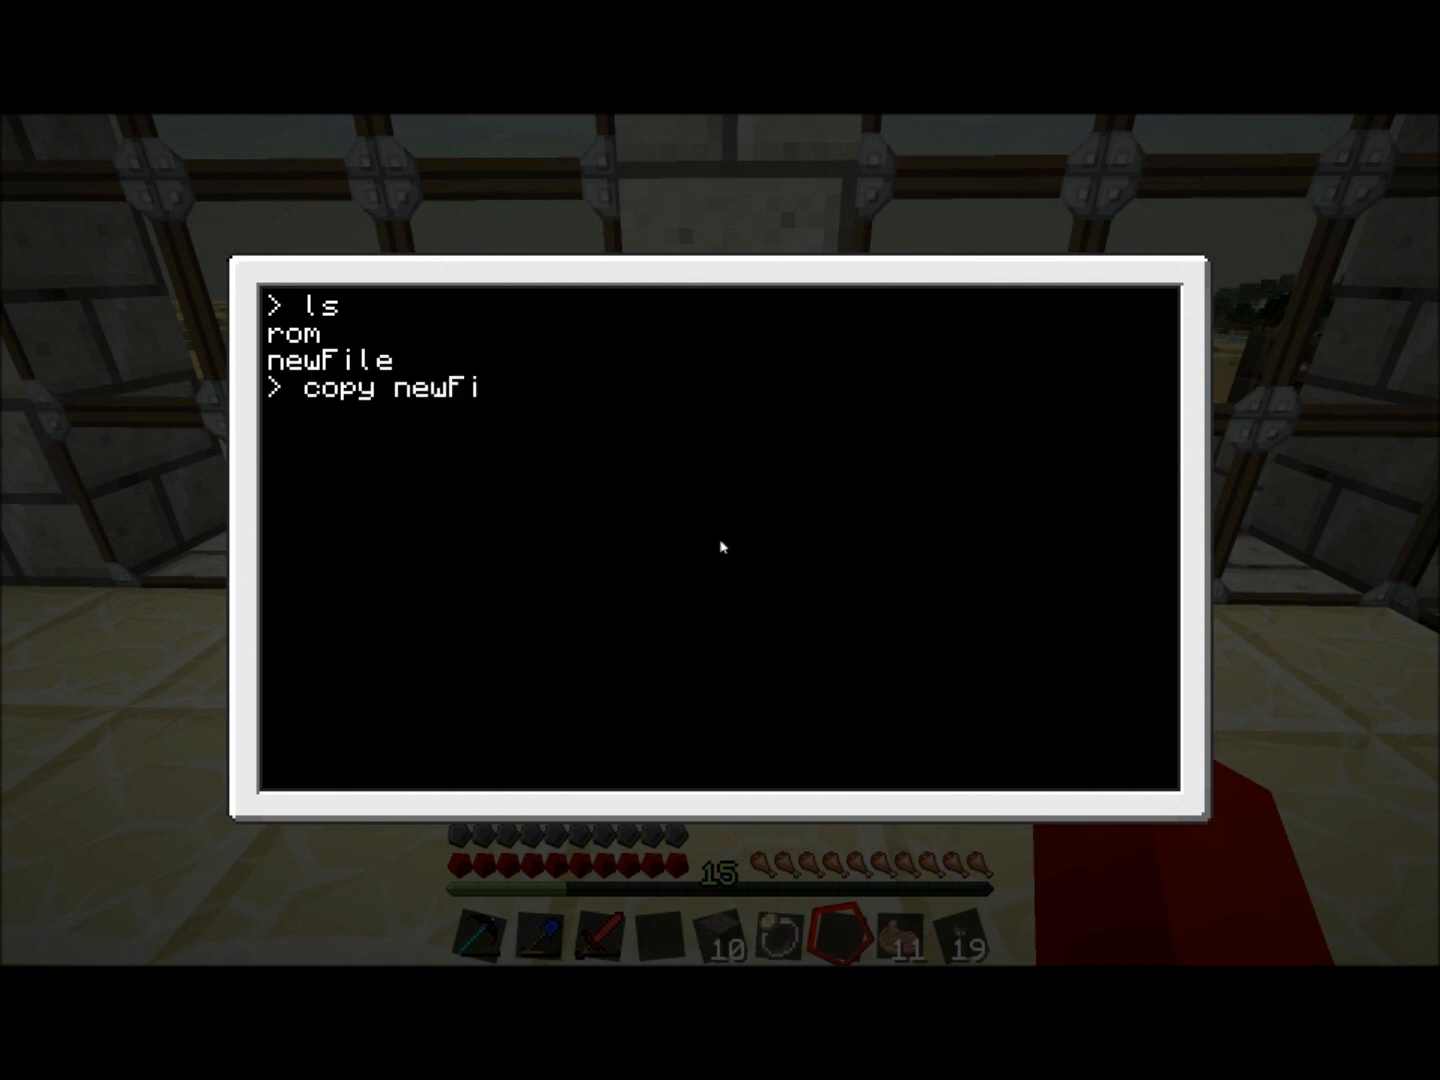
{"action": "type", "text": "le"}
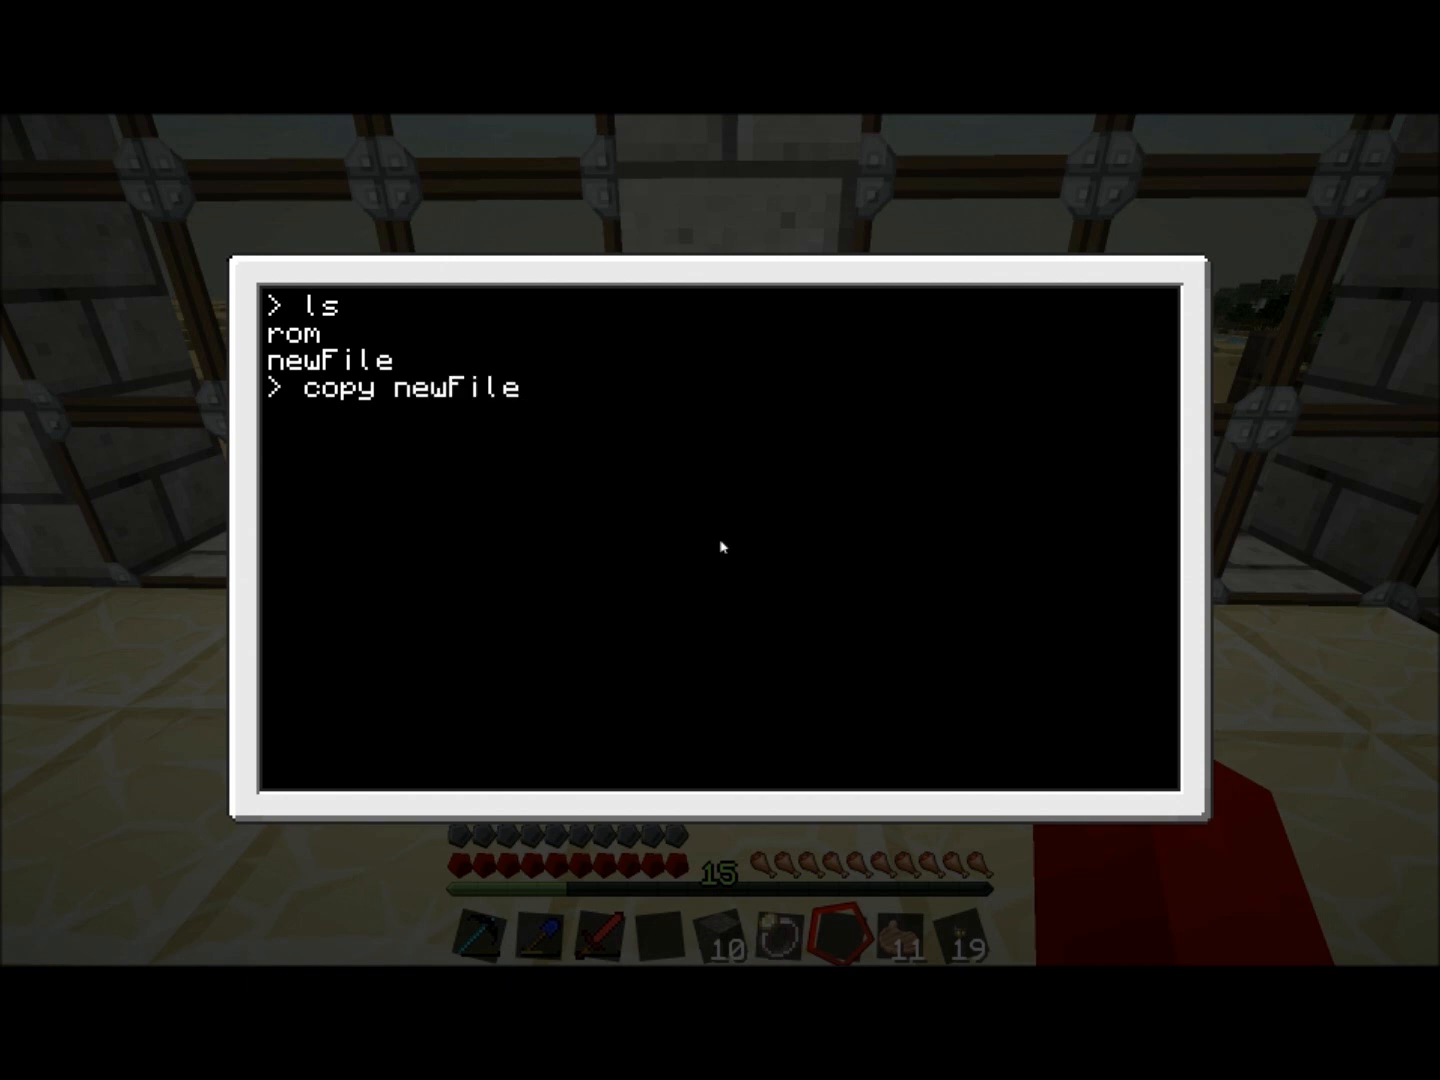
{"action": "type", "text": "rom"}
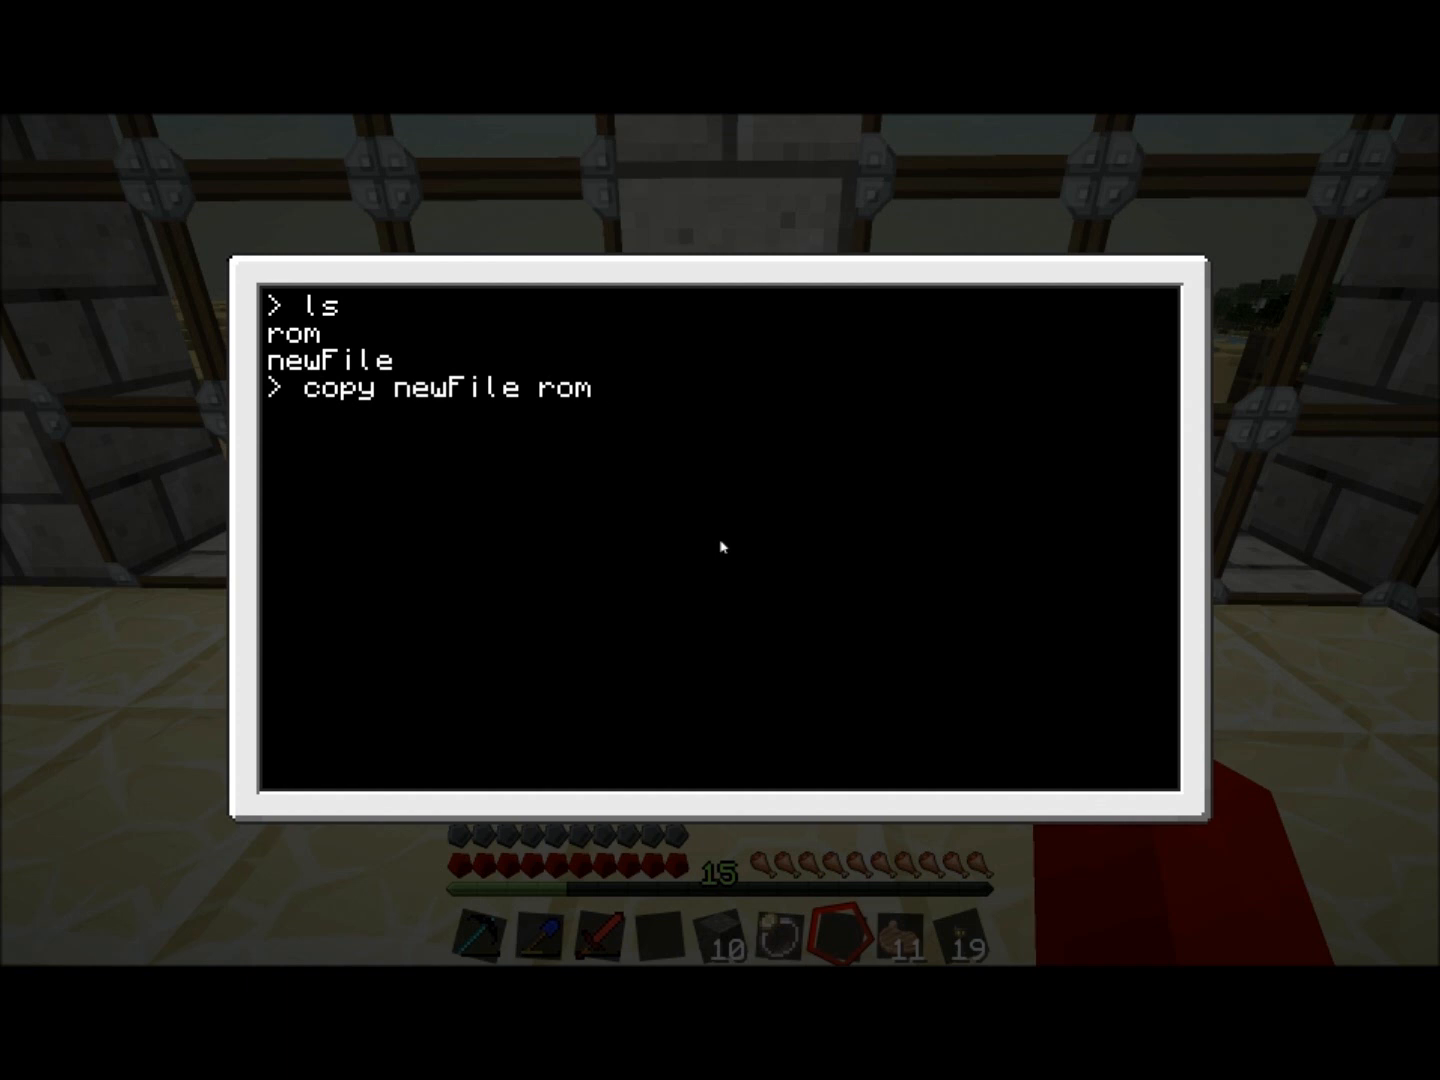
{"action": "type", "text": "/new"}
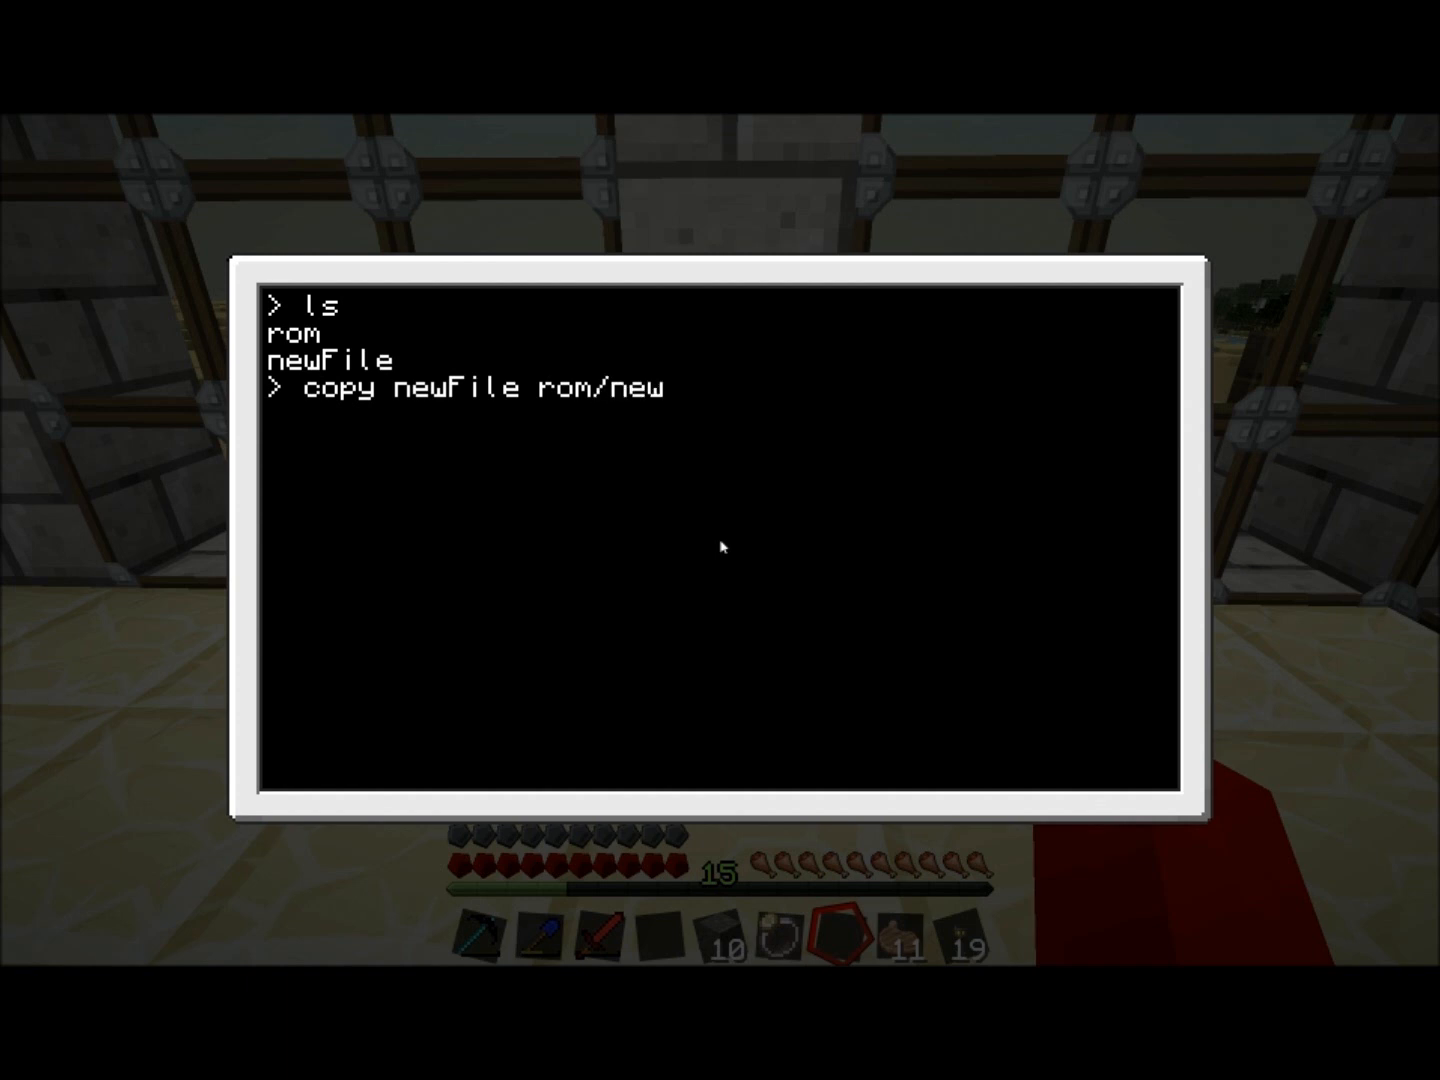
{"action": "type", "text": "File"}
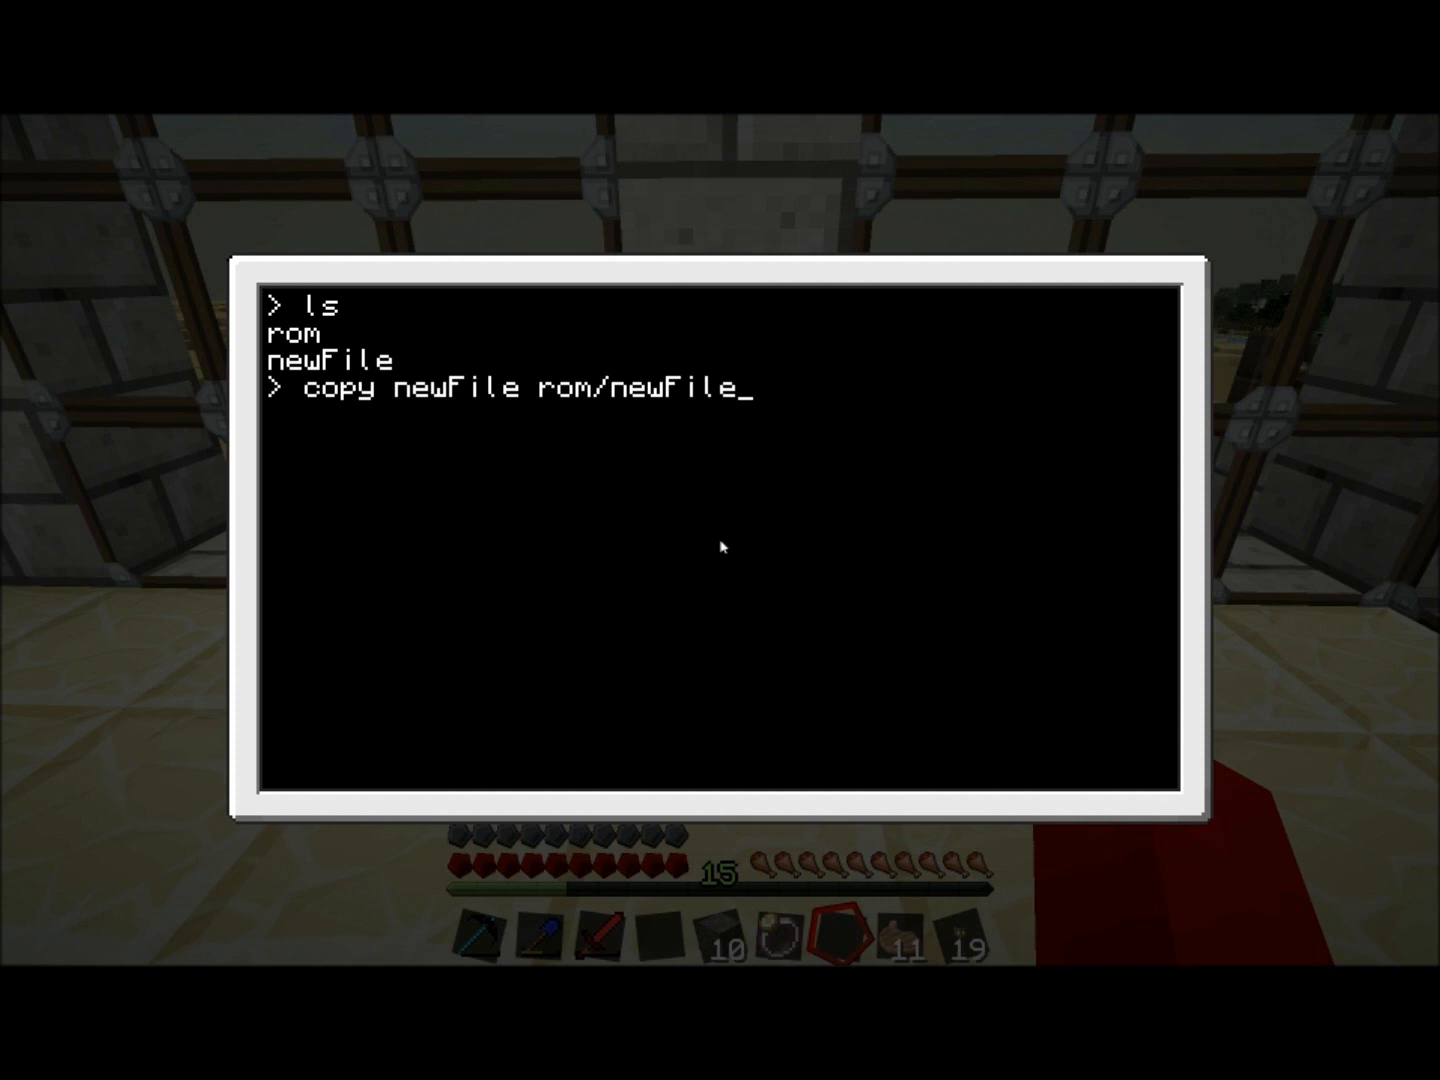
{"action": "key", "text": "BackSpace"}
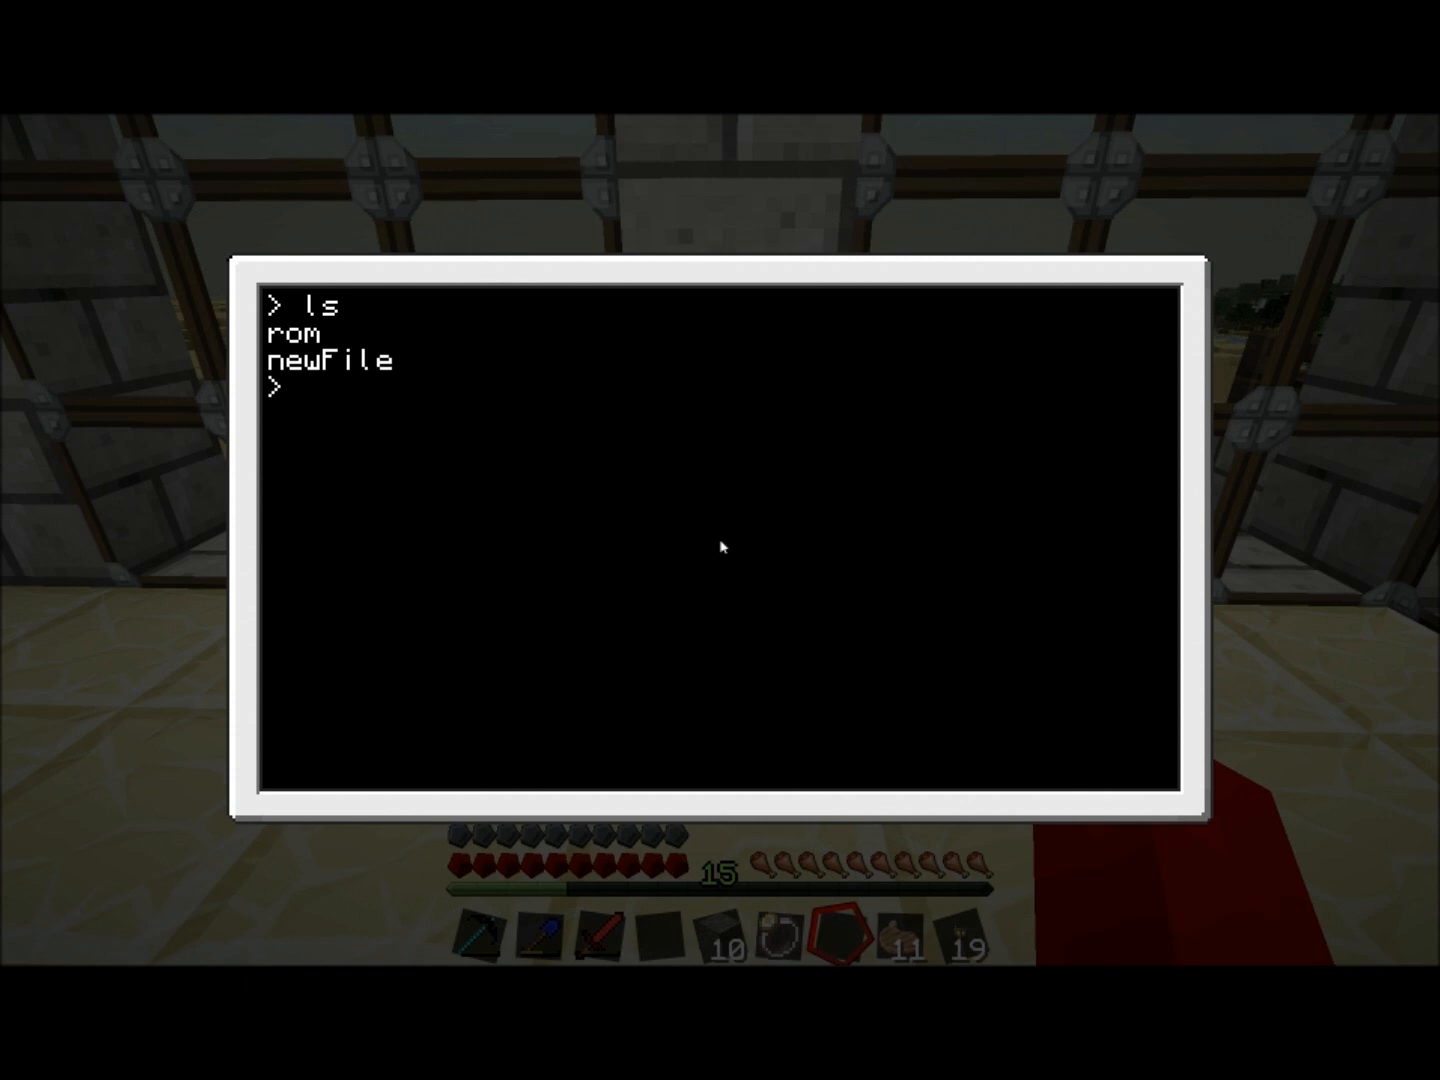
{"action": "type", "text": "mkdi"}
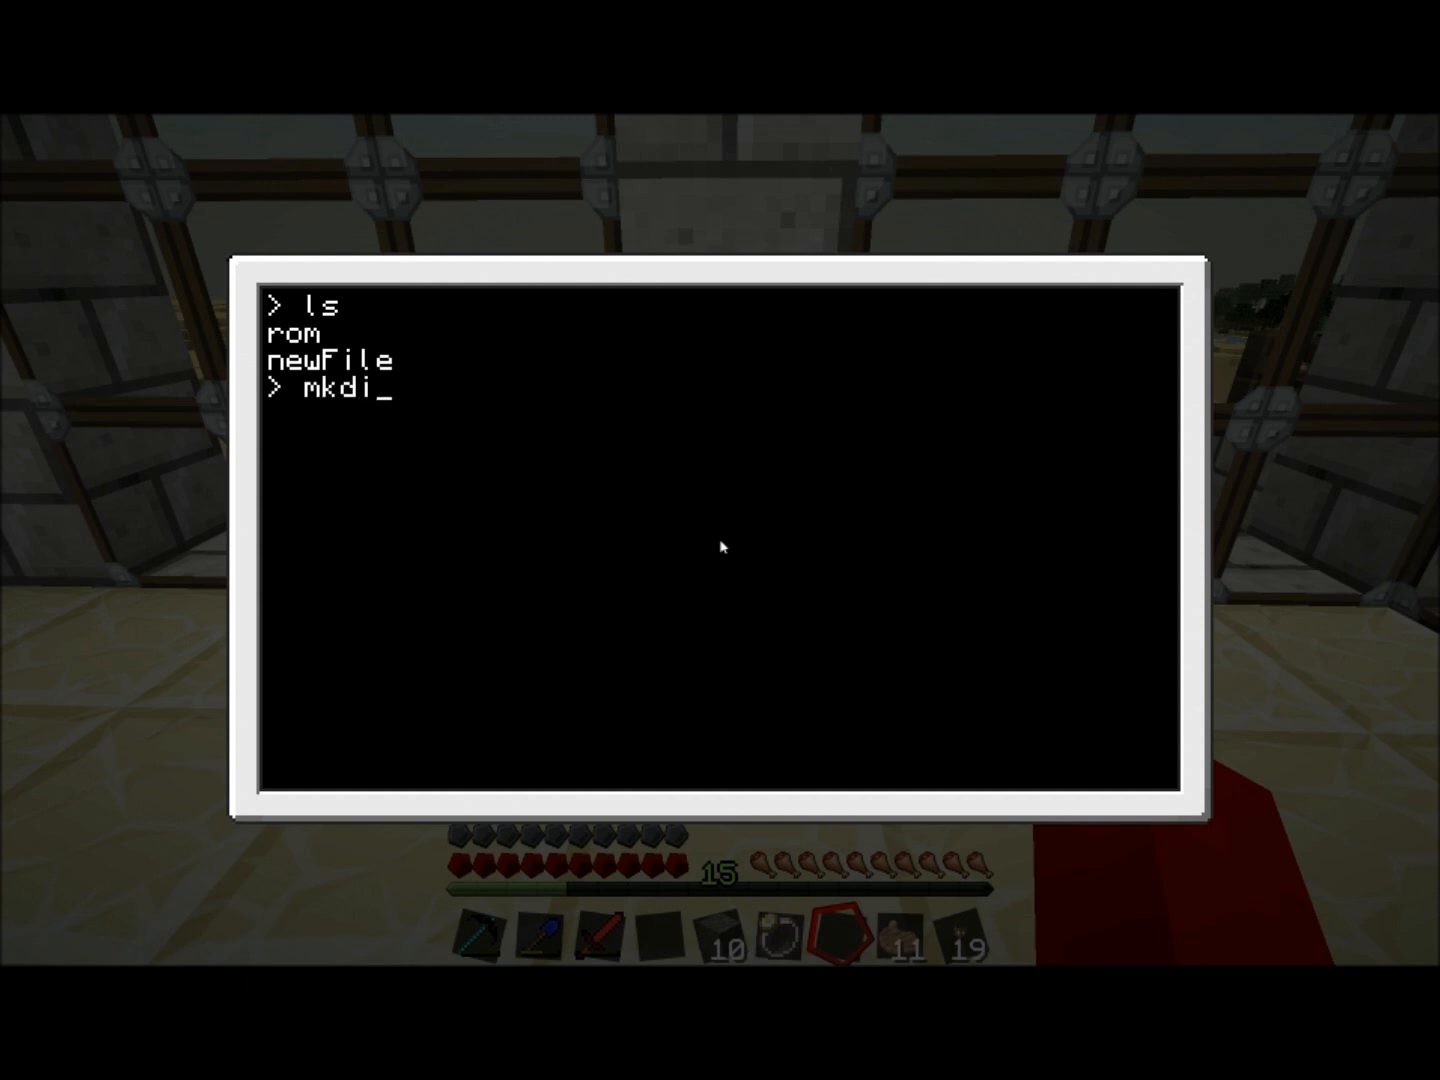
- Make folder mrfolder, enter it to find it empty, and cd .. back to the root
{"action": "type", "text": "r"}
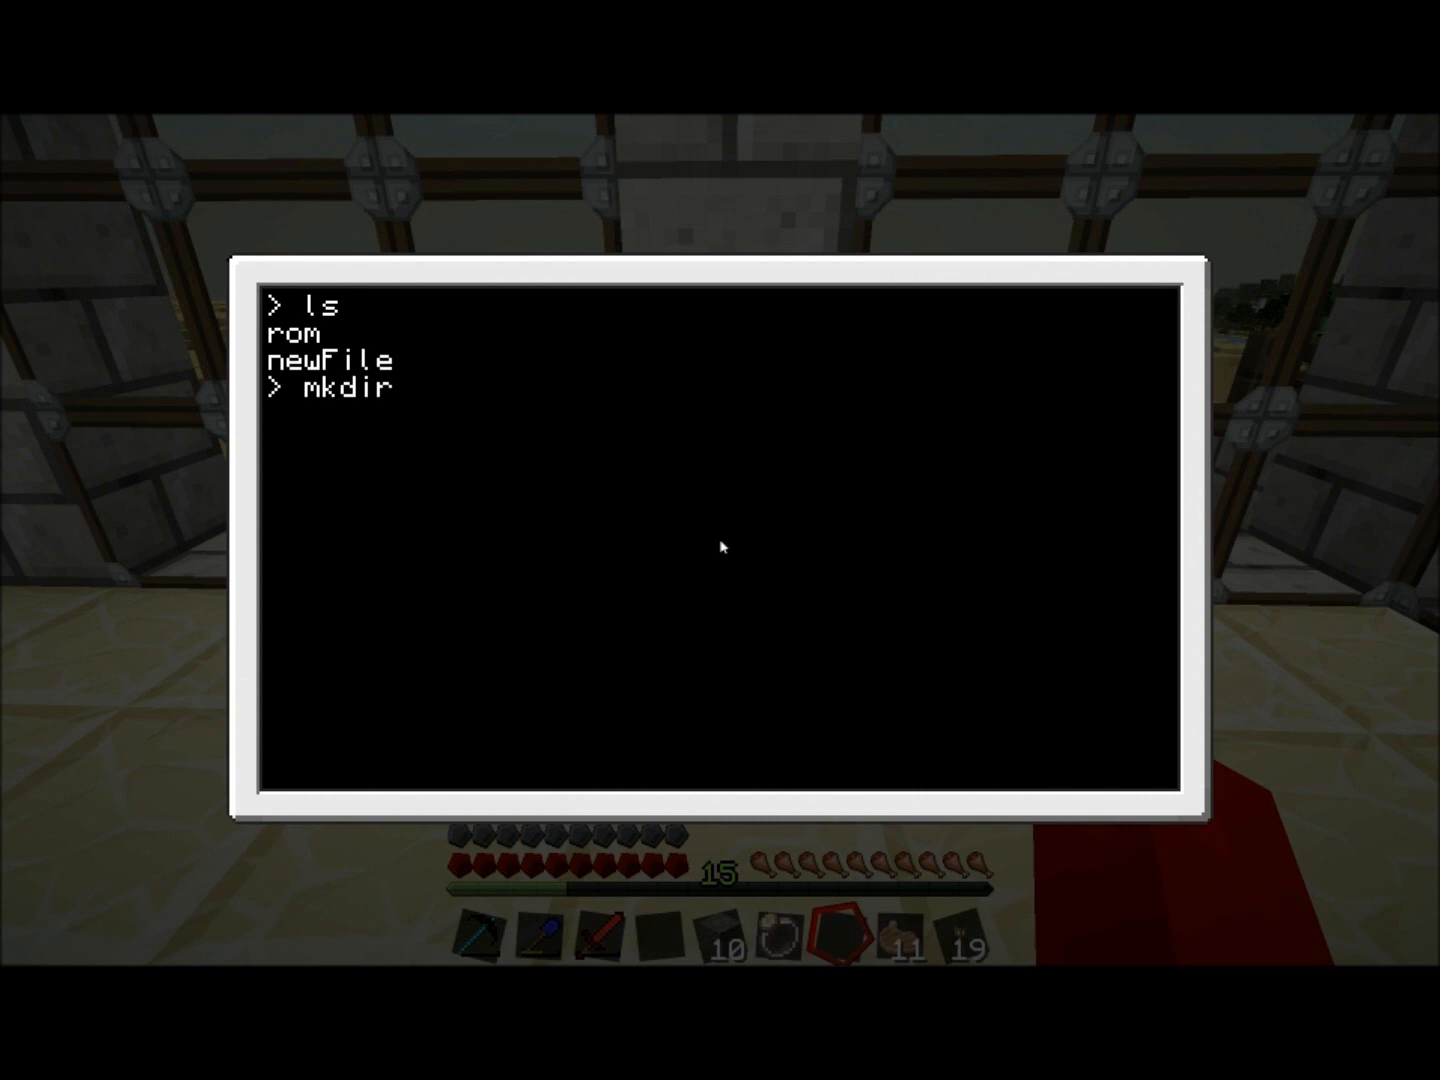
{"action": "type", "text": "mrfolder"}
{"action": "type", "text": "ls"}
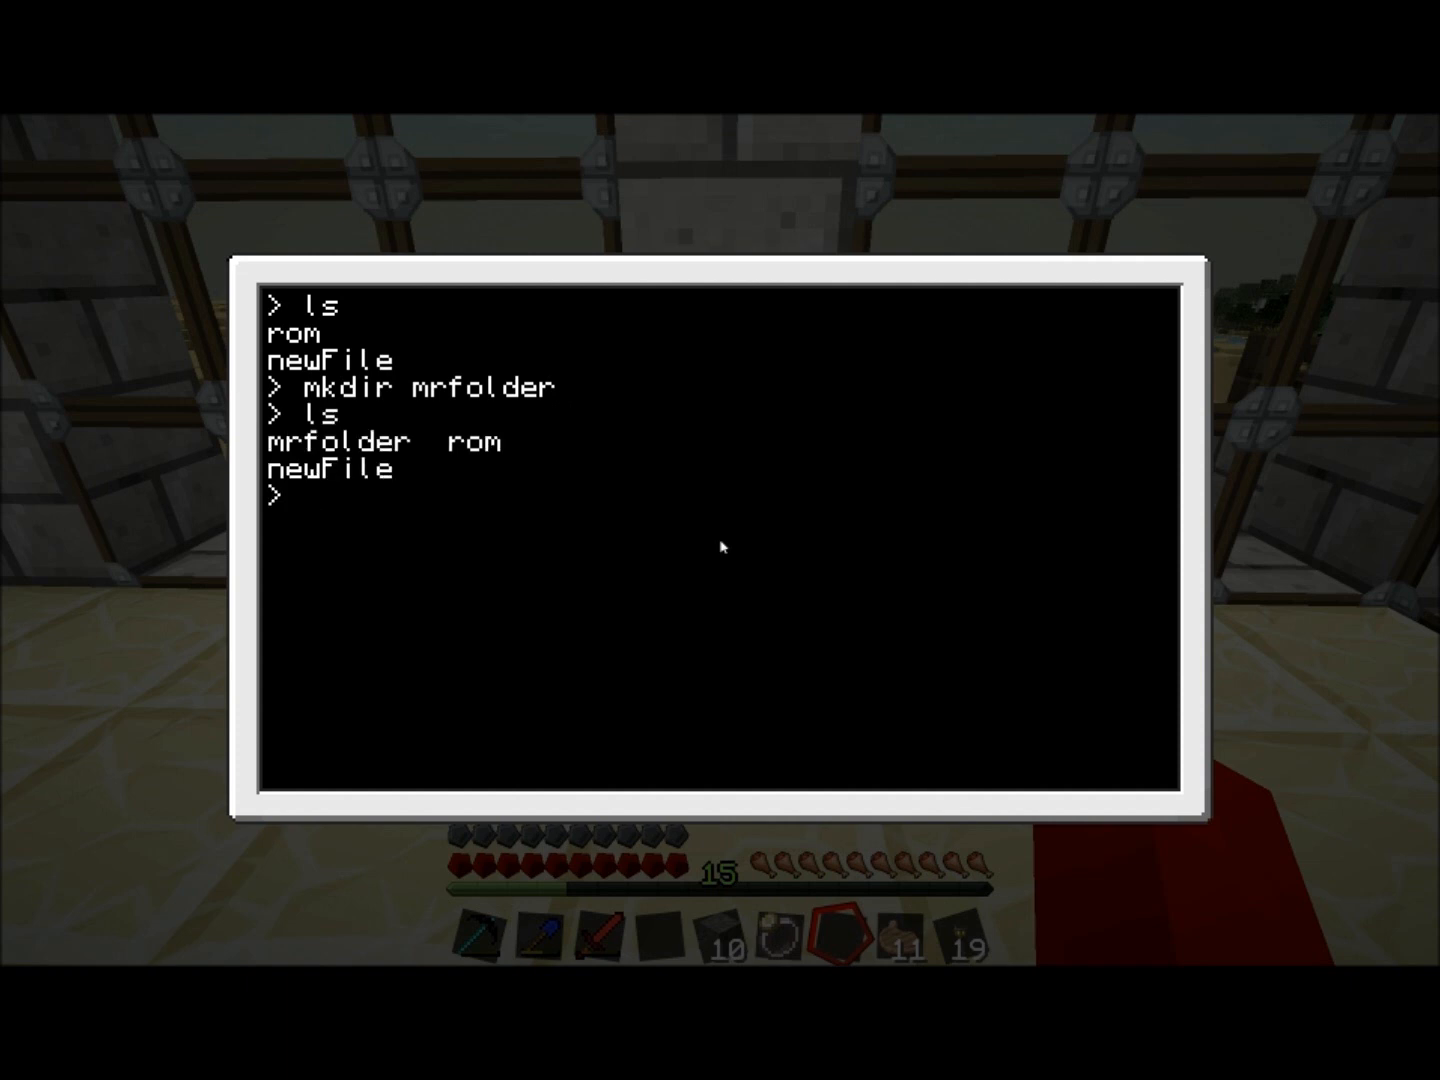
{"action": "type", "text": "cd mrfolder"}
{"action": "type", "text": "ls"}
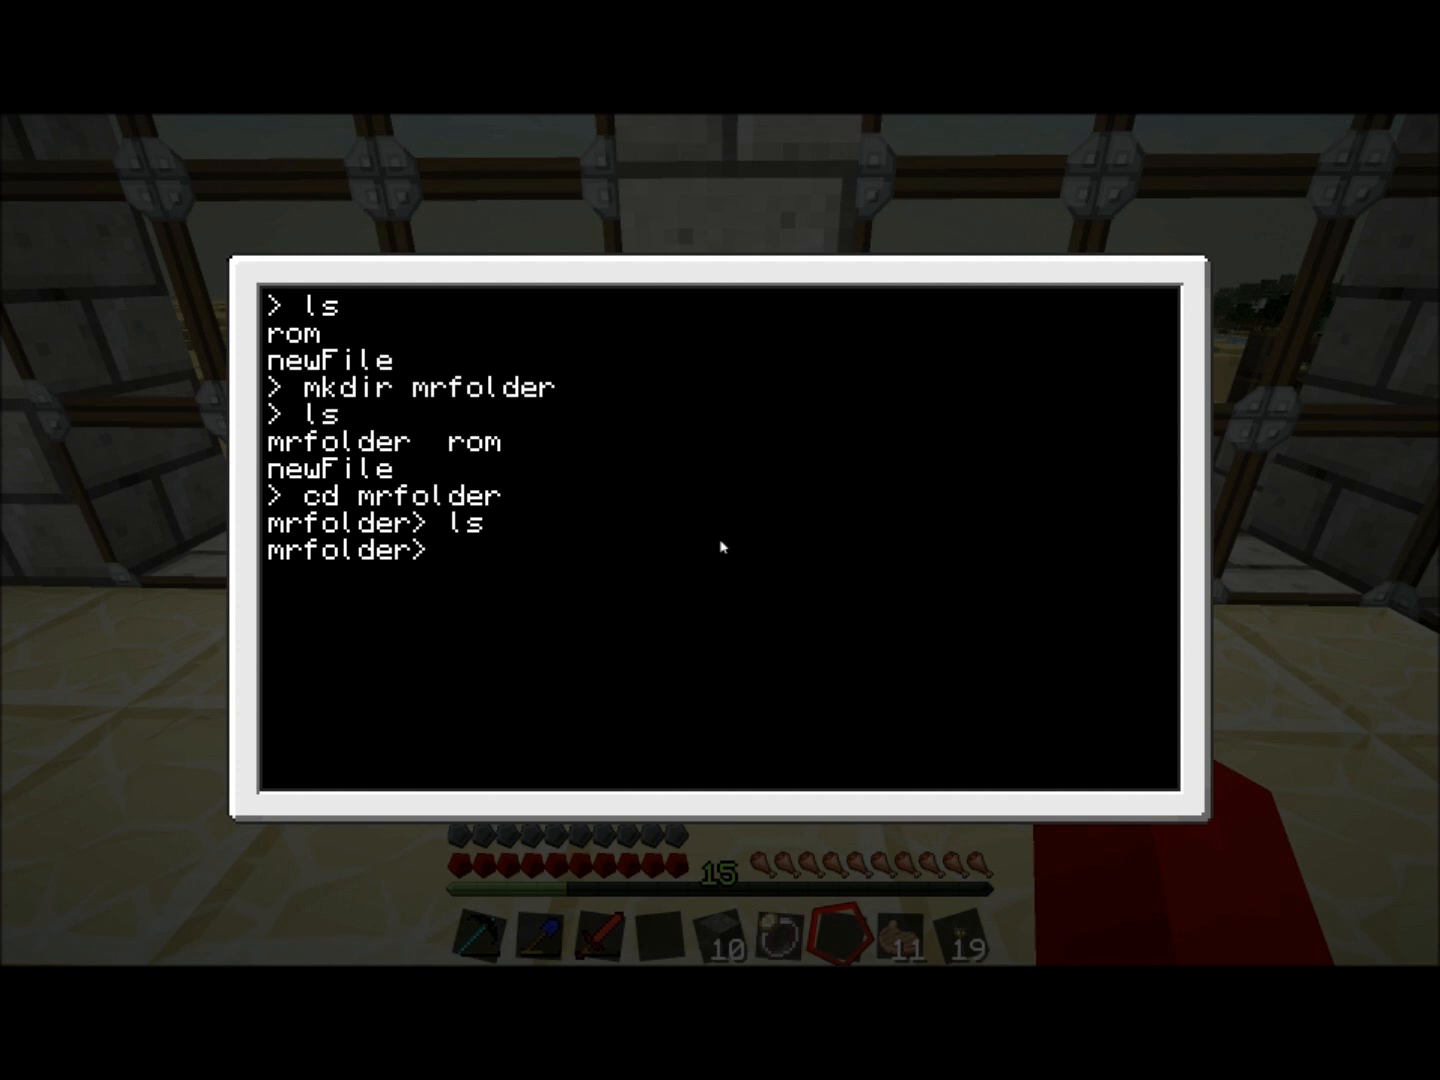
{"action": "key", "text": "Return"}
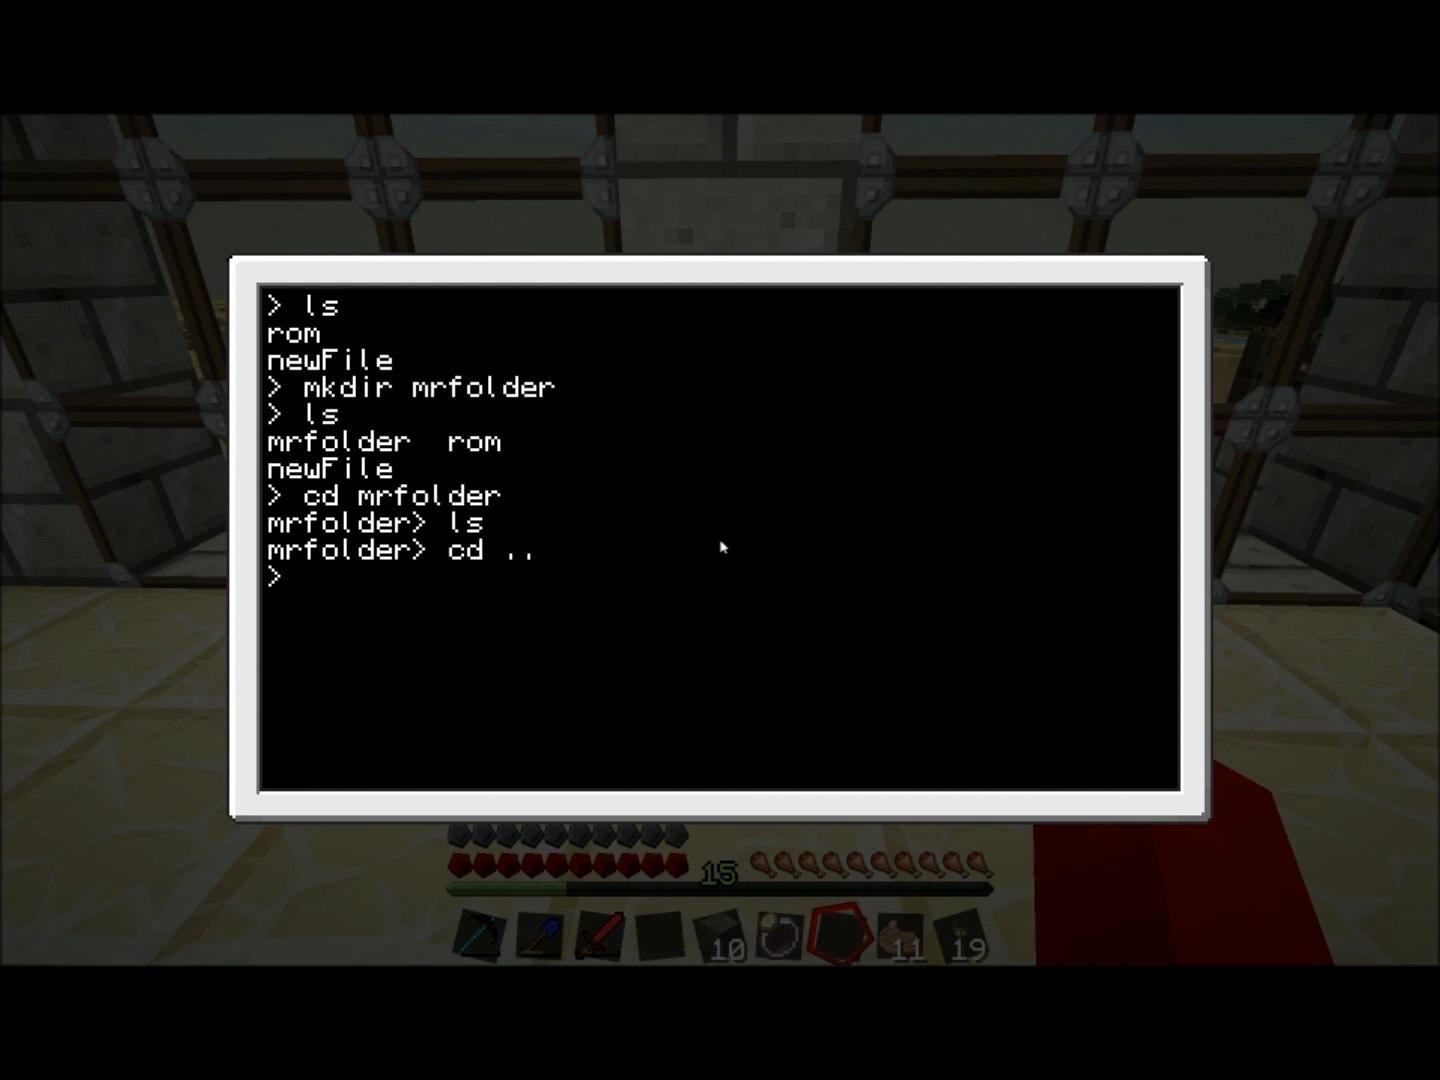
- Copy newFile into mrfolder with the copy command
{"action": "type", "text": "c"}
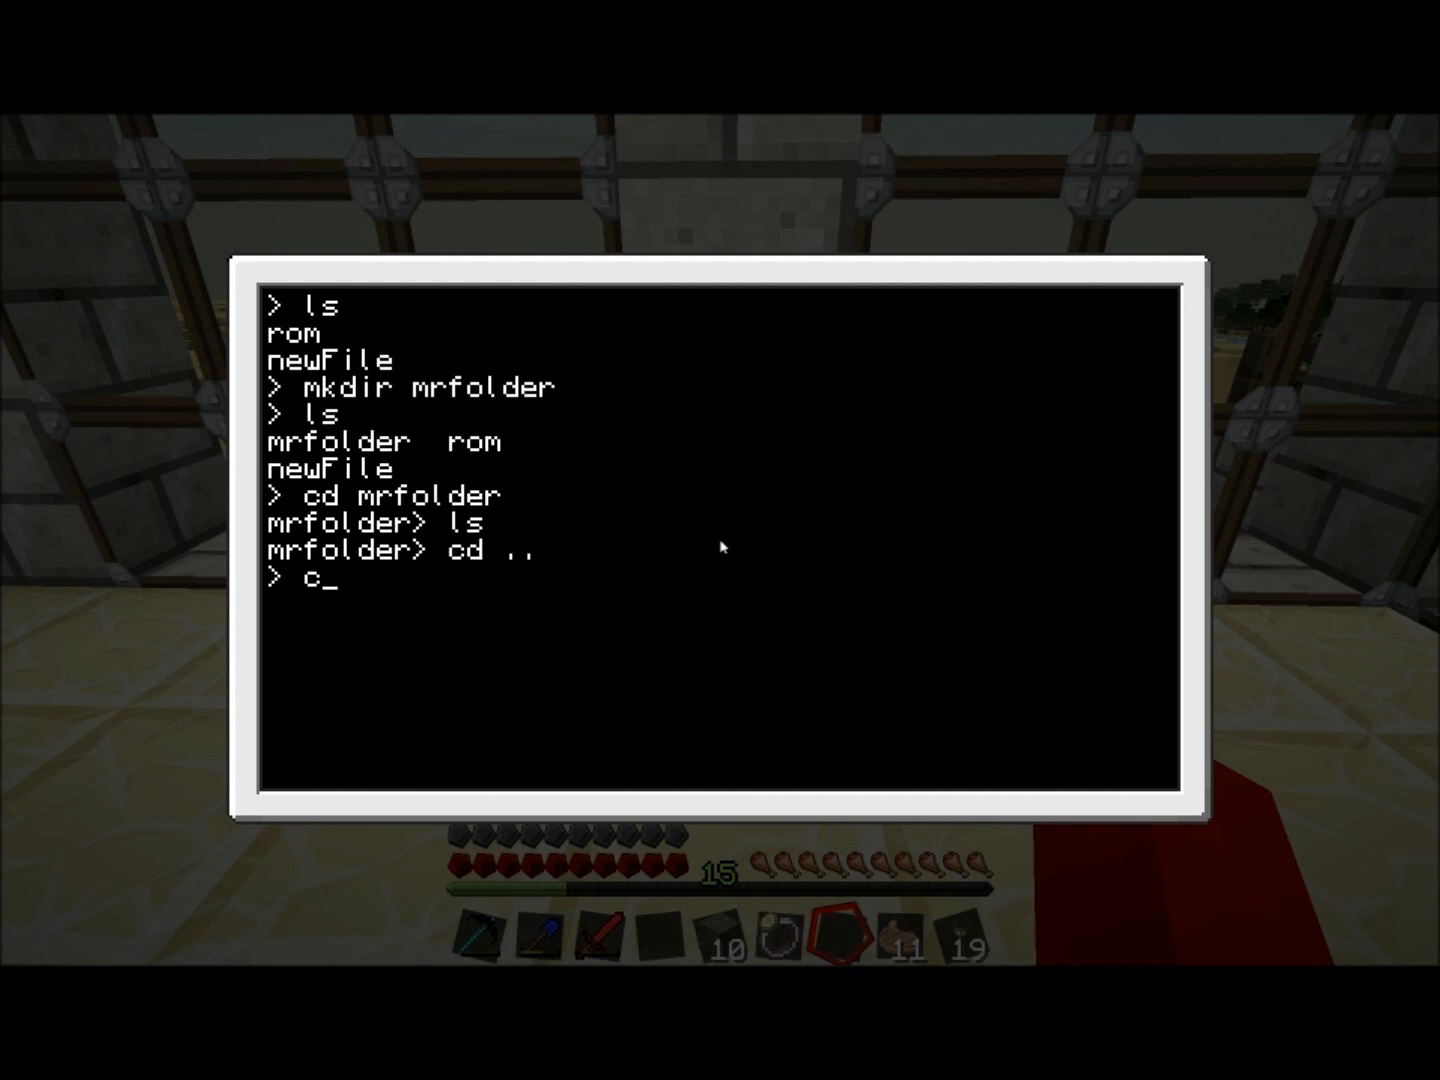
{"action": "type", "text": "opy ne"}
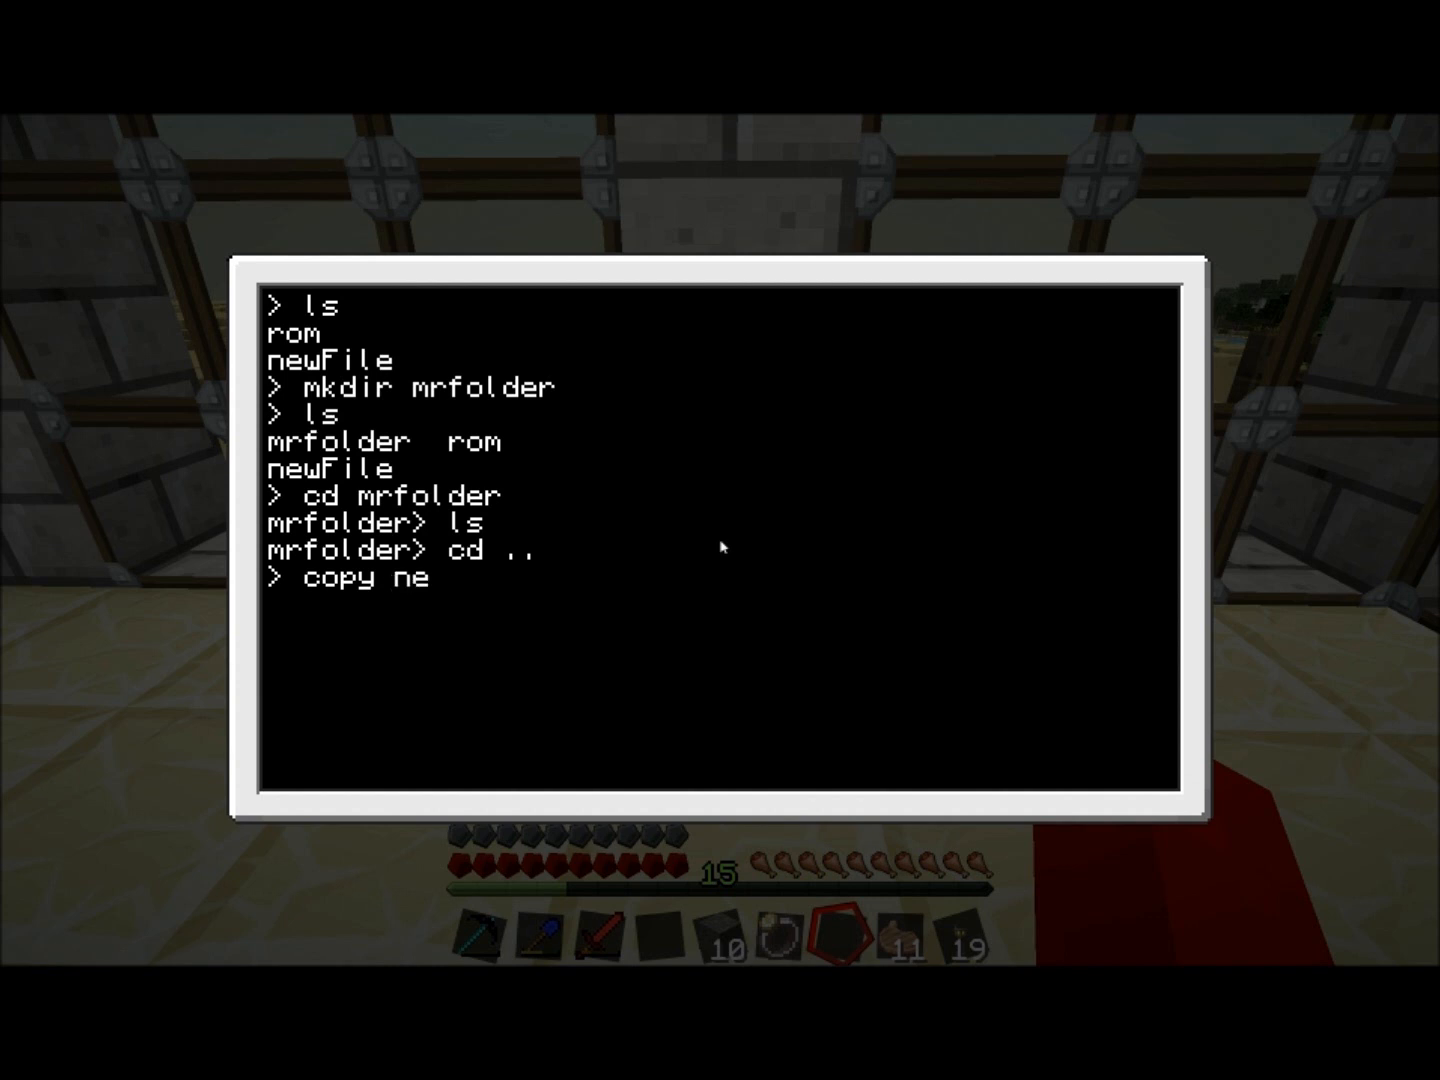
{"action": "type", "text": "wFile mr"}
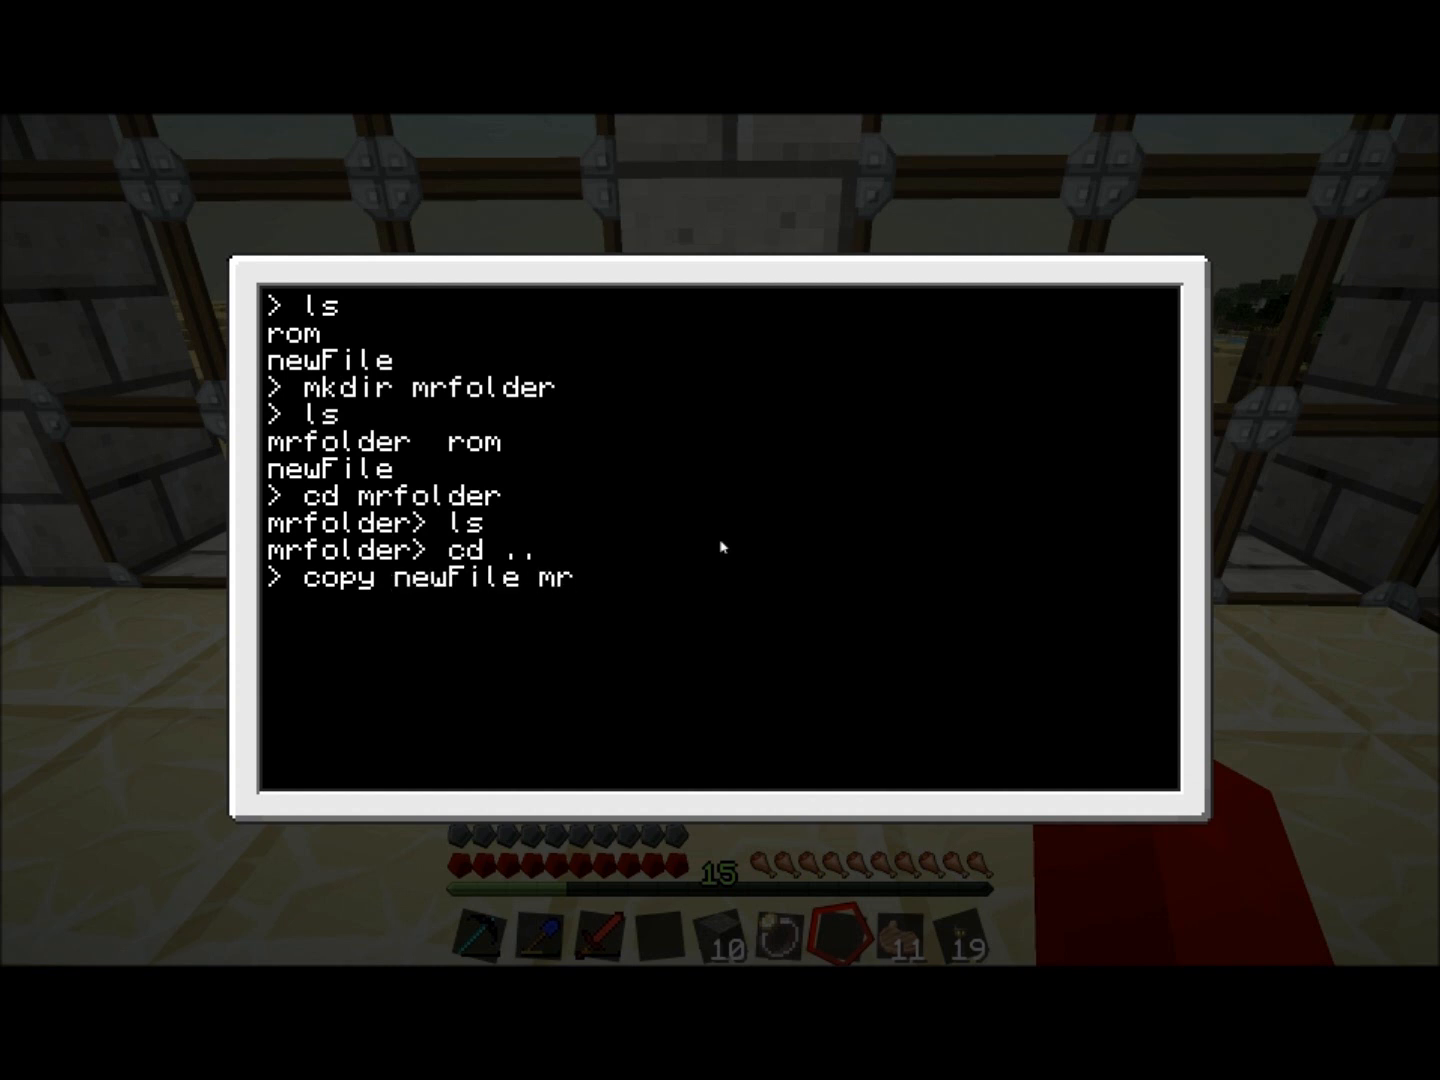
{"action": "type", "text": "folder"}
{"action": "type", "text": "ls"}
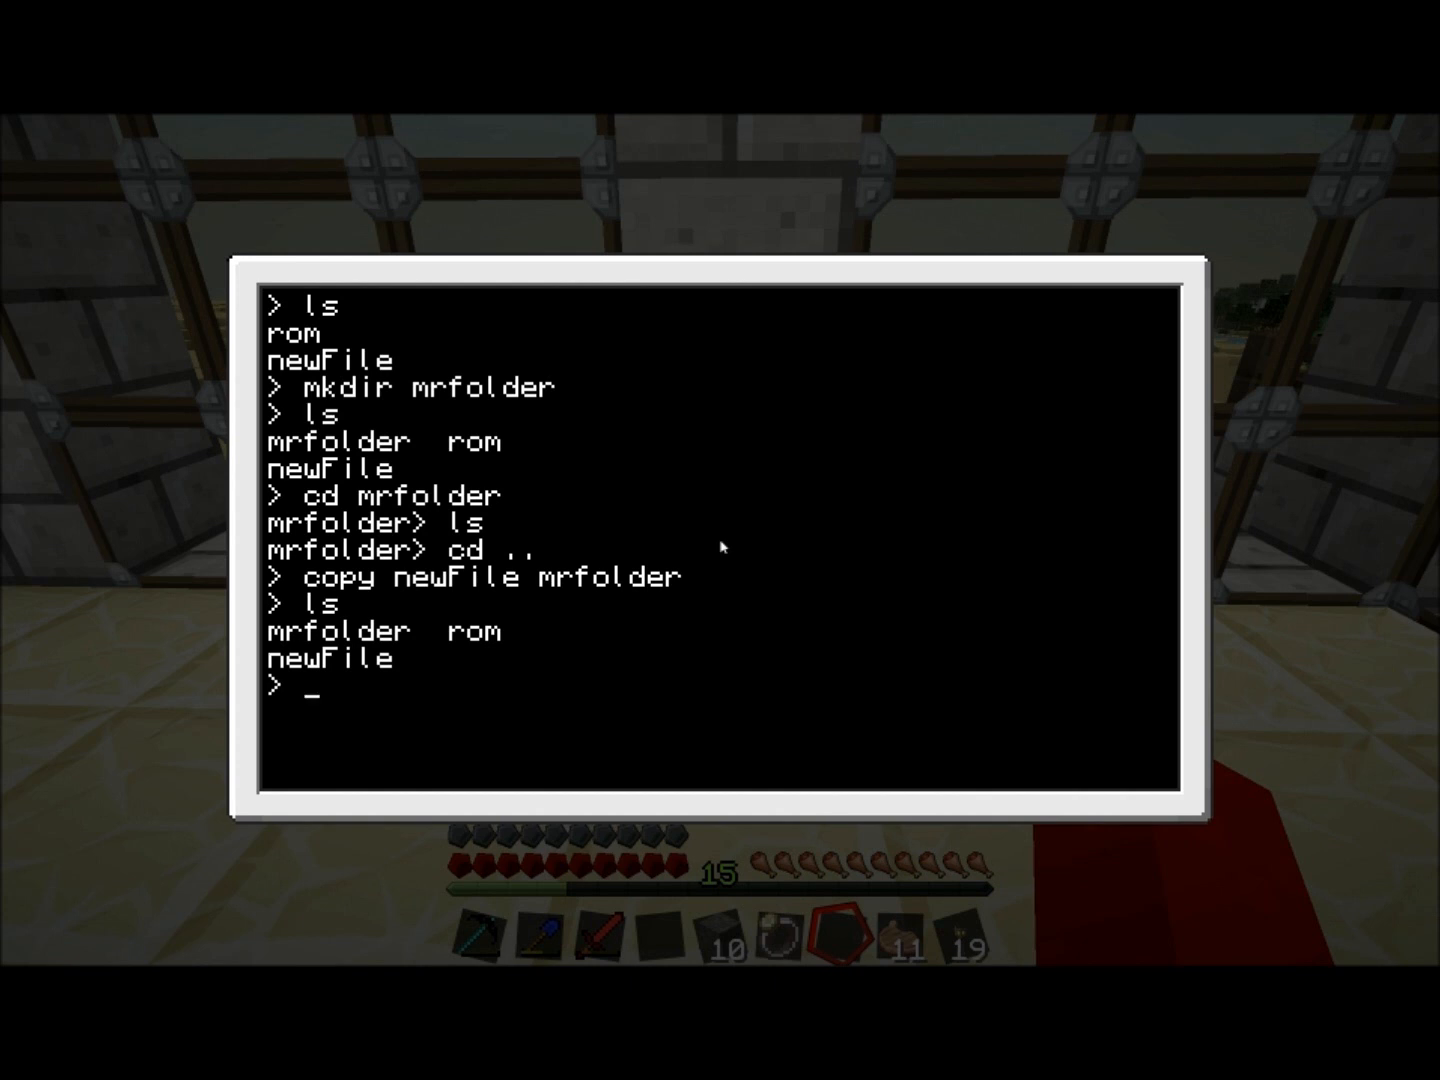
- Enter mrfolder, list it to confirm newFile, and start returning to the root
{"action": "type", "text": "cd mrfolder"}
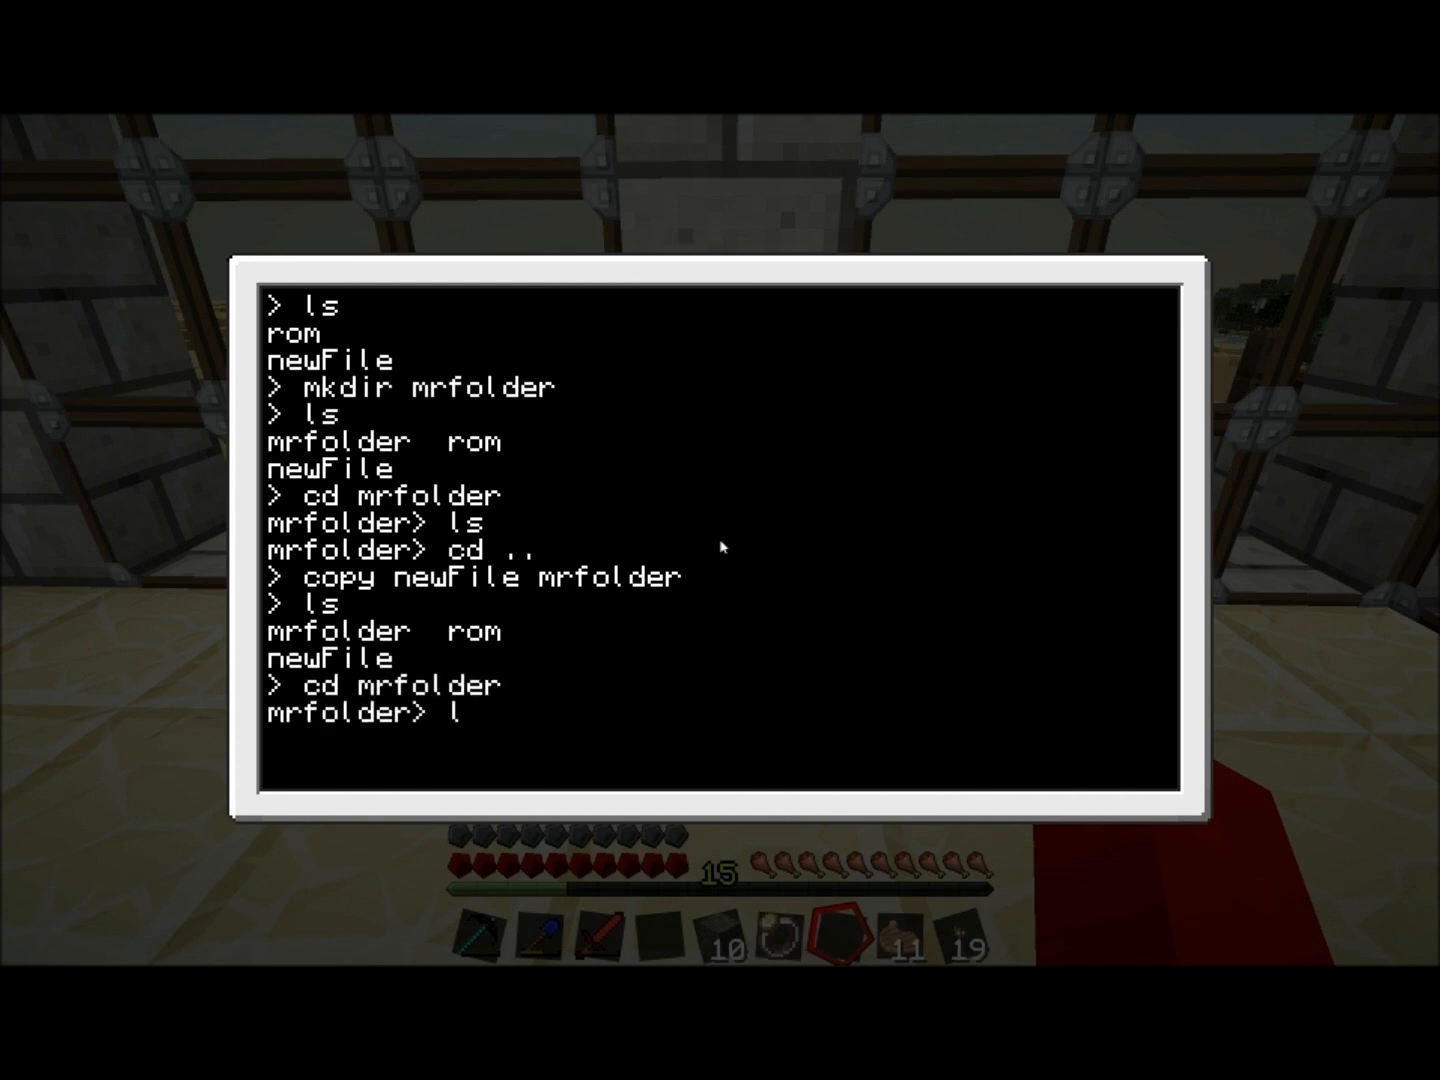
{"action": "key", "text": "Return"}
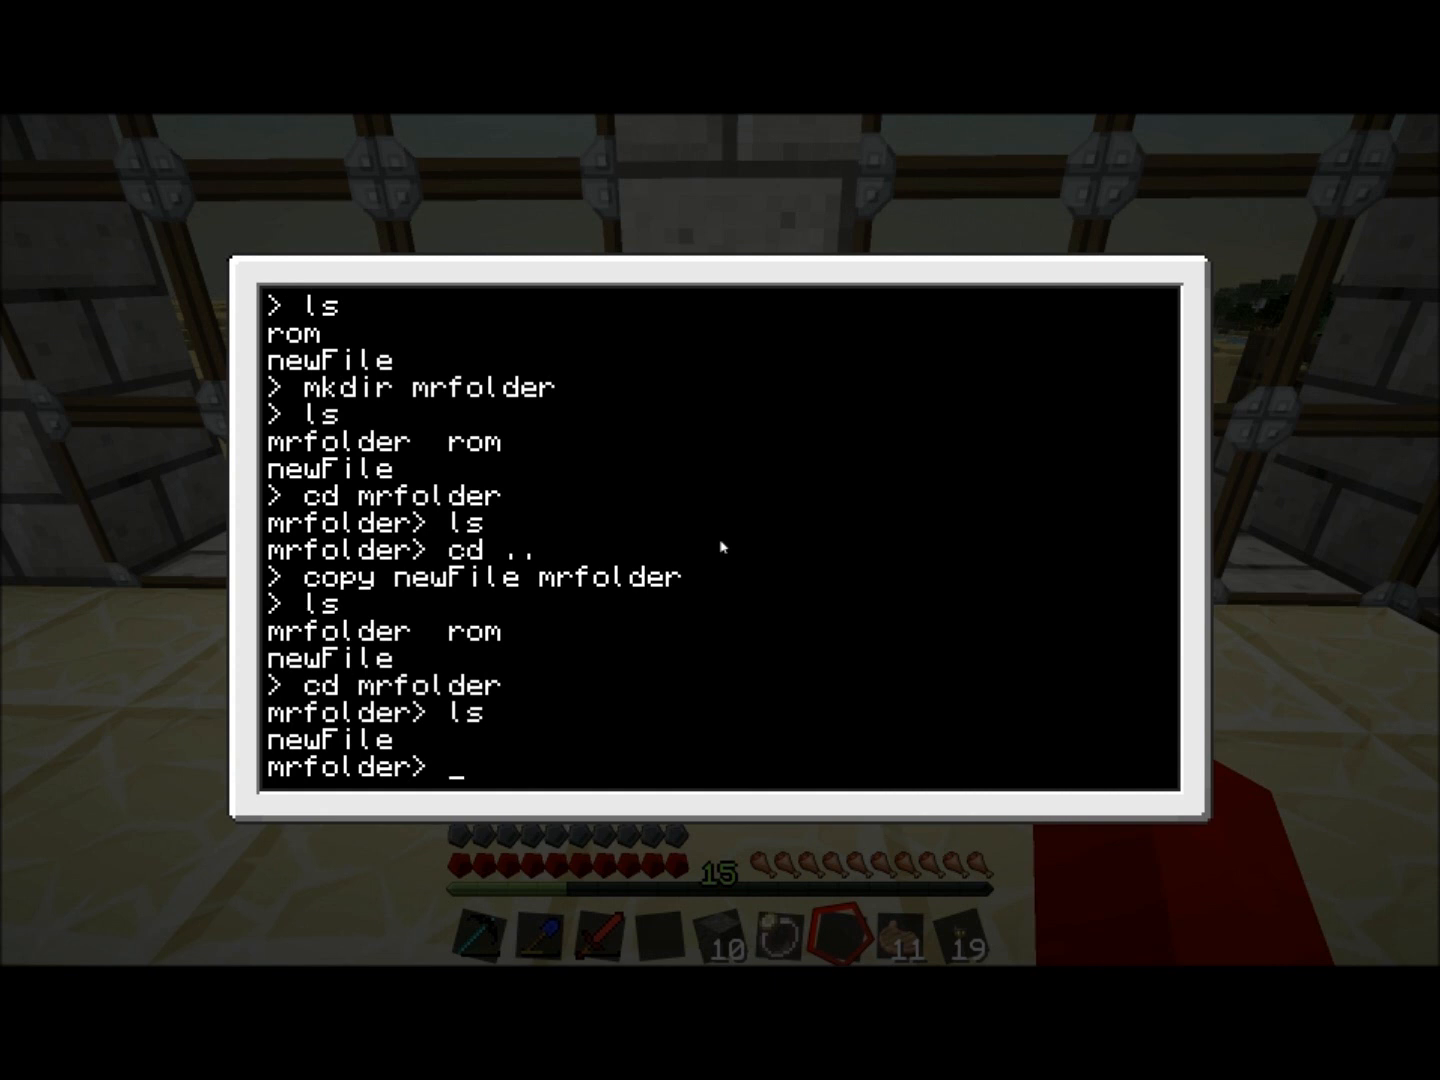
{"action": "type", "text": "cd .."}
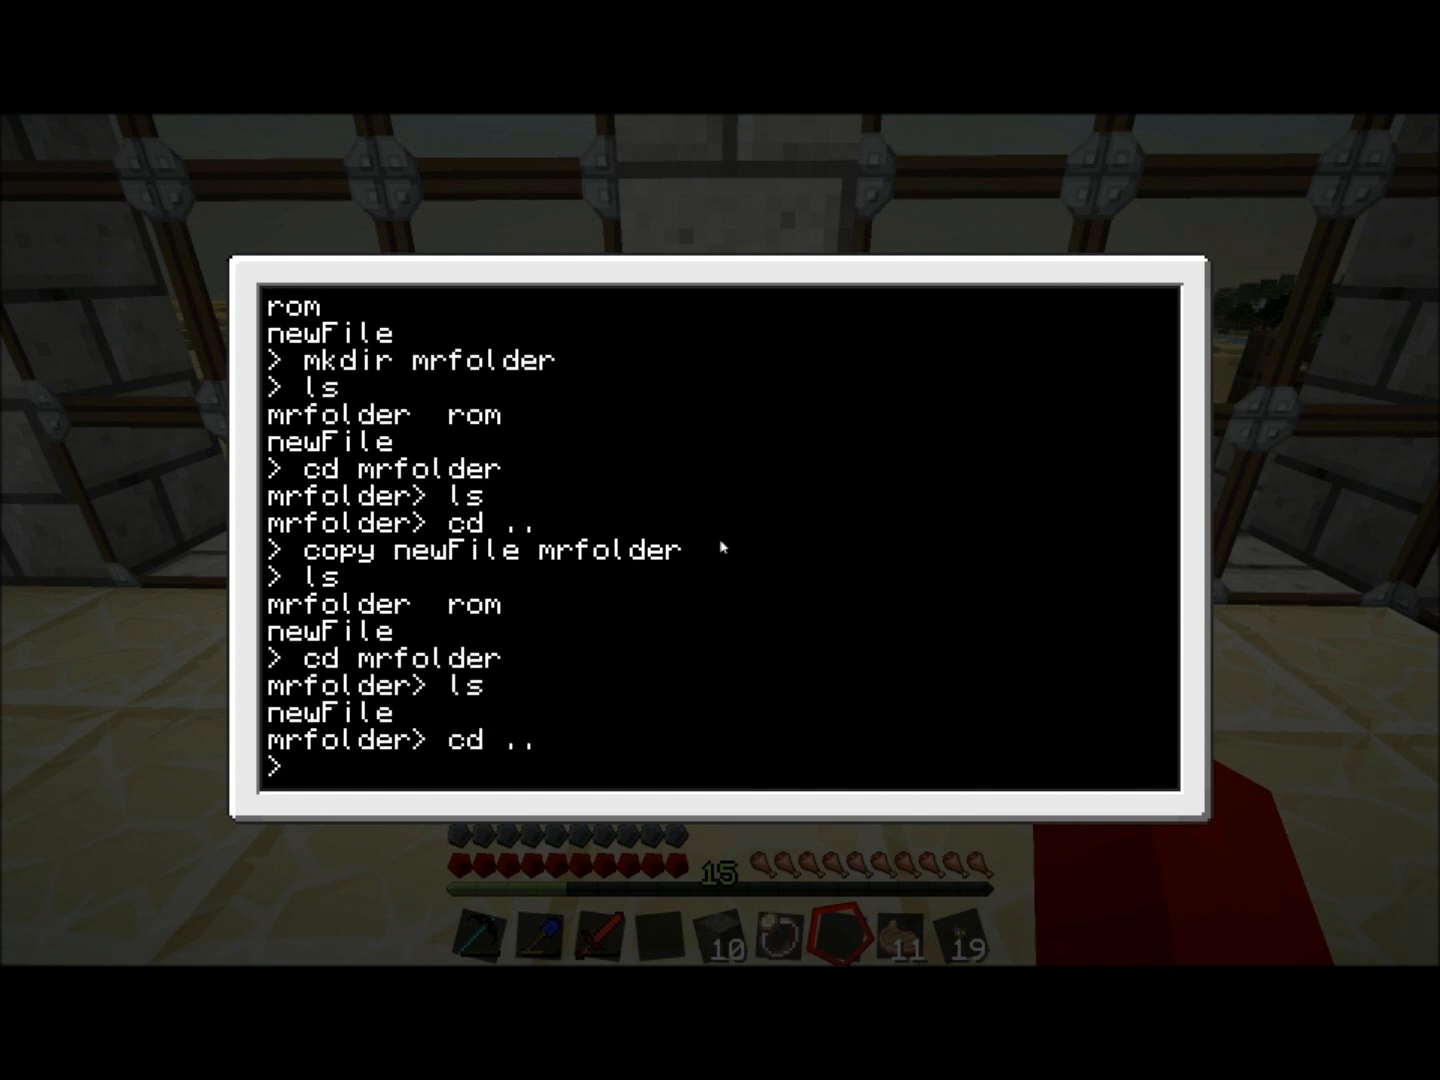
- Copy newFile into mrfolder under the name different and list the top level
{"action": "type", "text": "copy"}
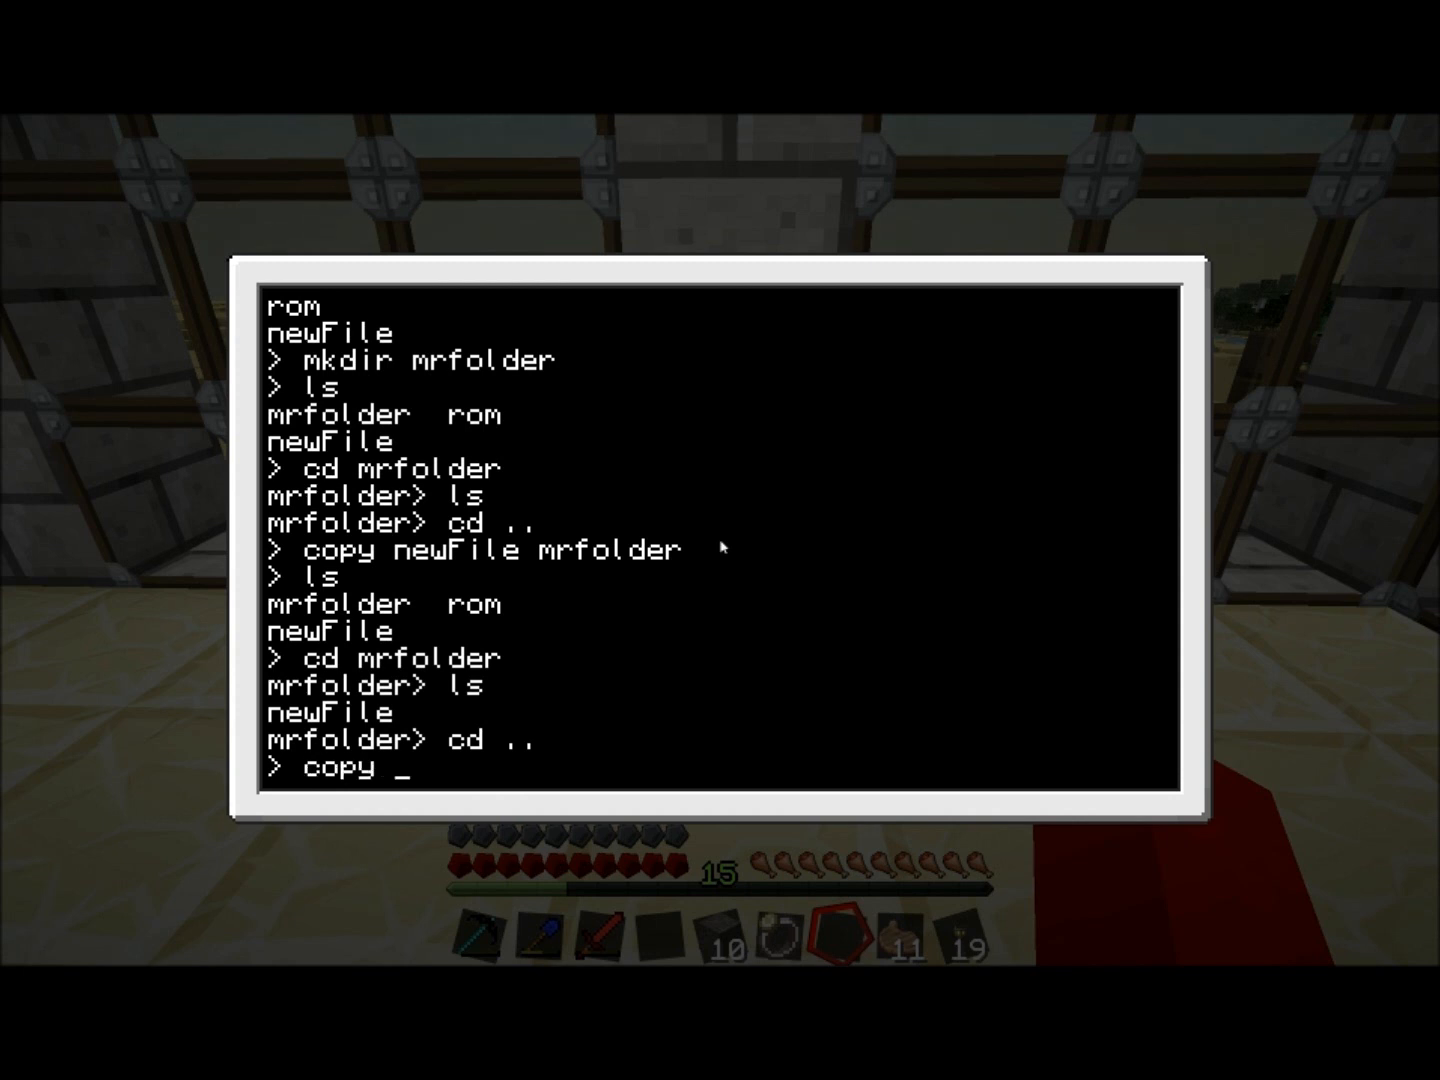
{"action": "type", "text": "new"}
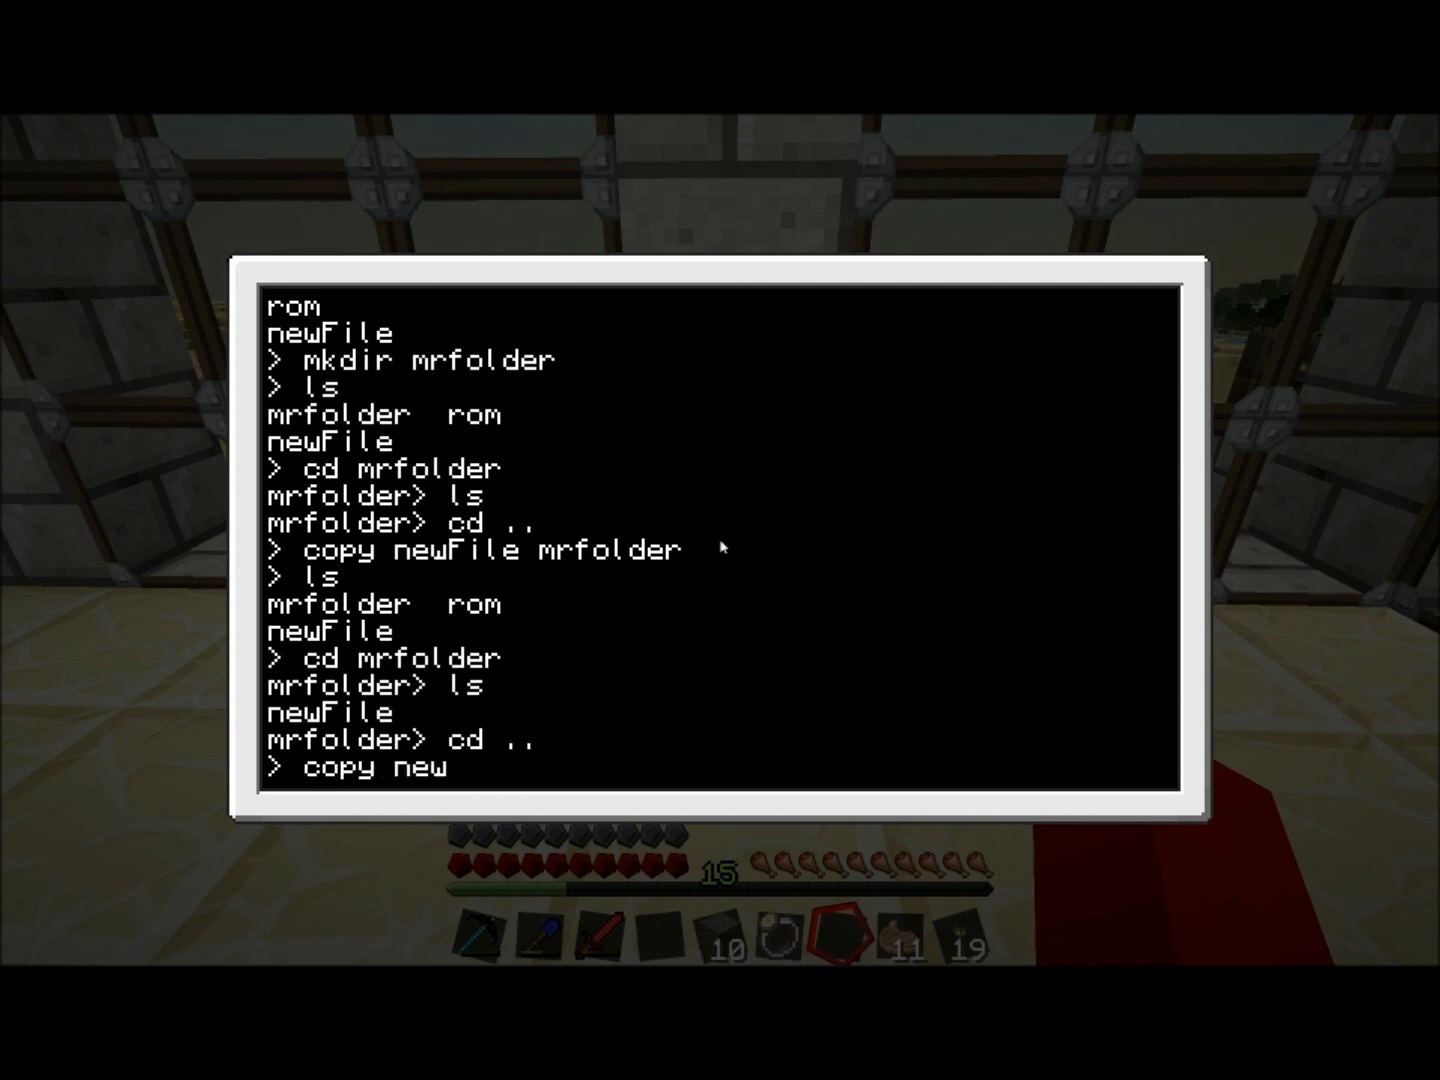
{"action": "type", "text": "File m"}
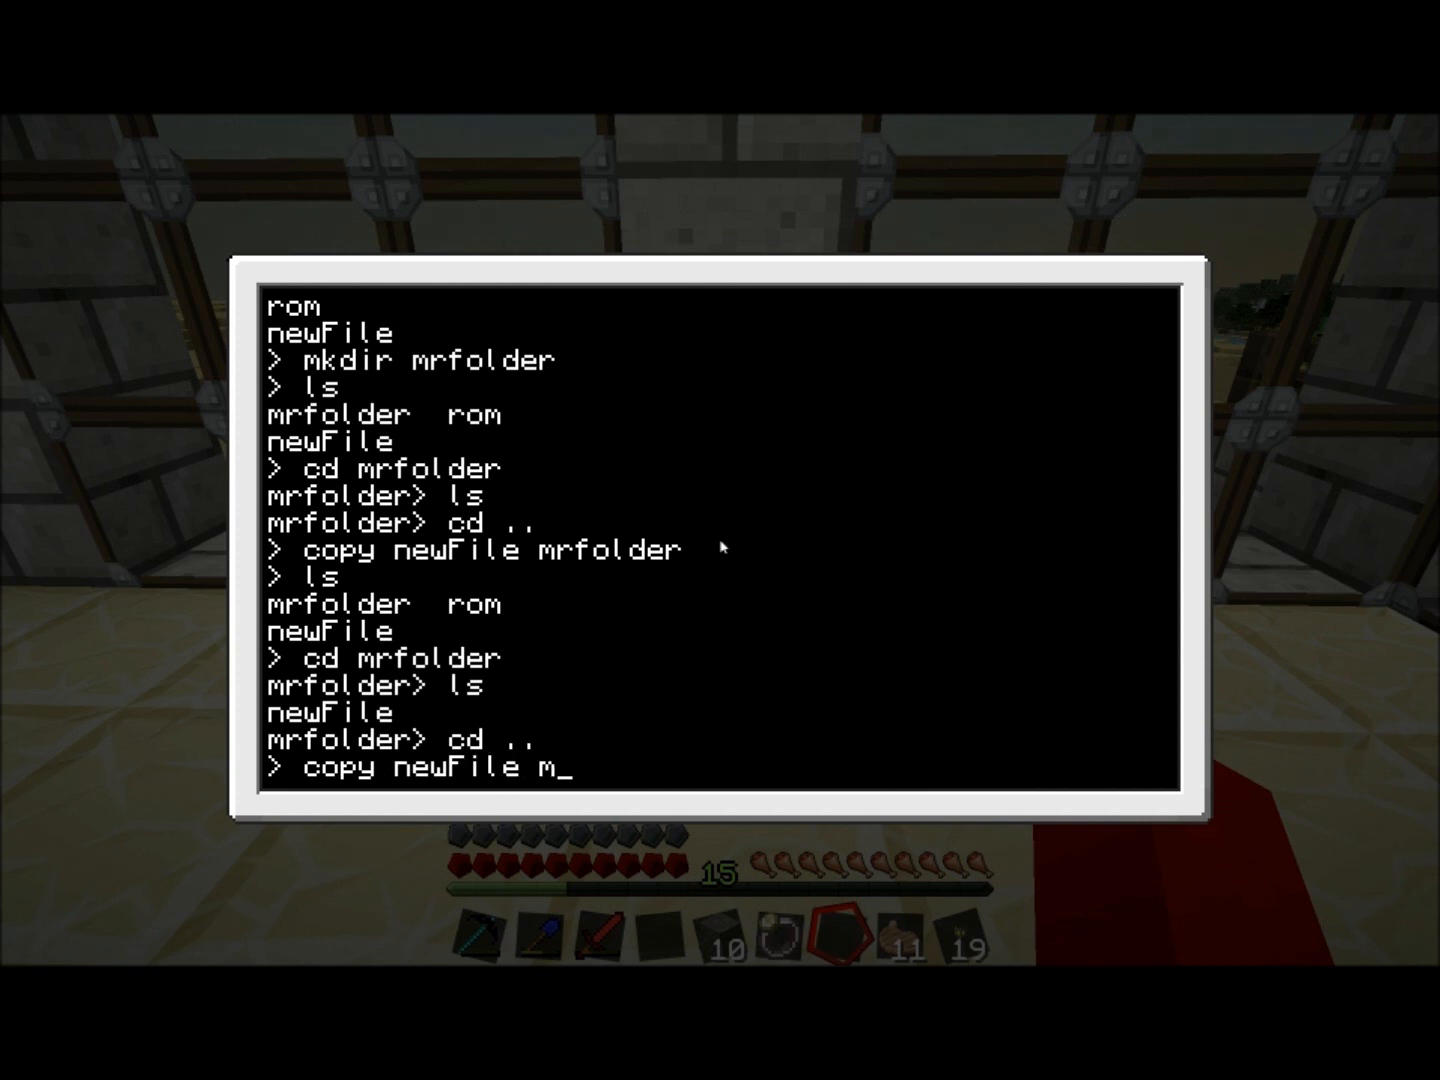
{"action": "type", "text": "rfolder"}
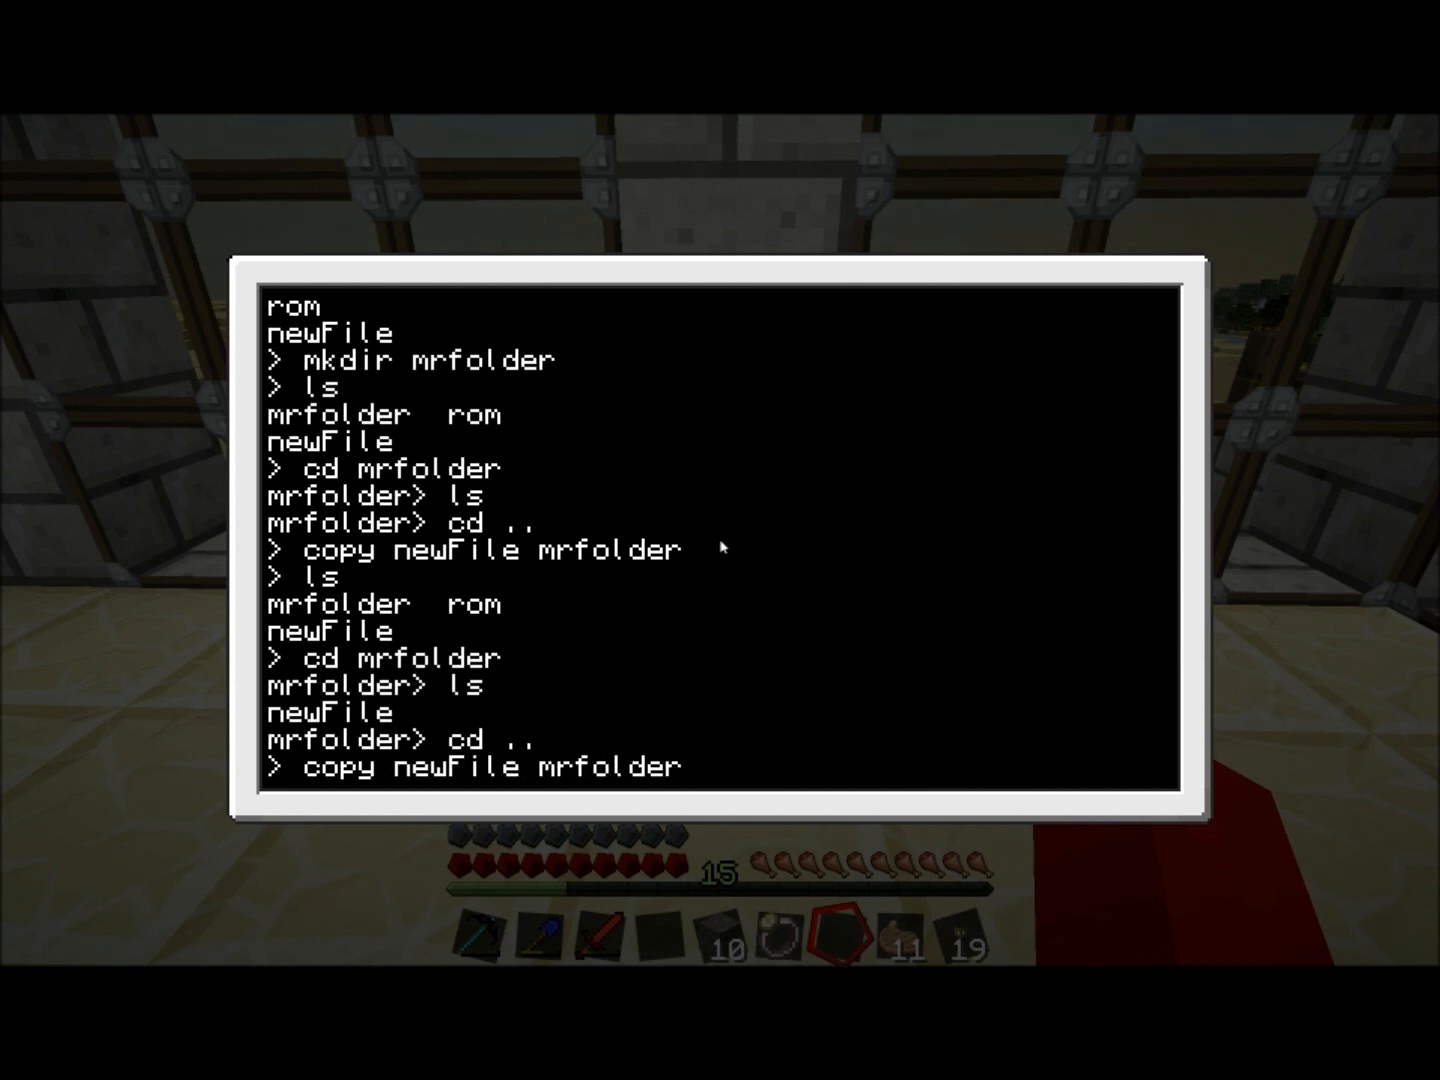
{"action": "type", "text": "/"}
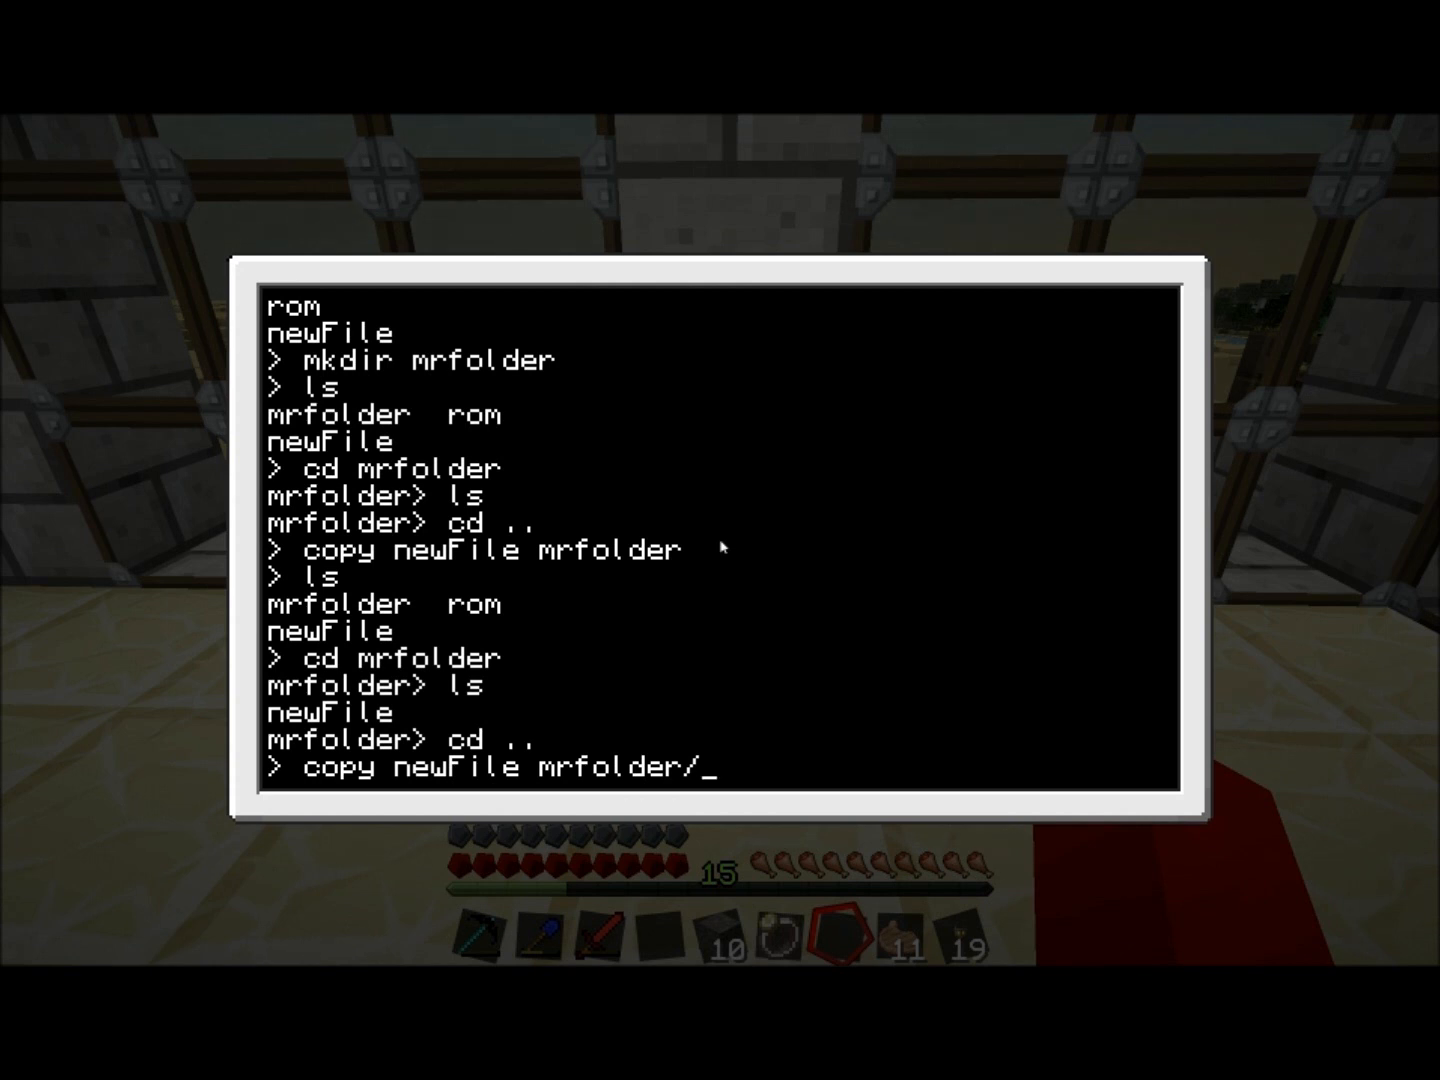
{"action": "type", "text": "different"}
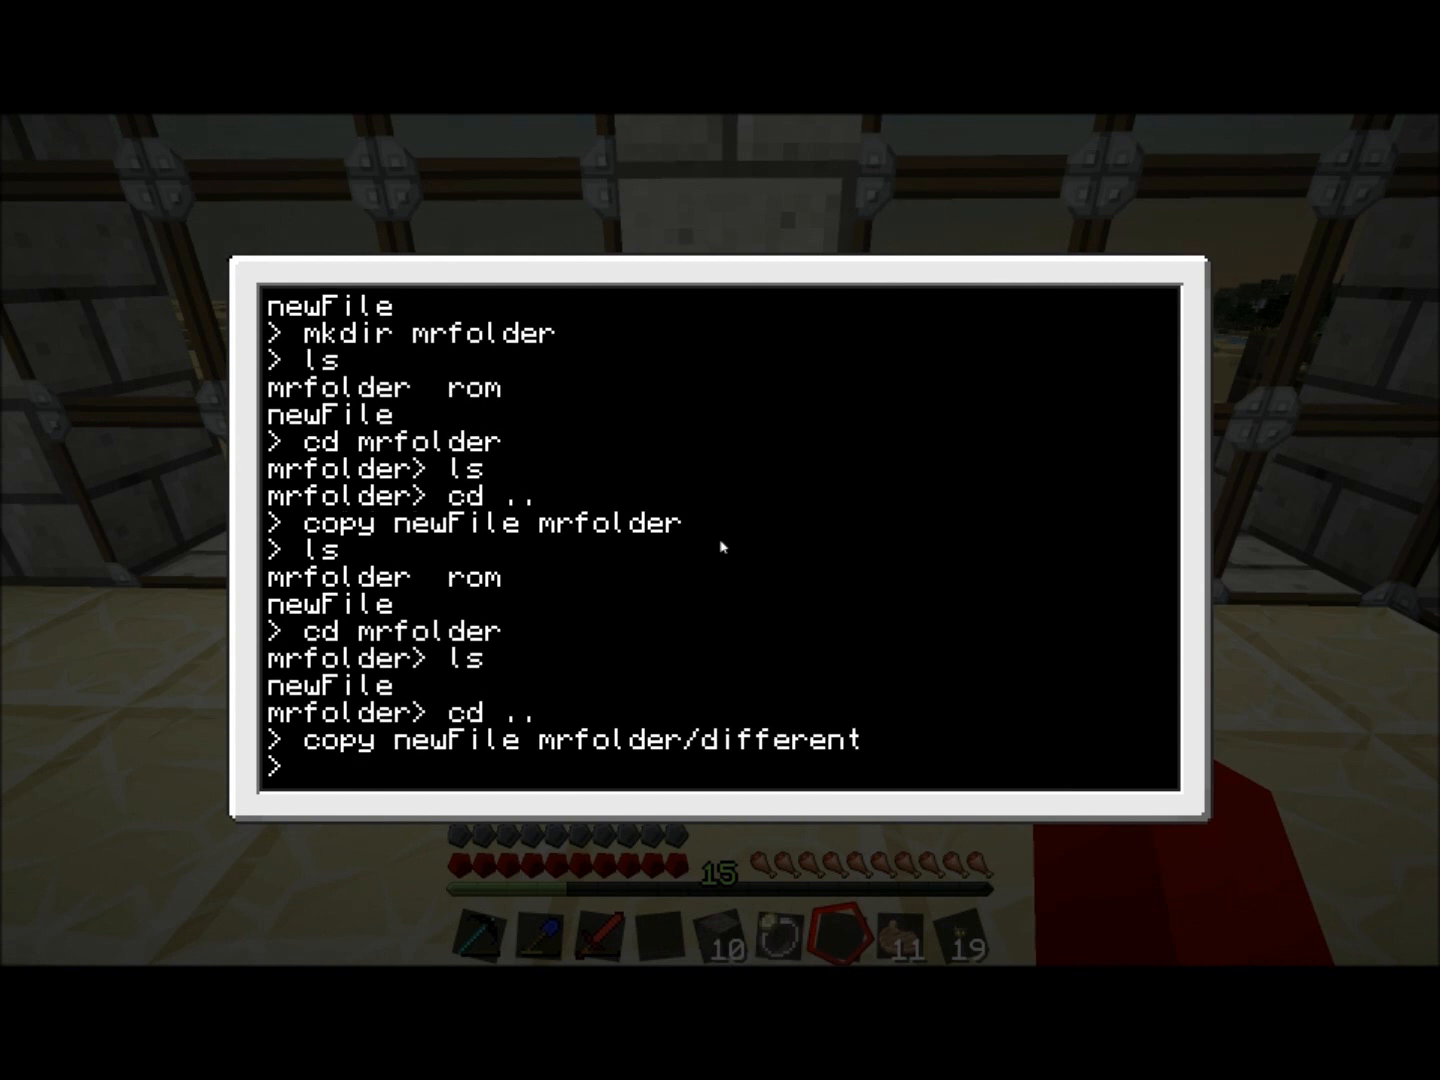
{"action": "key", "text": "Return"}
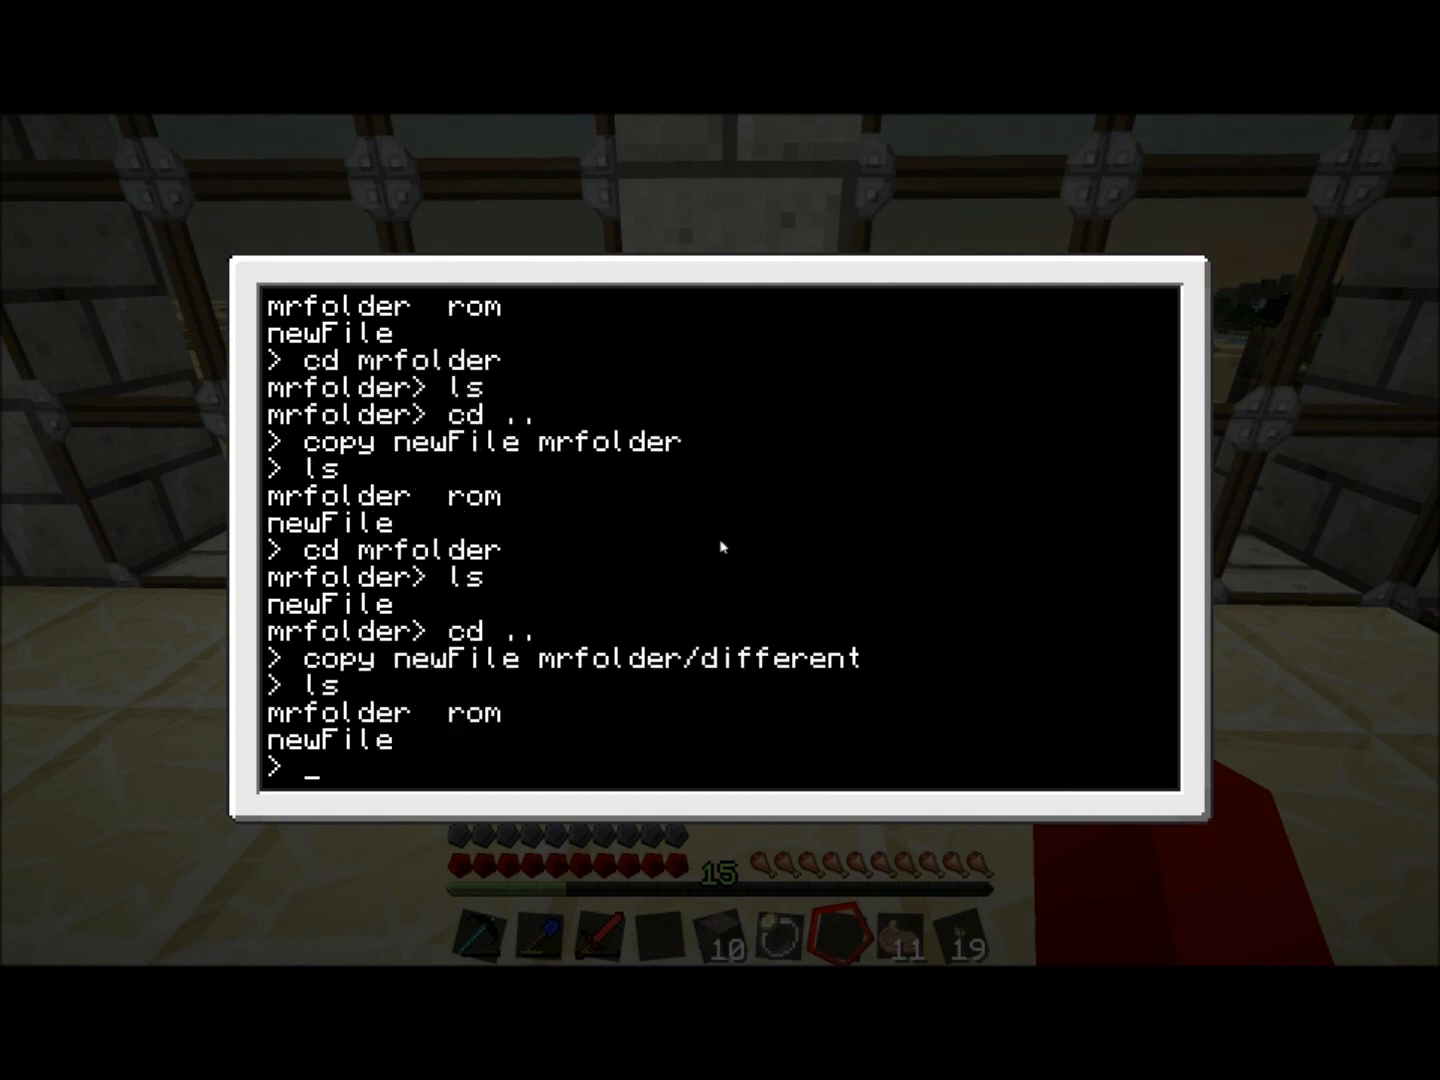
- Enter mrfolder and list it to see newFile beside the copy named different
{"action": "type", "text": "cd mrfo"}
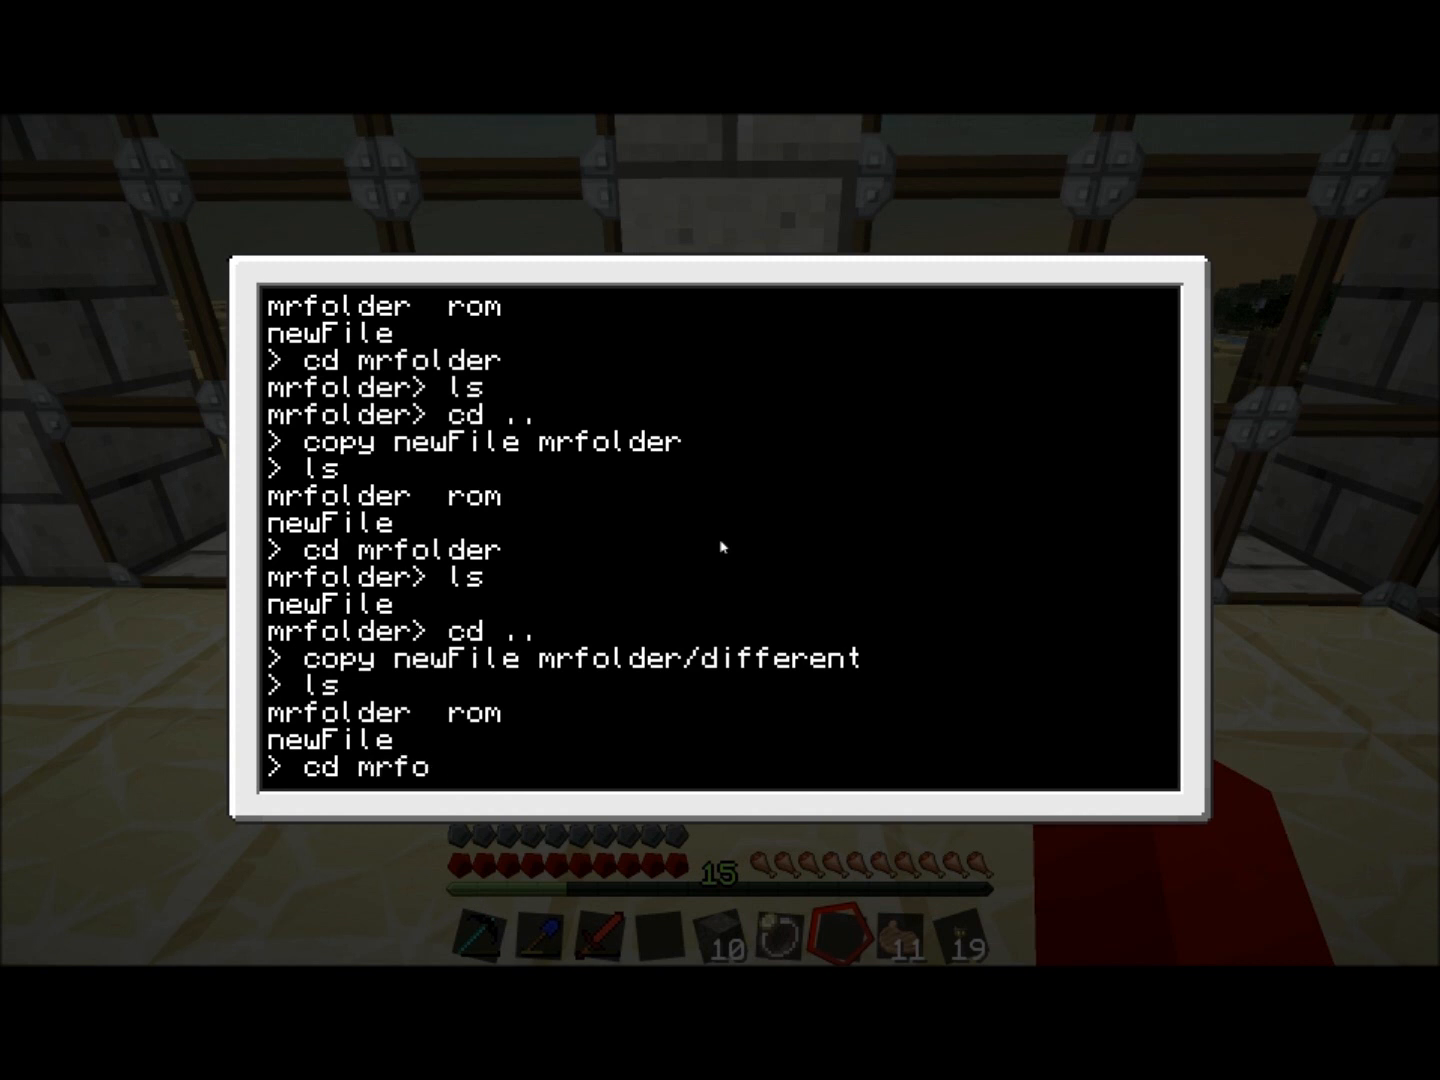
{"action": "key", "text": "Return"}
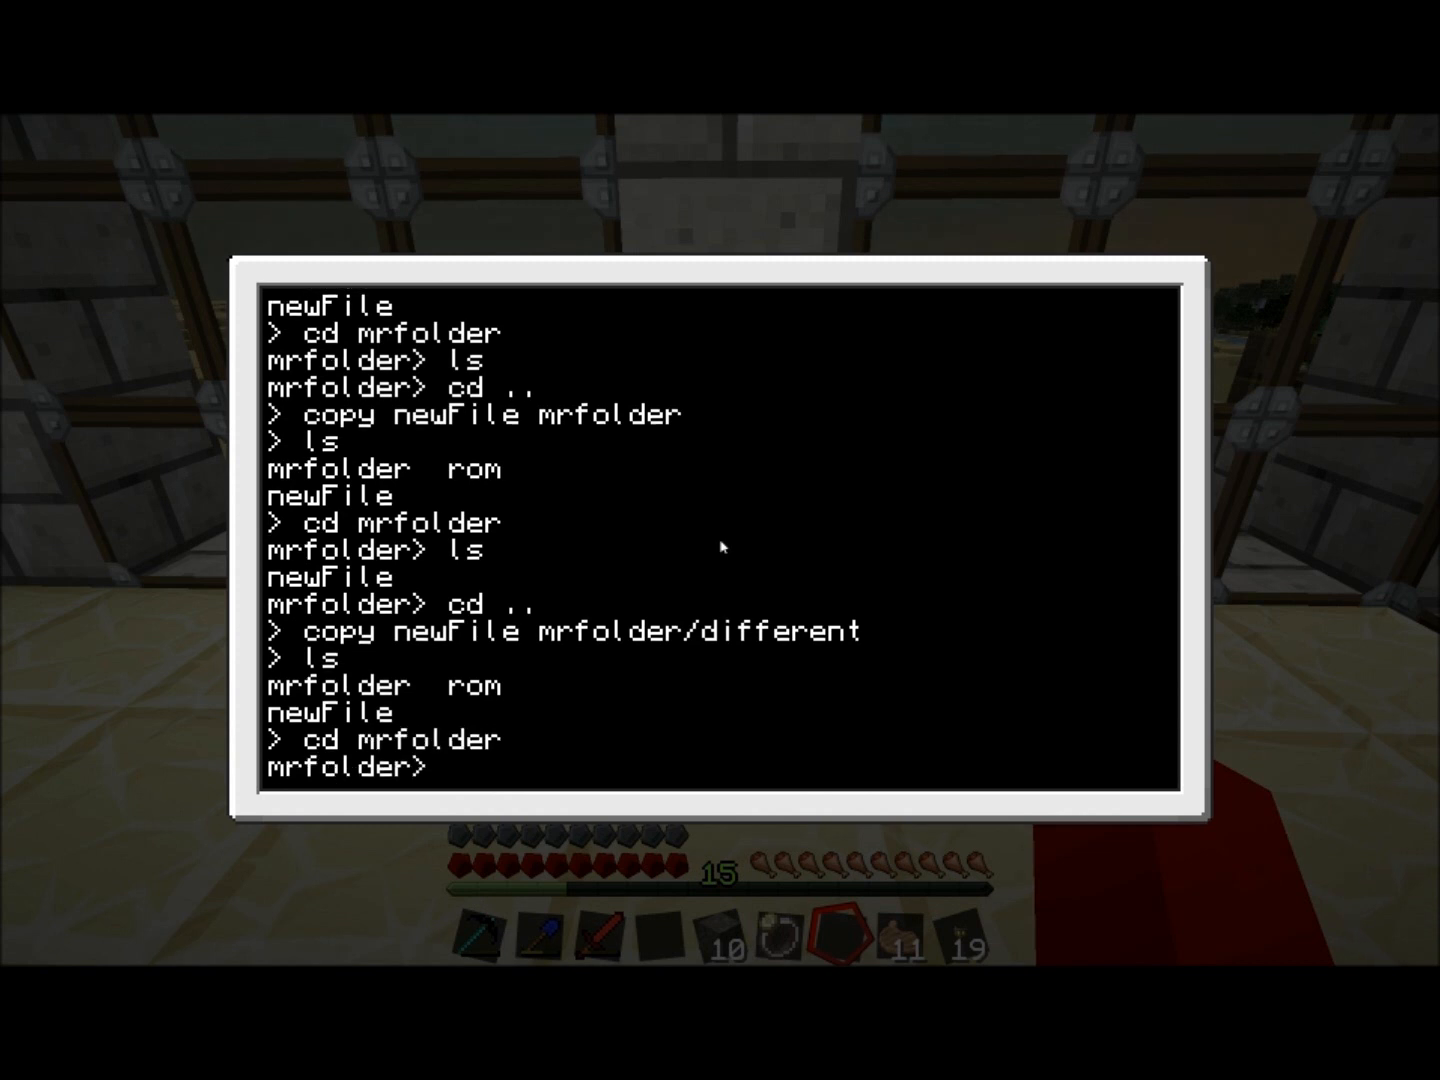
{"action": "key", "text": "Return"}
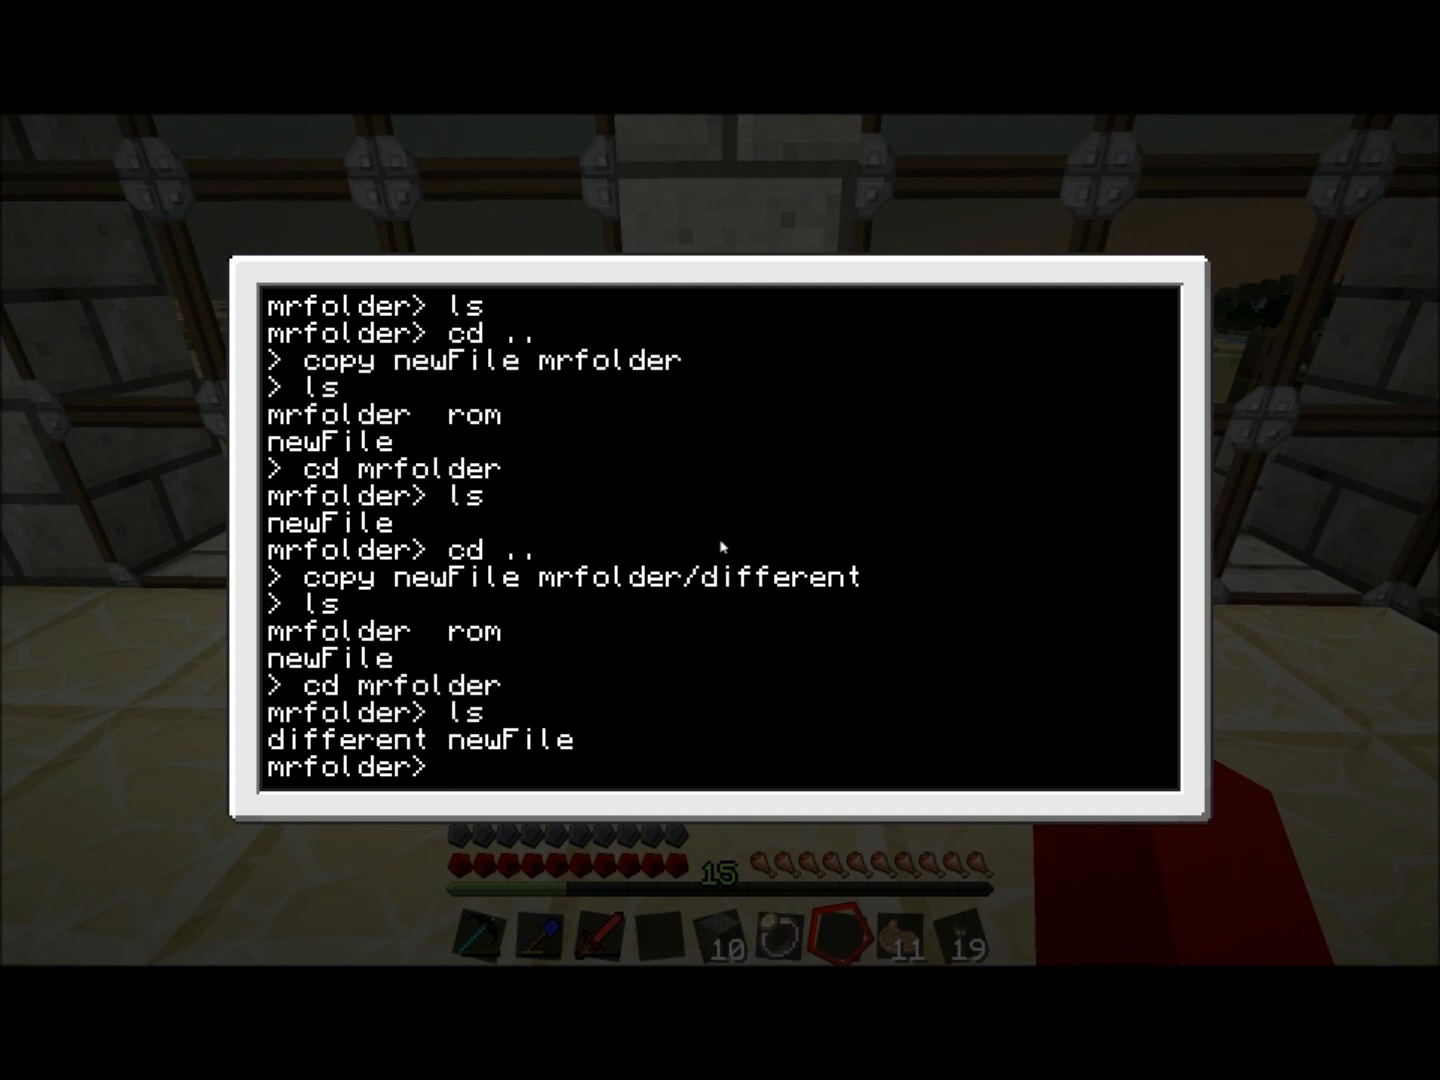
{"action": "type", "text": "cd"}
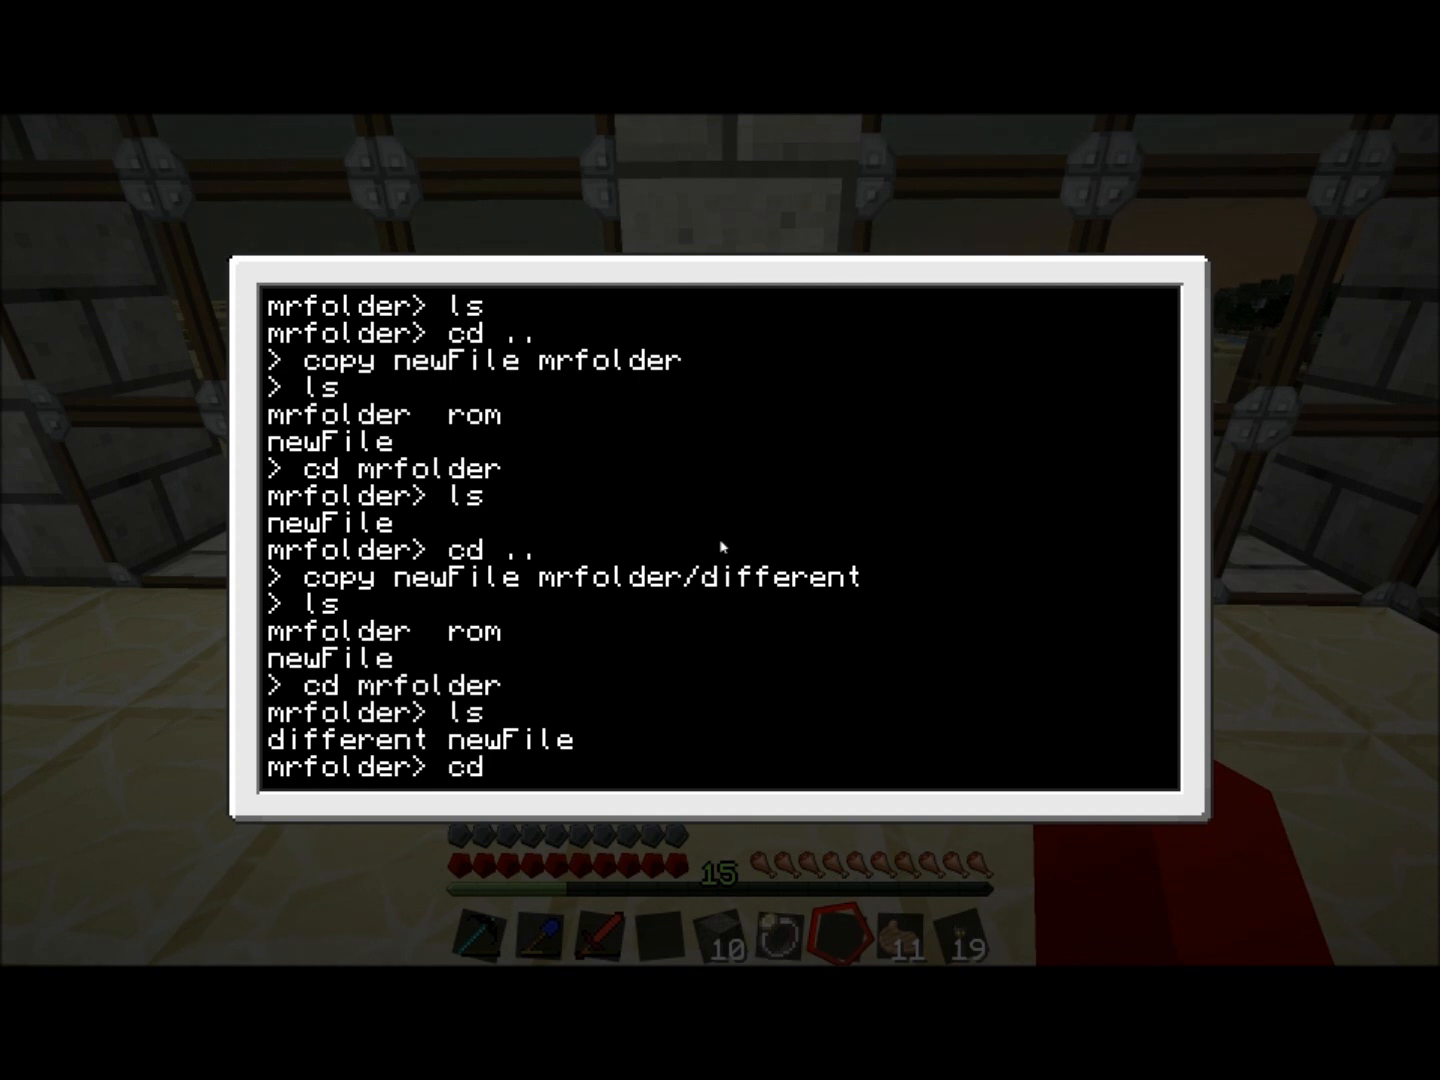
{"action": "type", "text": ".."}
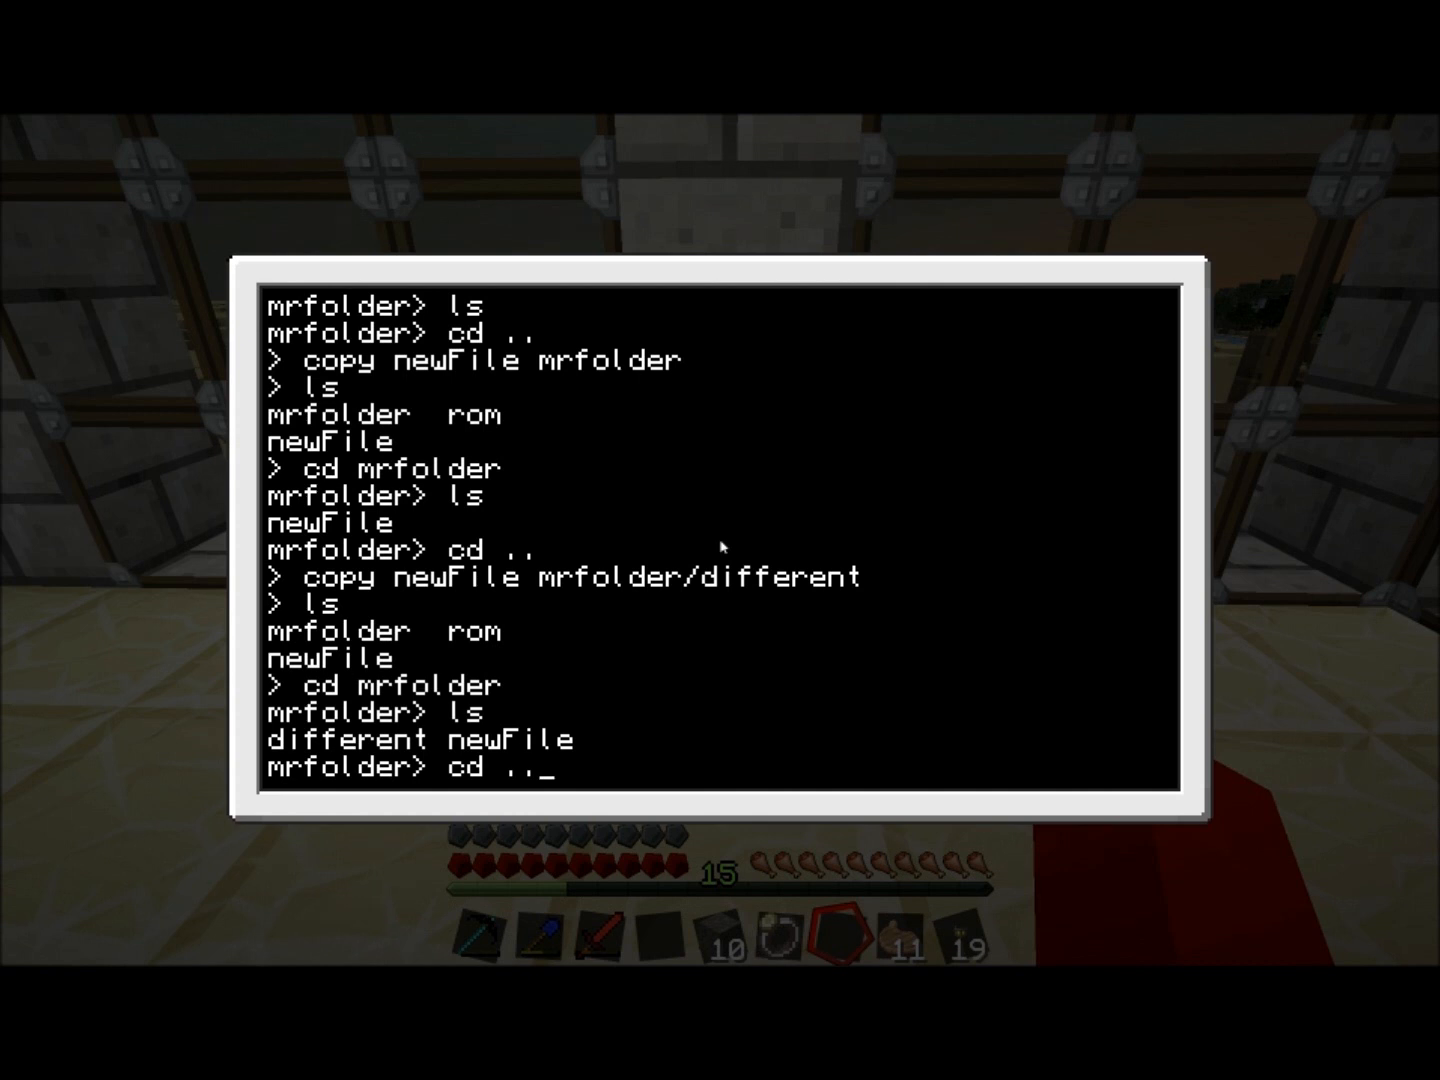
- Return to the root, delete mrfolder, and list to confirm only rom and newFile remain
{"action": "key", "text": "Return"}
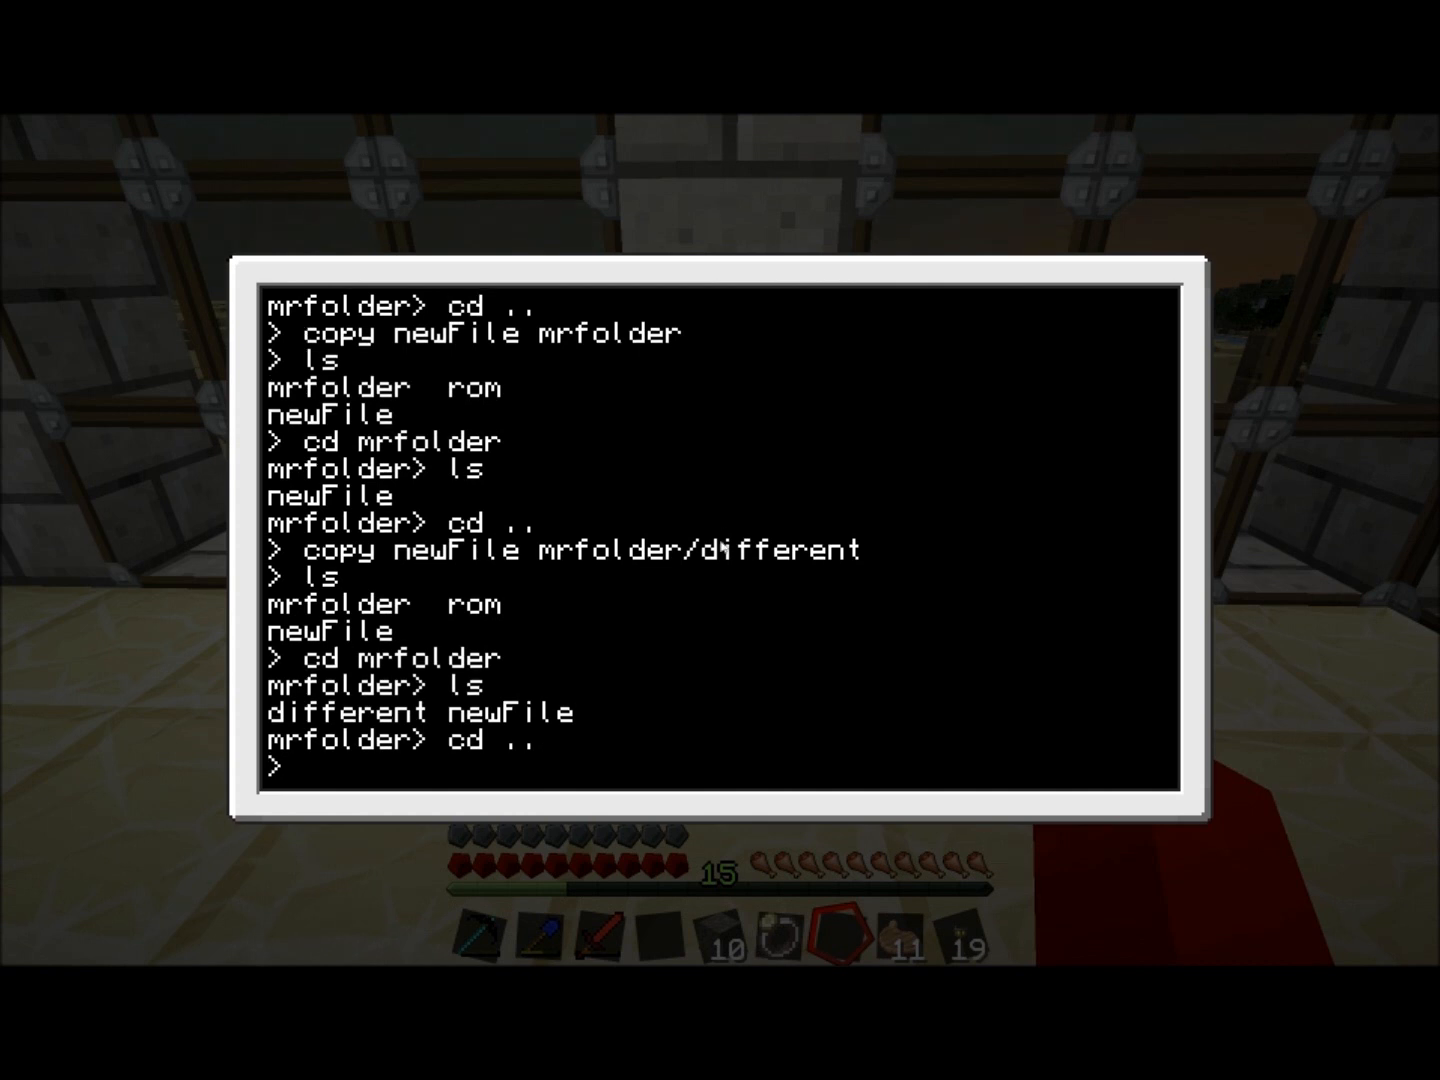
{"action": "type", "text": "delete"}
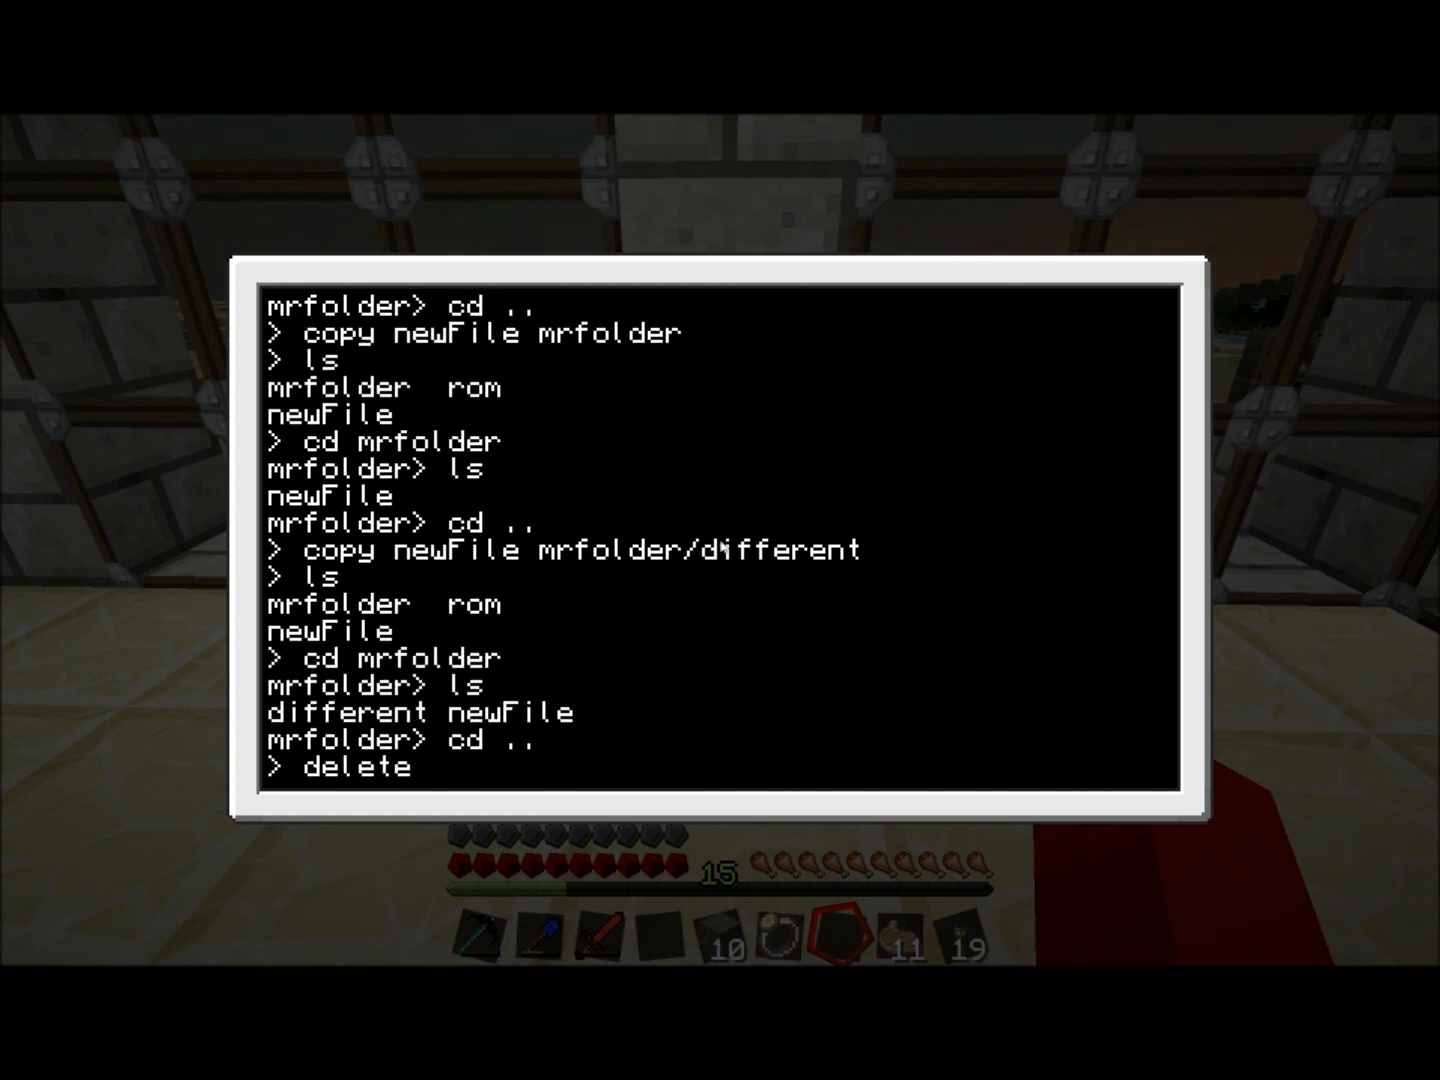
{"action": "type", "text": "mrfolder"}
{"action": "type", "text": "ls"}
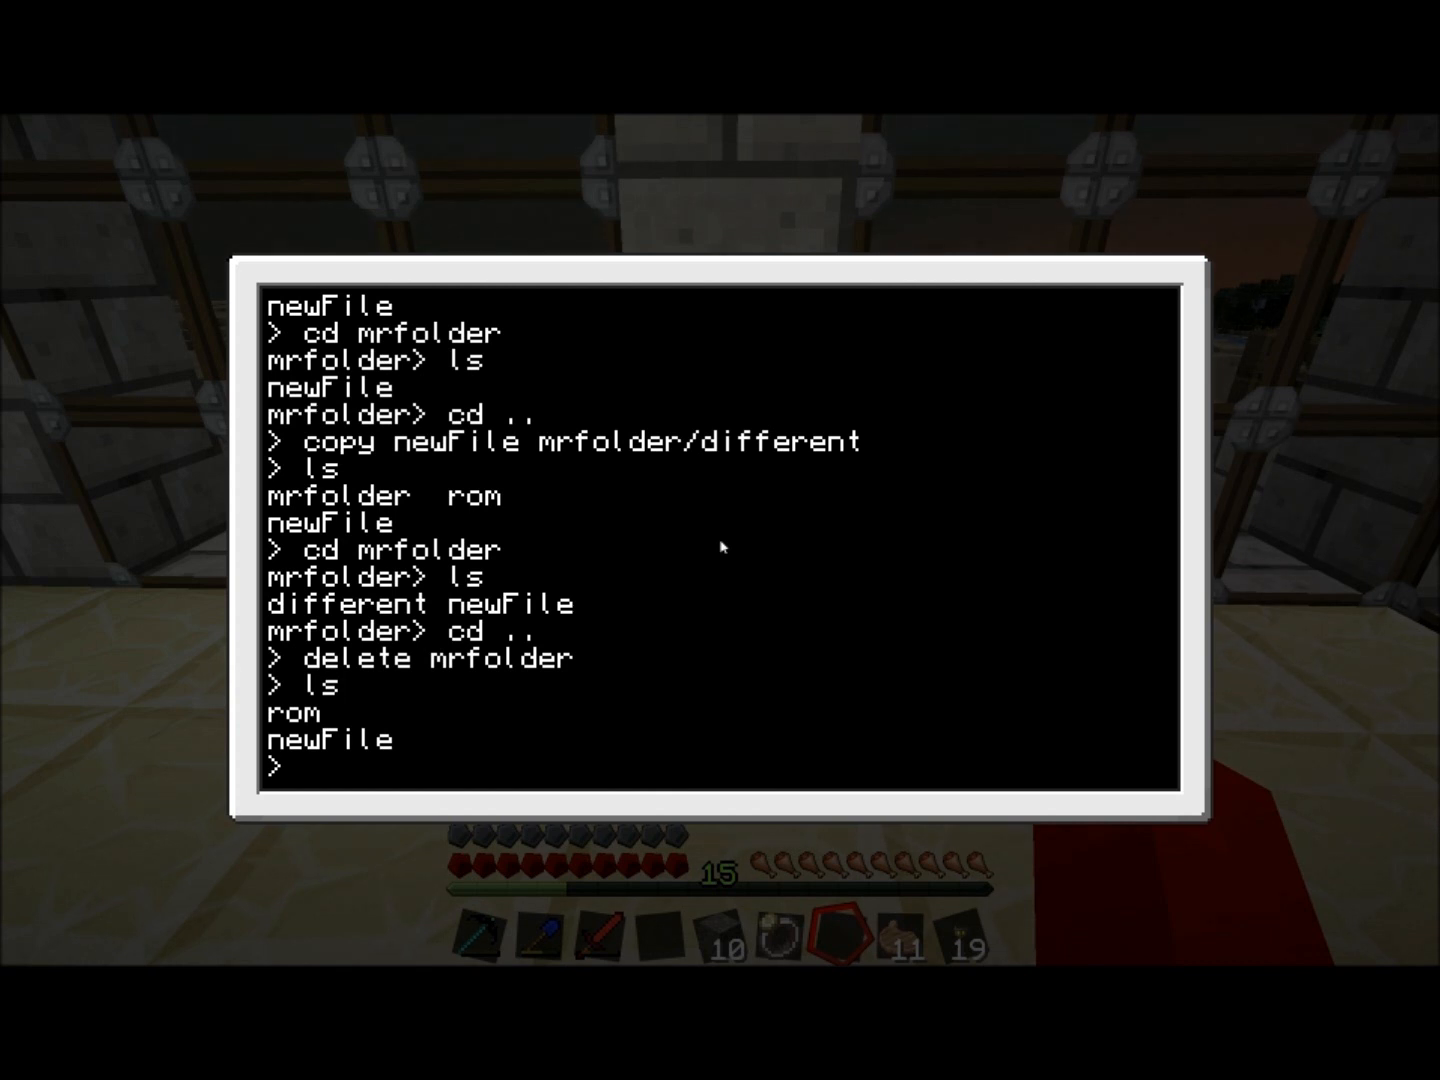
{"action": "key", "text": "Return"}
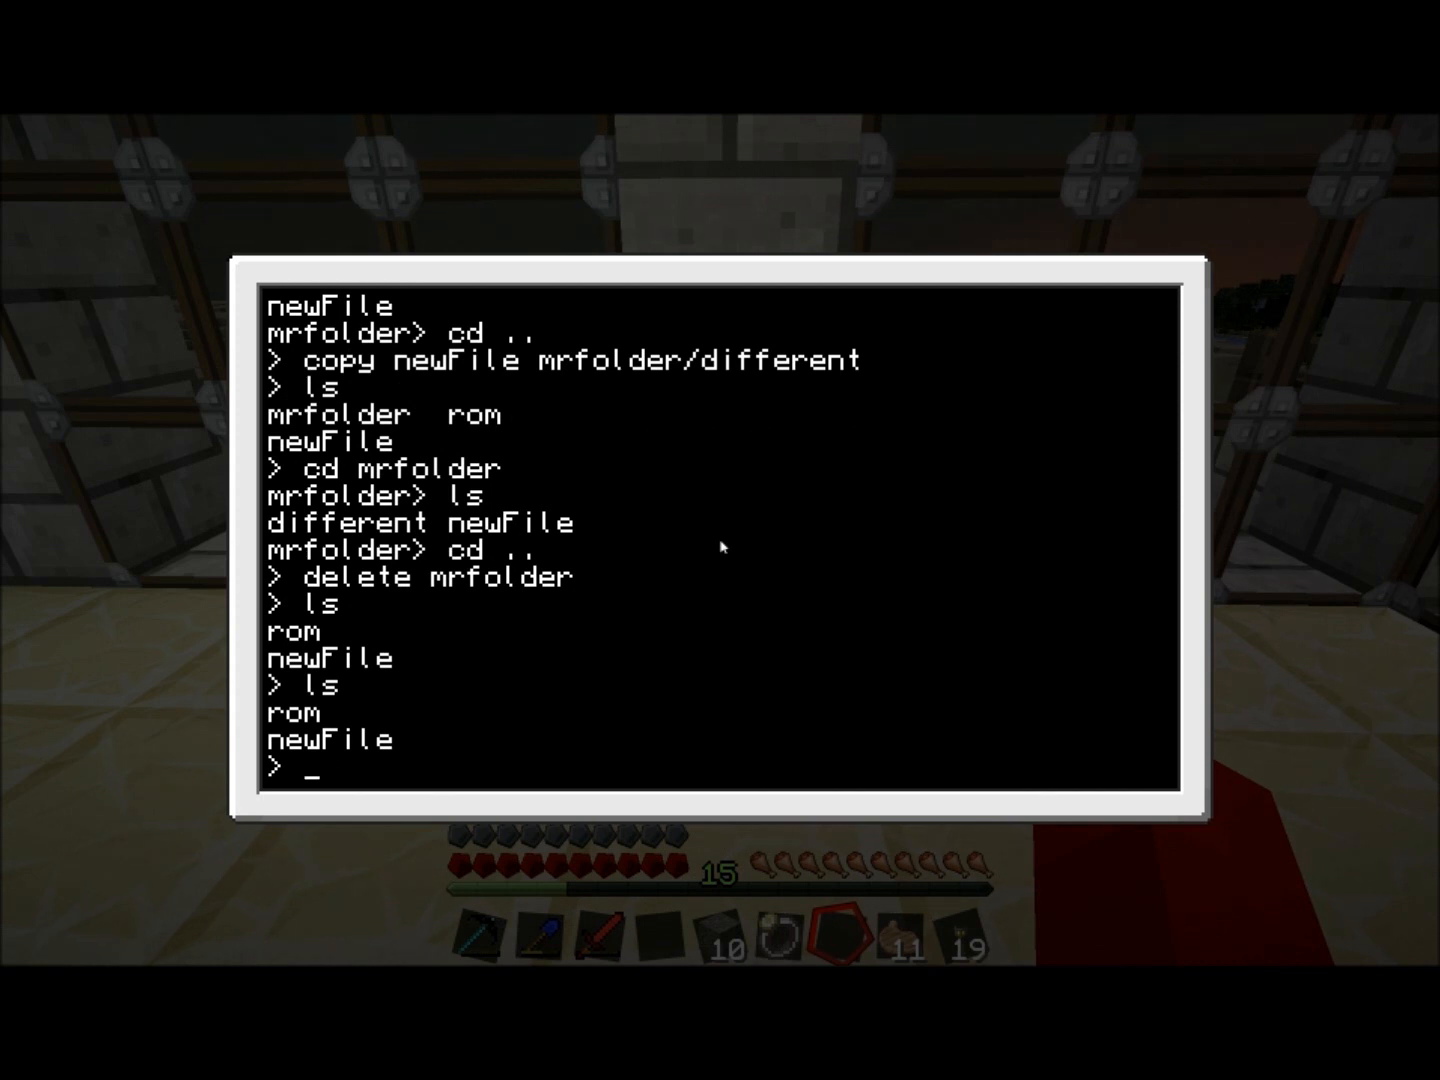
- Return from rom to the top-level directory after listing its contents
{"action": "type", "text": "cd rom"}
{"action": "type", "text": "ls"}
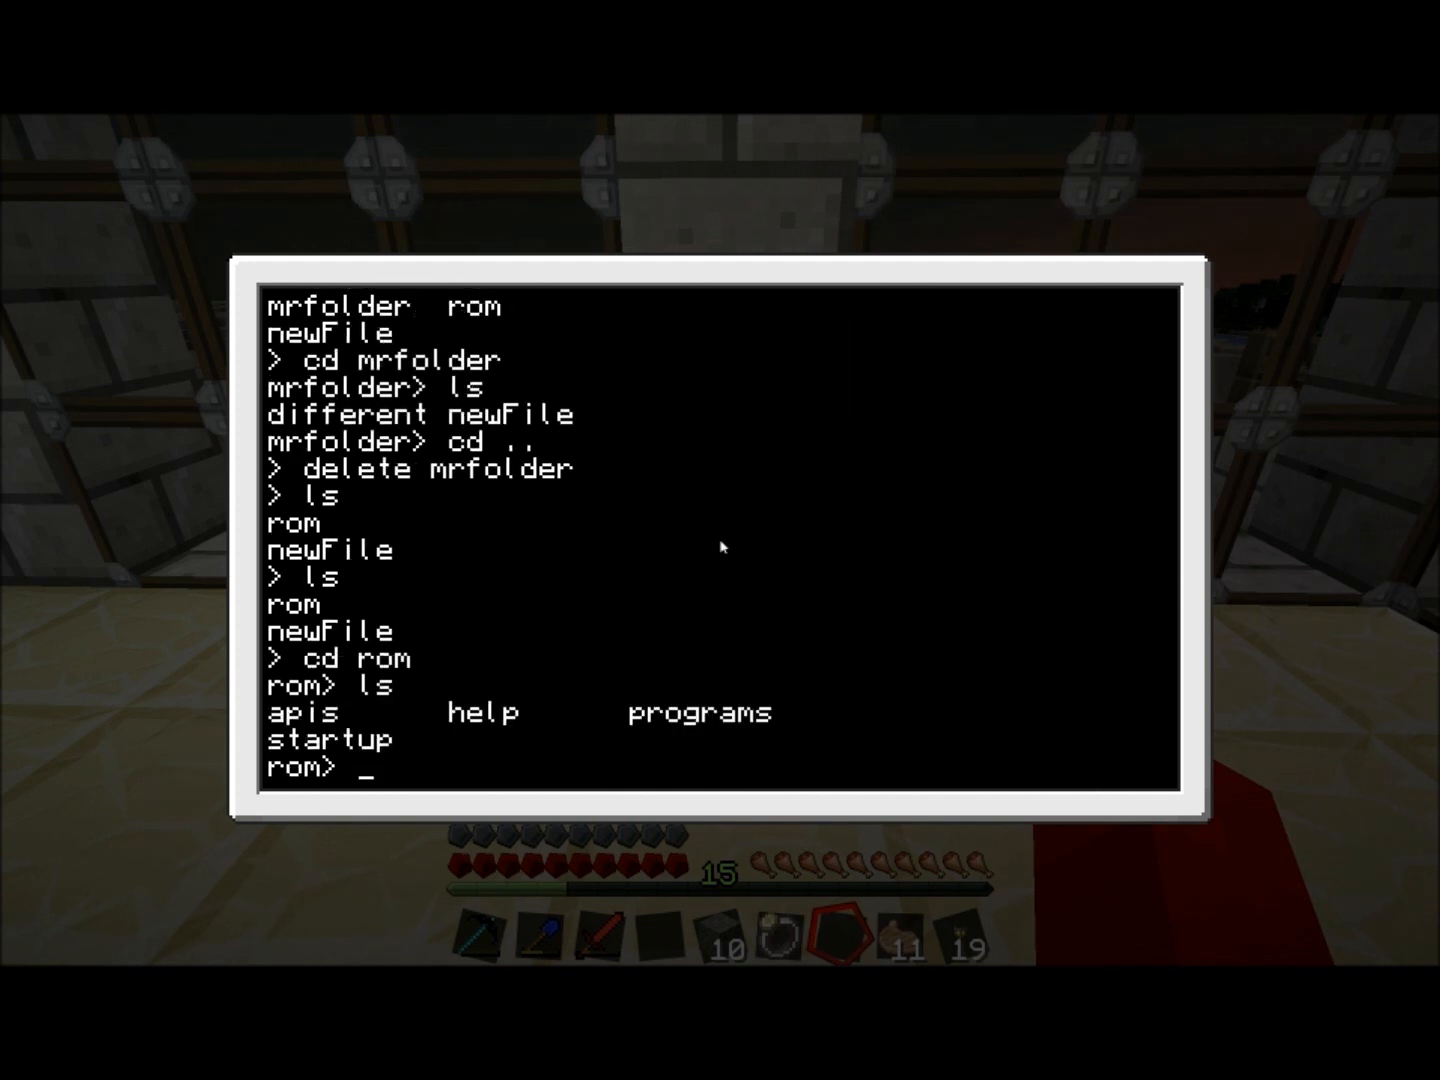
{"action": "key", "text": "Return"}
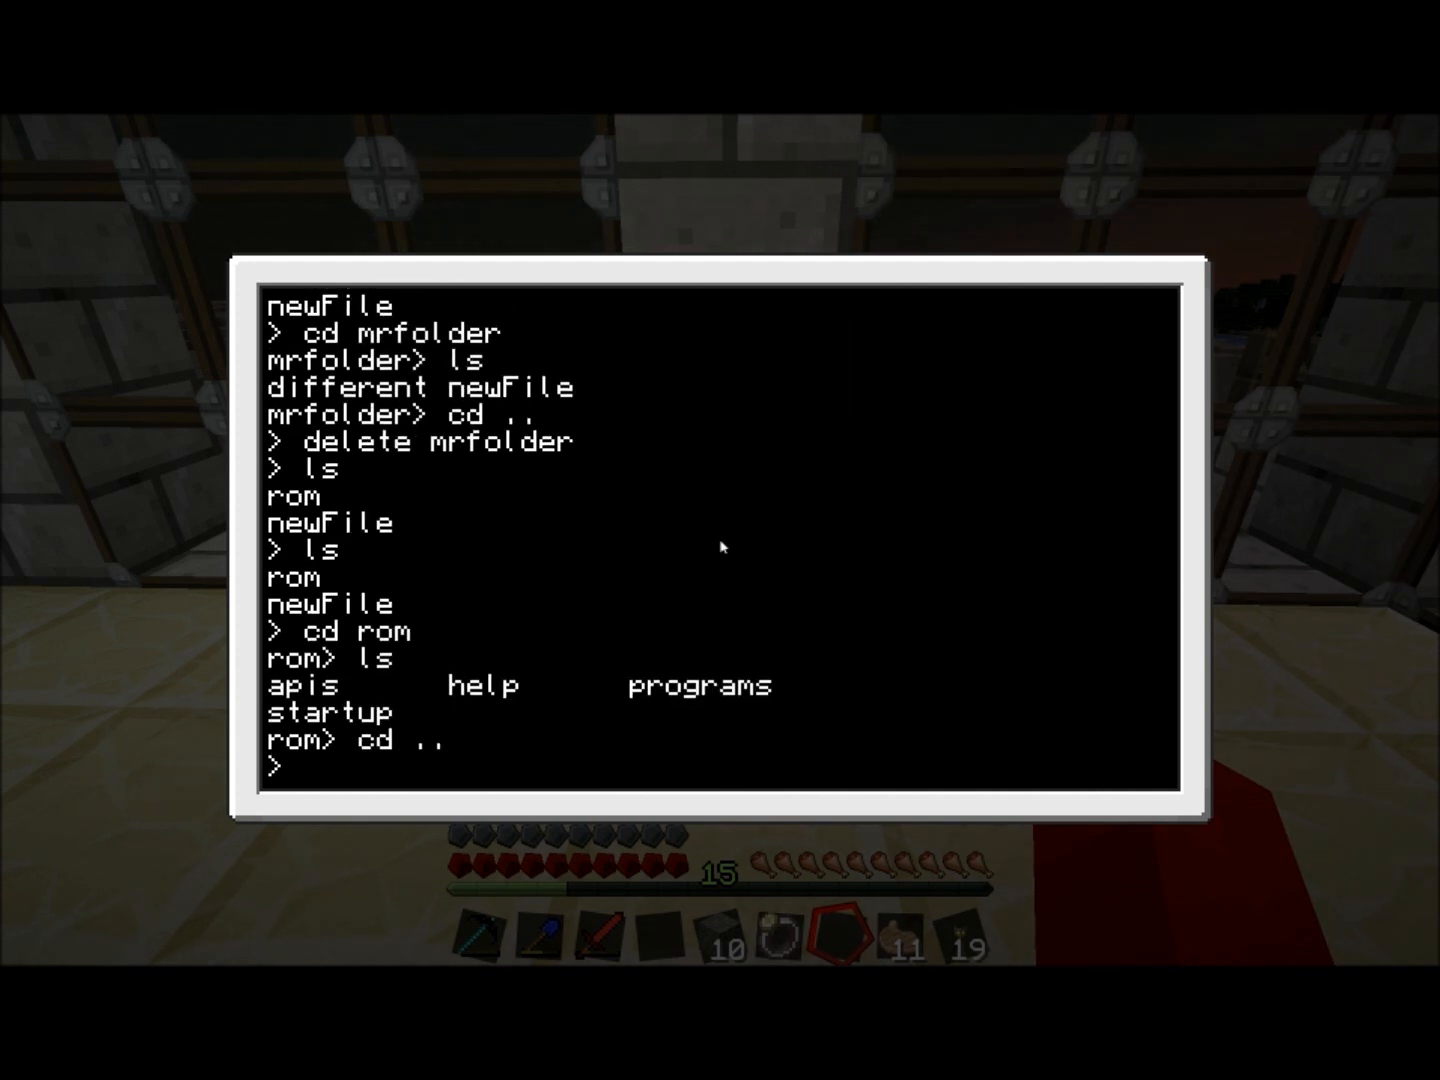
- Launch the edit text editor and exit it via the Ctrl menu
{"action": "type", "text": "edit"}
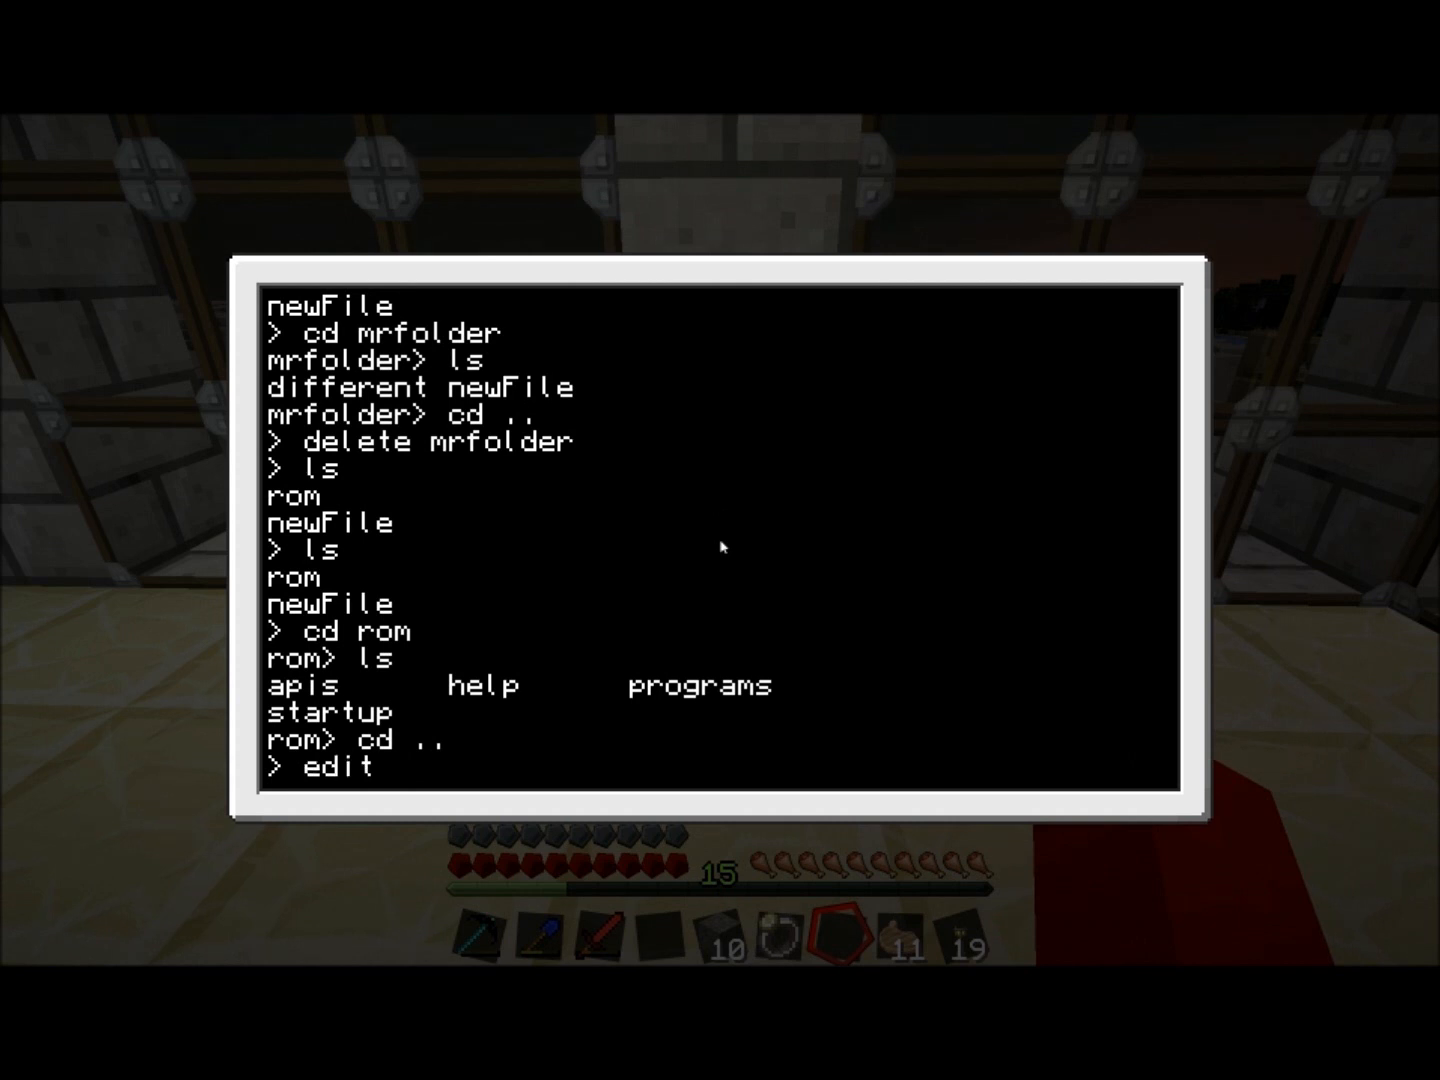
{"action": "key", "text": "Return"}
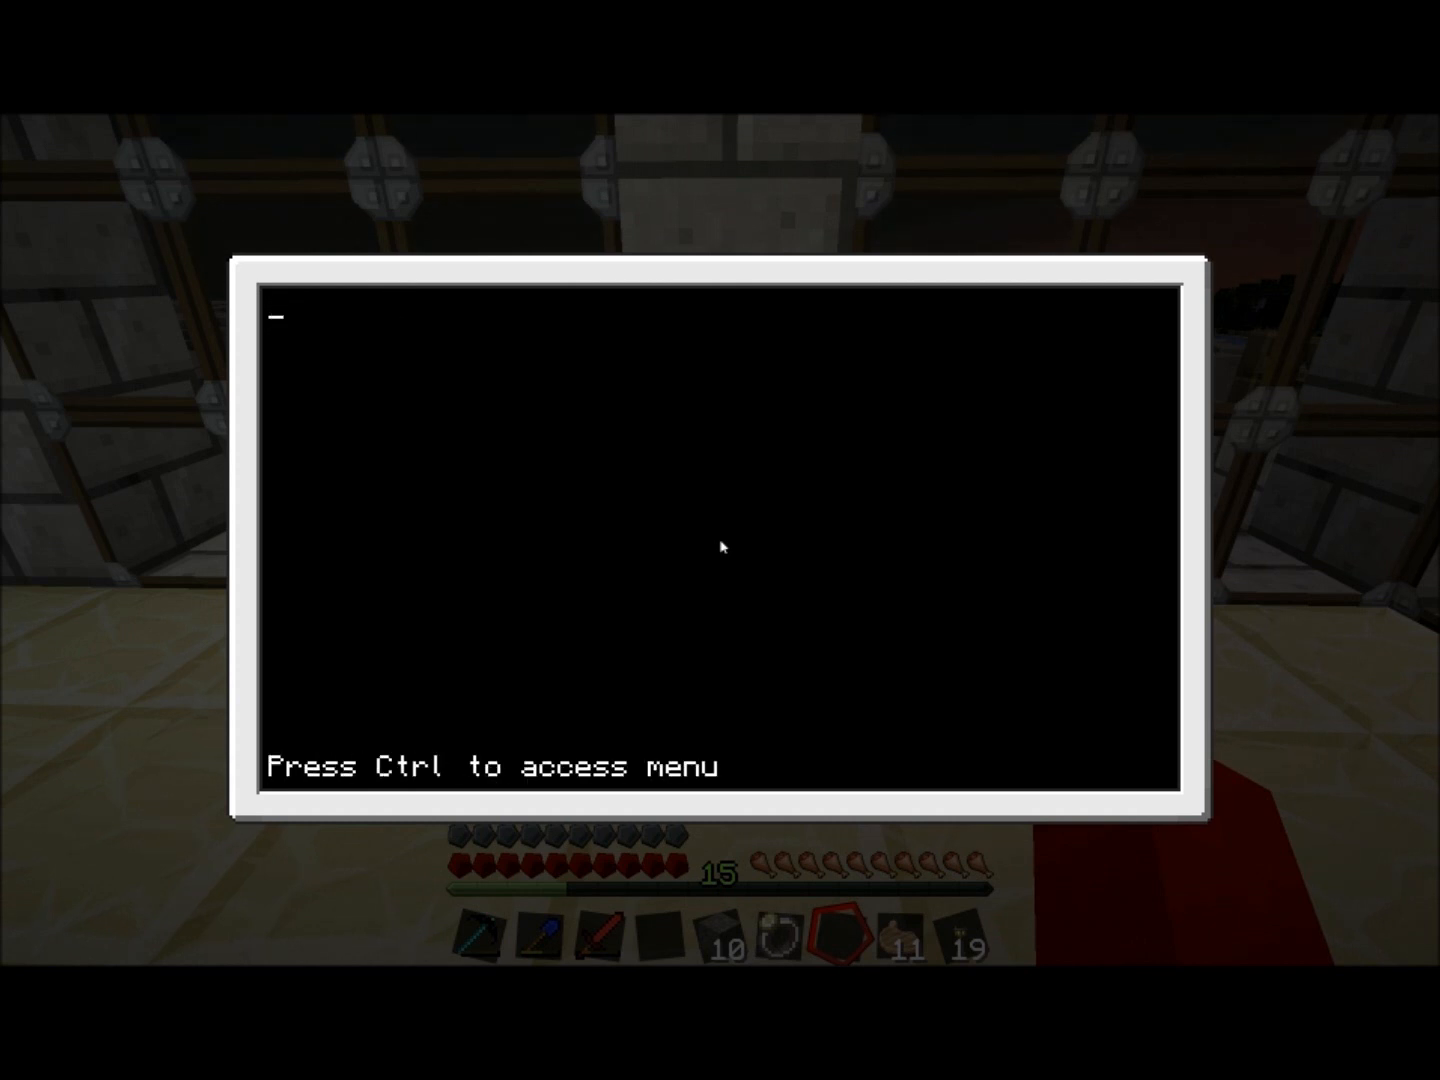
{"action": "key", "text": "ctrl"}
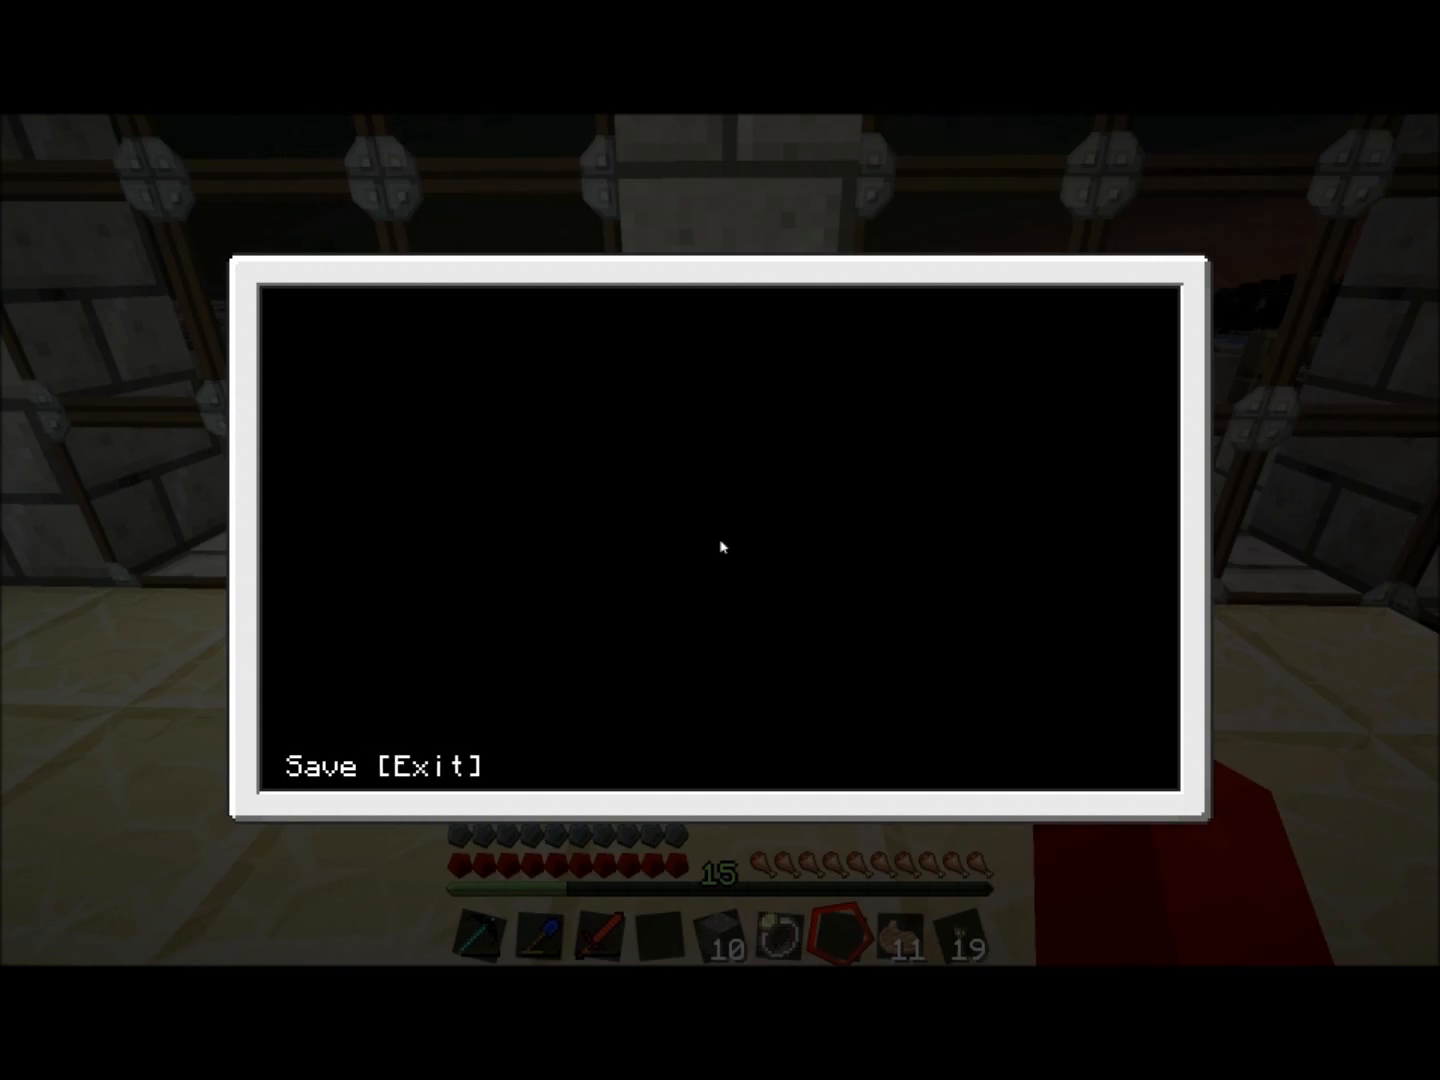
{"action": "type", "text": "delte"}
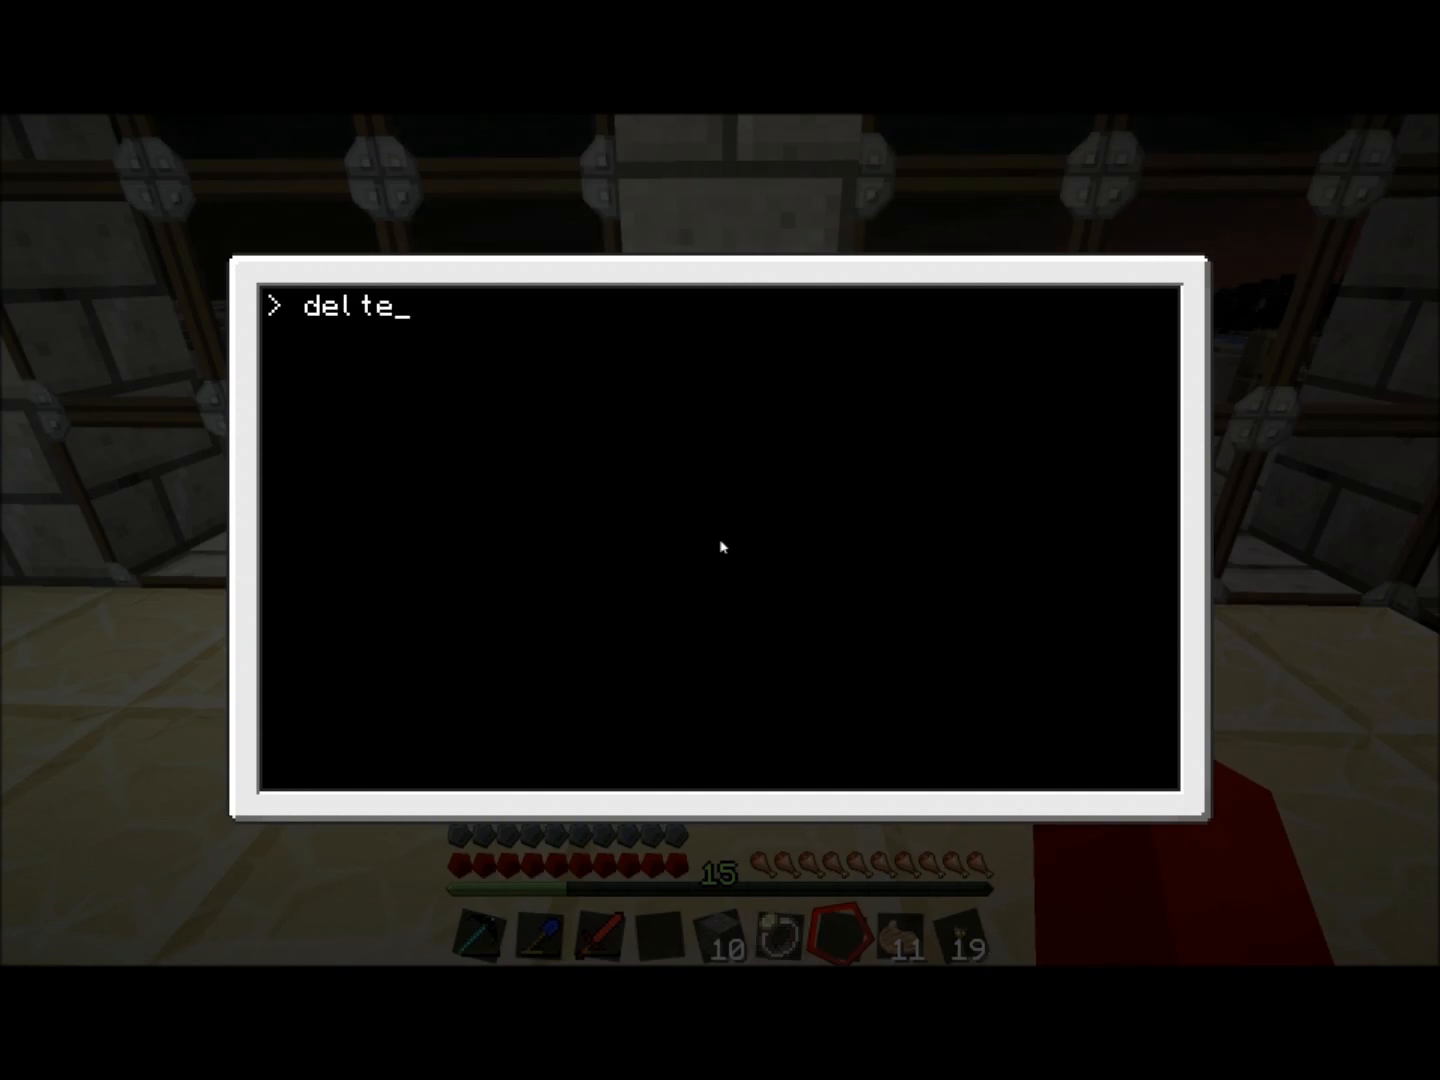
- Copy newFile under the new name newname
{"action": "type", "text": "le"}
{"action": "type", "text": "ls"}
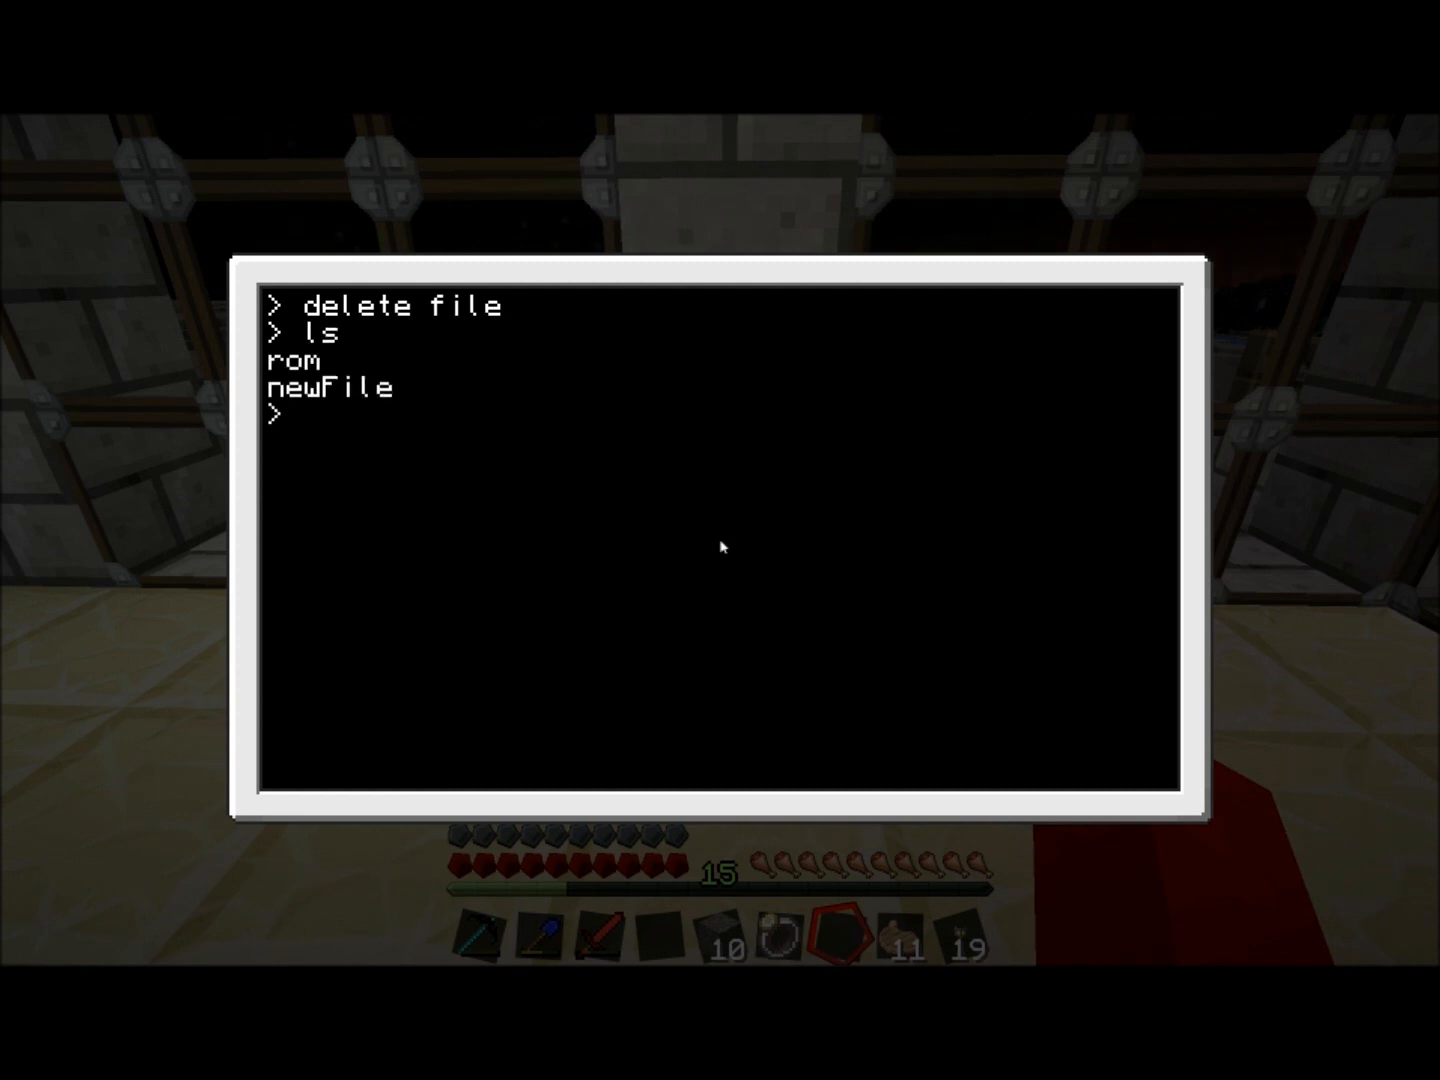
{"action": "type", "text": "copy"}
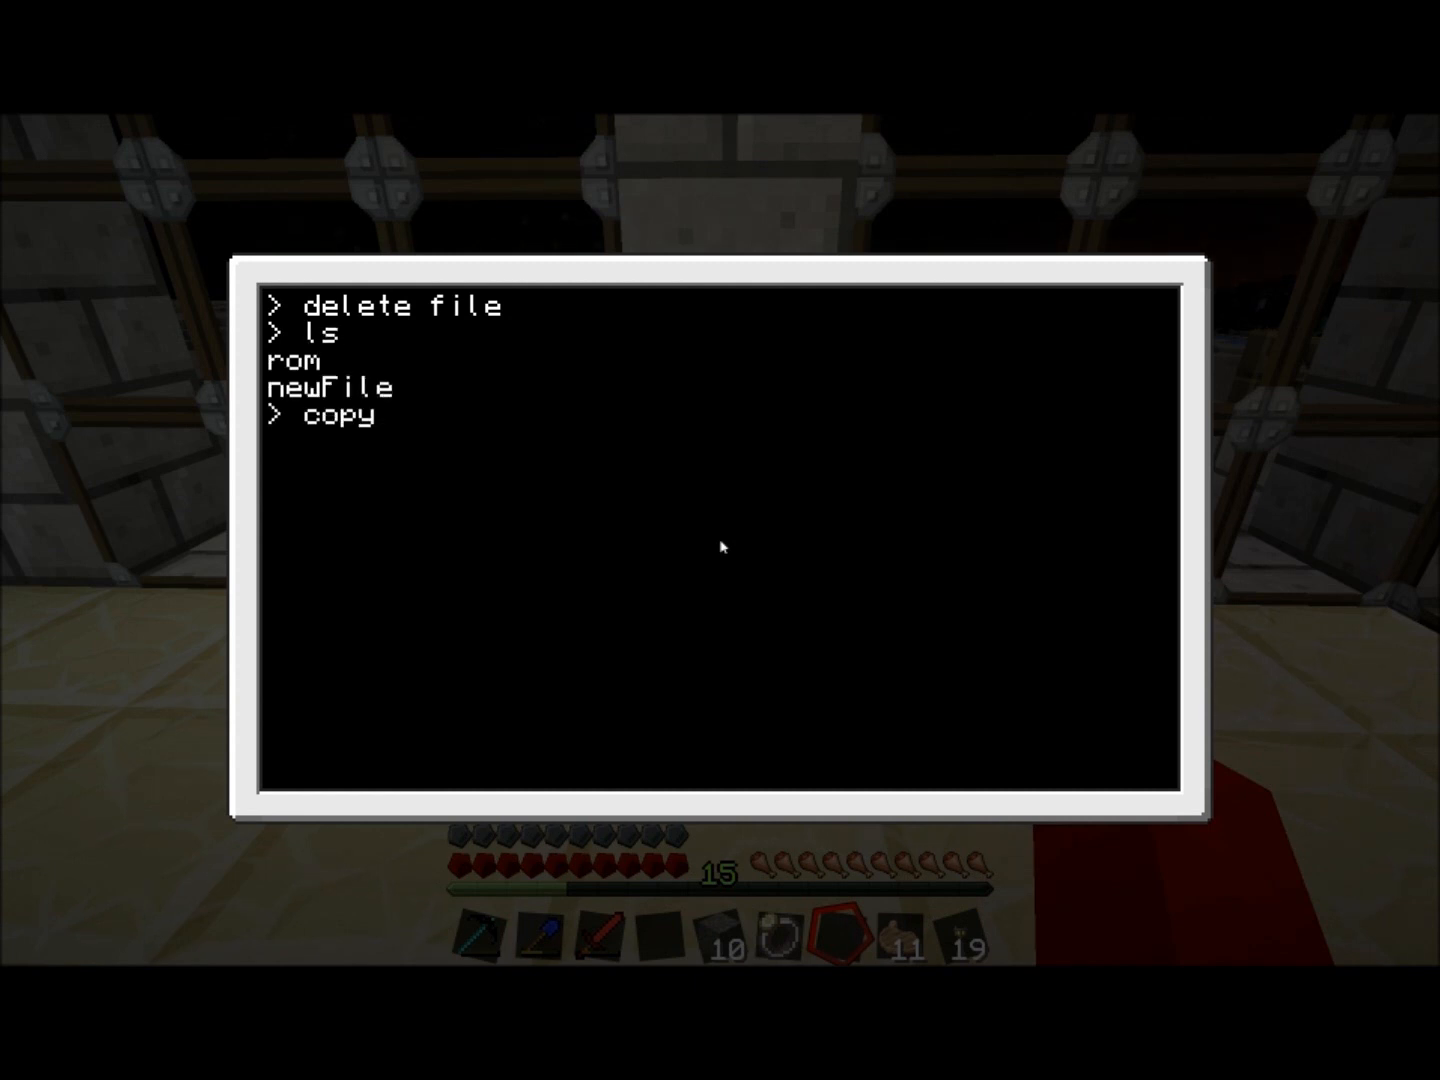
{"action": "type", "text": "newFile"}
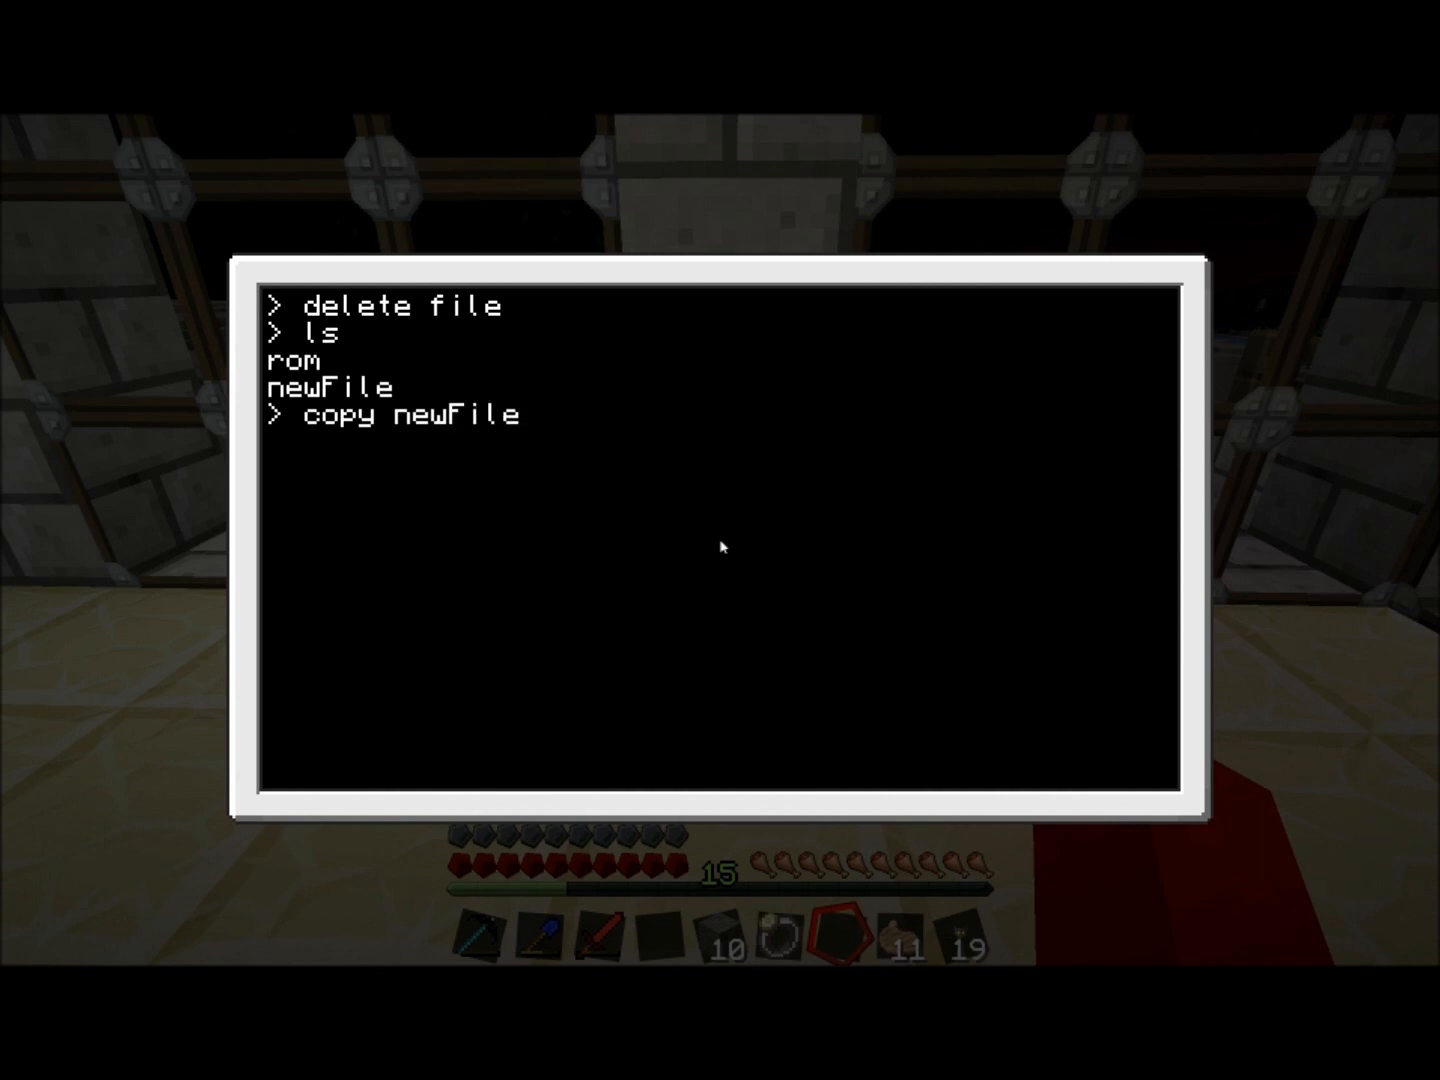
{"action": "type", "text": "newname"}
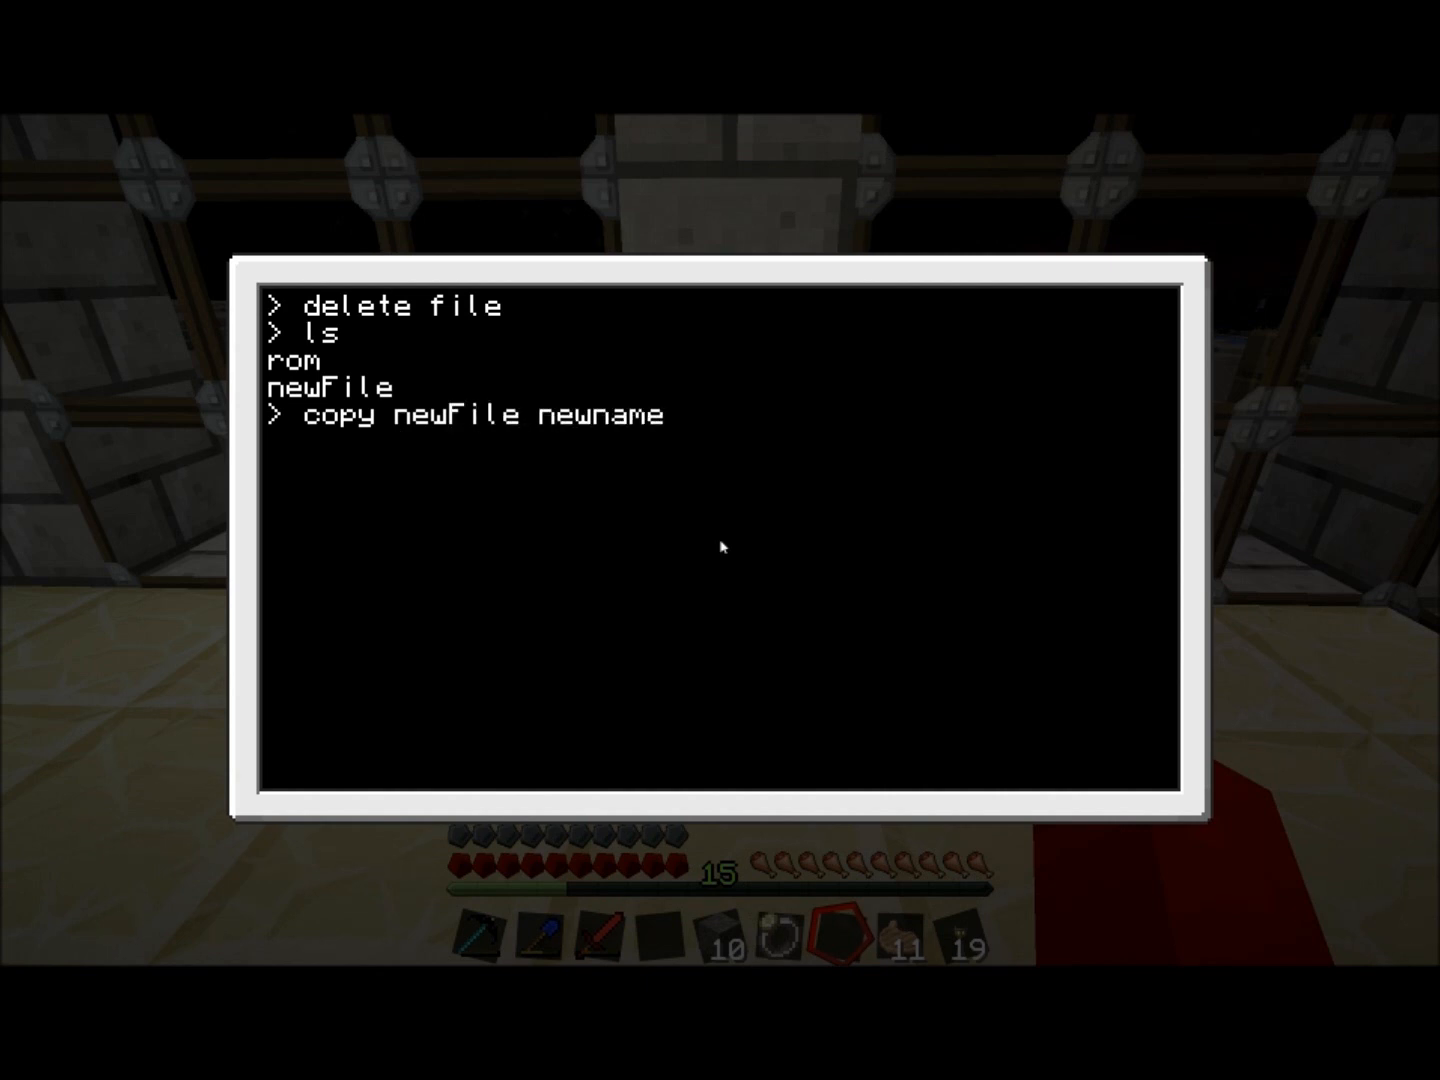
{"action": "key", "text": "Return"}
{"action": "type", "text": "ls"}
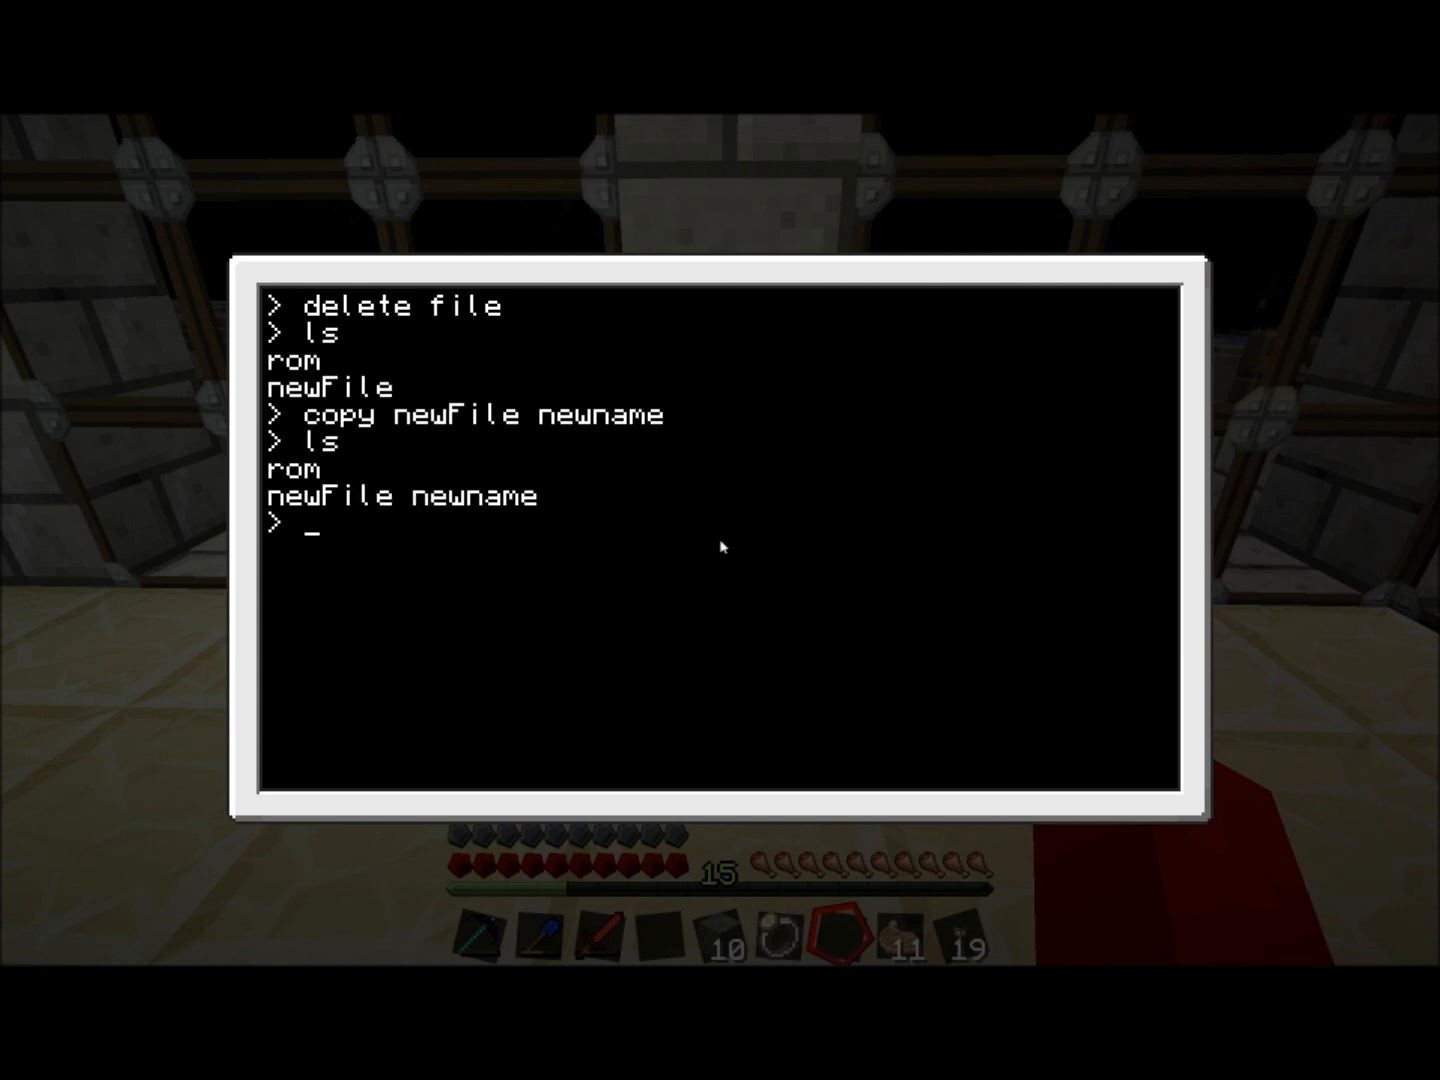
- Make a folder named folder, then leave the computer GUI and bring up the game menu
{"action": "type", "text": "mkdir folder"}
{"action": "type", "text": "ls"}
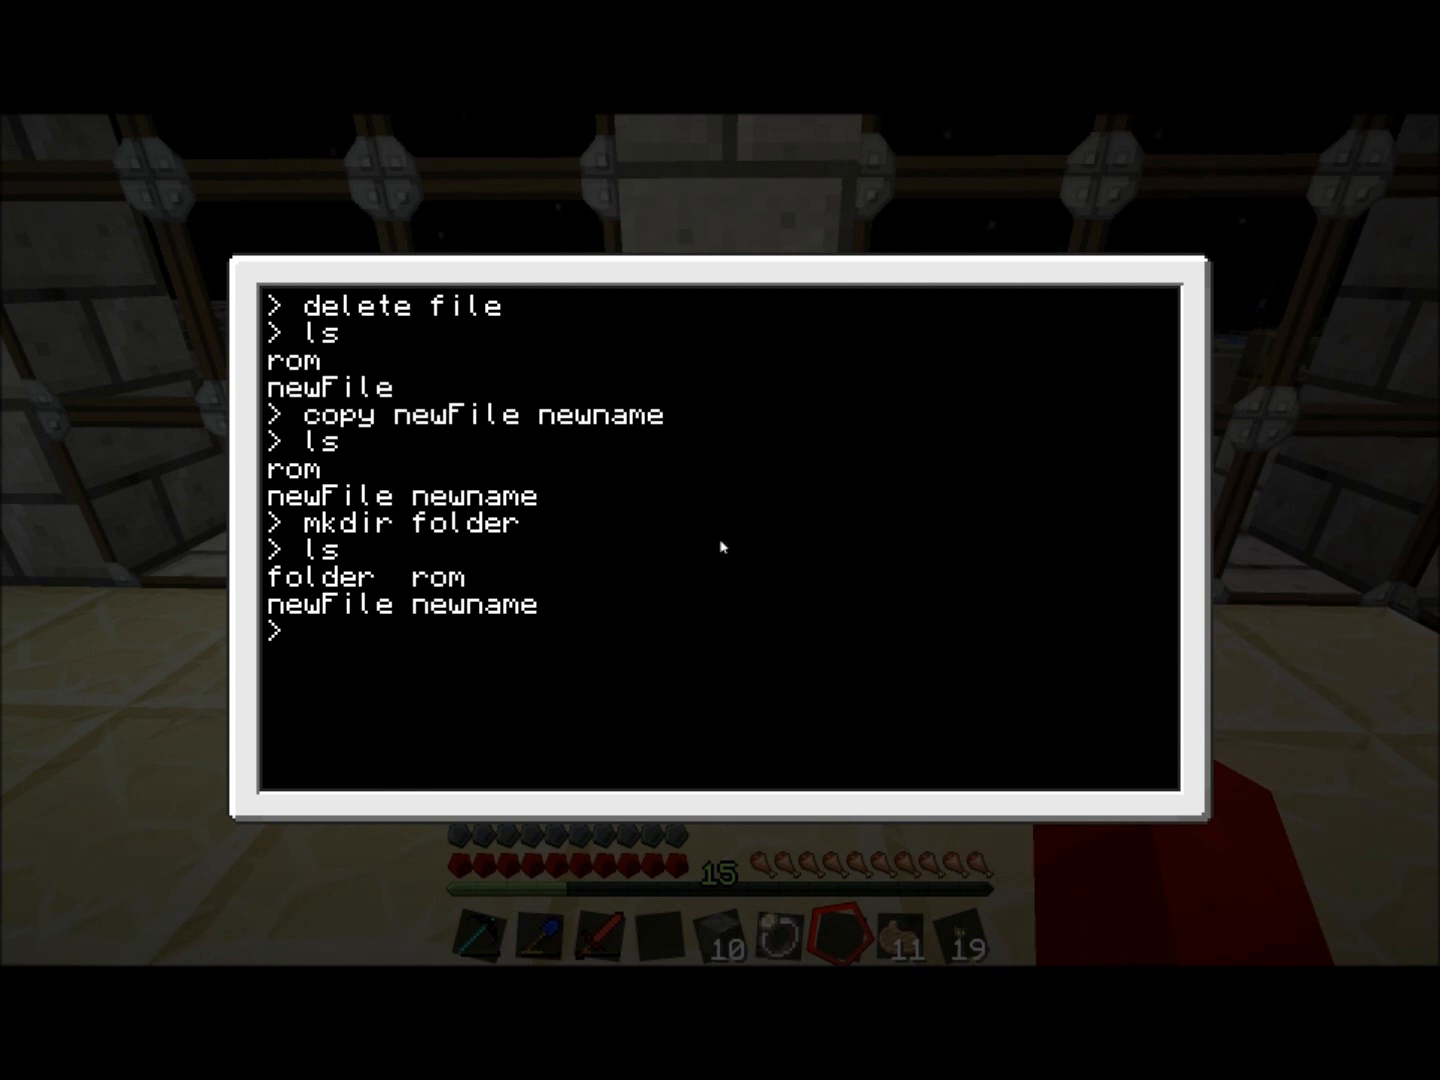
{"action": "key", "text": "Escape"}
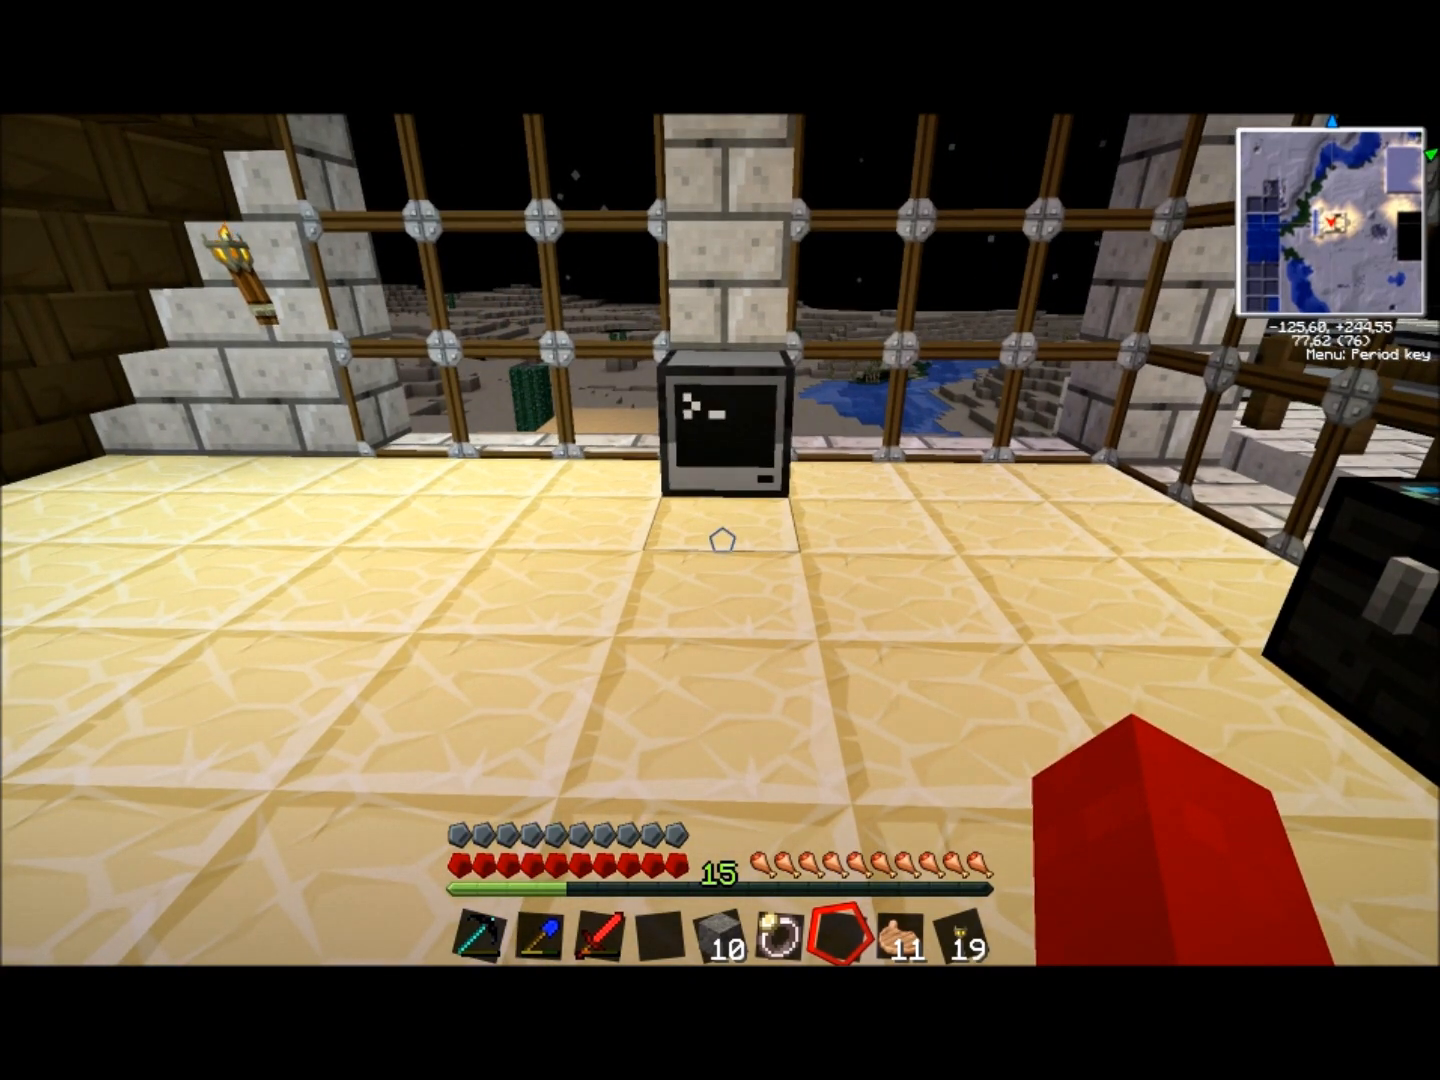
{"action": "key", "text": "Escape"}
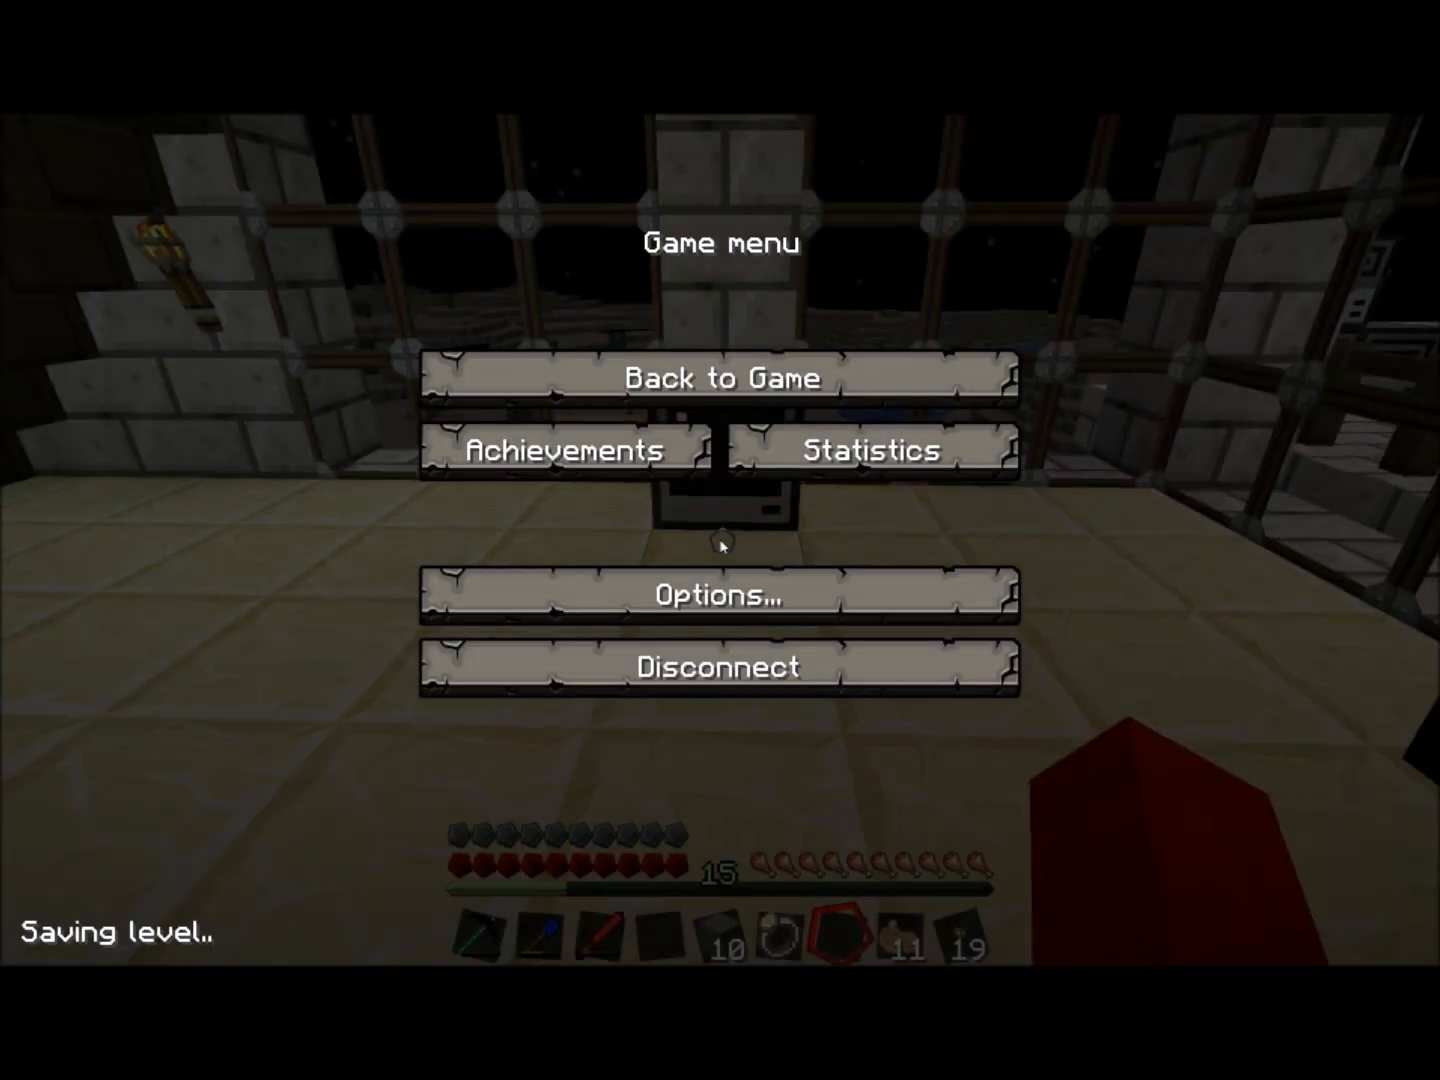